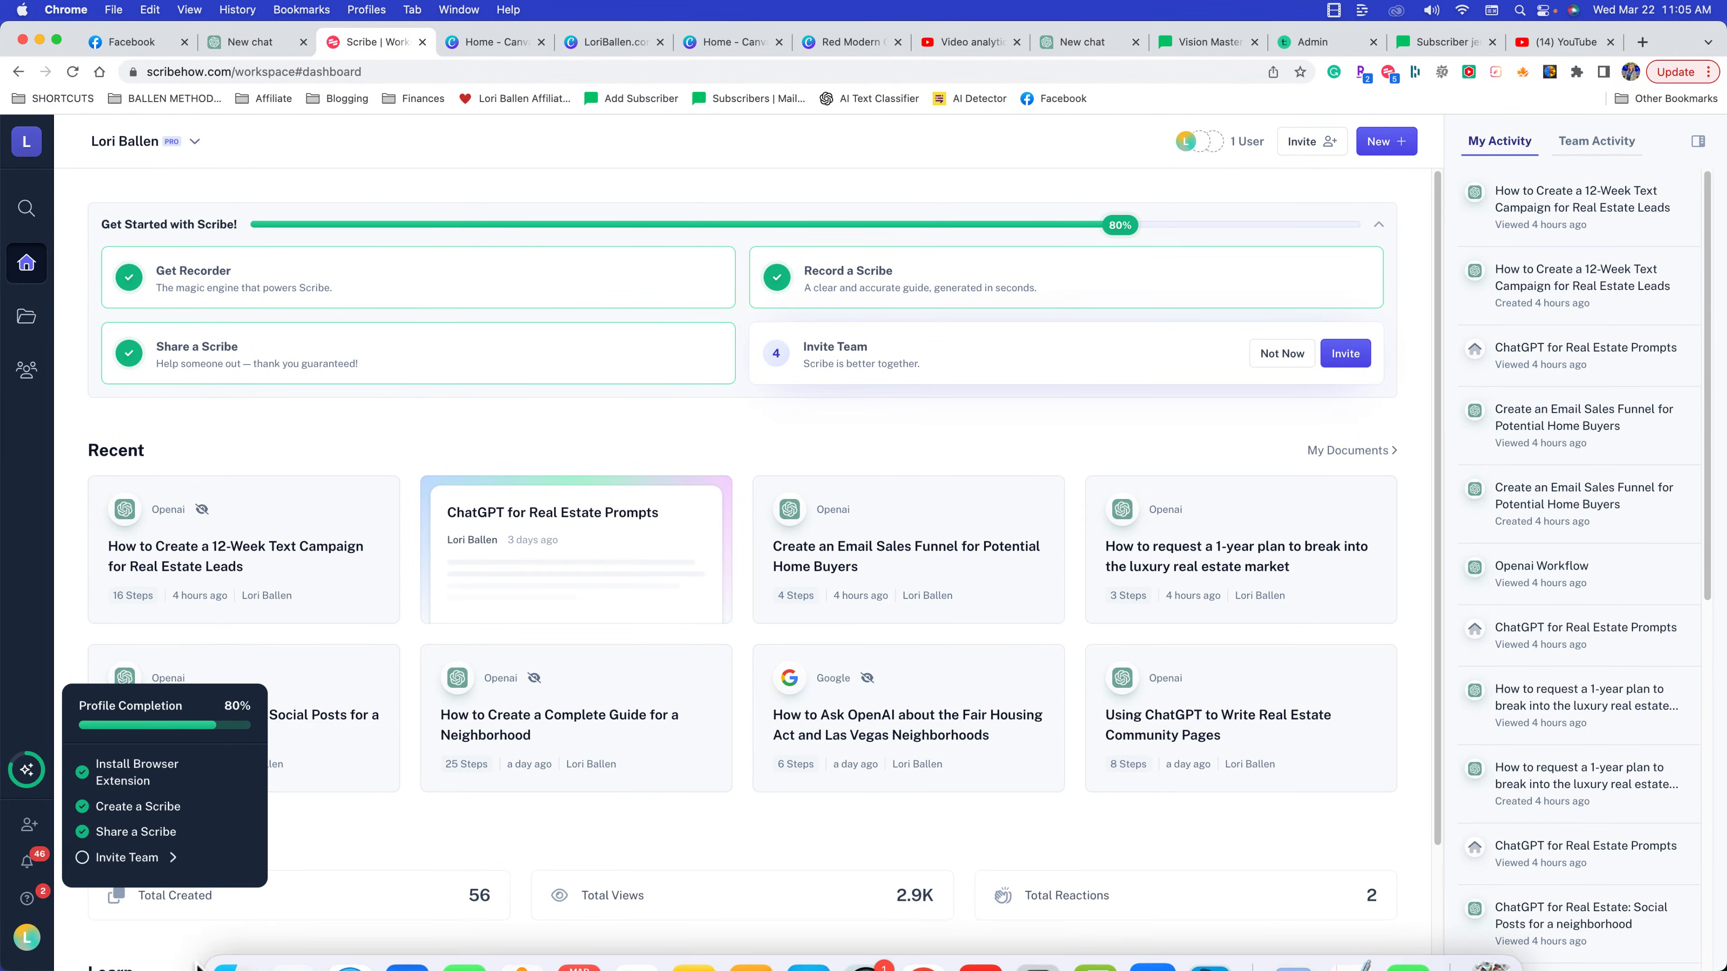
pyautogui.moveTo(973, 393)
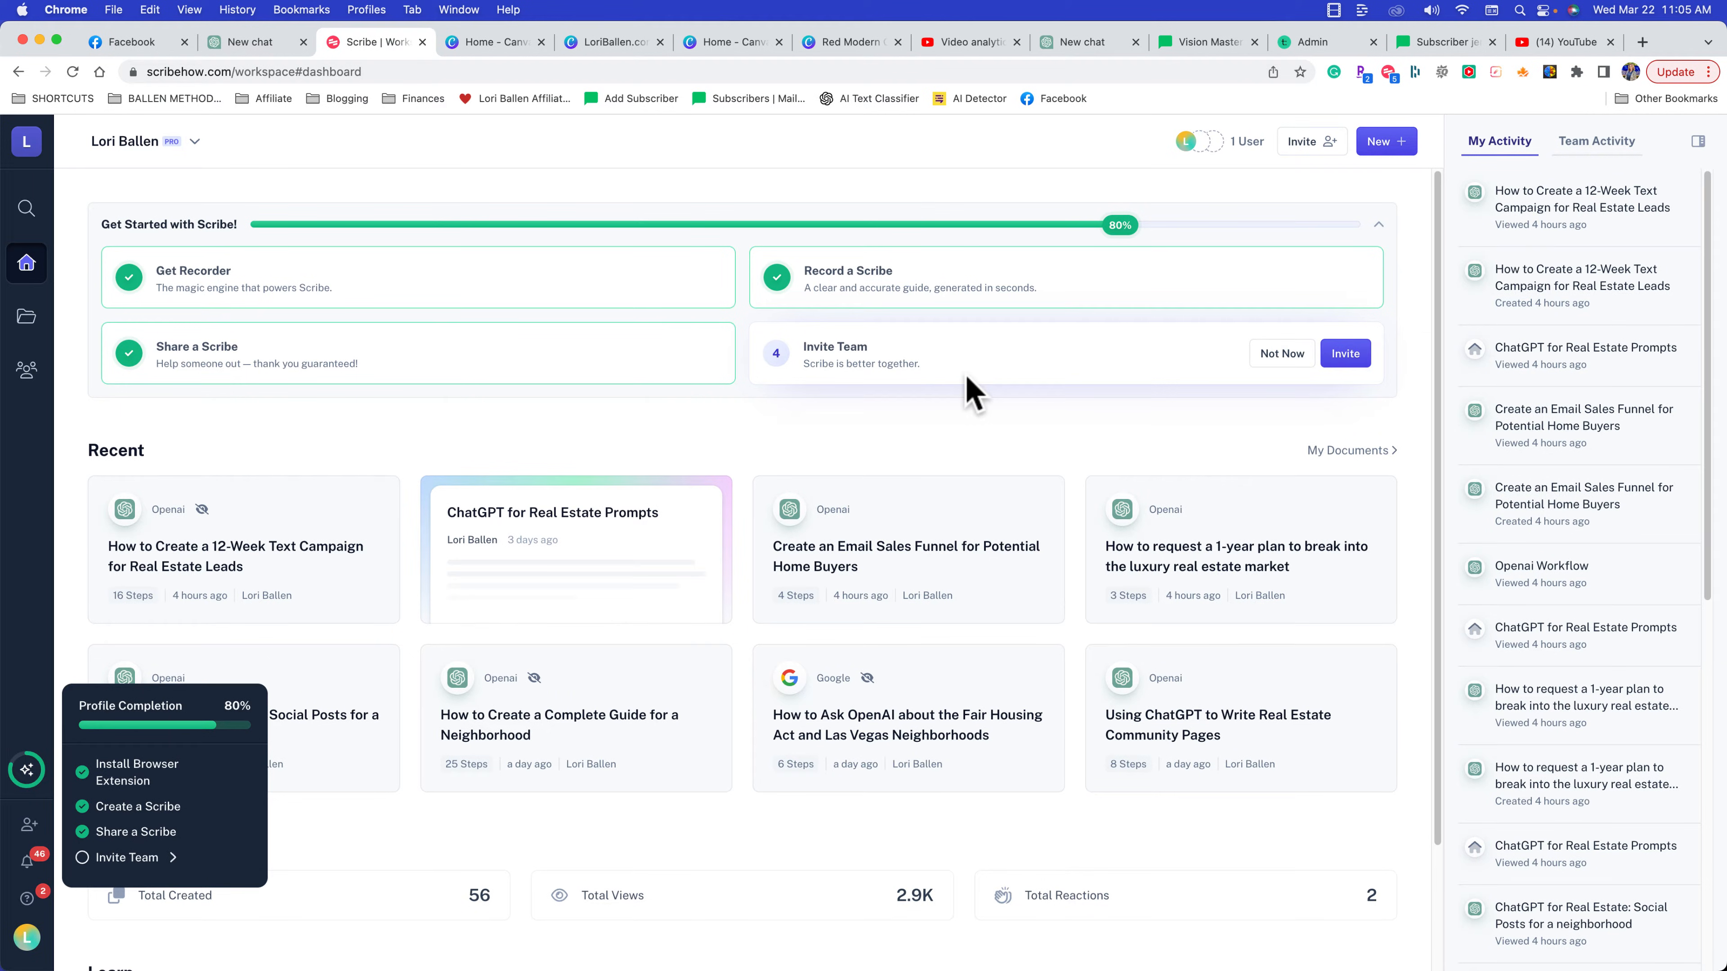
pyautogui.moveTo(576, 462)
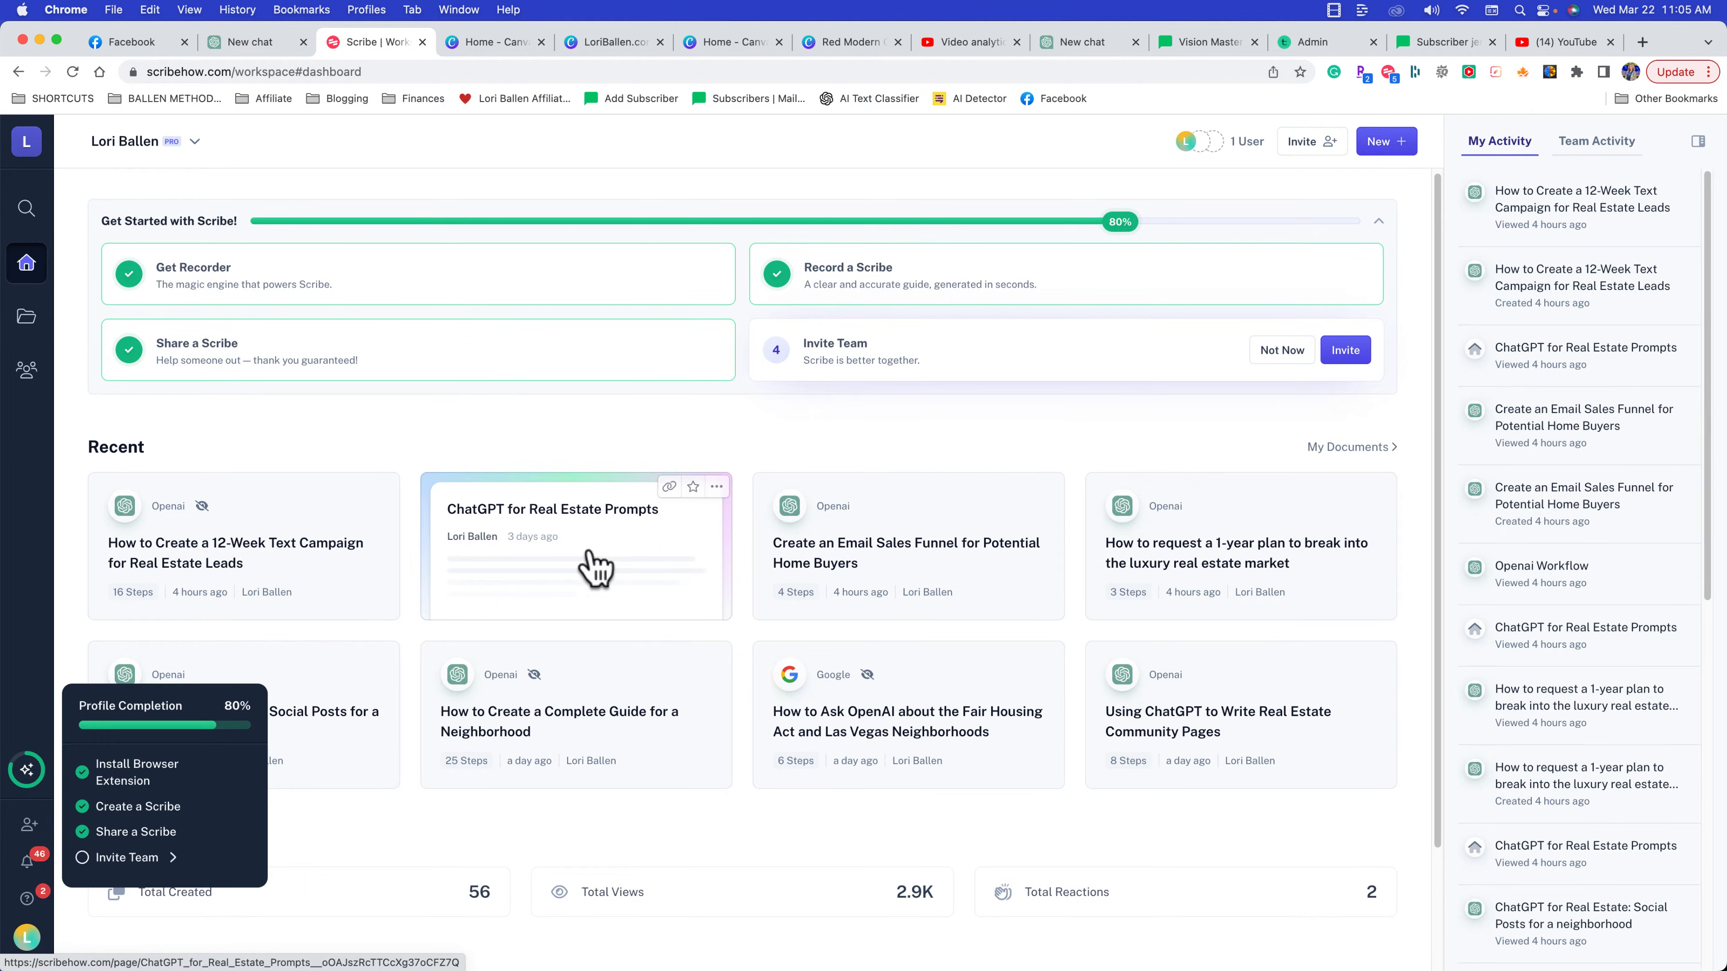
# Open the Create an Email Sales Funnel guide and scroll through its four steps and sample emails
pyautogui.click(906, 553)
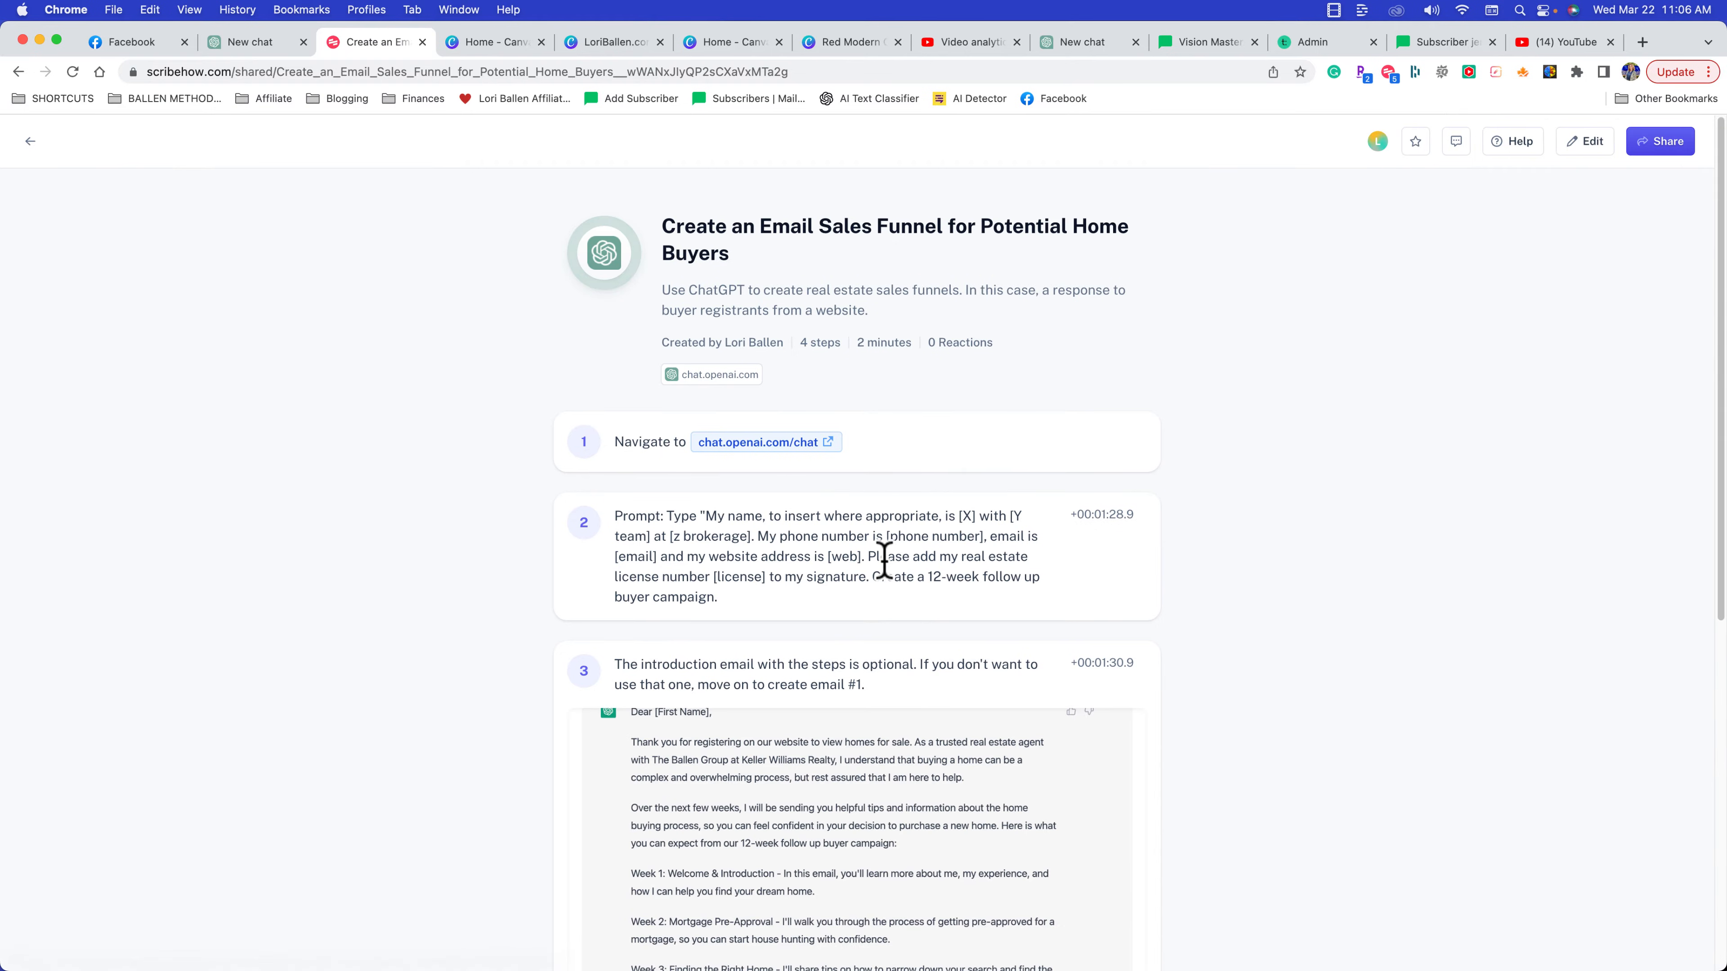
pyautogui.scroll(-3)
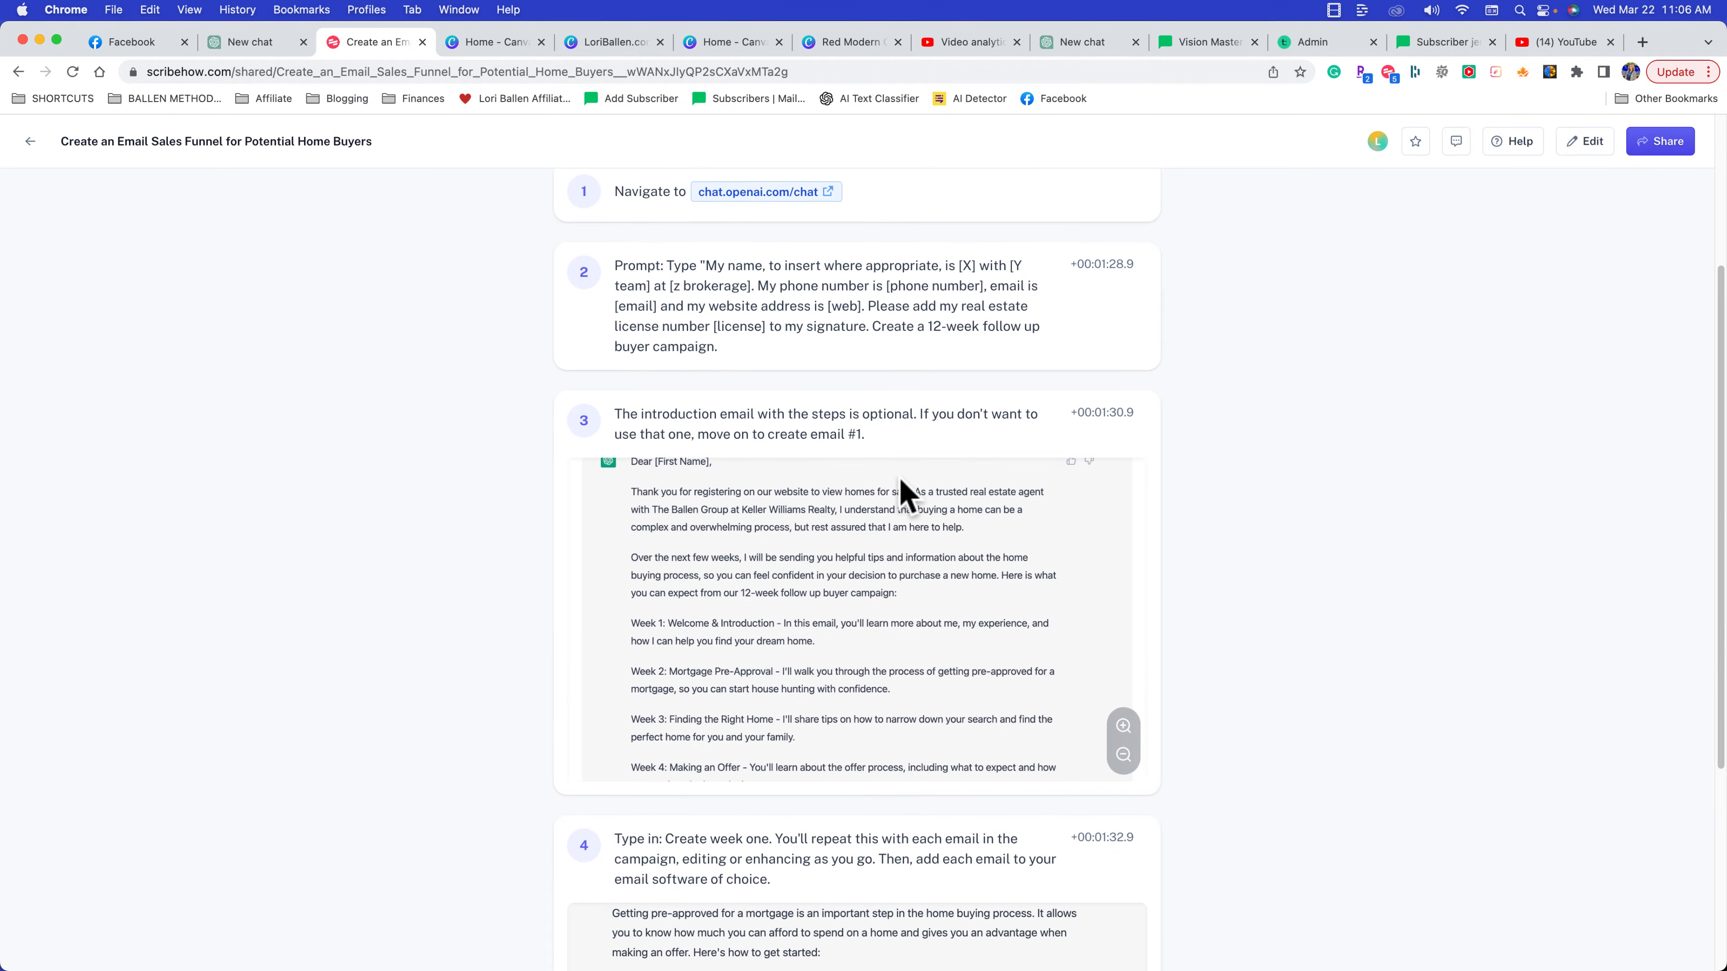
pyautogui.scroll(-3)
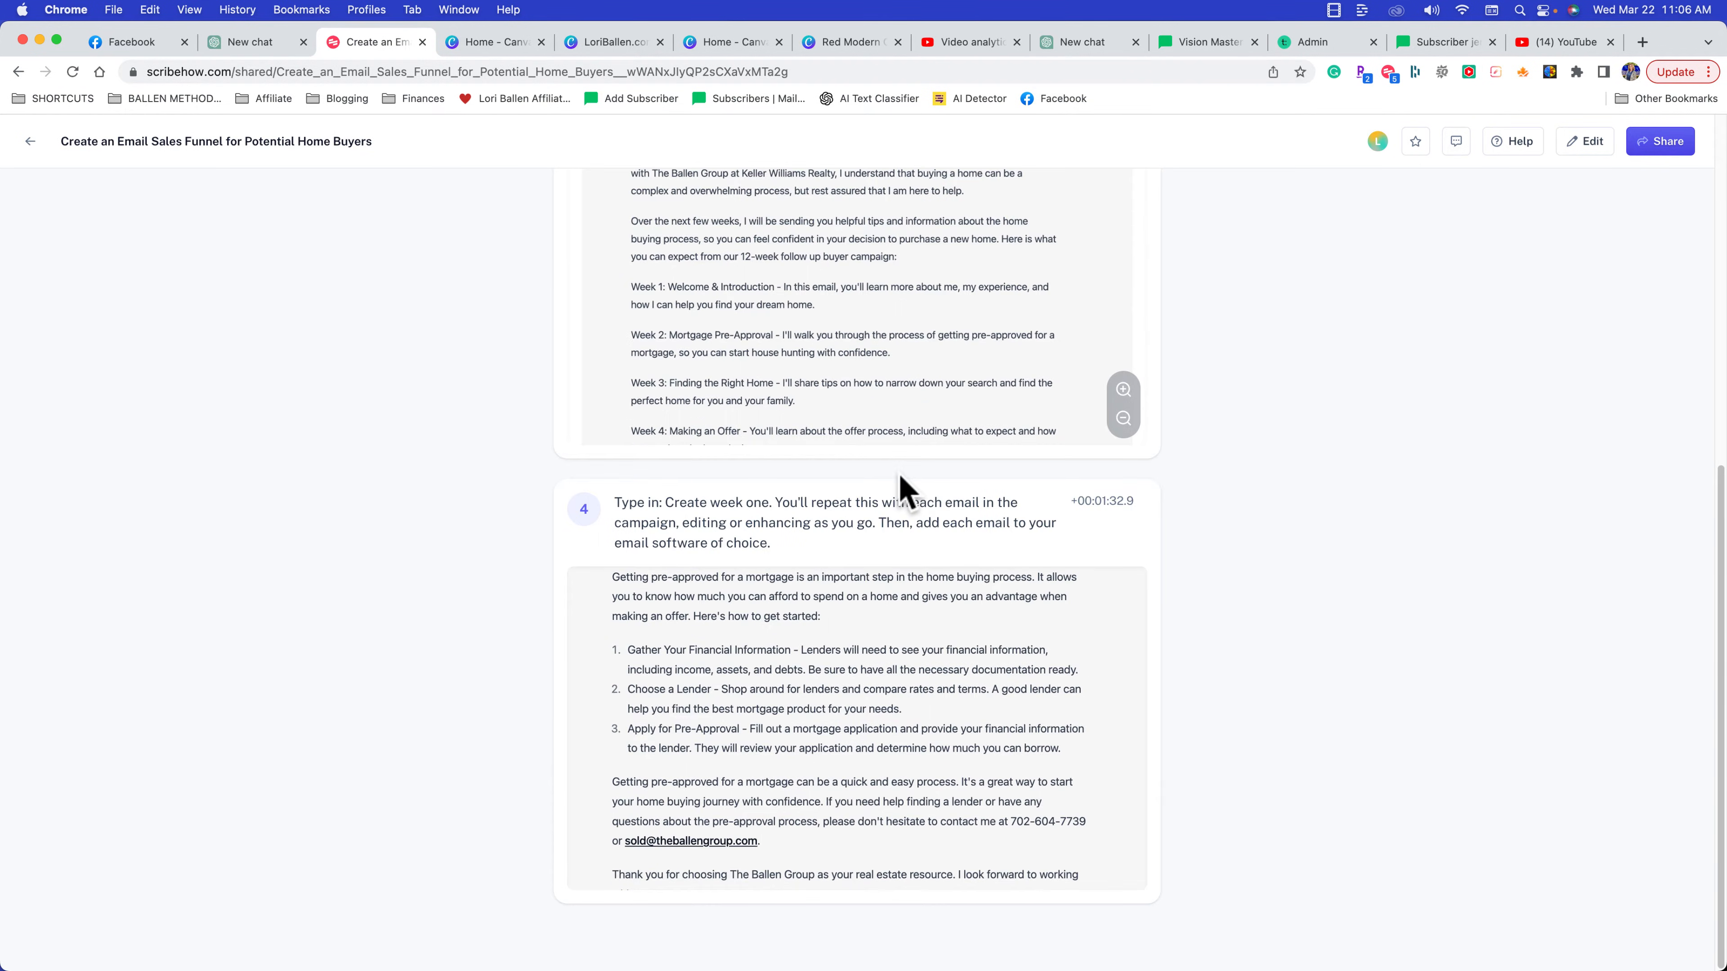
pyautogui.scroll(3)
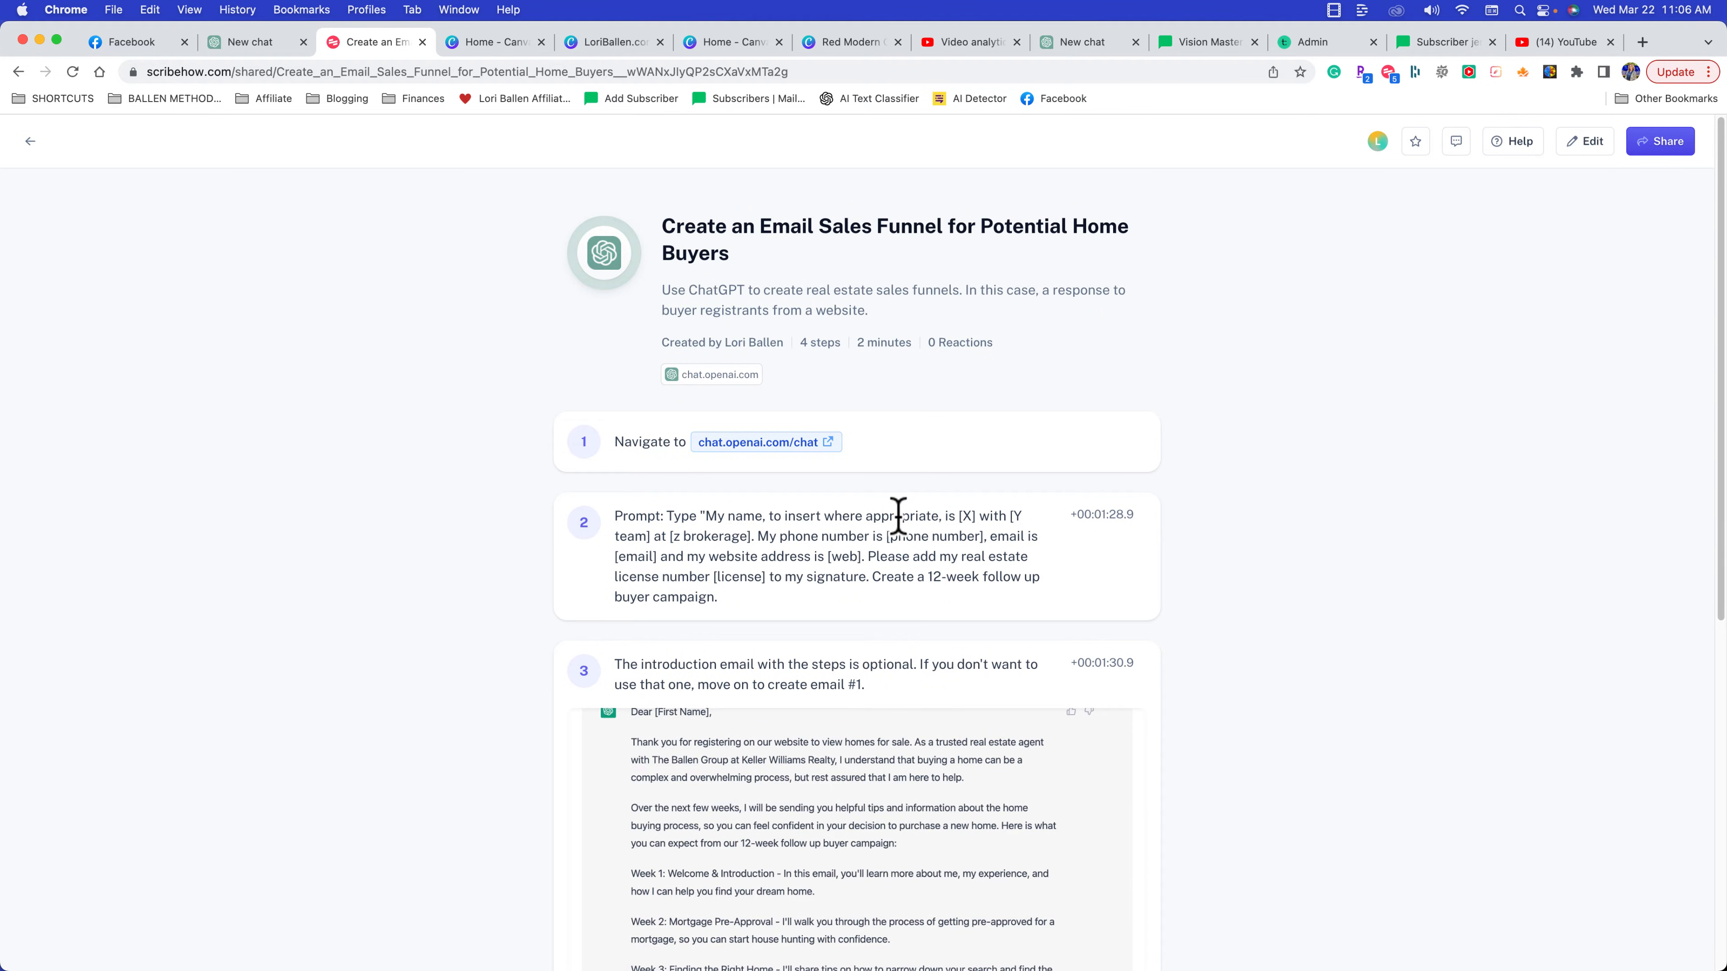
pyautogui.scroll(-3)
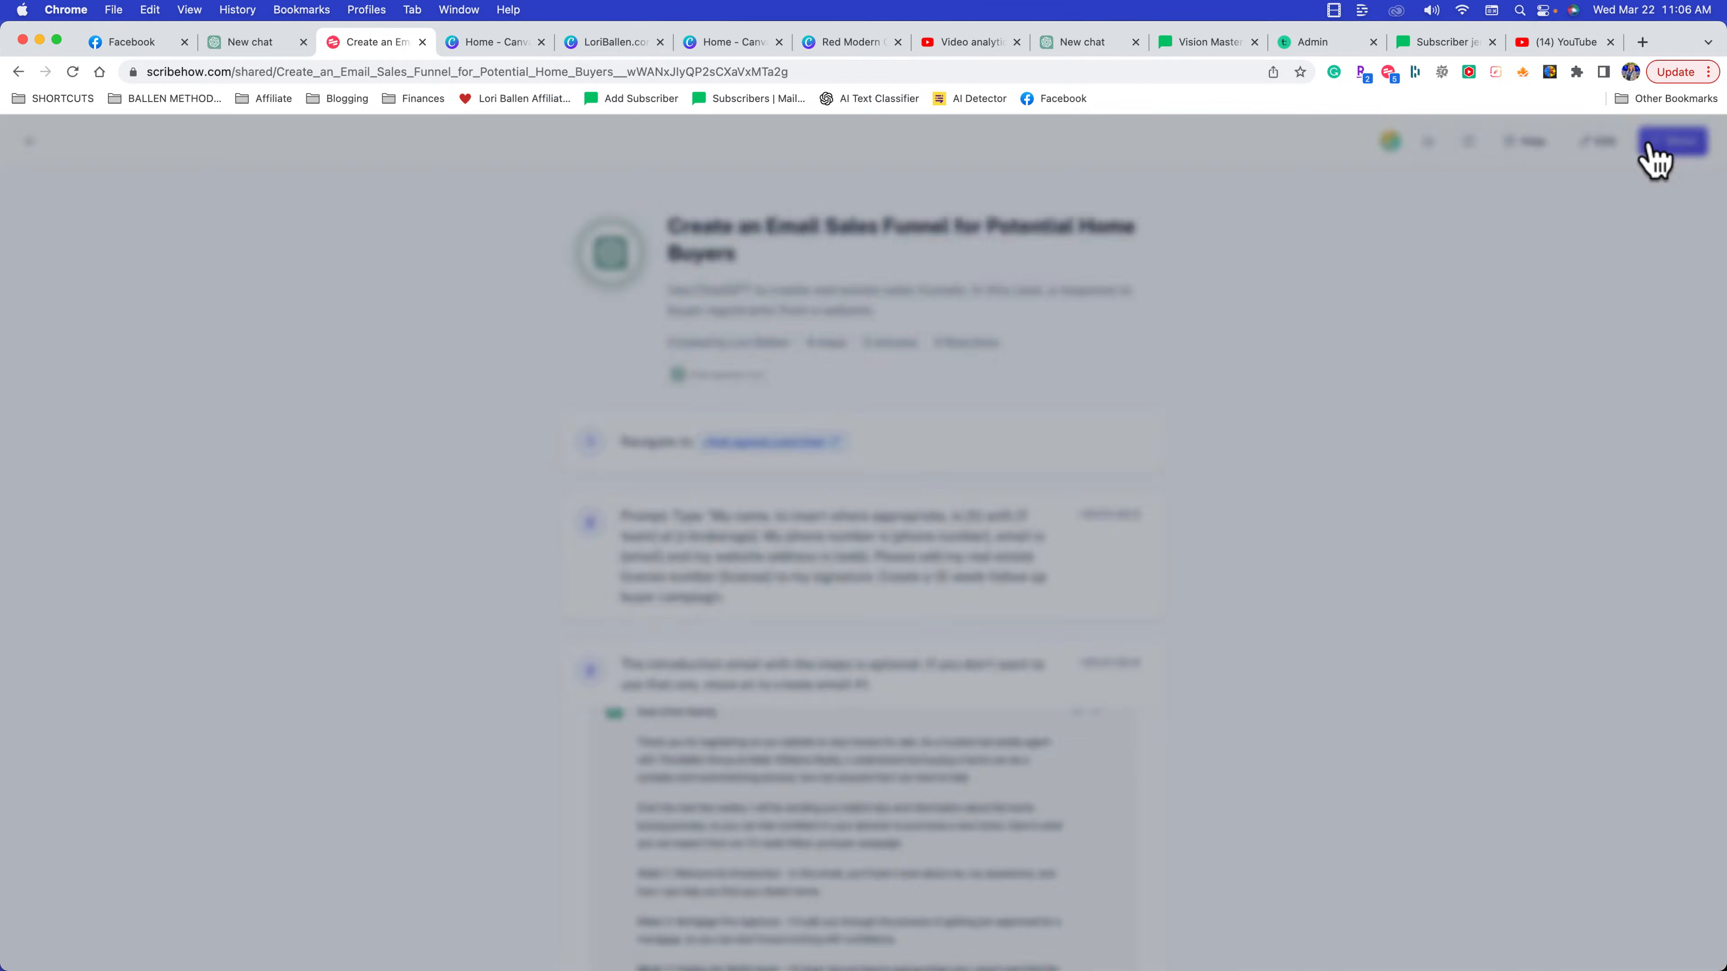
# From the guide's Share dialog, start an Export as PDF of the email funnel guide
pyautogui.click(1671, 141)
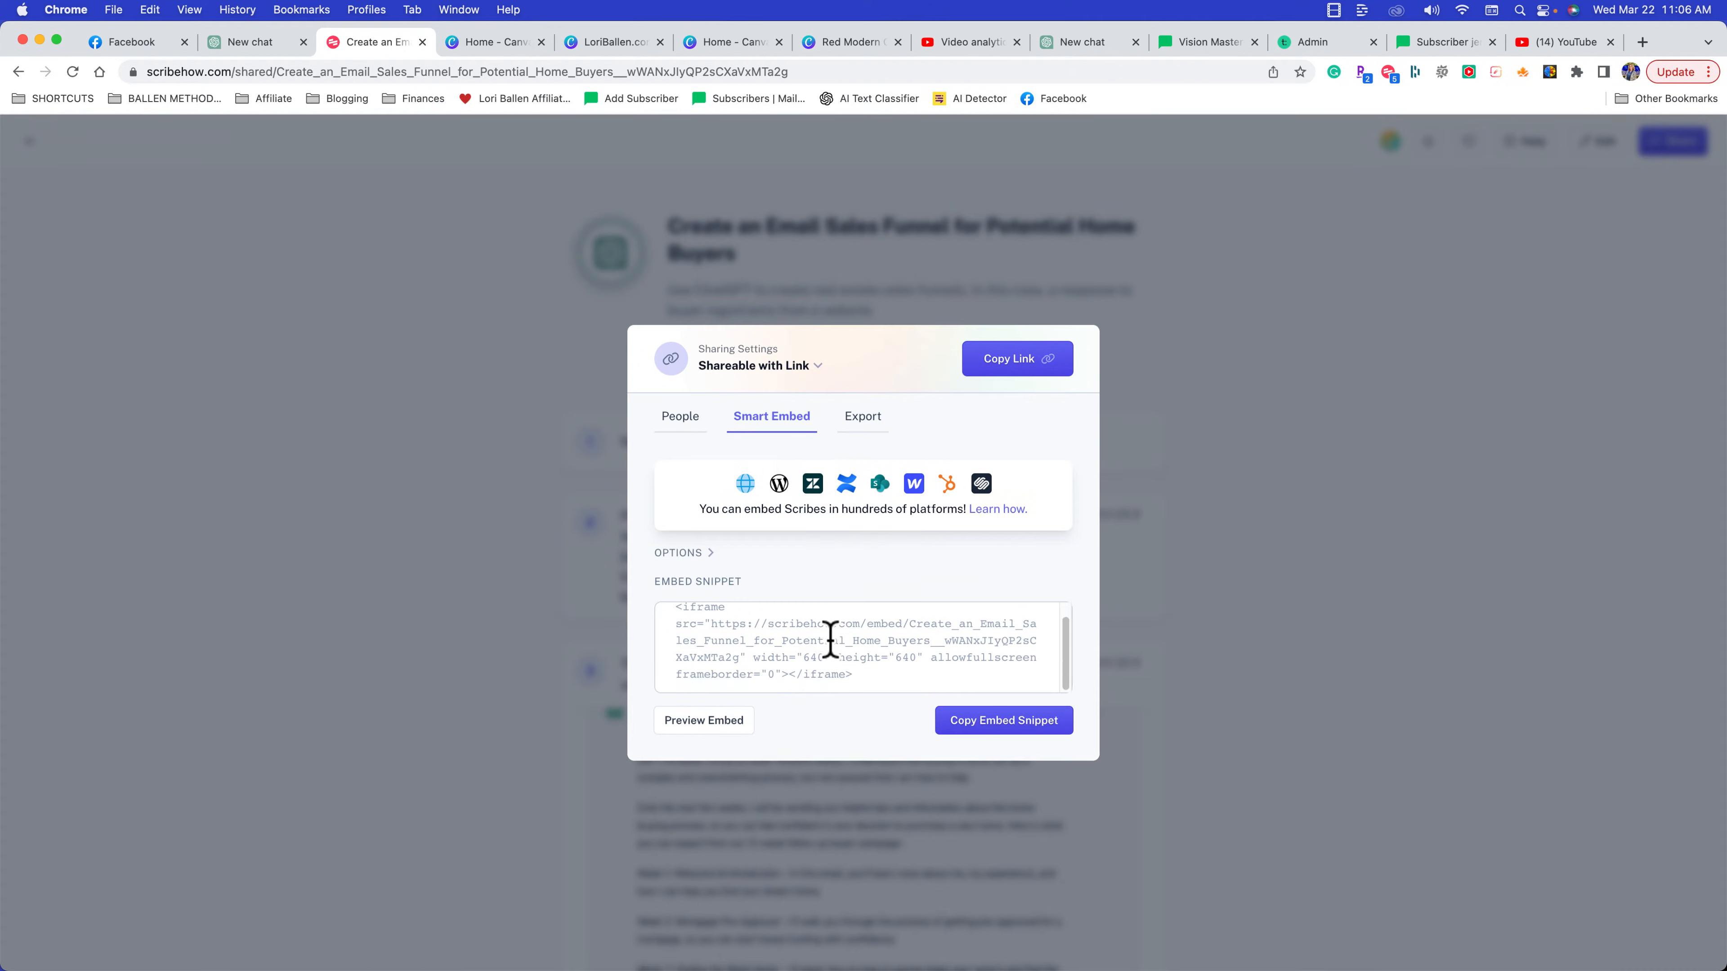
pyautogui.moveTo(782, 501)
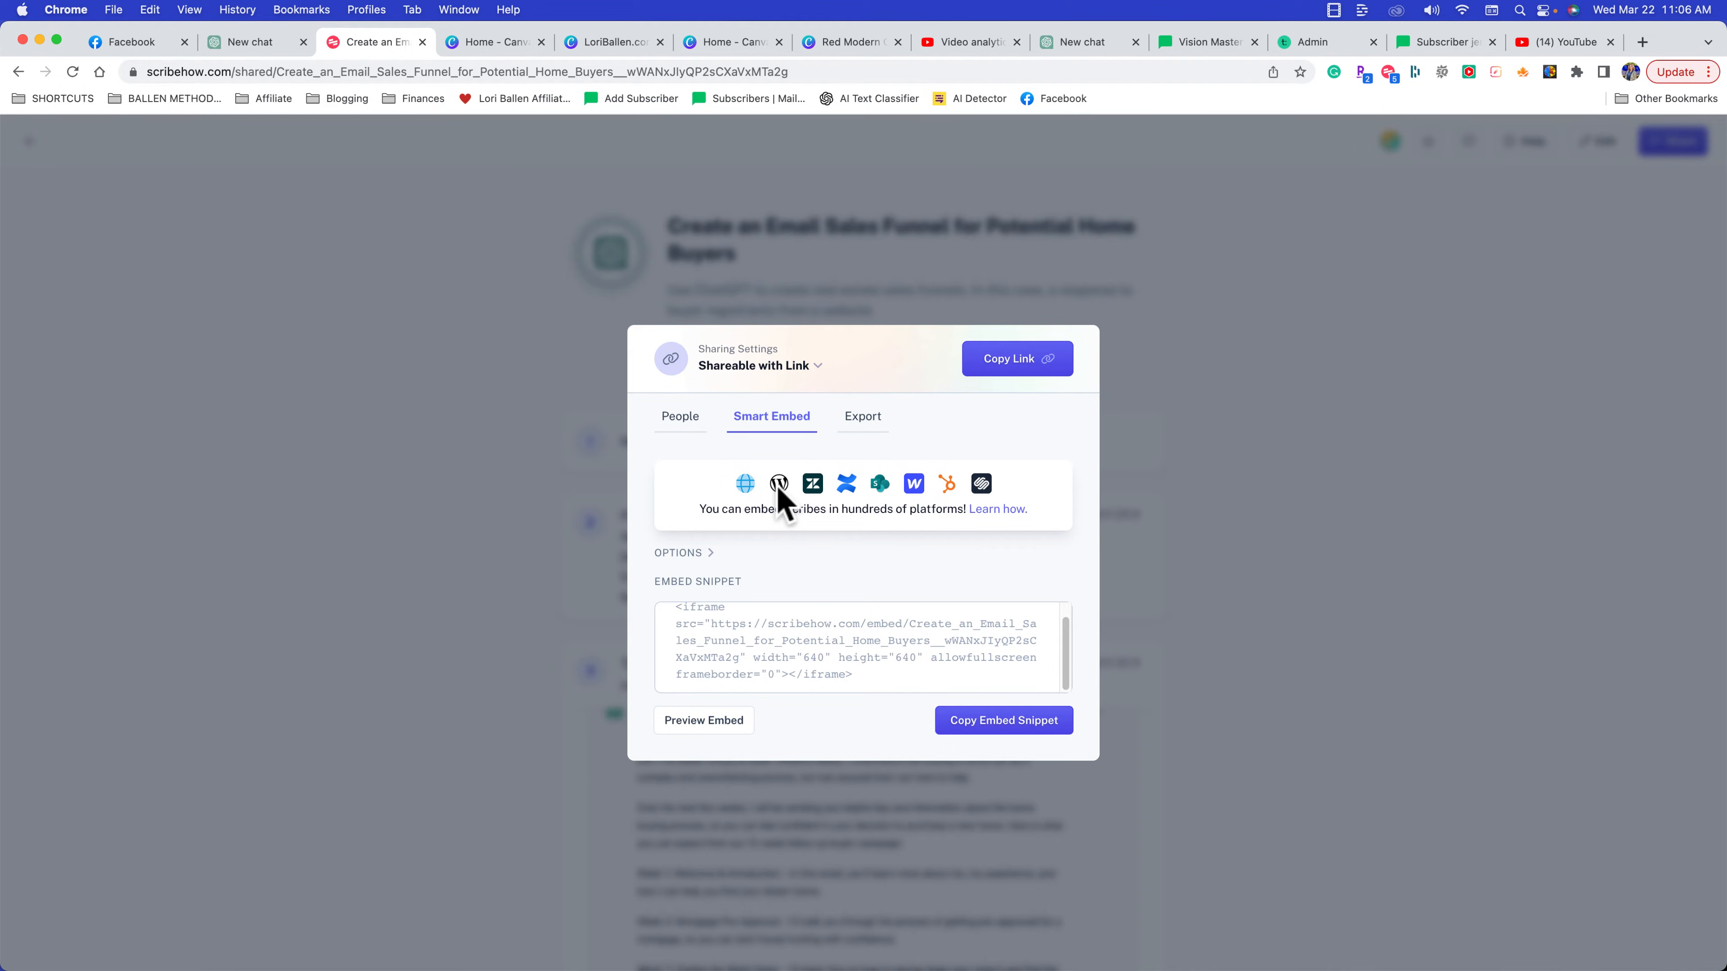
pyautogui.moveTo(874, 427)
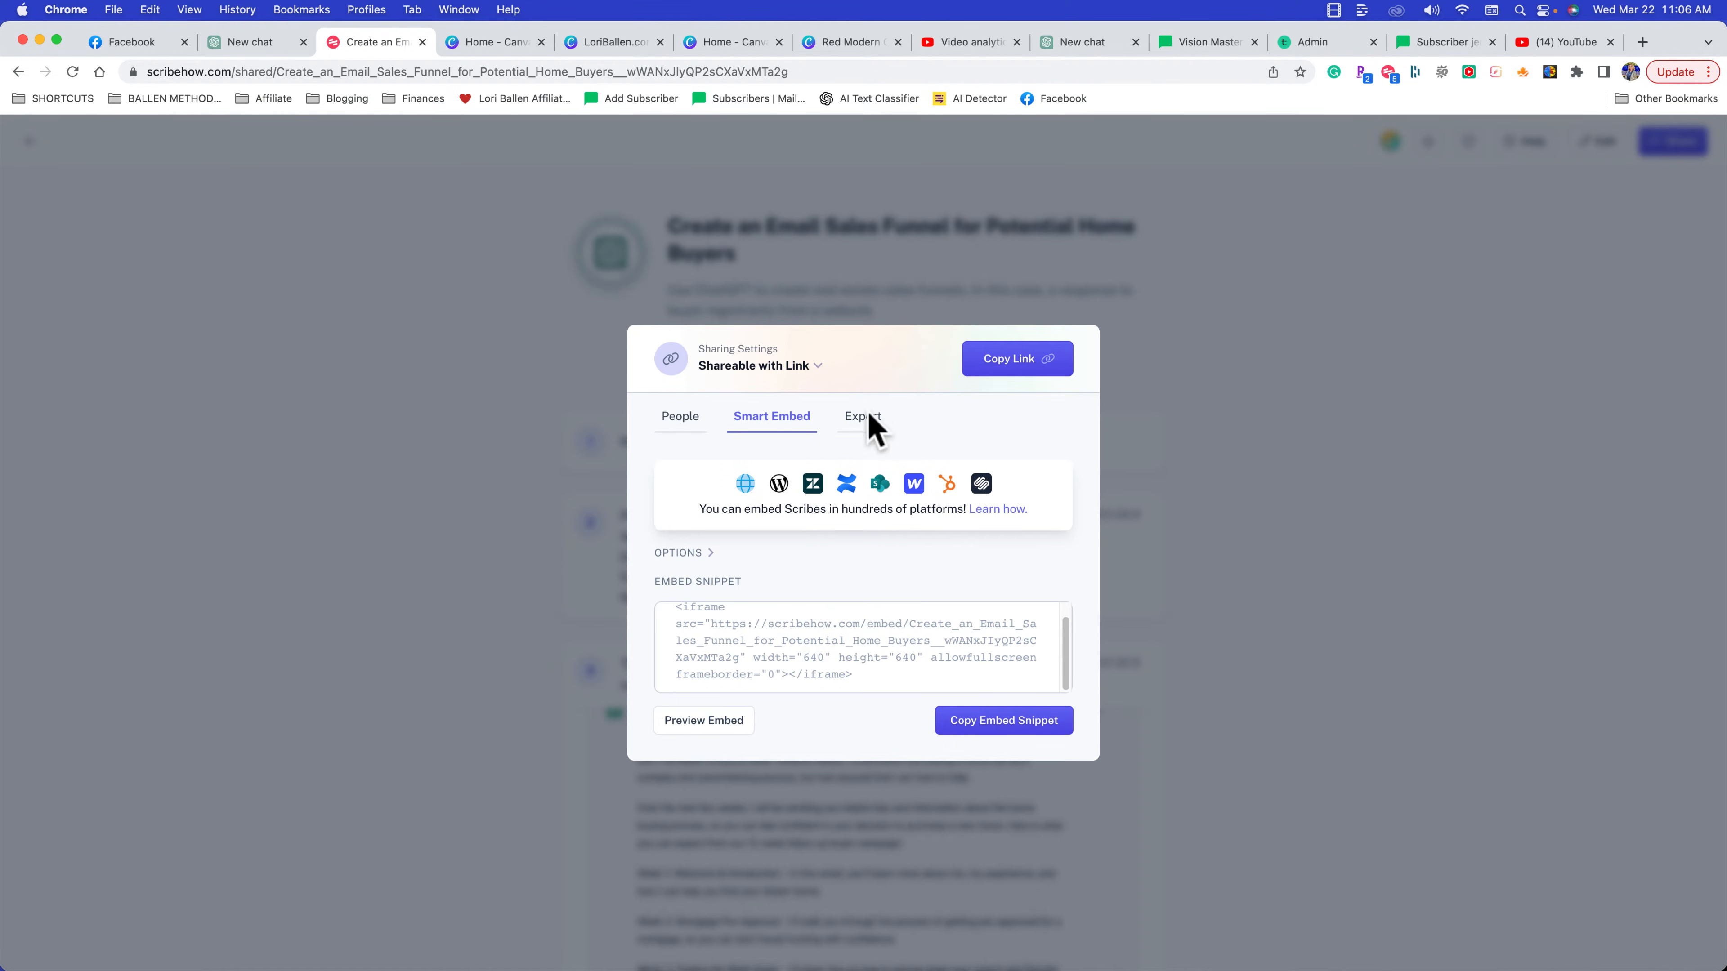
pyautogui.click(862, 416)
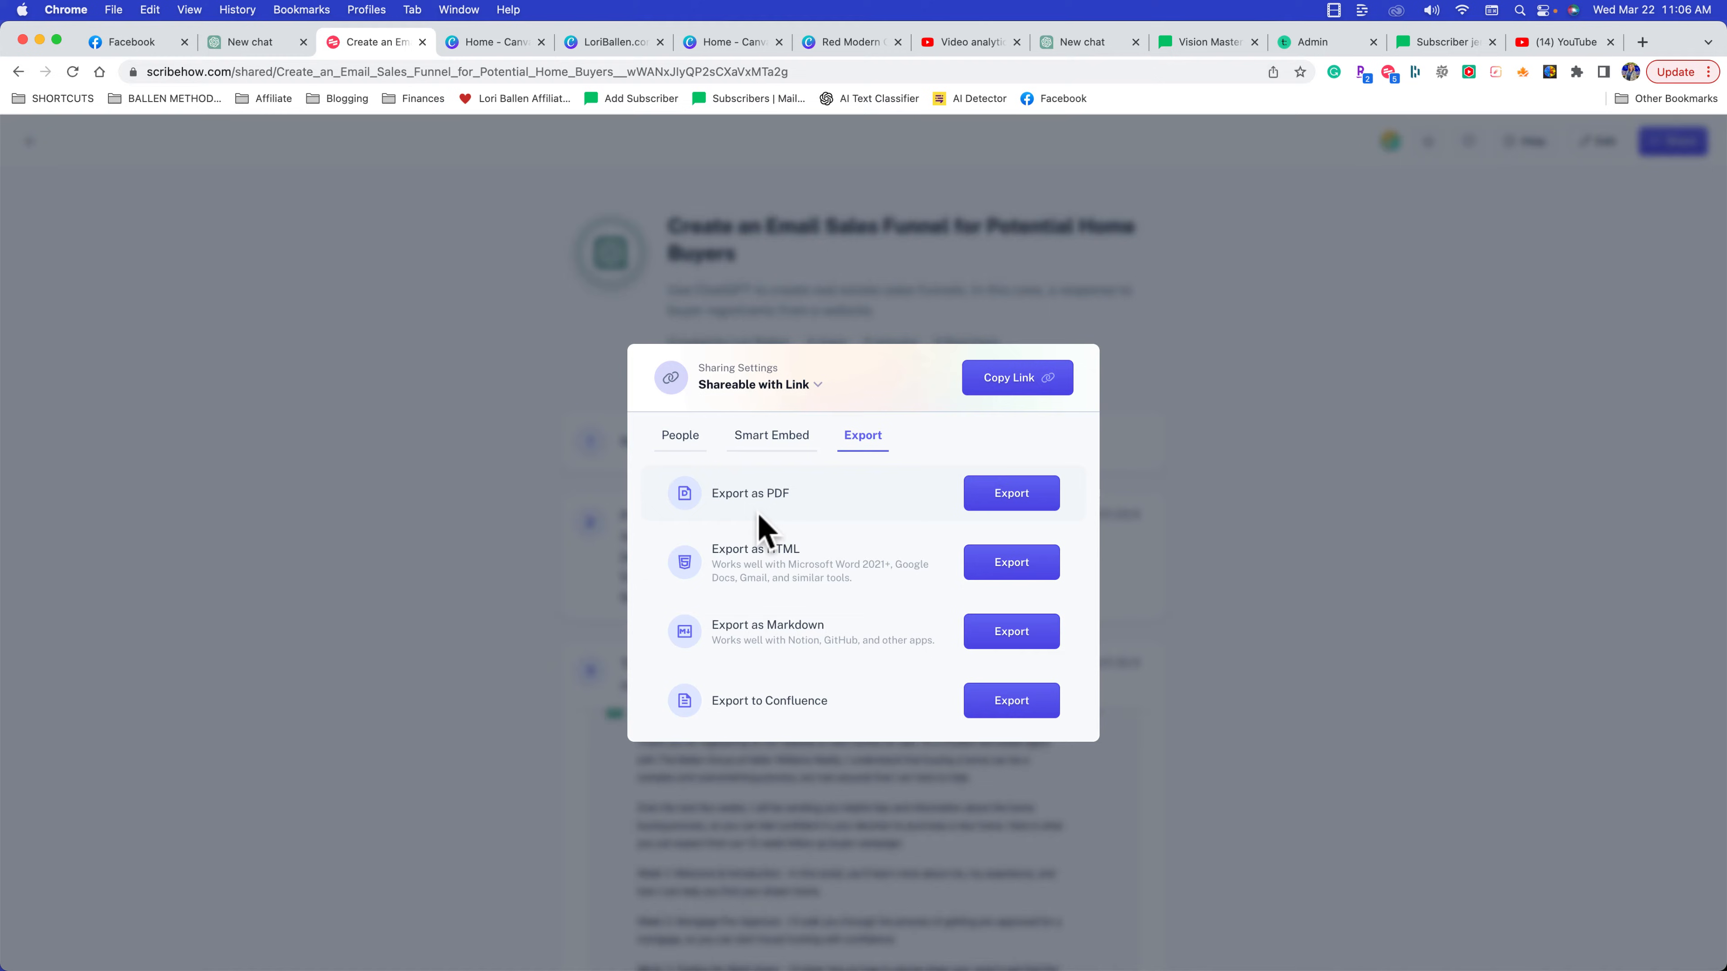
pyautogui.click(1010, 492)
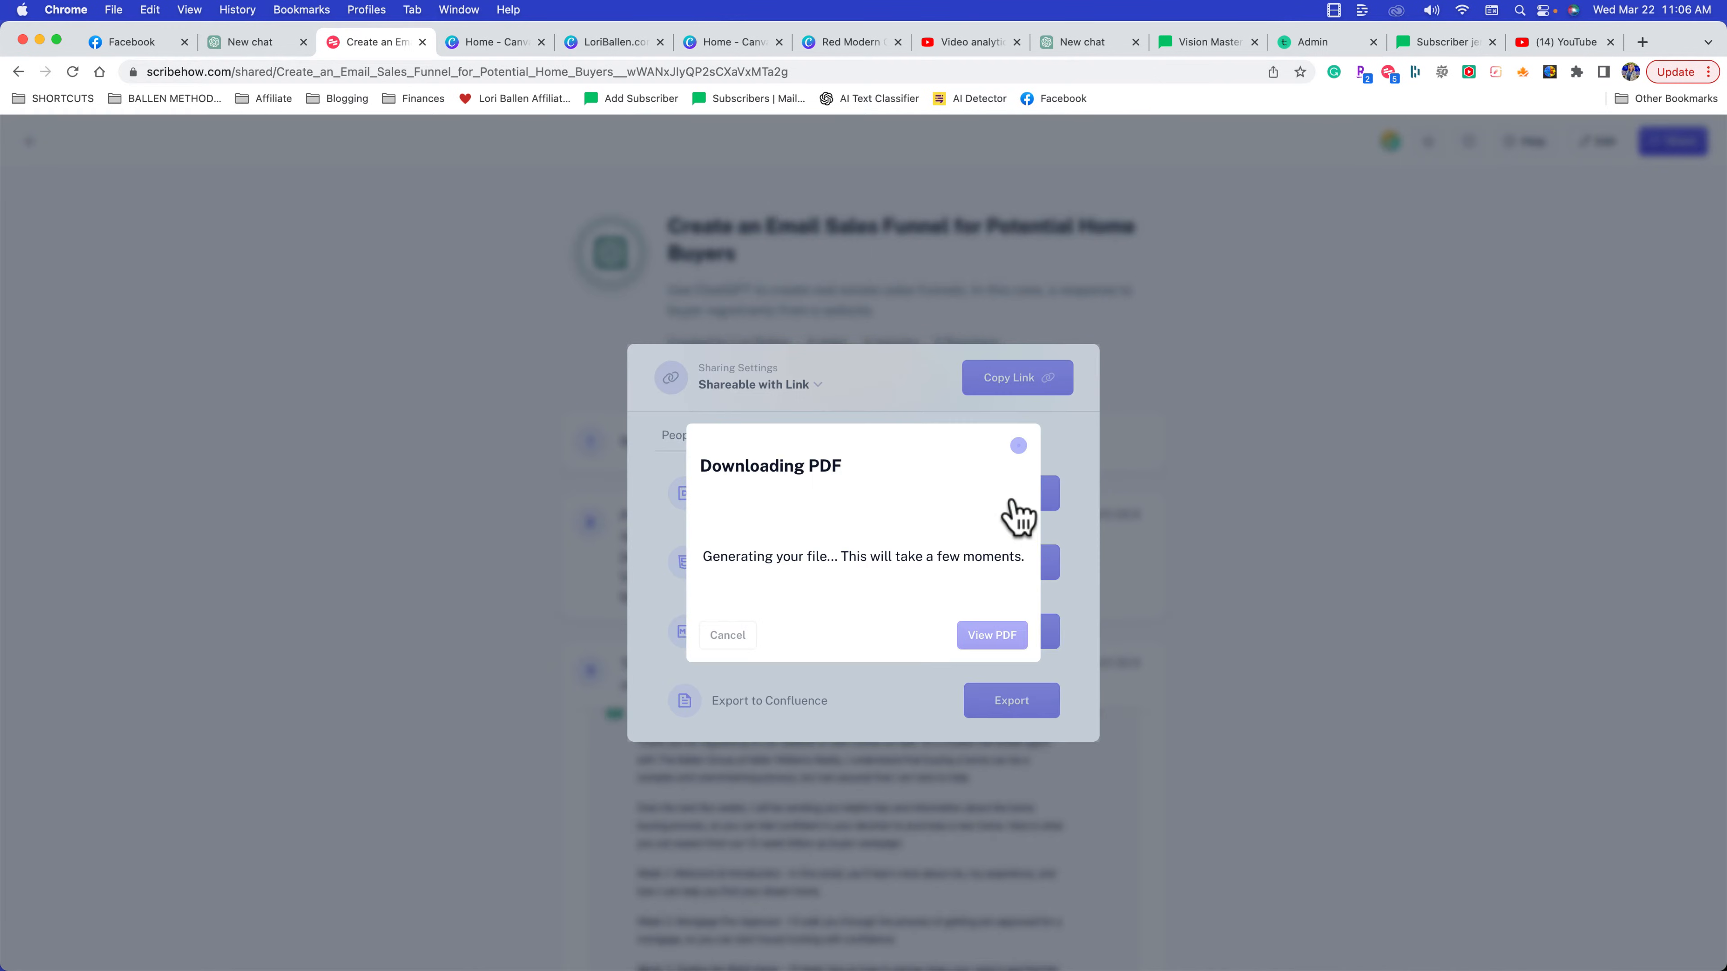
pyautogui.moveTo(1151, 644)
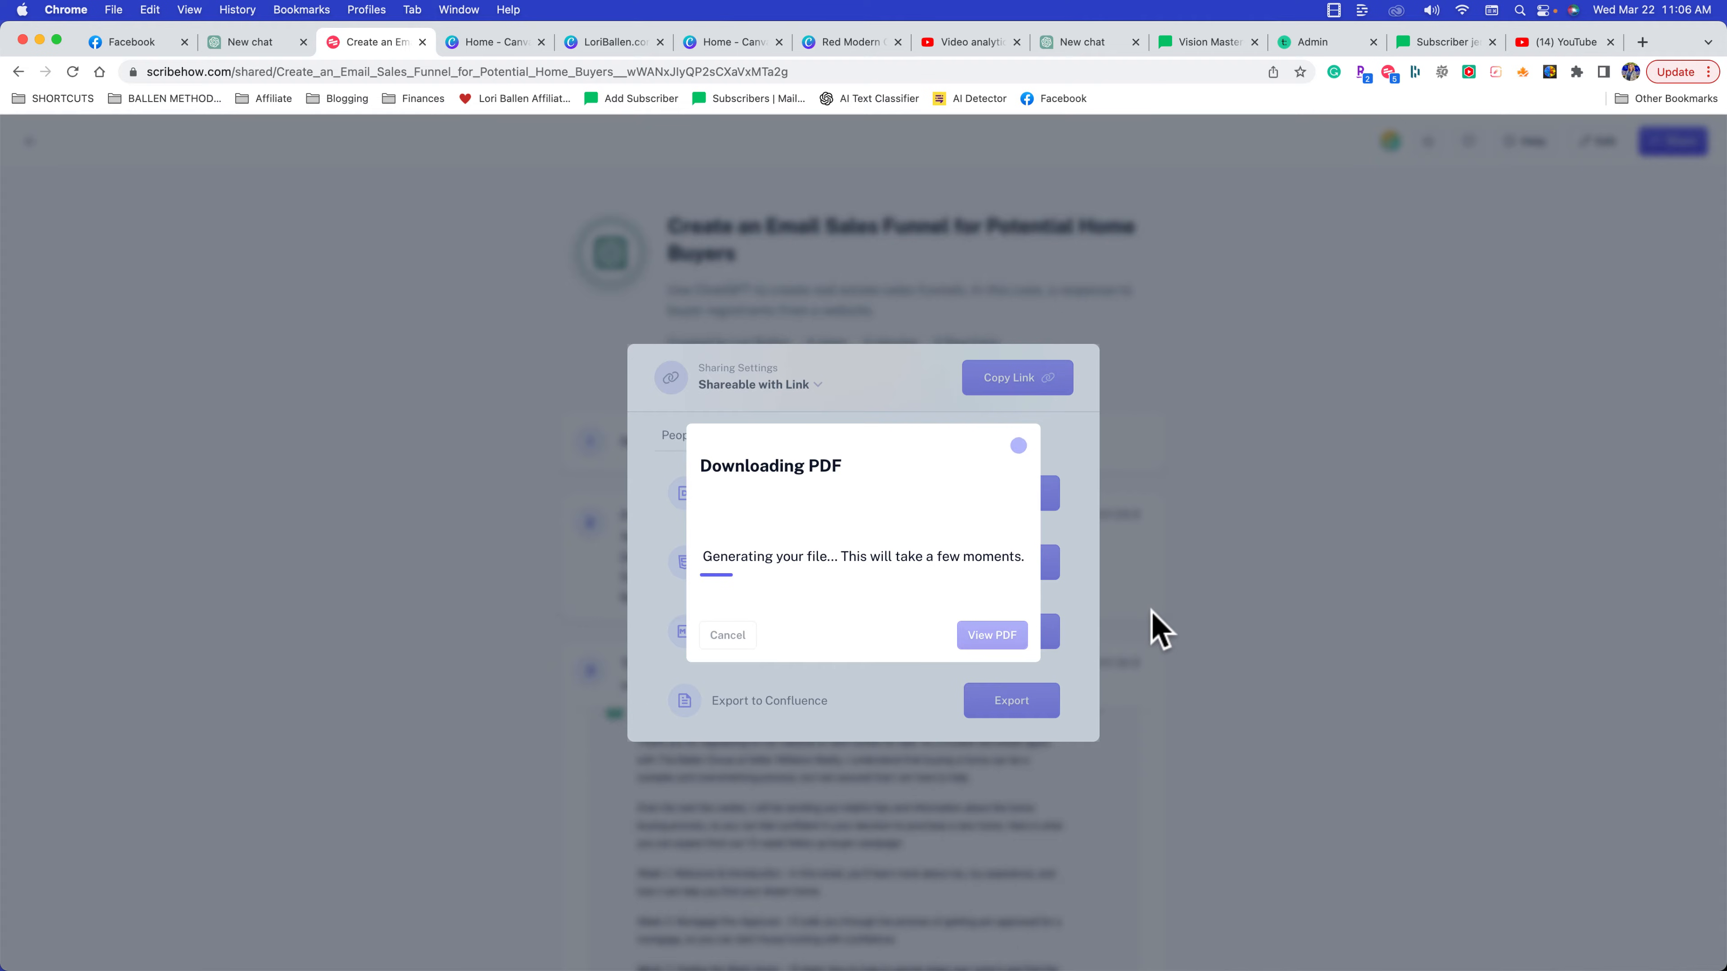
# View the exported two-page PDF in Chrome, scrolling both pages, then return to the Scribe guide
pyautogui.click(991, 634)
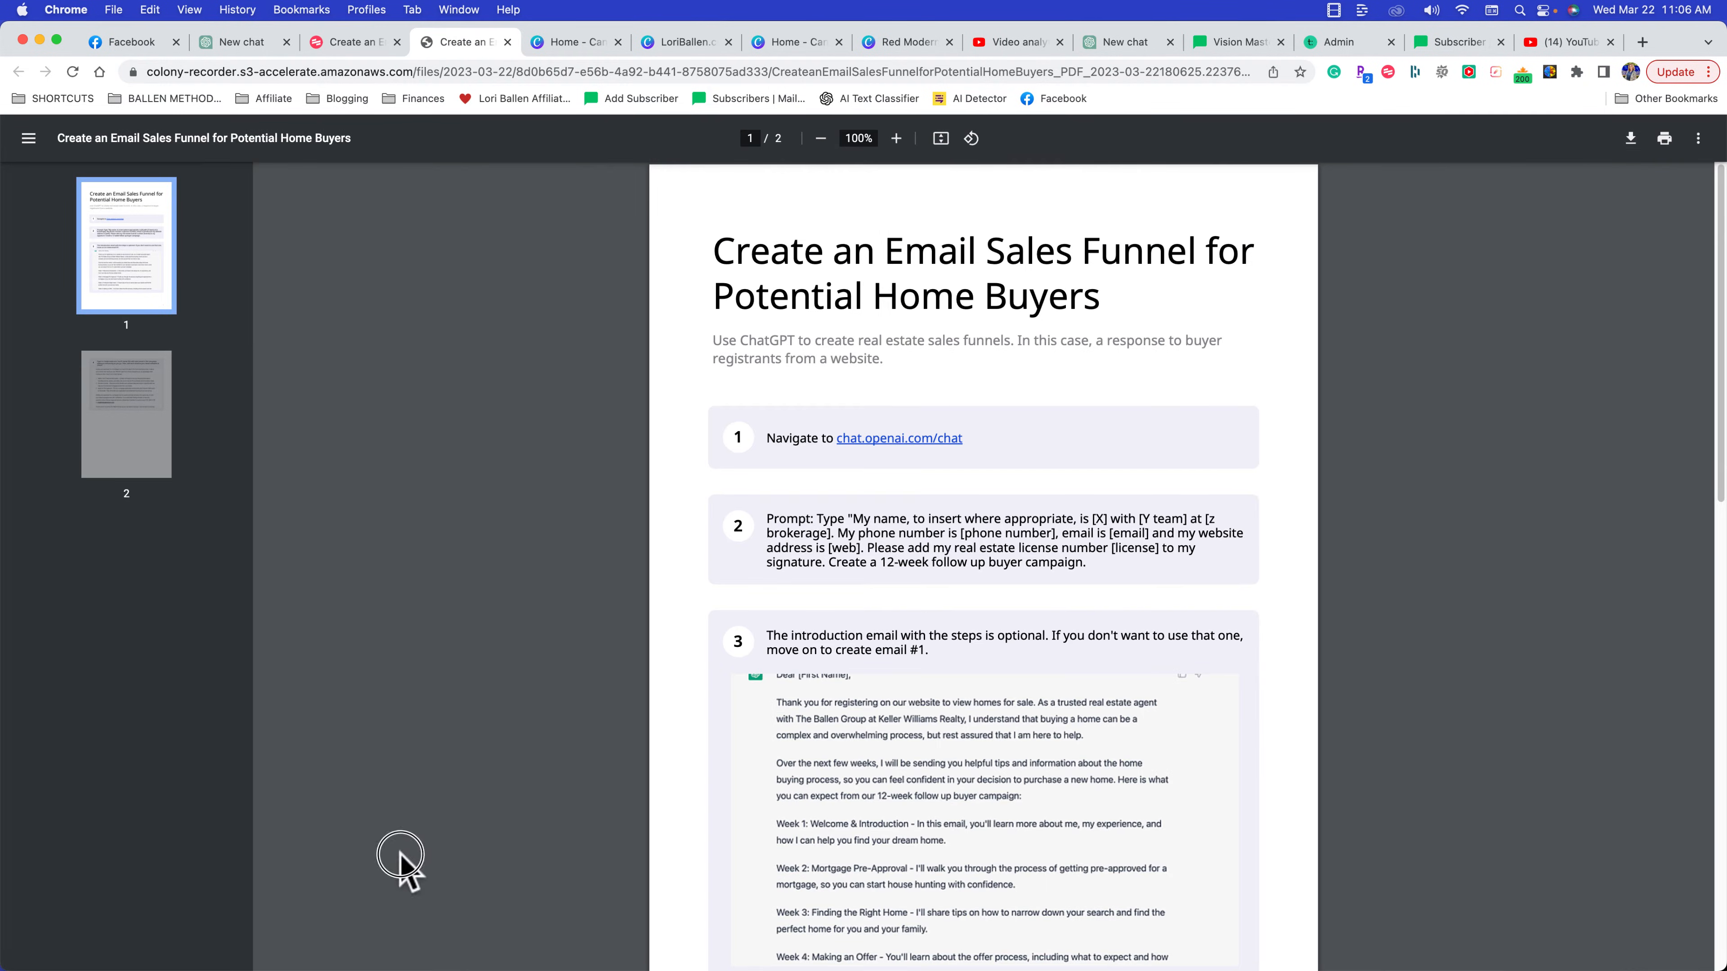
pyautogui.moveTo(446, 389)
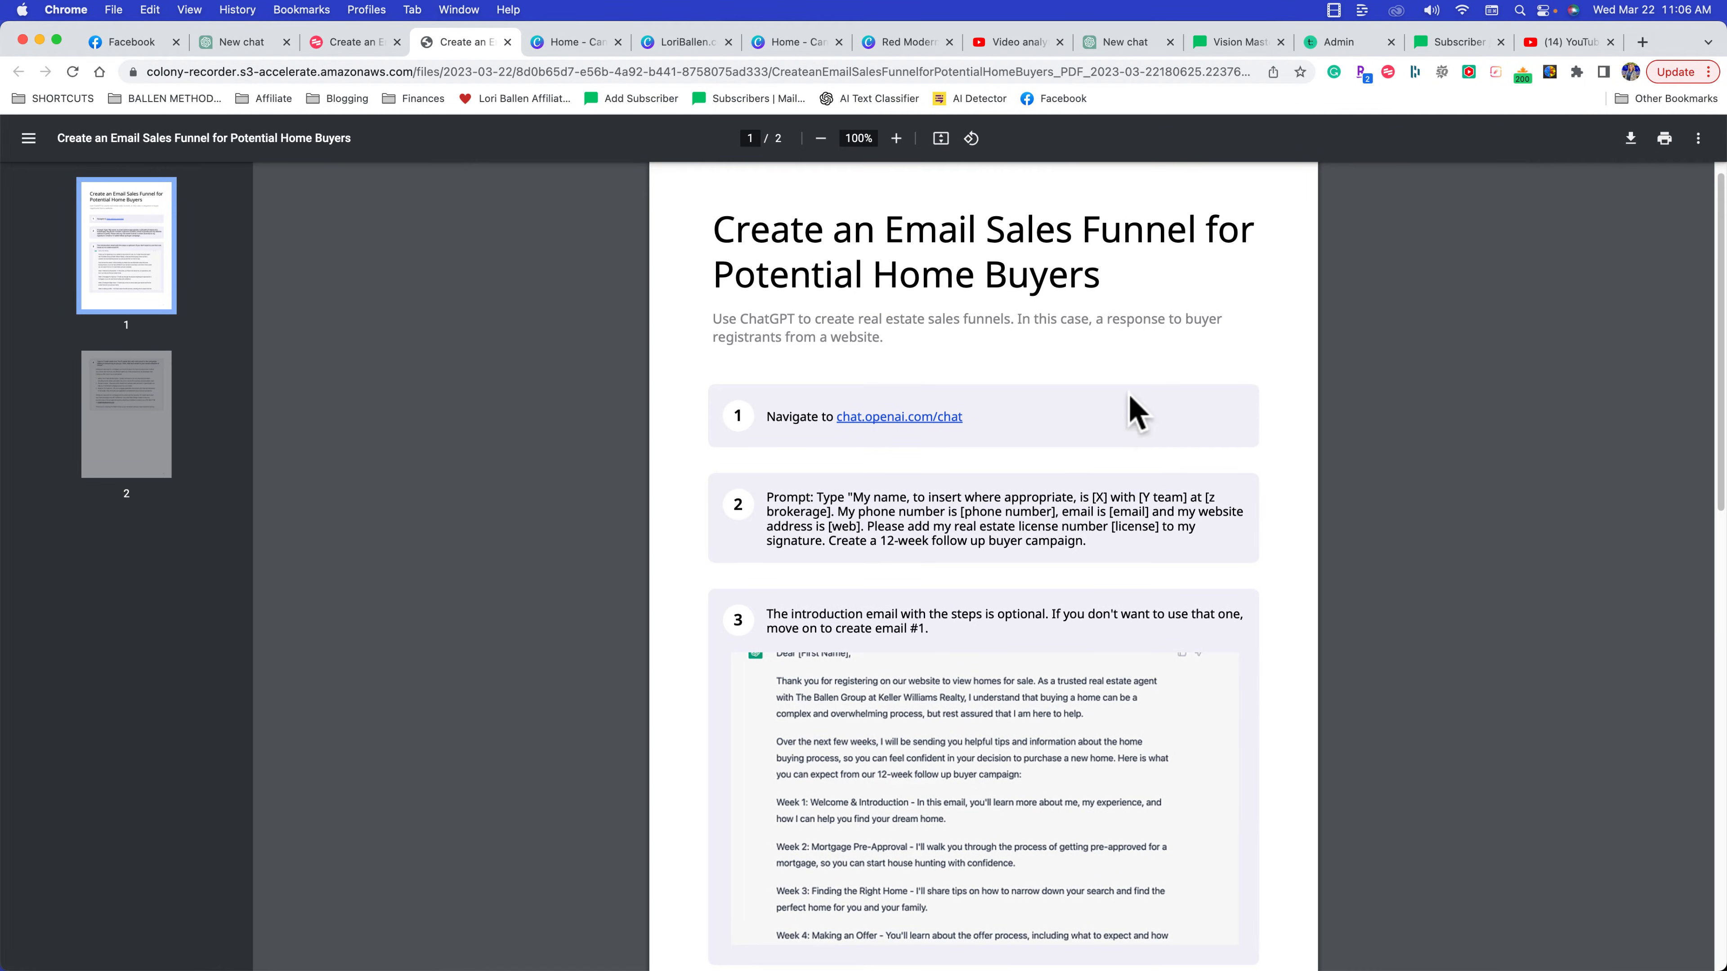
pyautogui.moveTo(859, 320)
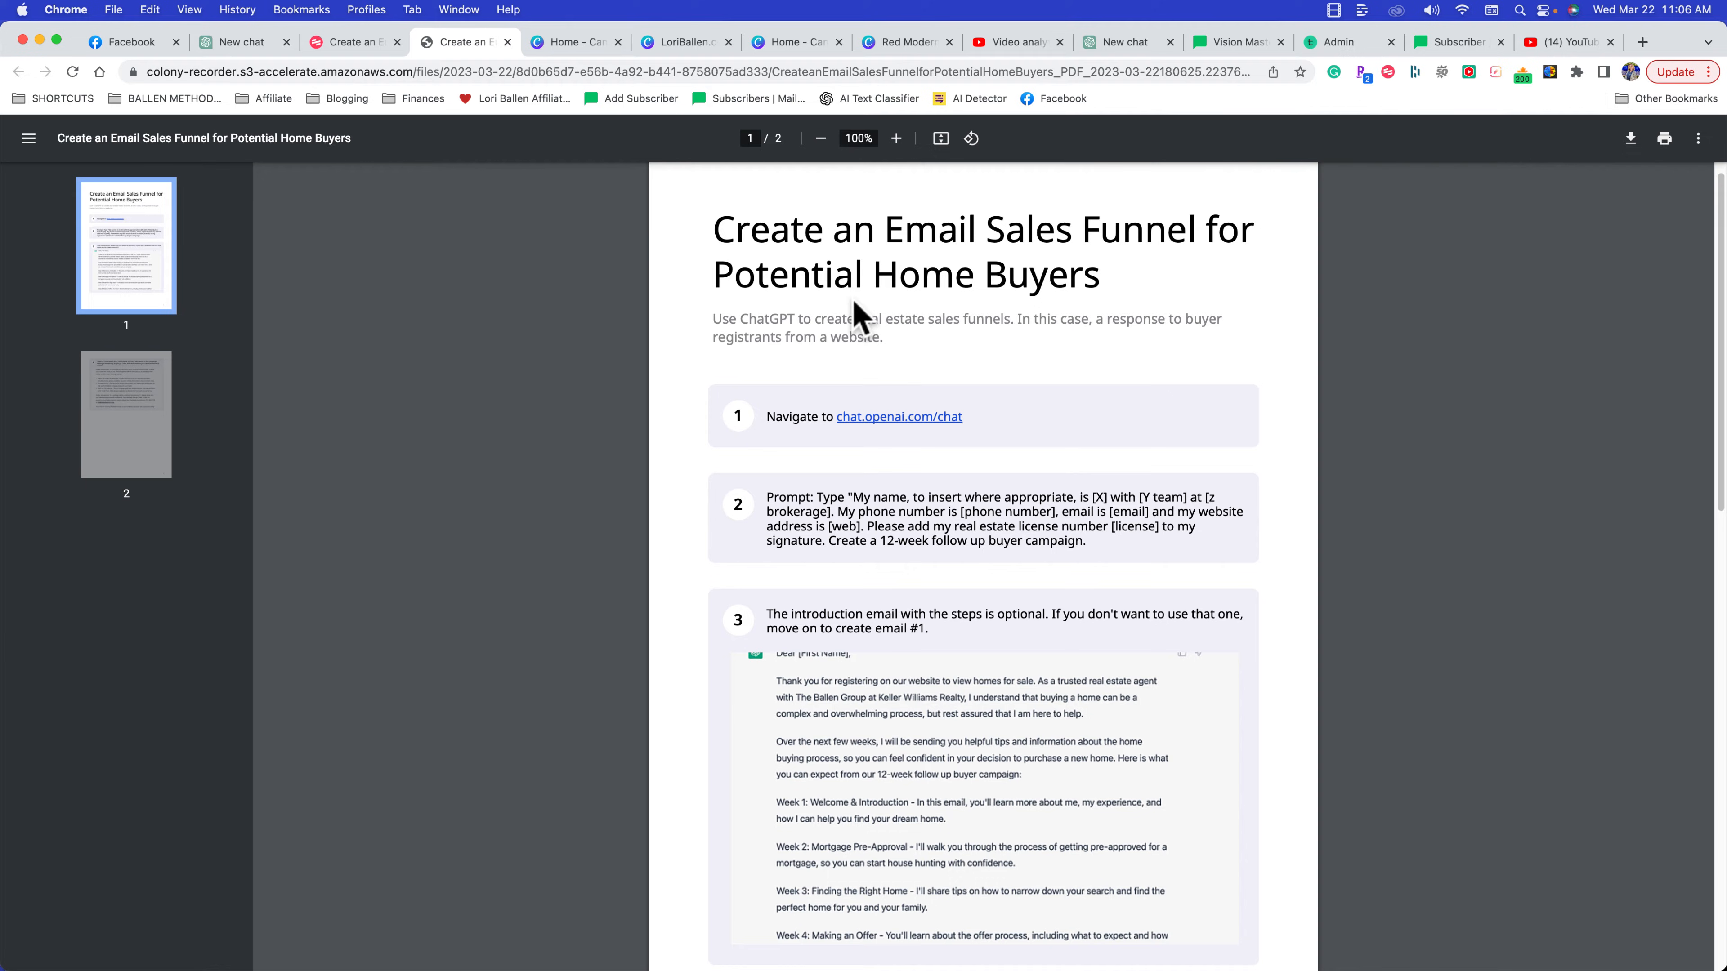
pyautogui.scroll(3)
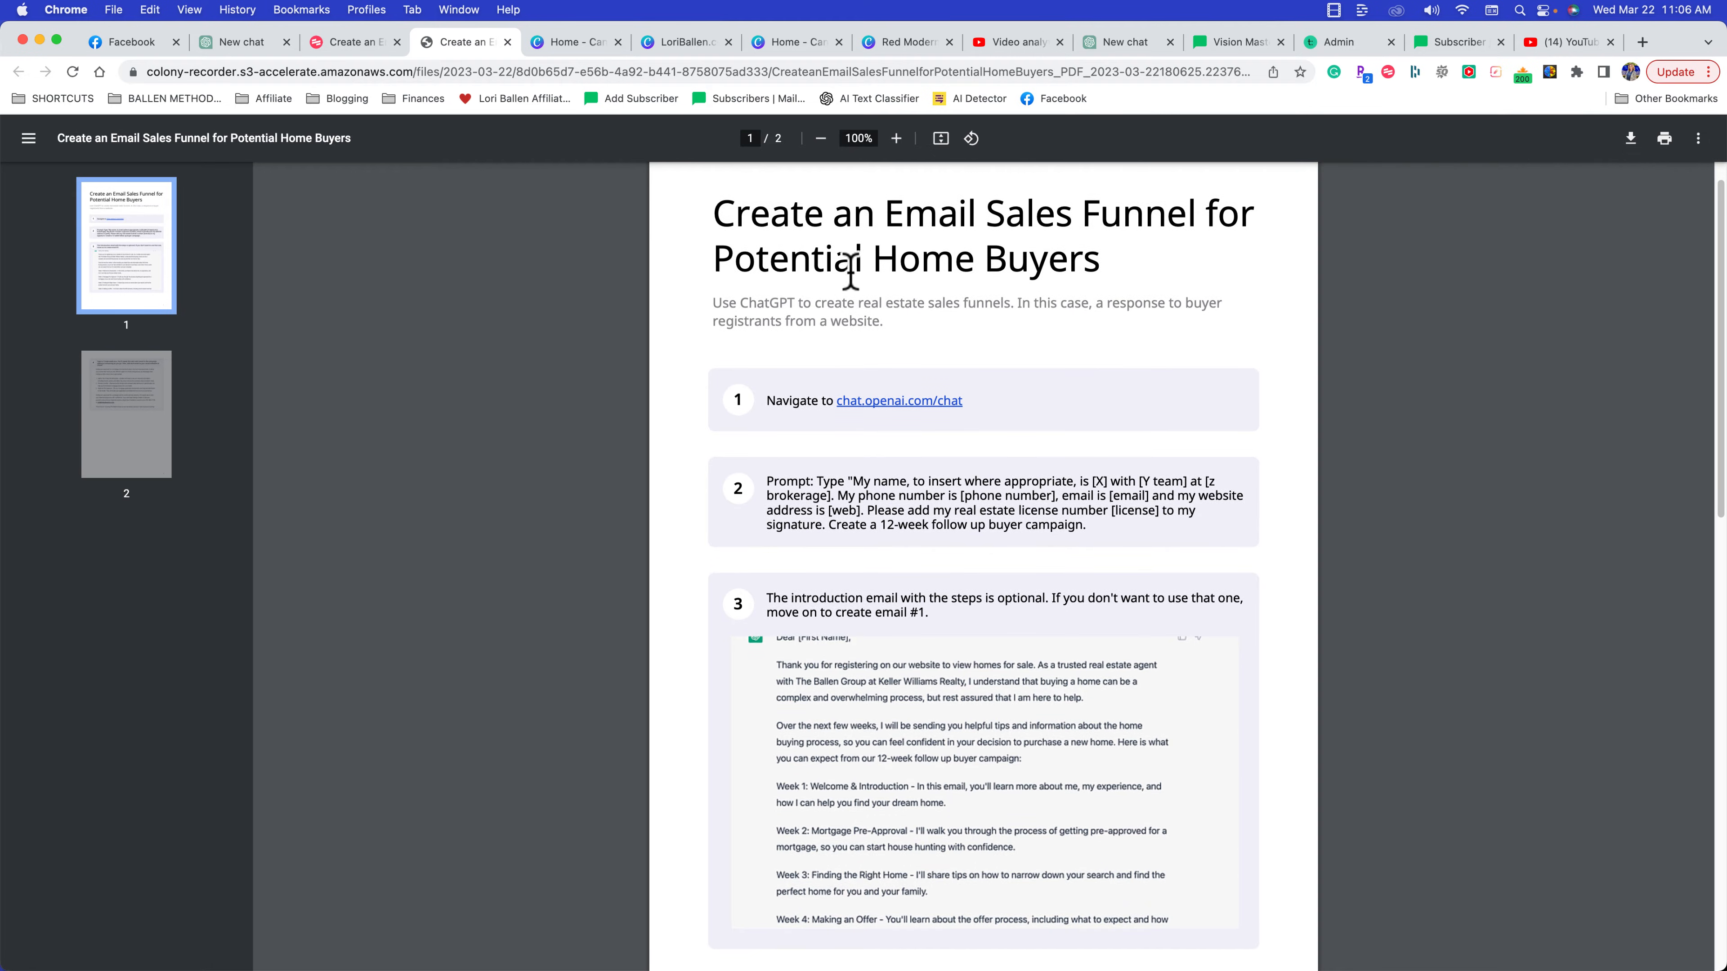
pyautogui.scroll(-3)
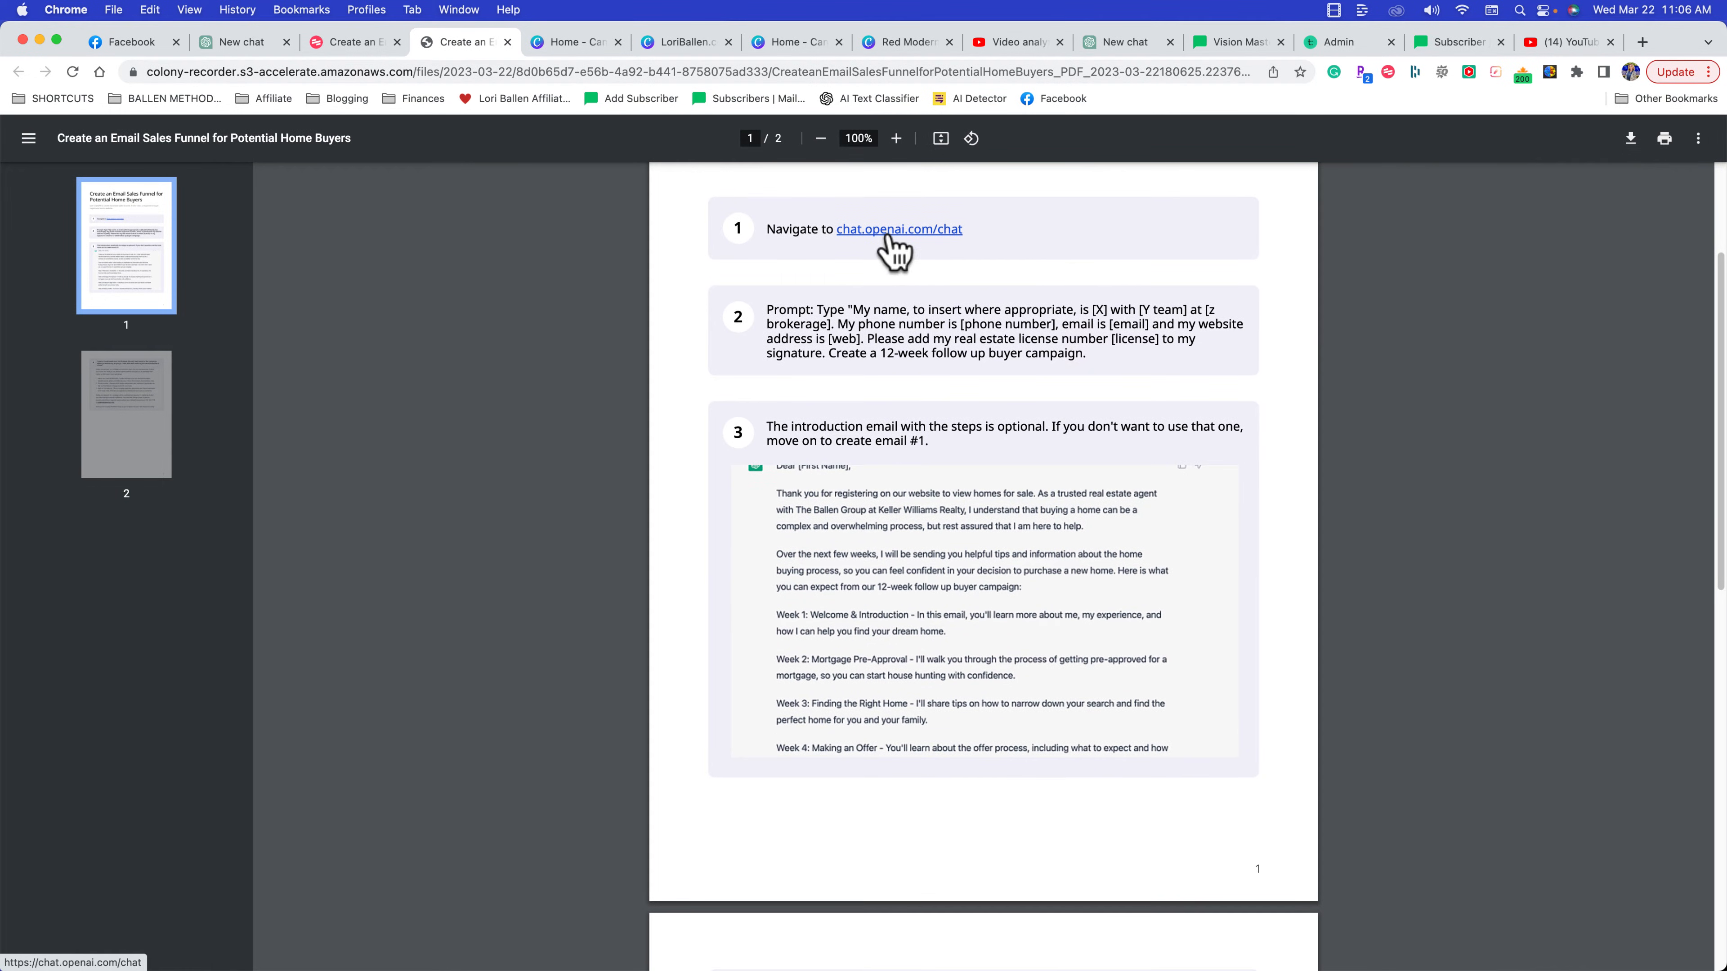
pyautogui.moveTo(834, 268)
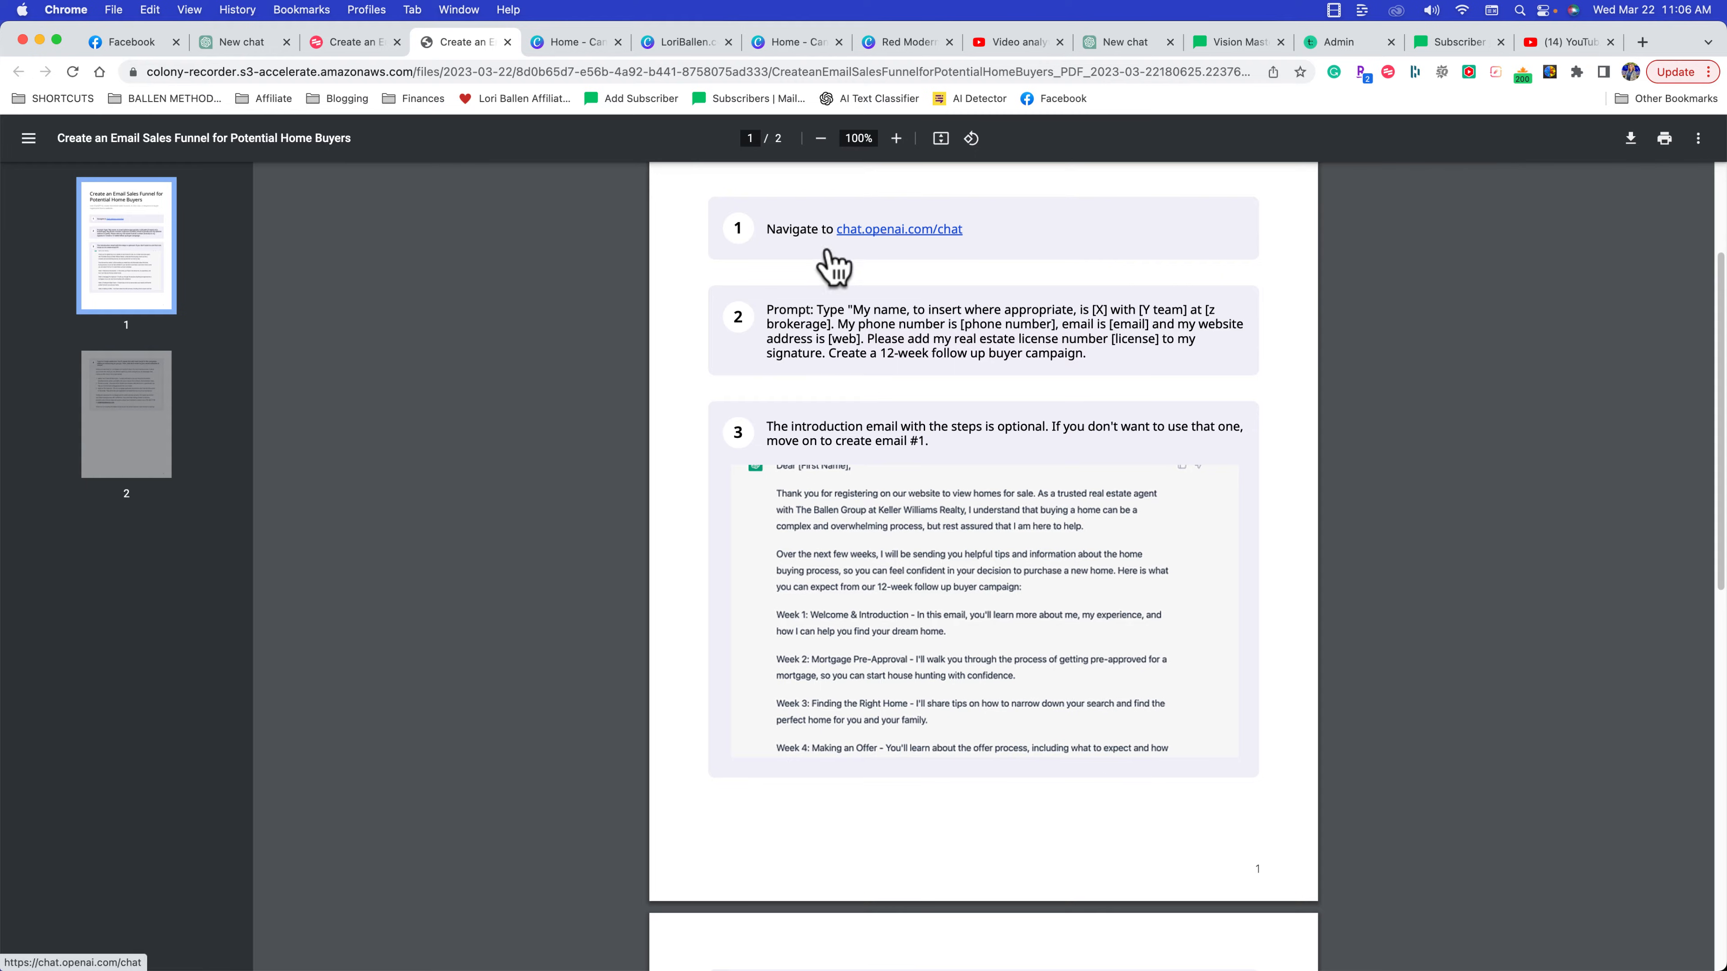
pyautogui.scroll(-3)
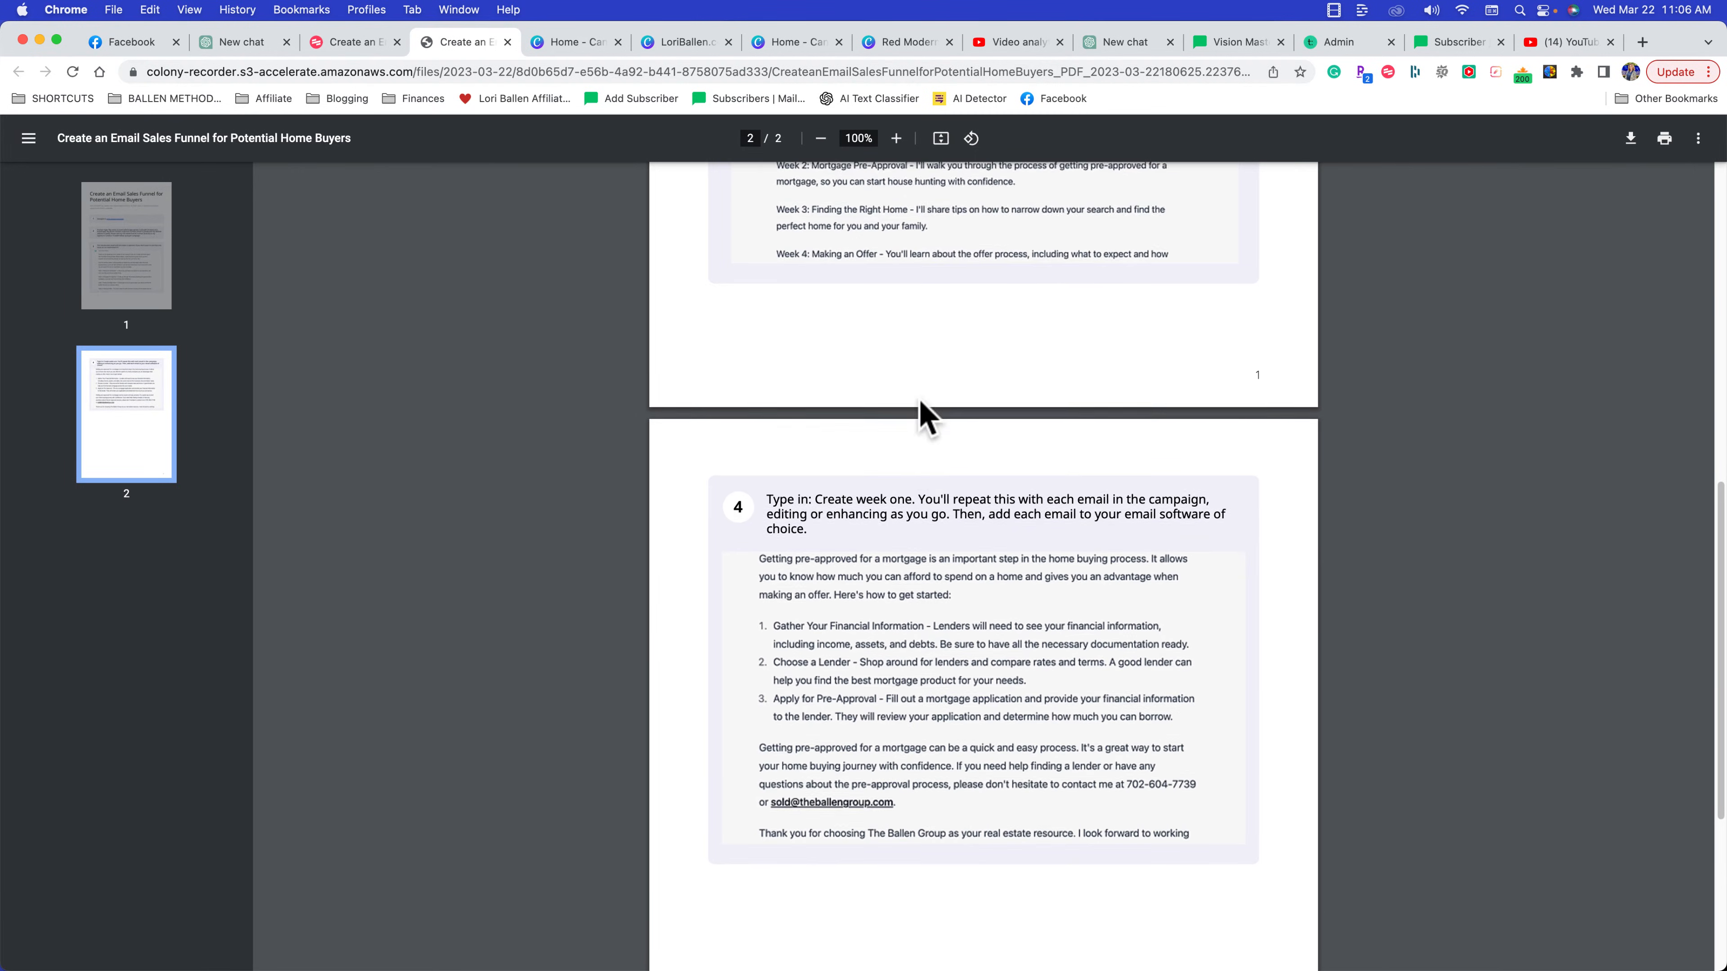
pyautogui.scroll(-3)
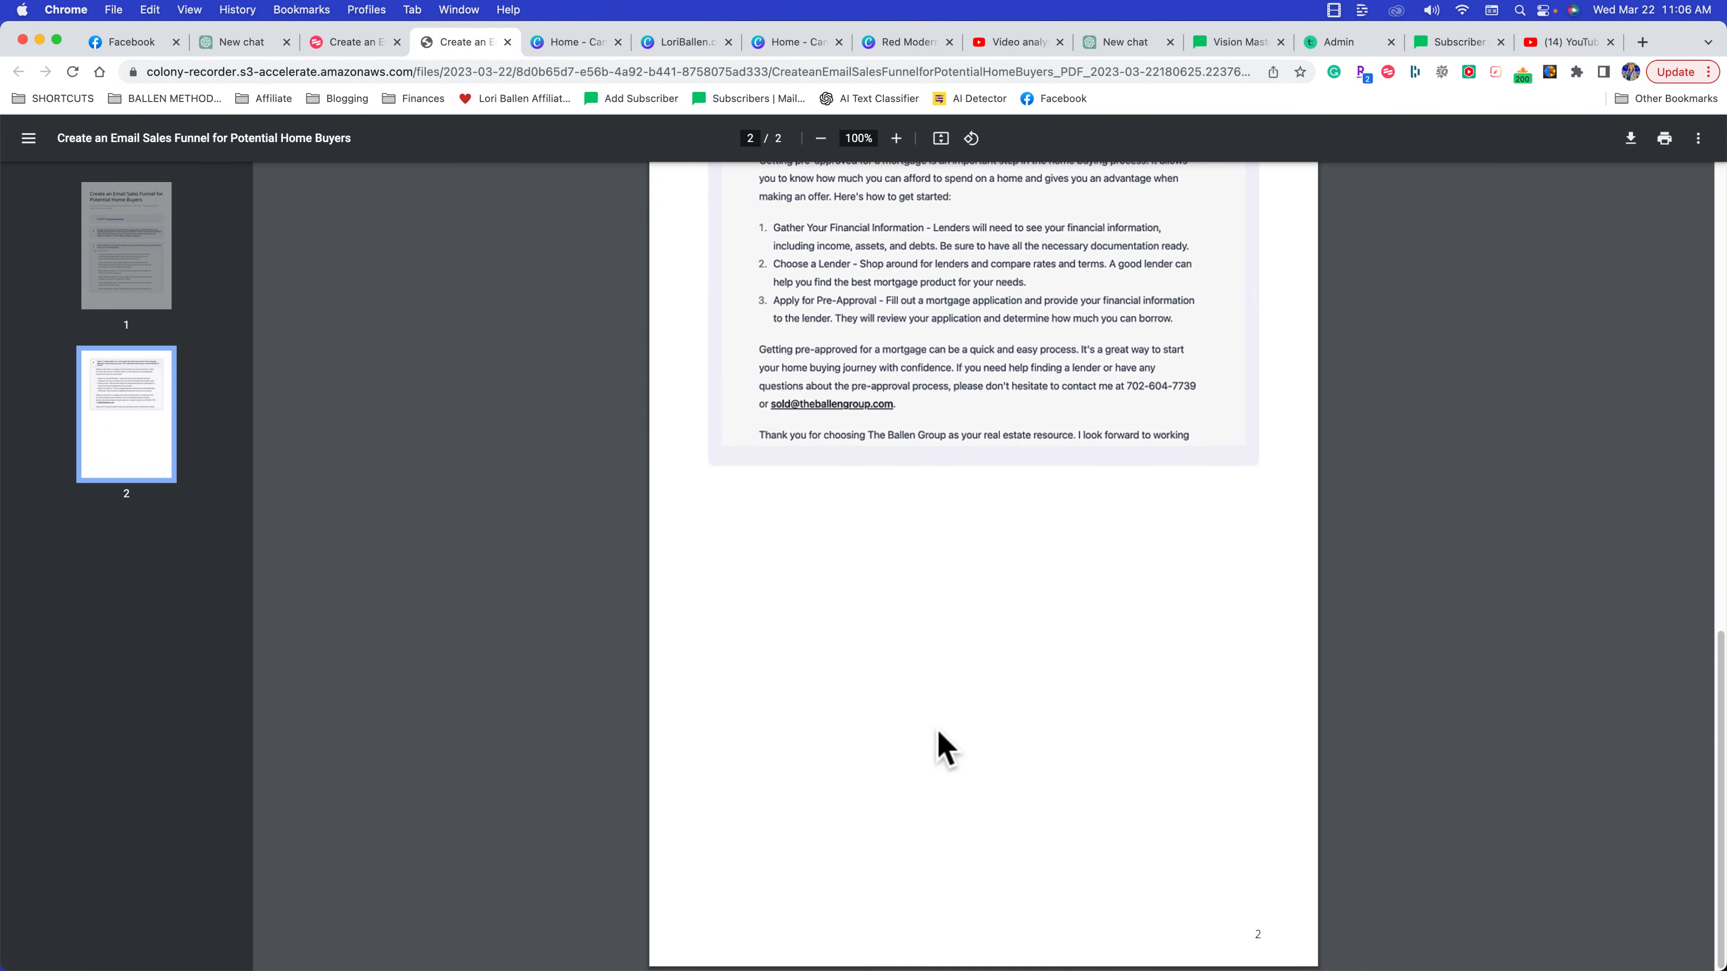
pyautogui.scroll(3)
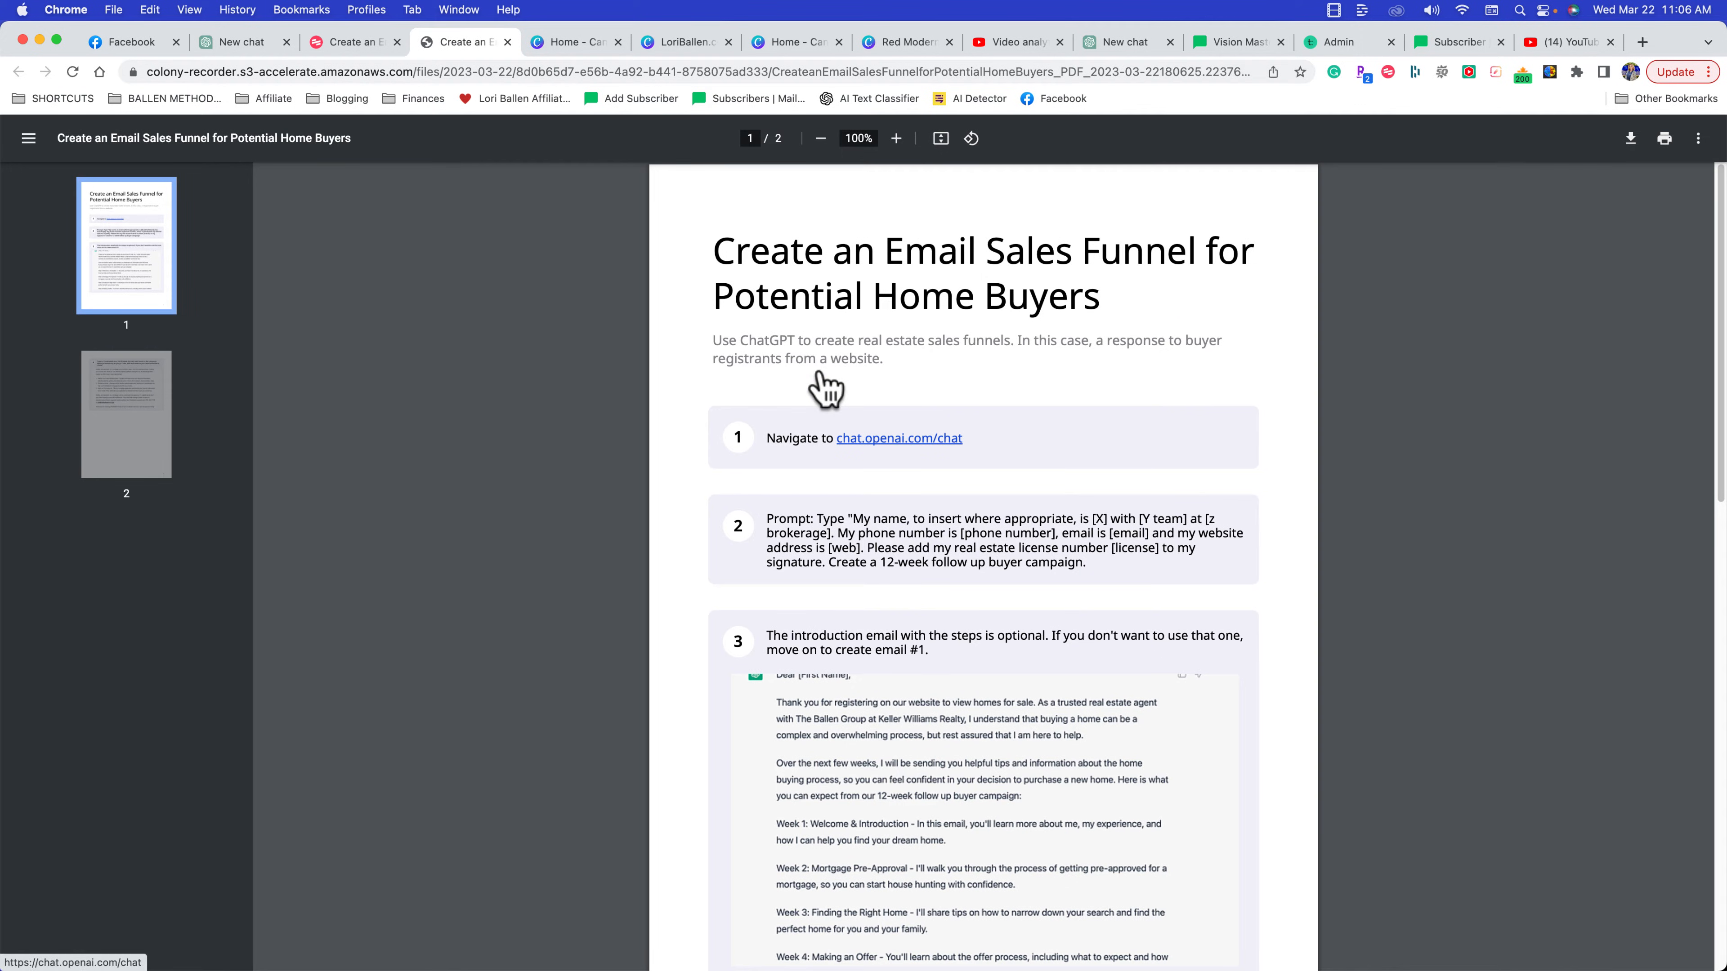
pyautogui.moveTo(382, 284)
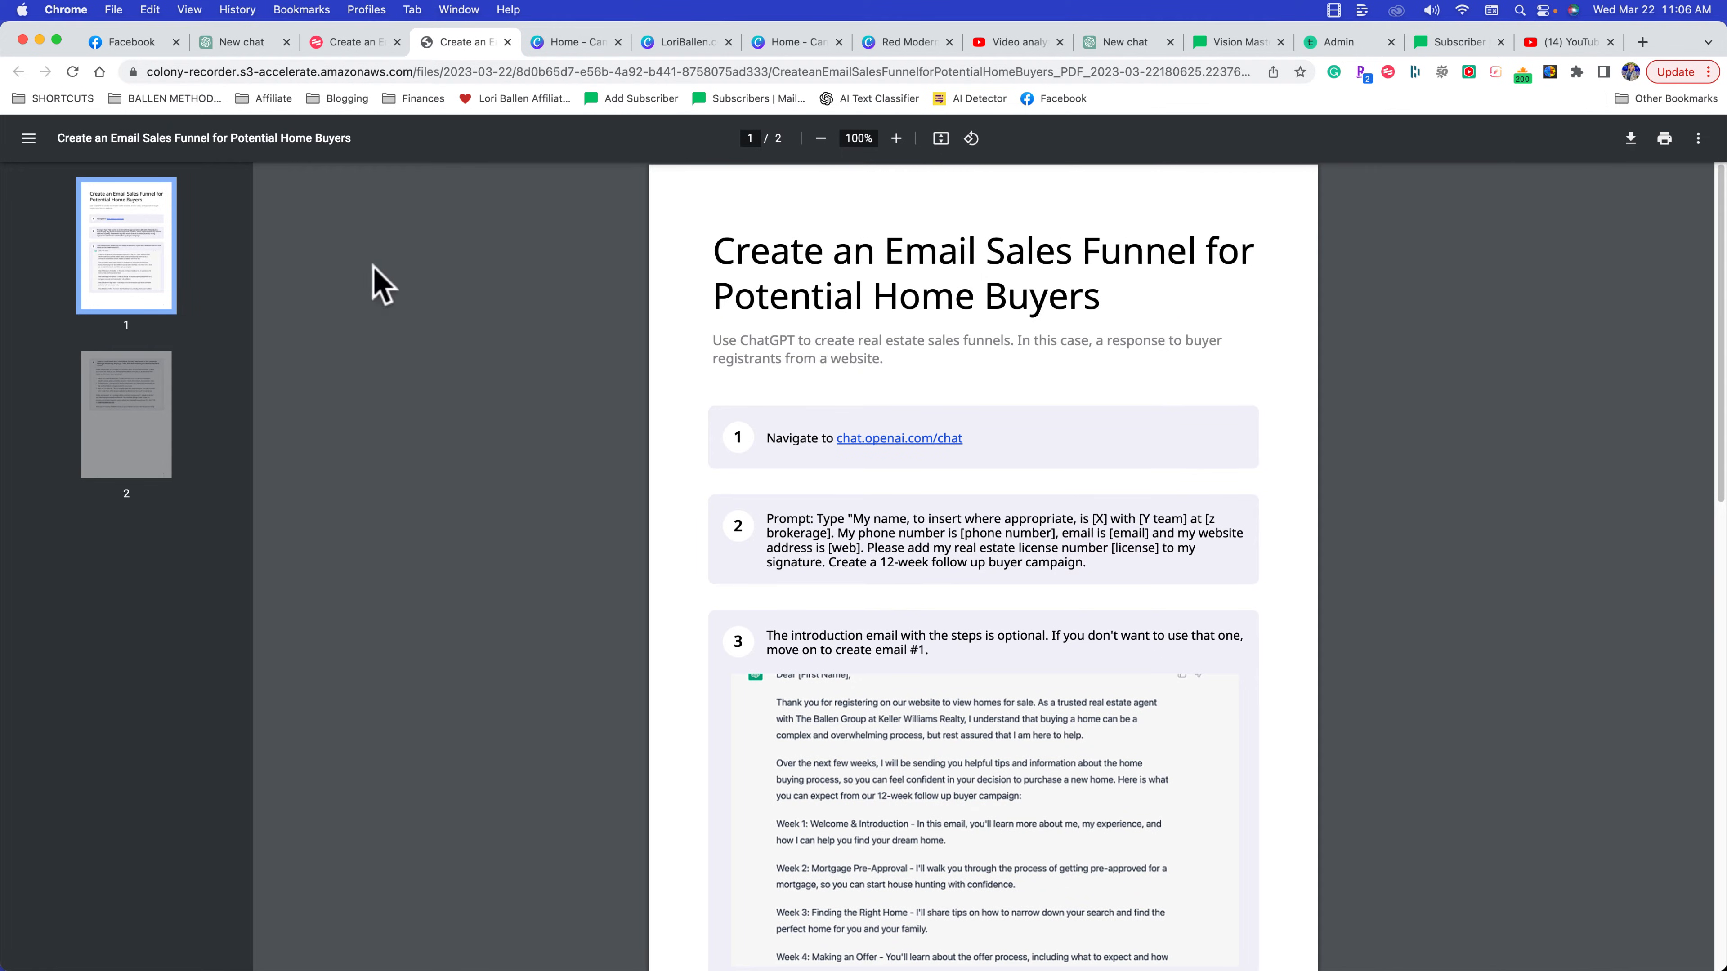
pyautogui.click(353, 42)
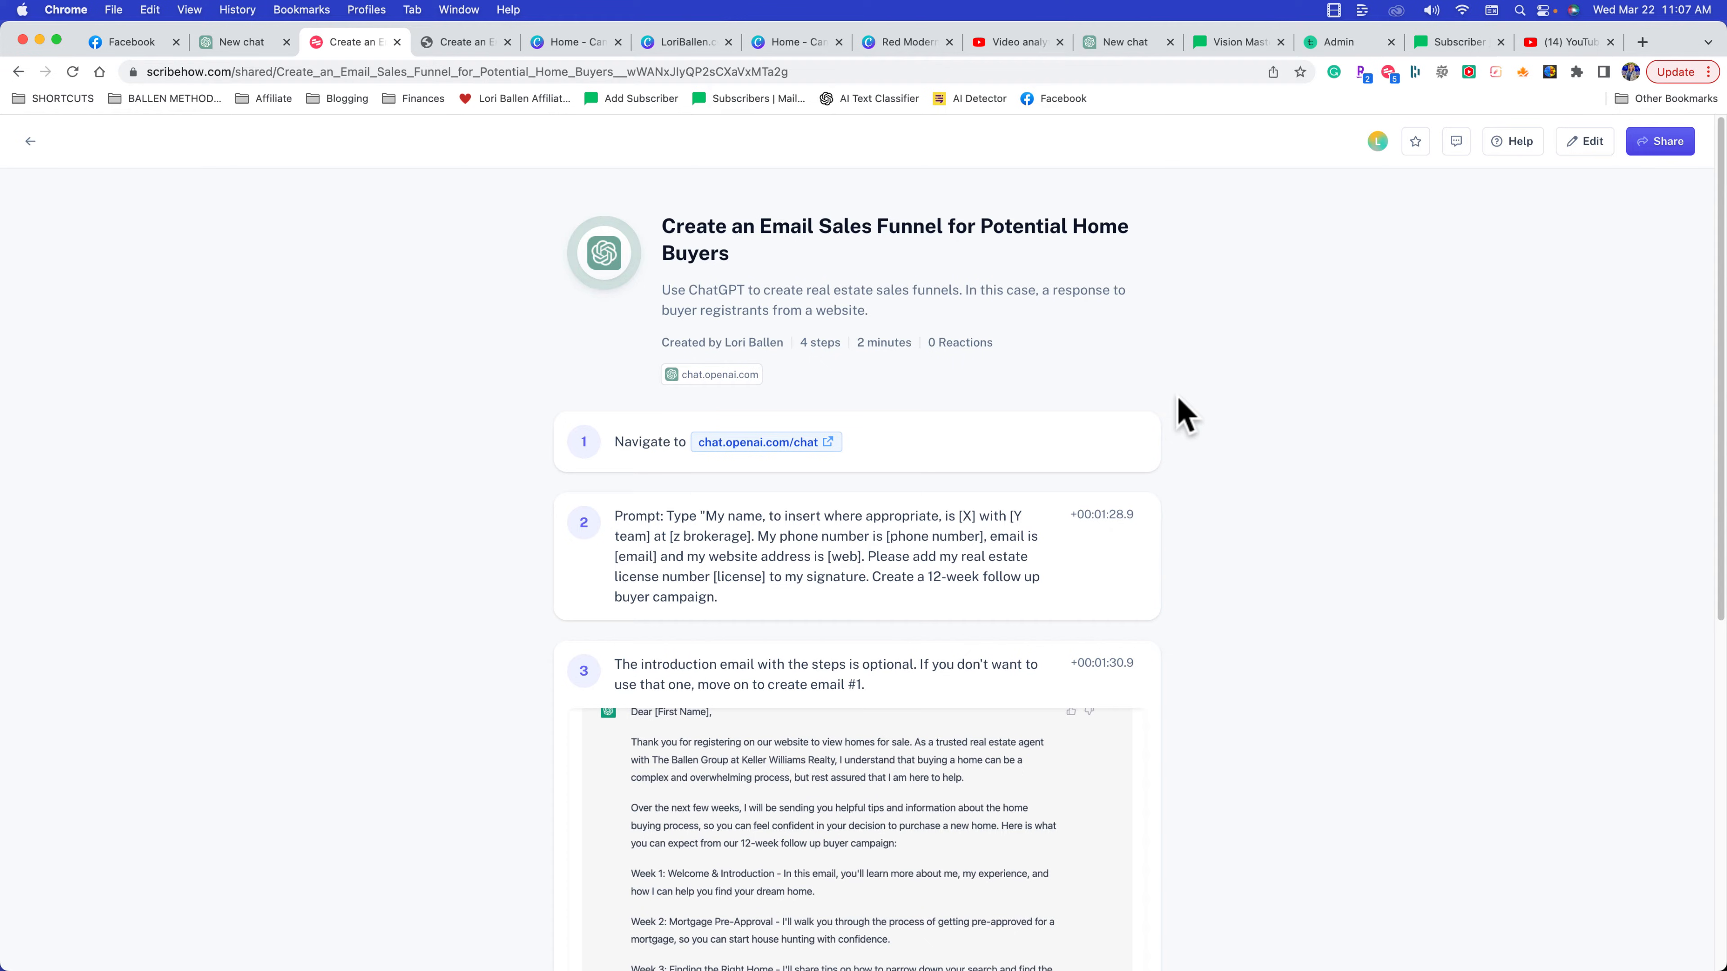
pyautogui.moveTo(1329, 383)
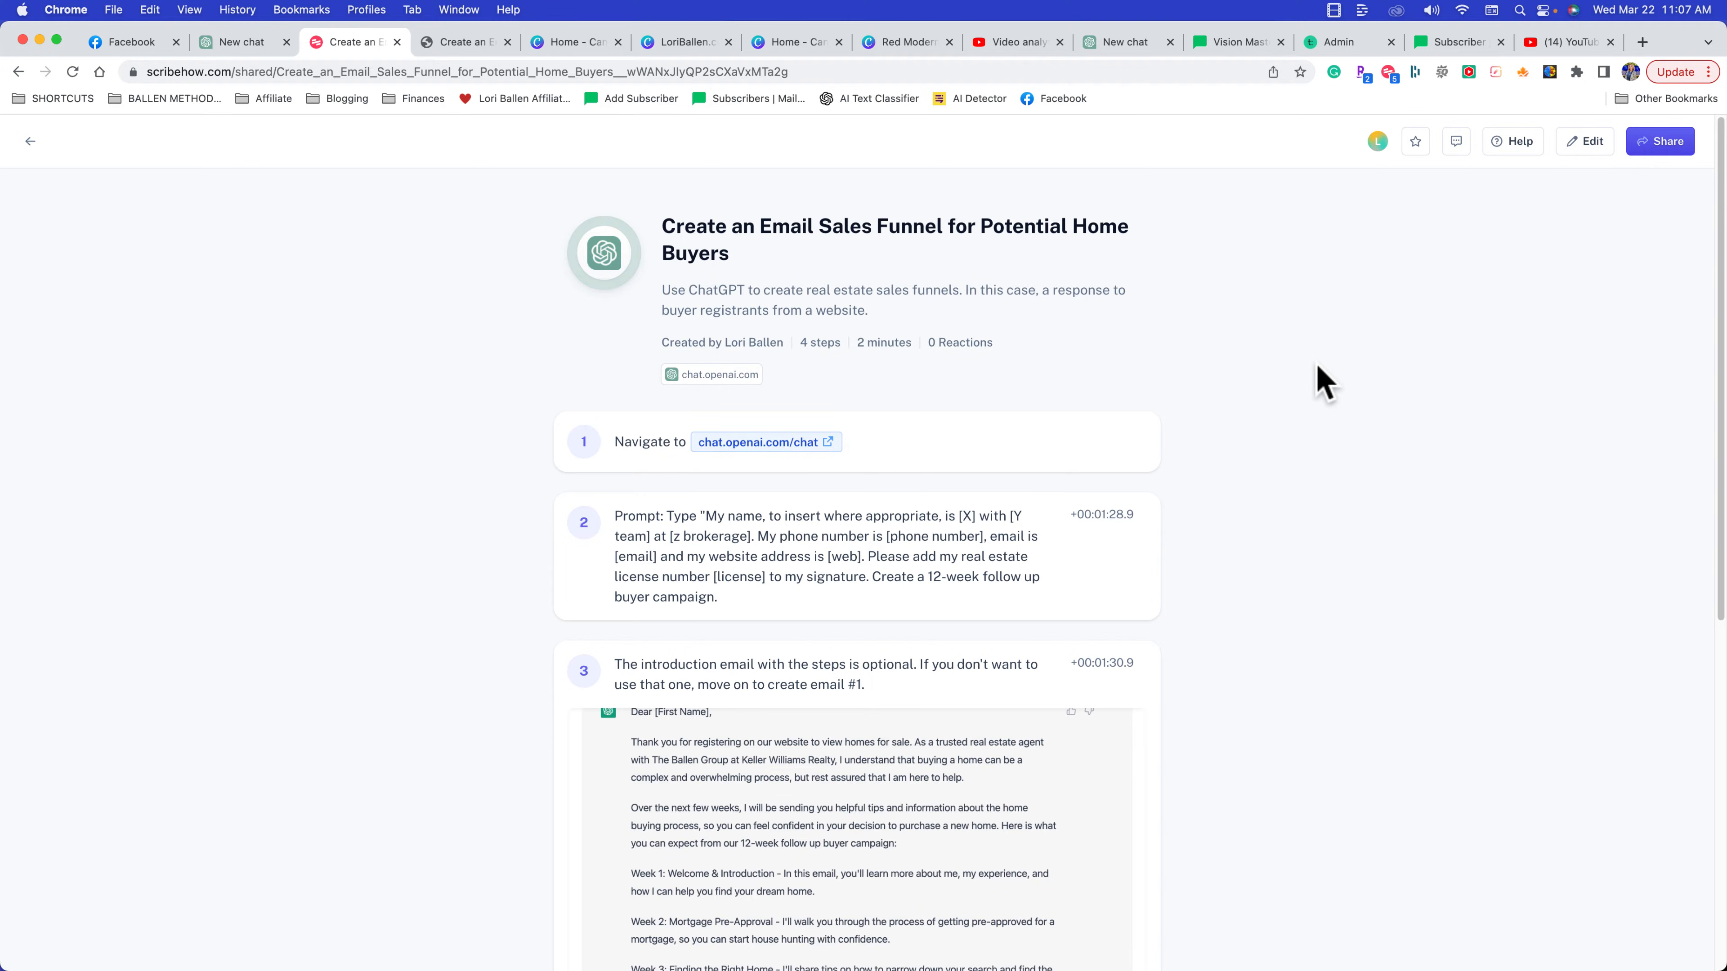
pyautogui.moveTo(1309, 343)
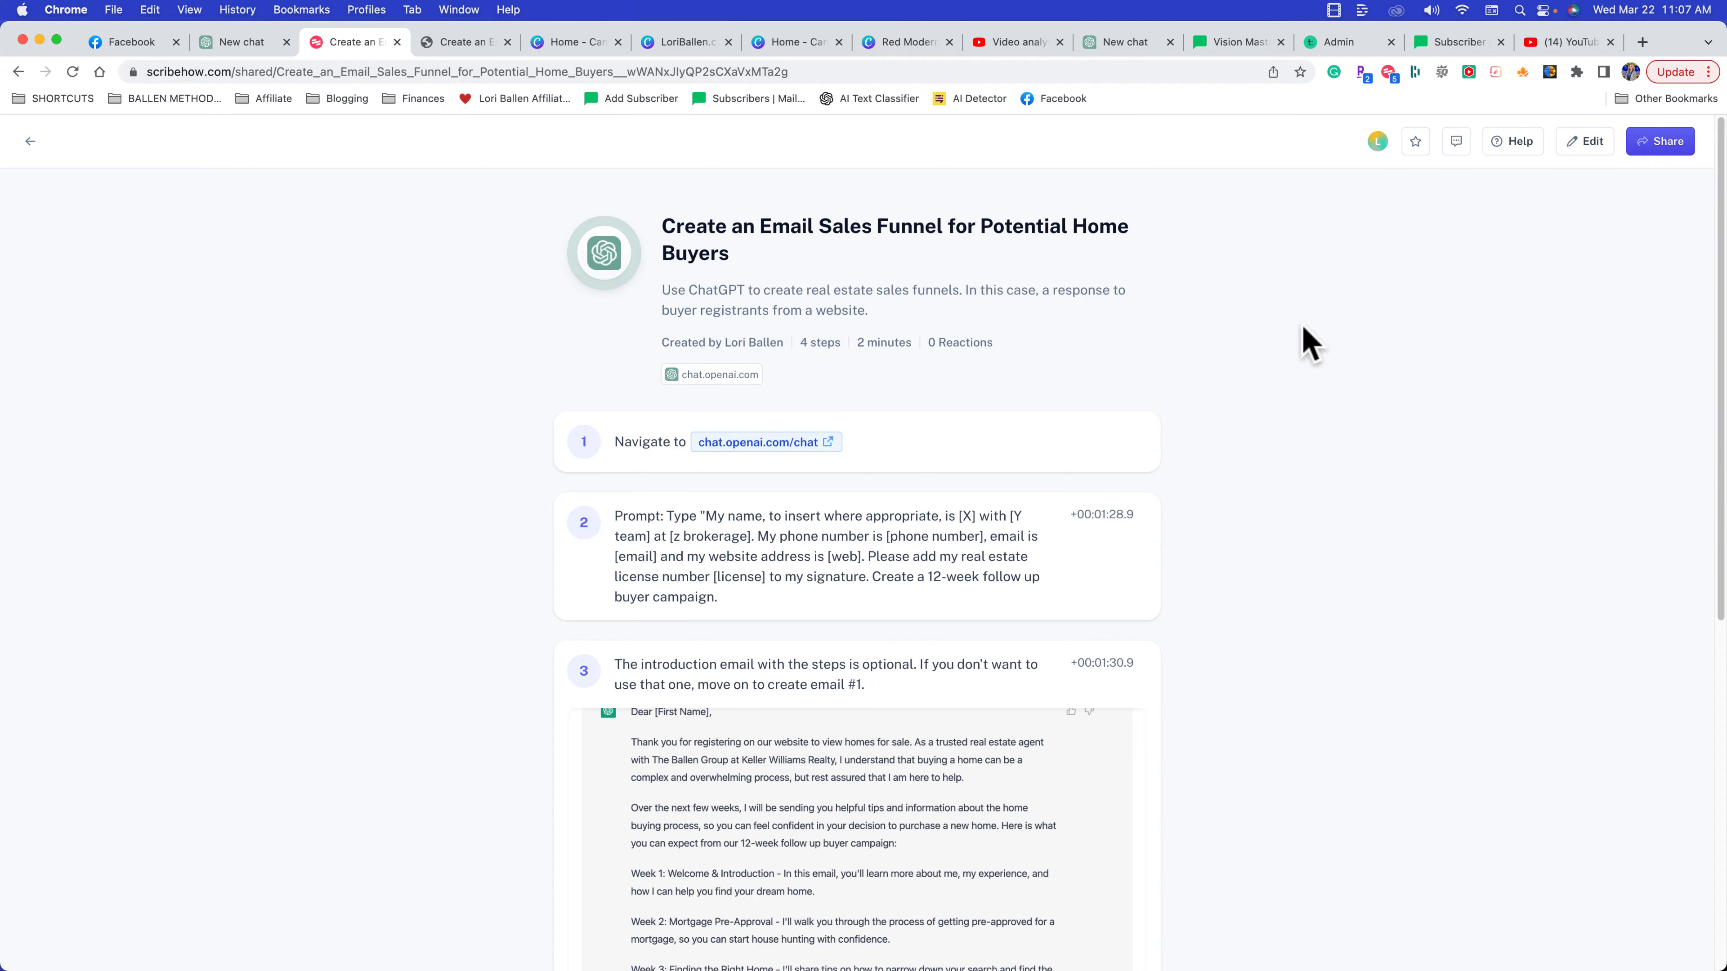
pyautogui.moveTo(1308, 336)
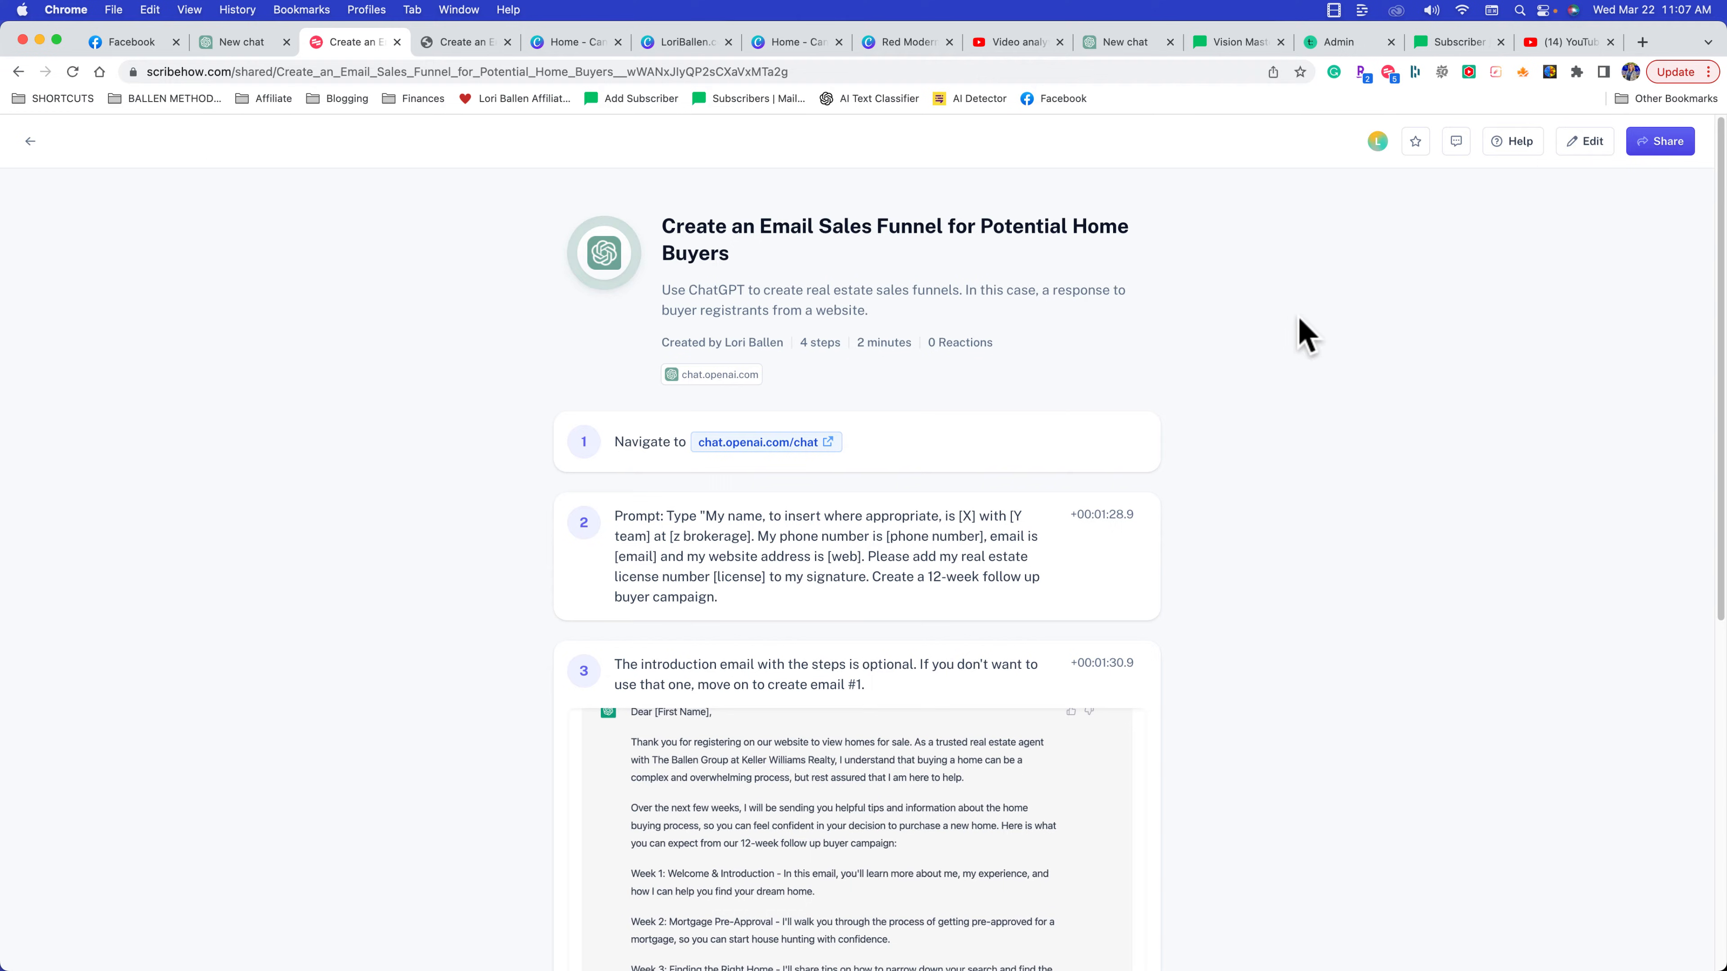
pyautogui.moveTo(456, 310)
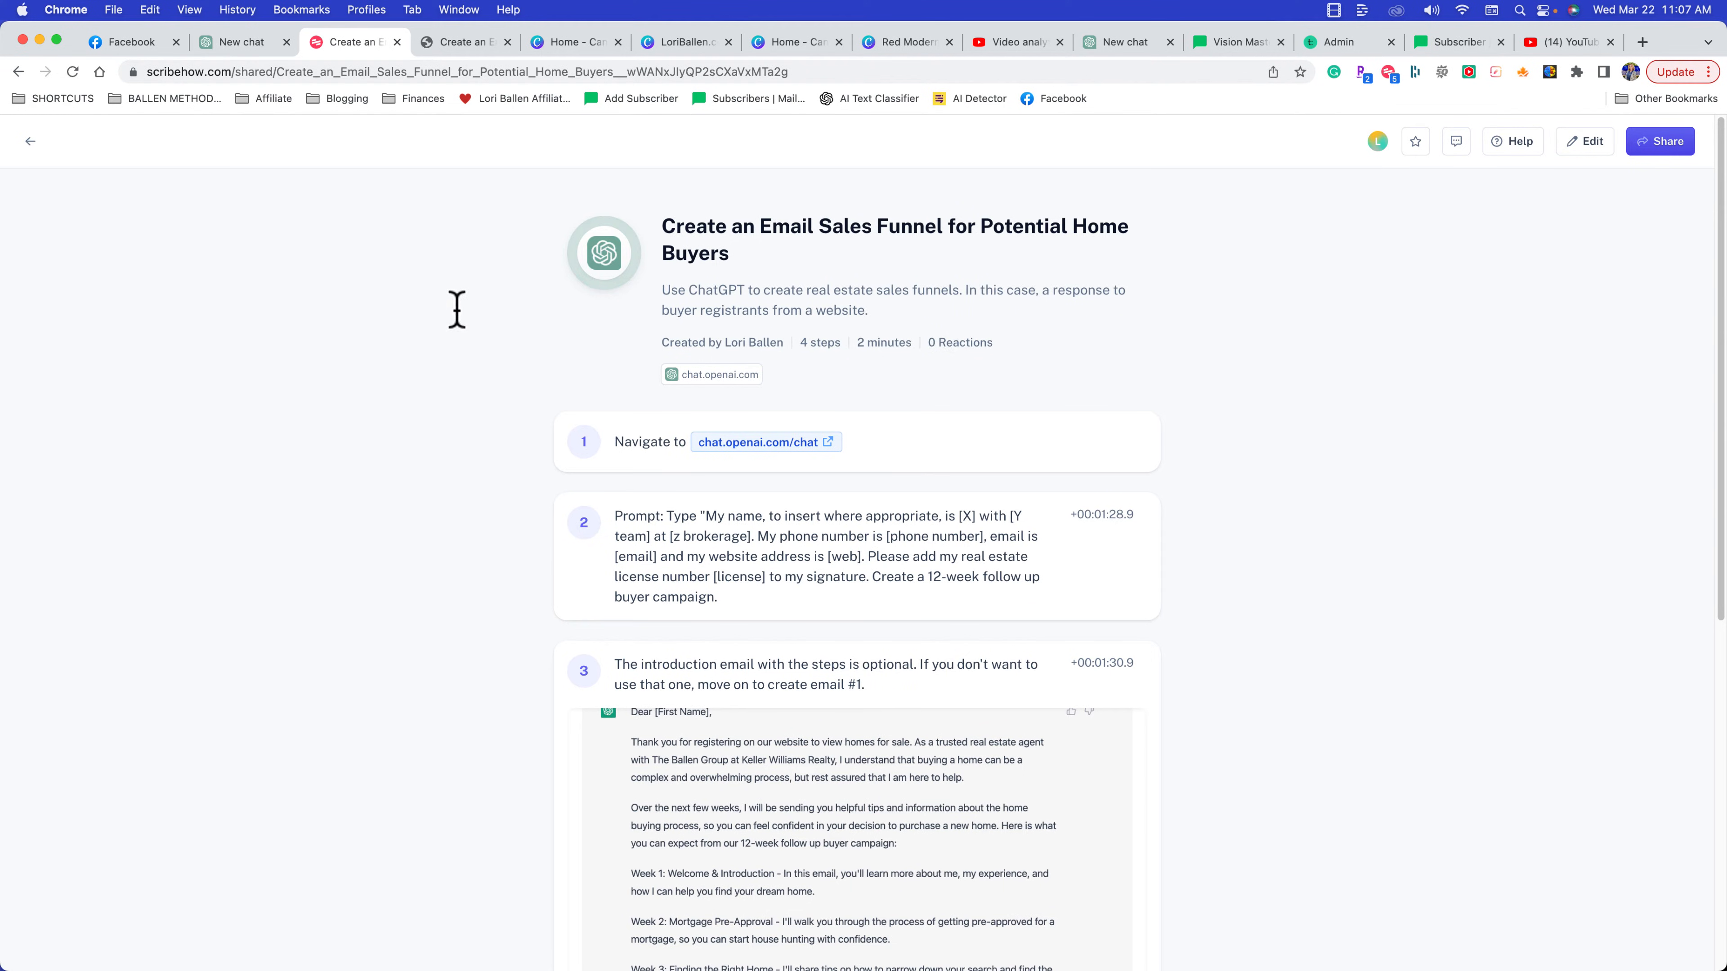
pyautogui.moveTo(377, 269)
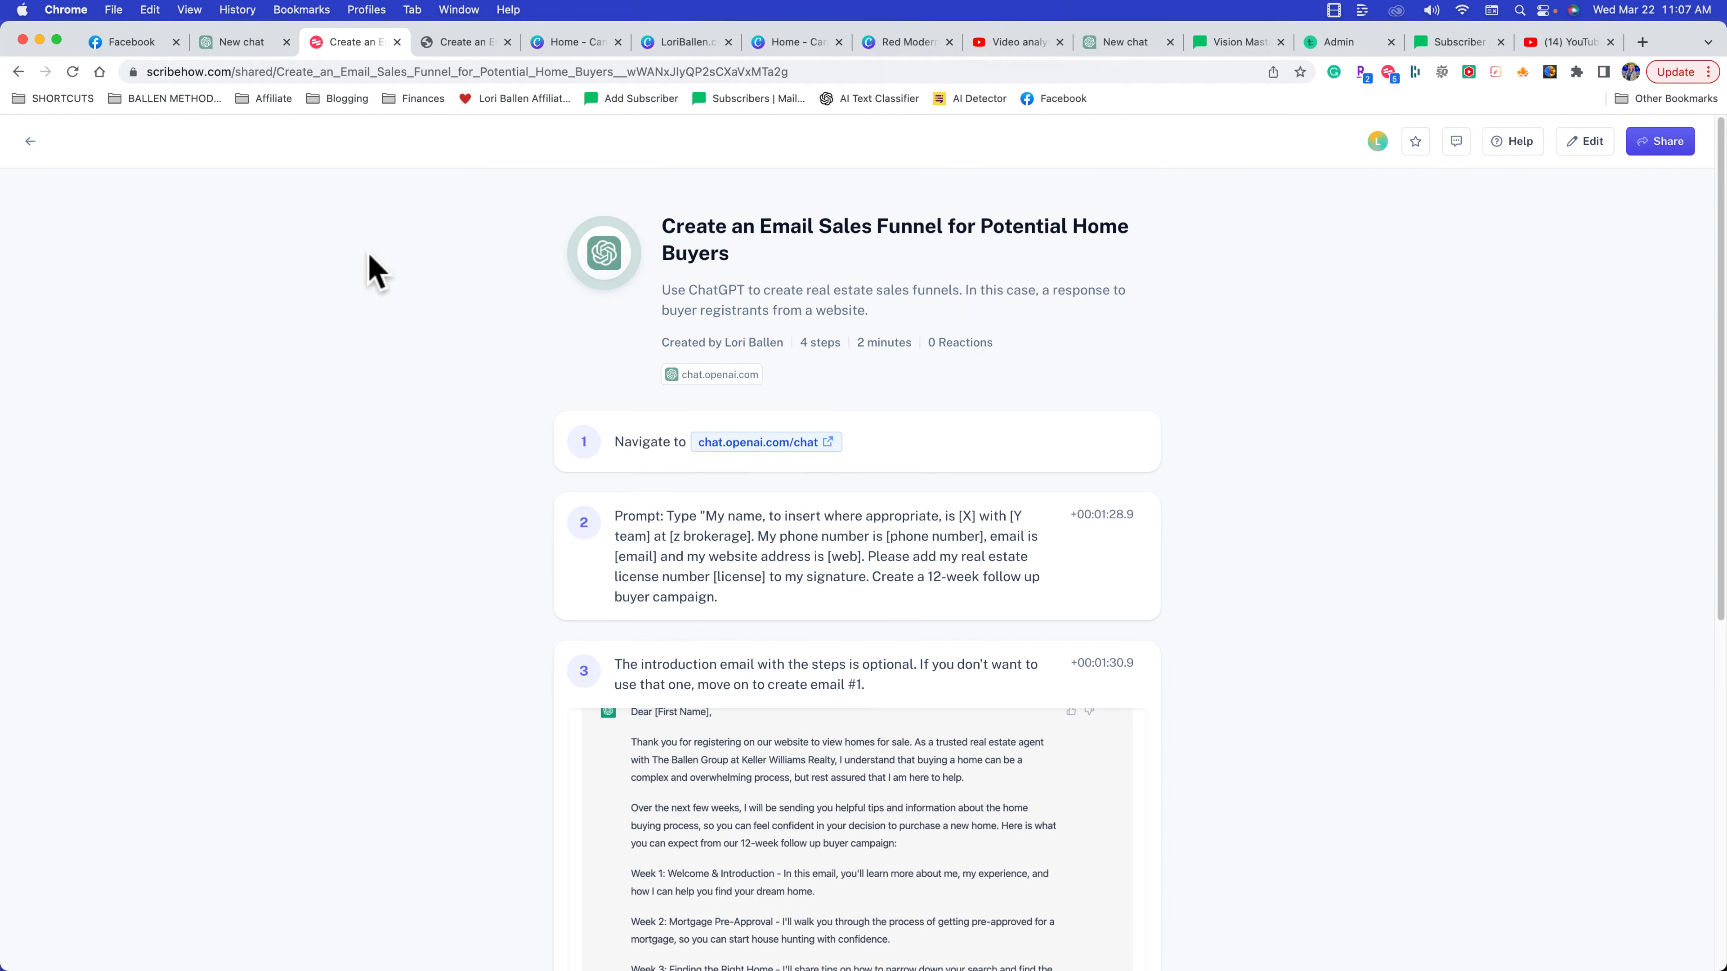
pyautogui.moveTo(506, 286)
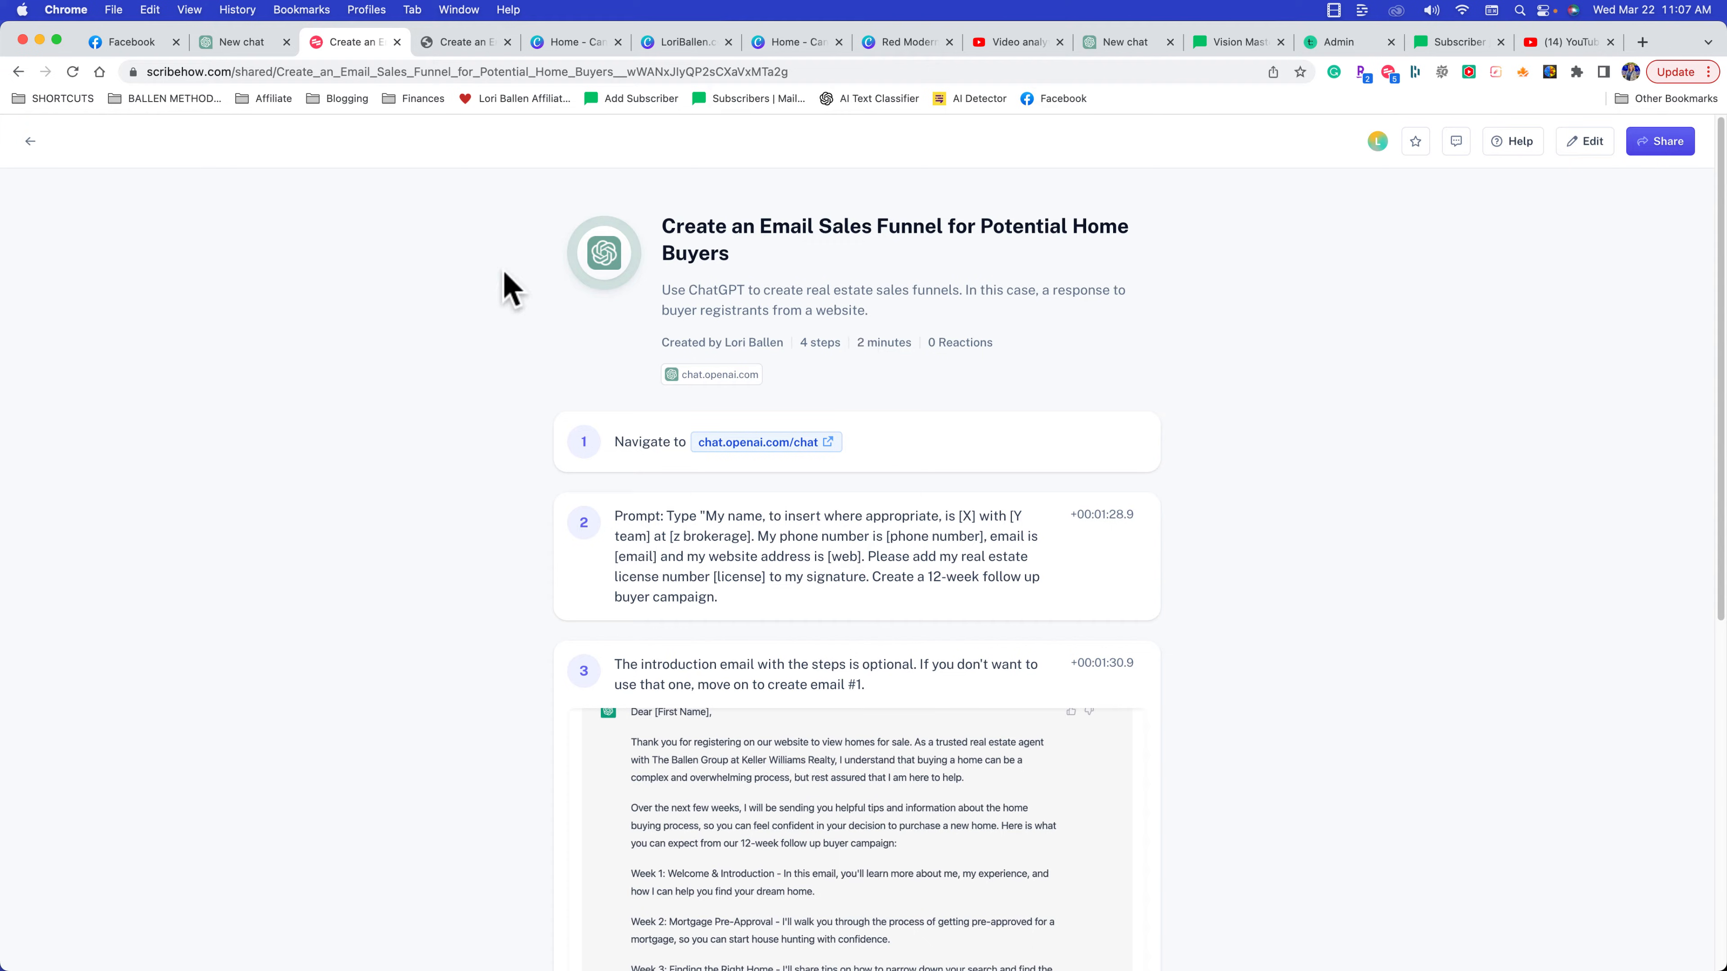
pyautogui.moveTo(666, 412)
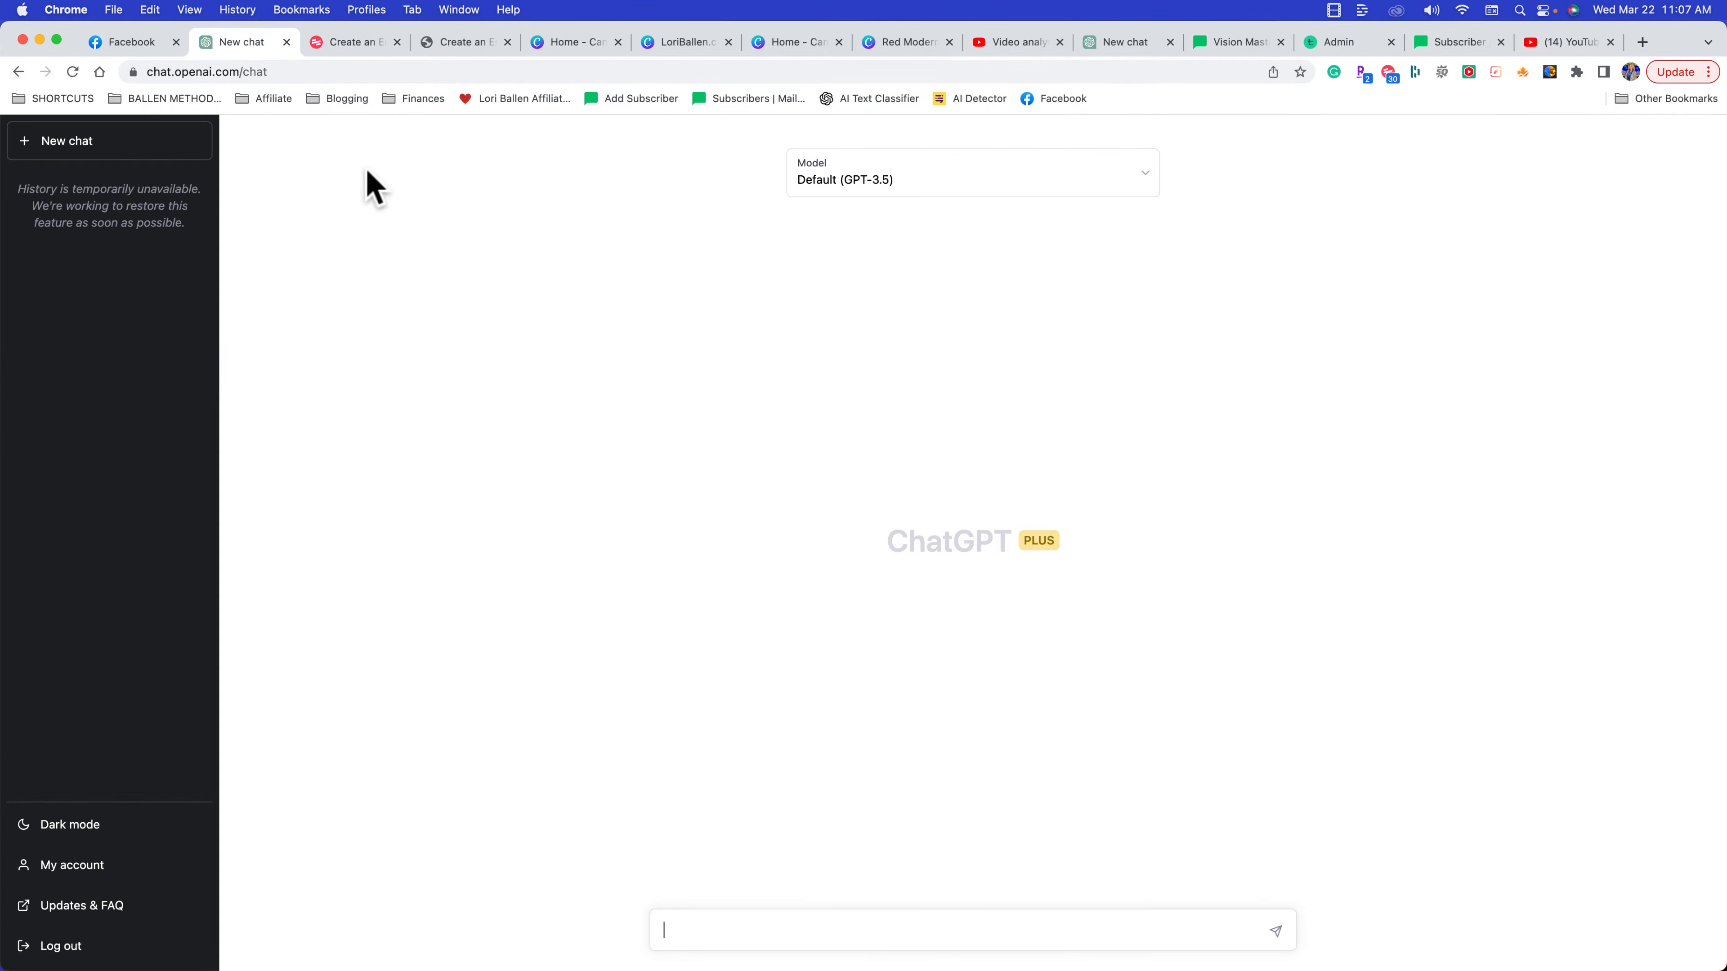
pyautogui.moveTo(893, 778)
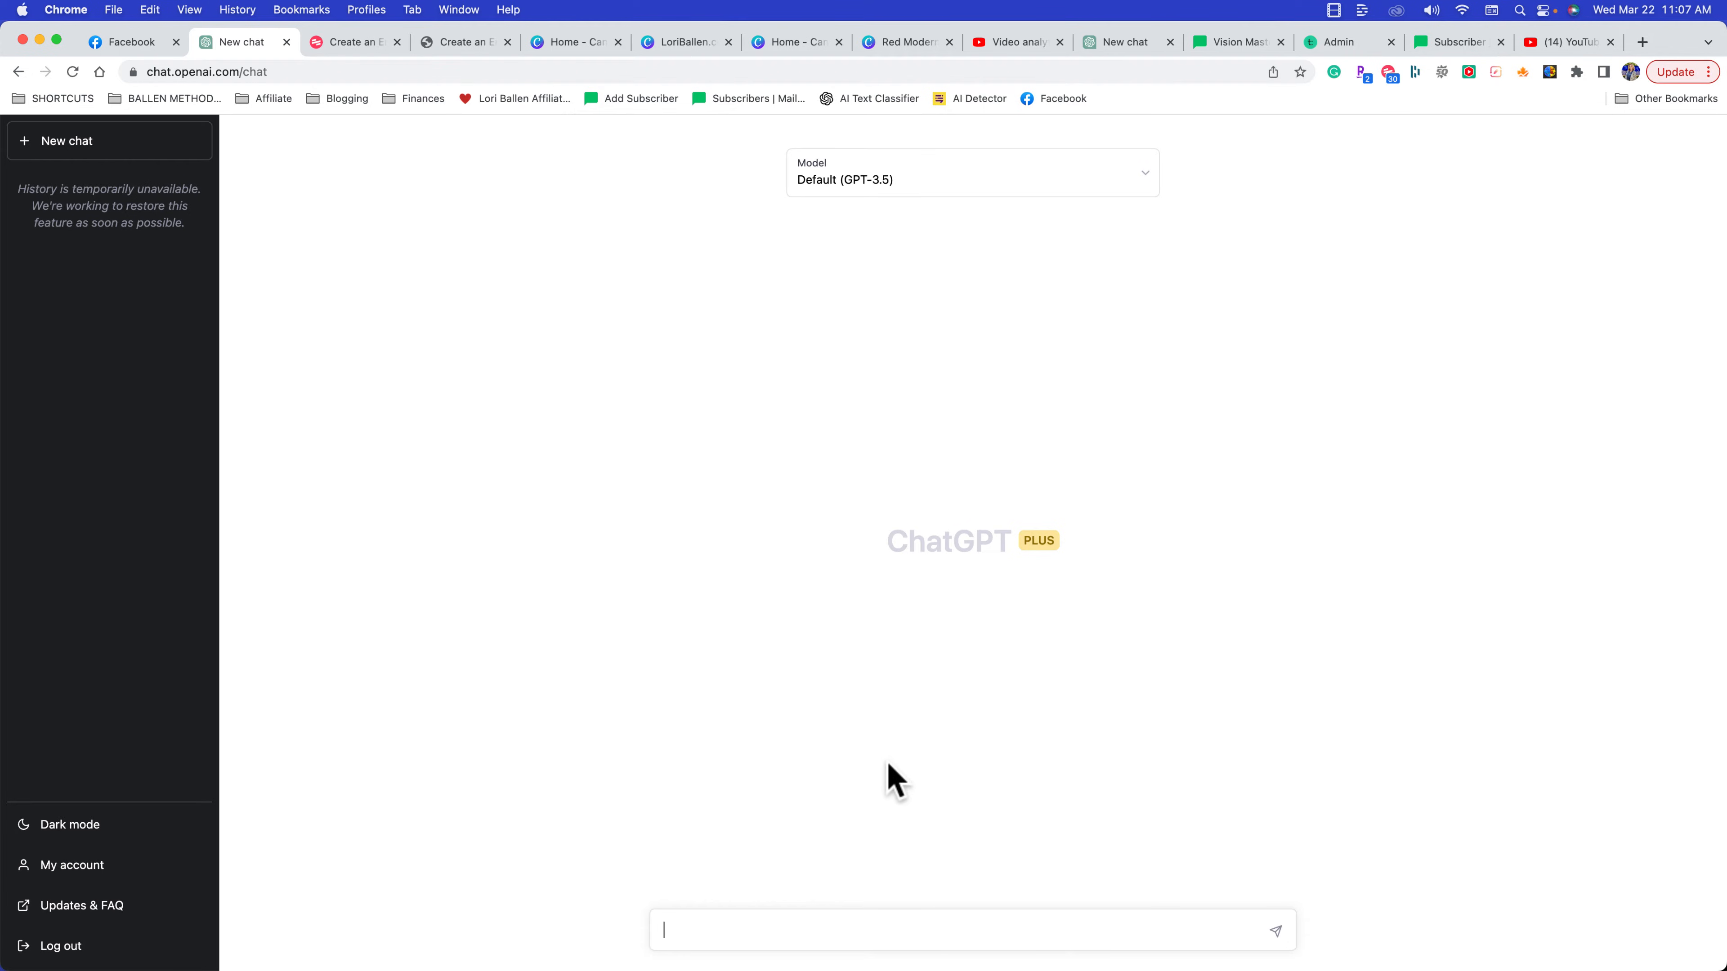
pyautogui.moveTo(1037, 726)
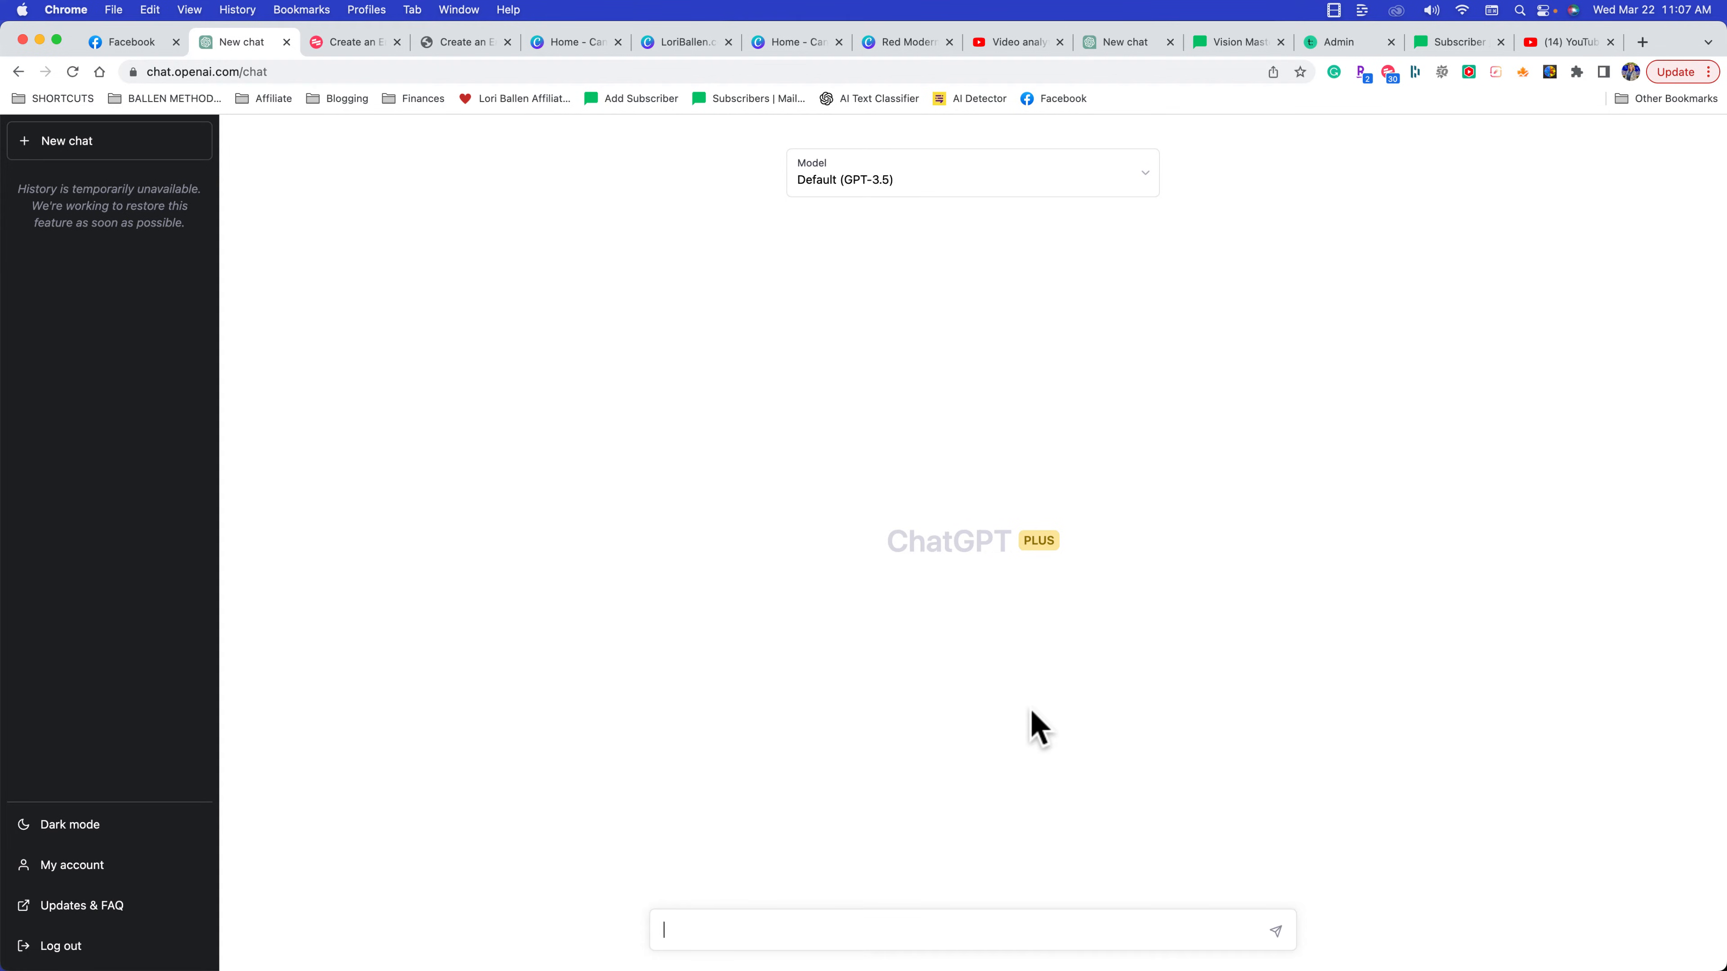
pyautogui.moveTo(1233, 116)
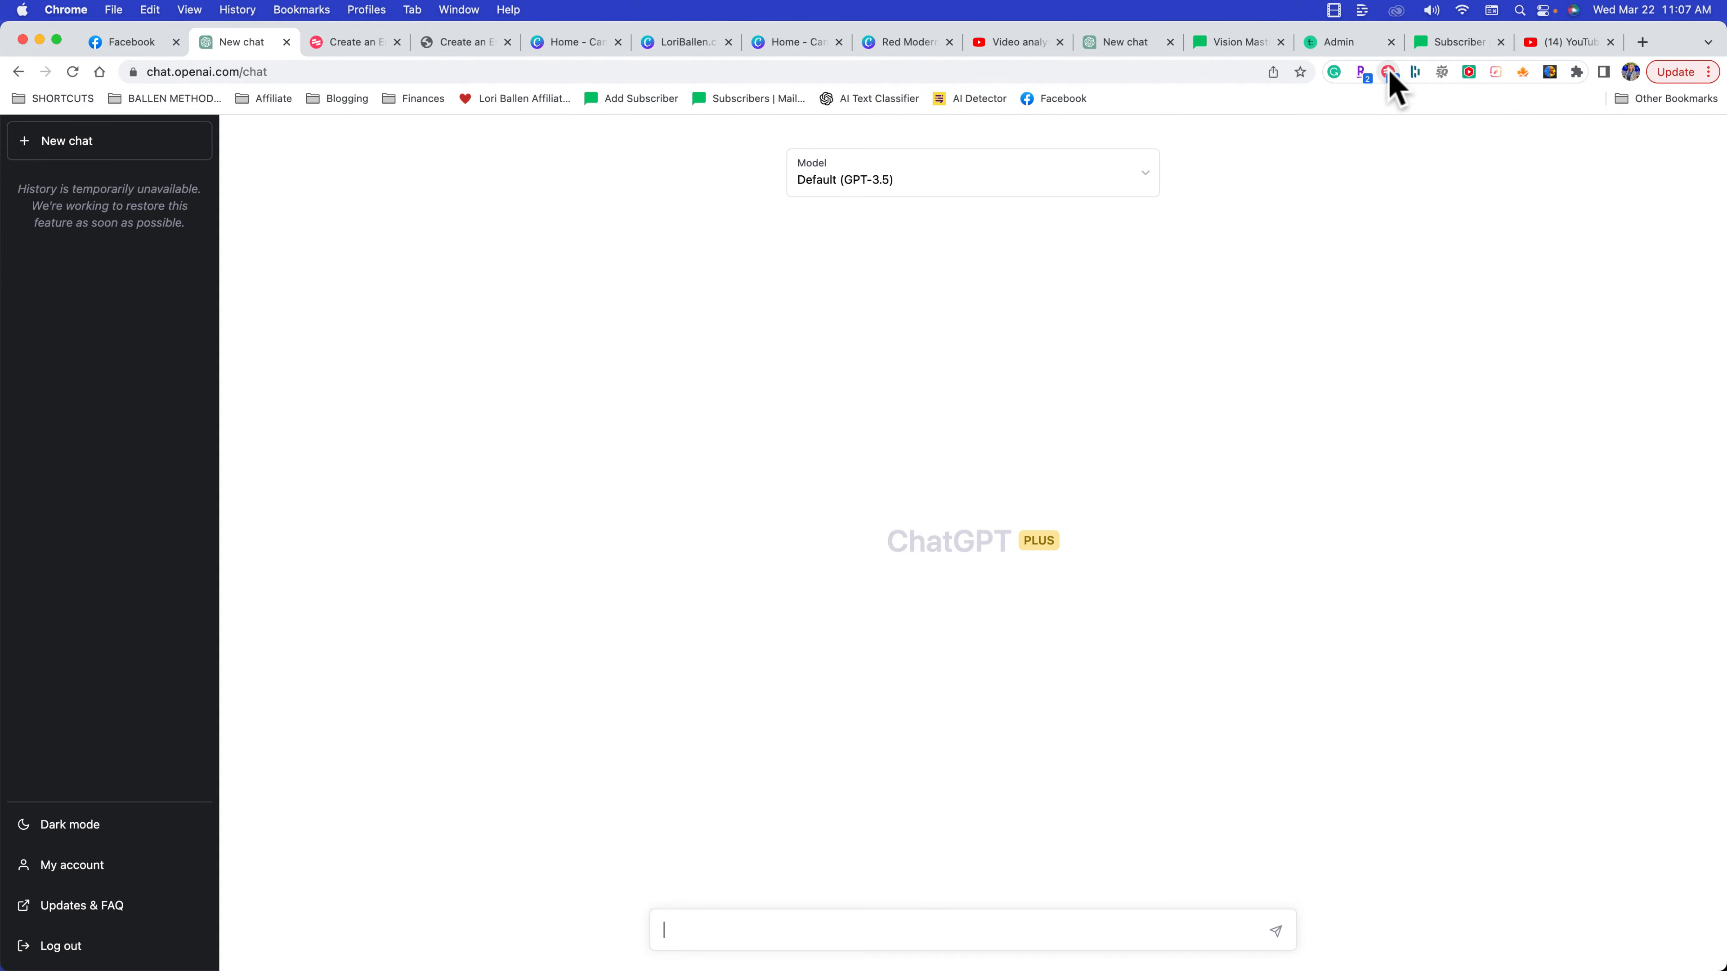
pyautogui.moveTo(1389, 72)
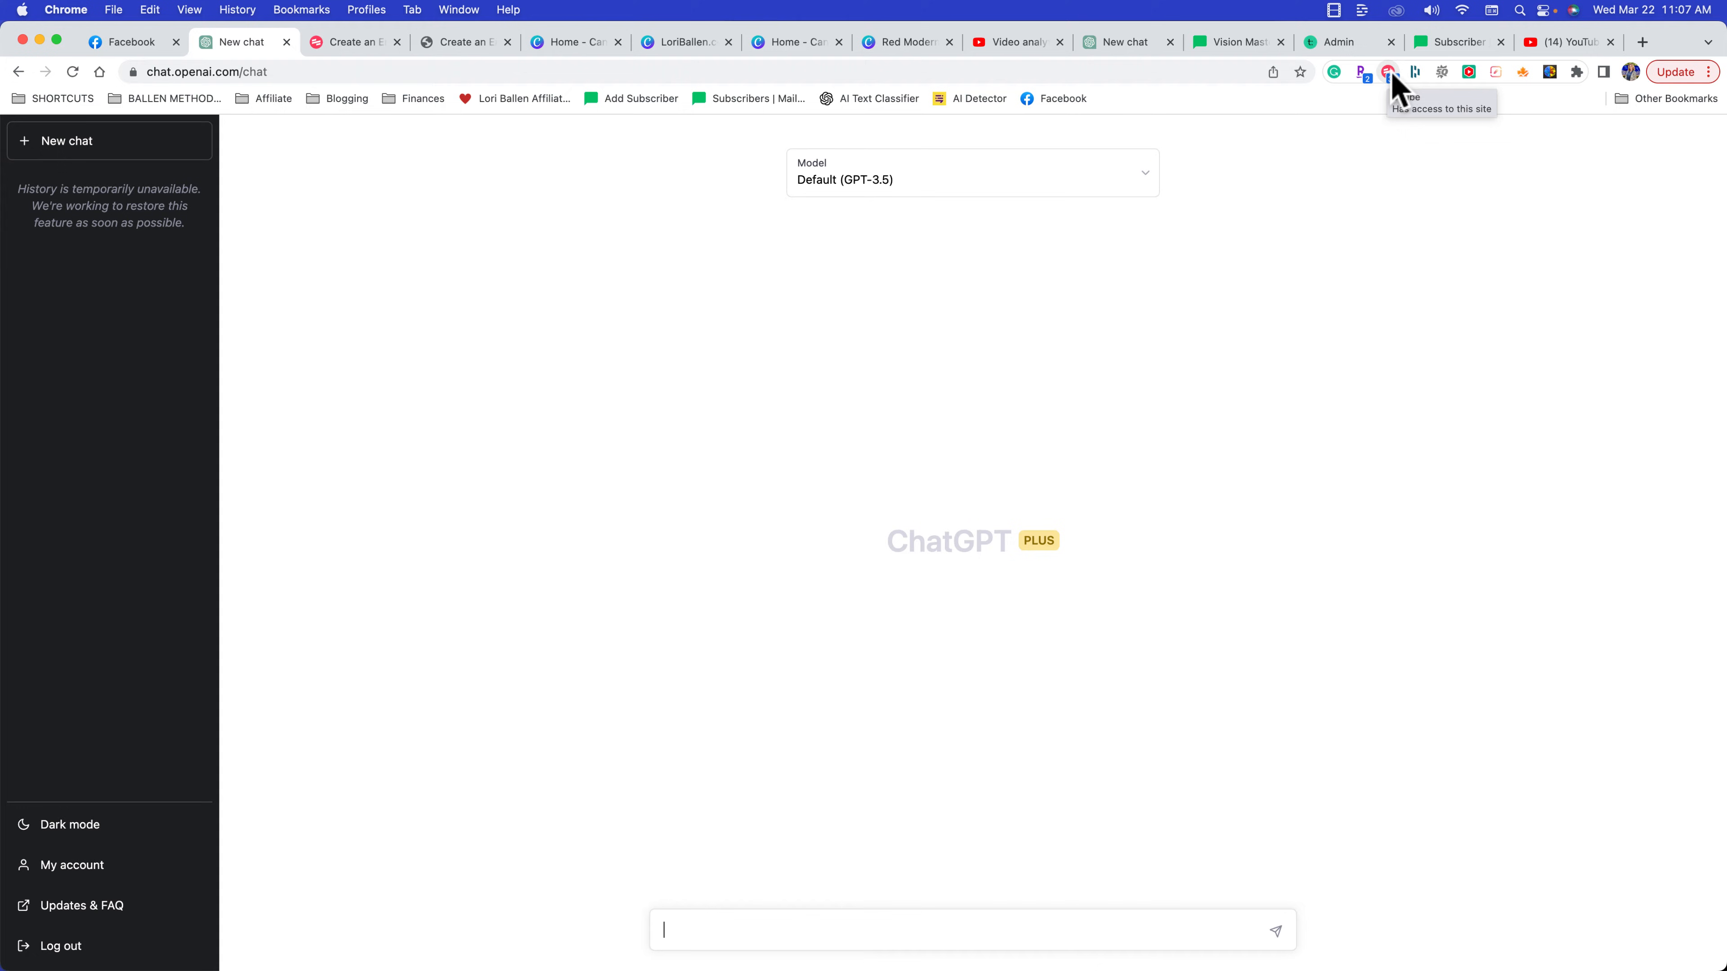
# Start a Scribe recording from the Chrome extension over the empty ChatGPT chat
pyautogui.click(1389, 72)
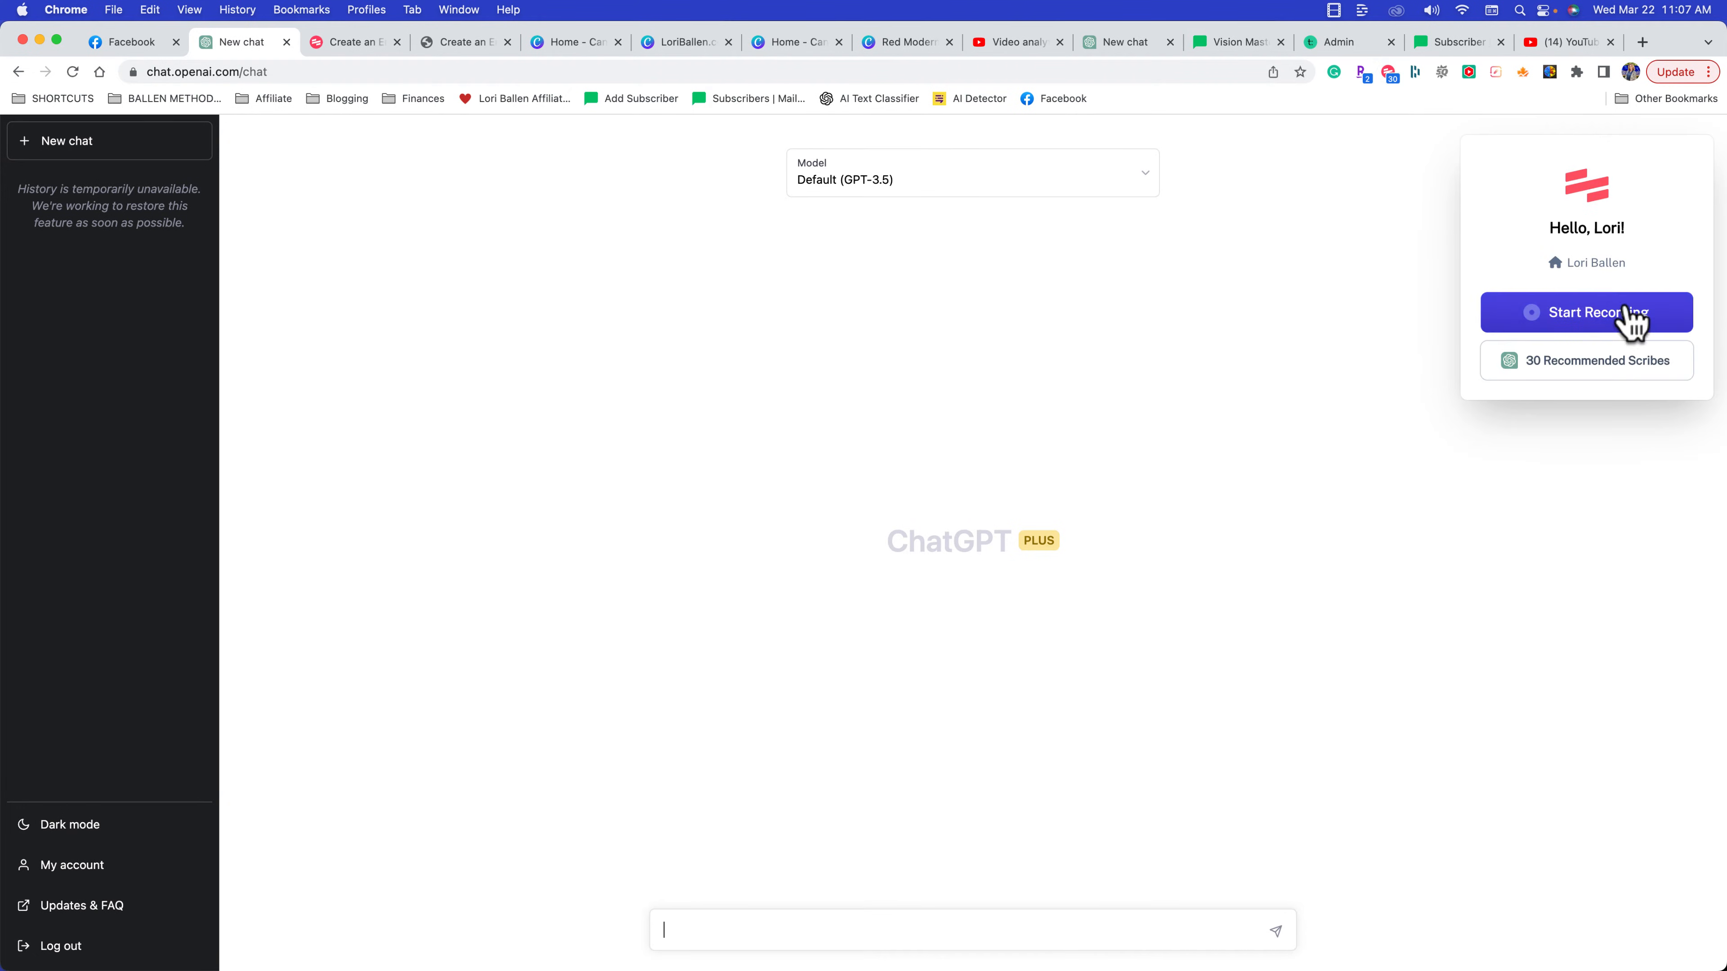
pyautogui.moveTo(1577, 330)
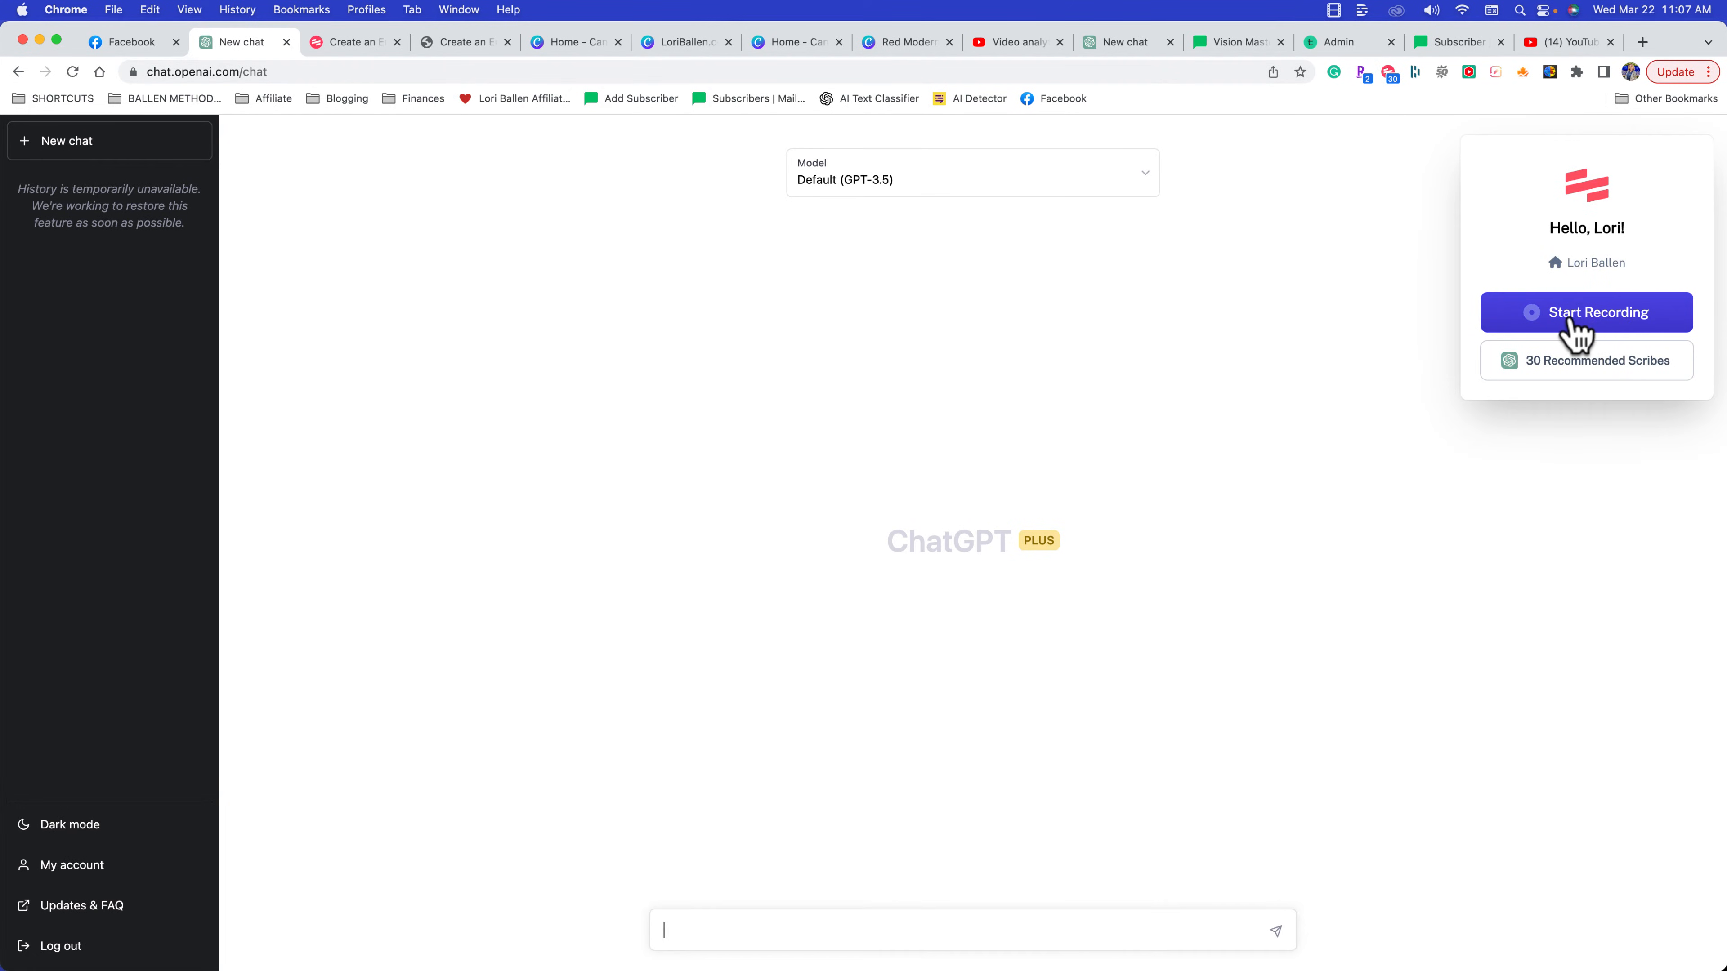
pyautogui.click(1586, 312)
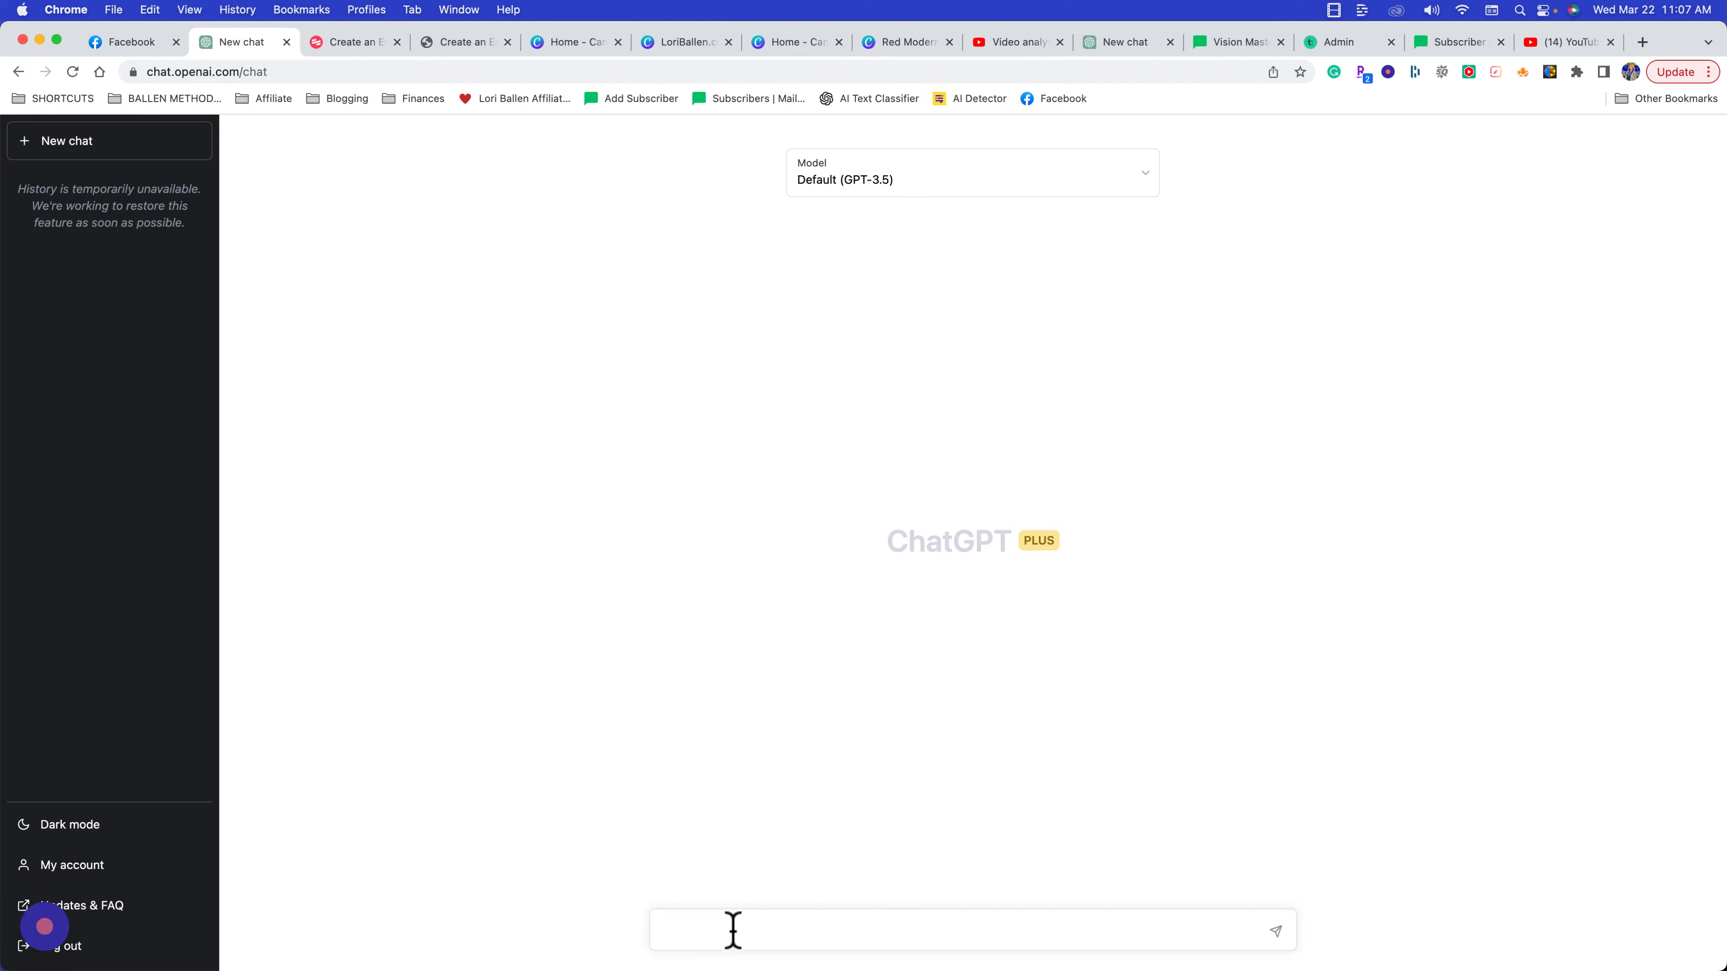
# Draft the prompt: pretend you are a real estate agent, create a home-buying ebook, in escrow-state Nevada
pyautogui.write('pre')
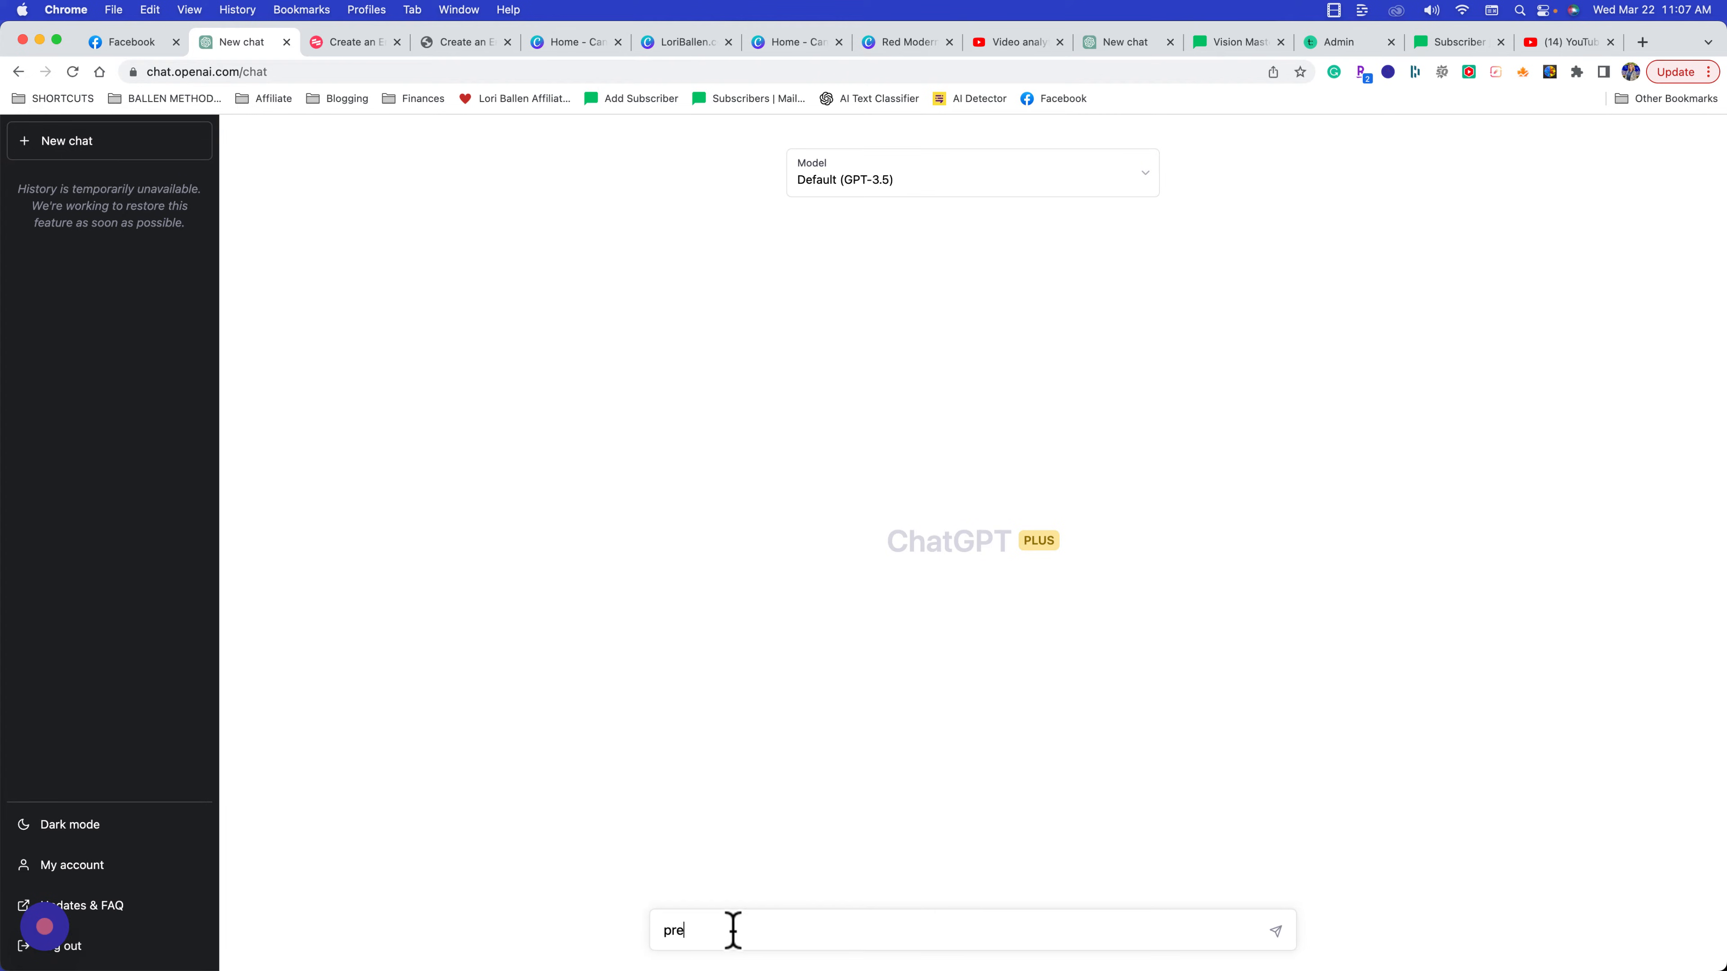
pyautogui.write('tend you are a real e')
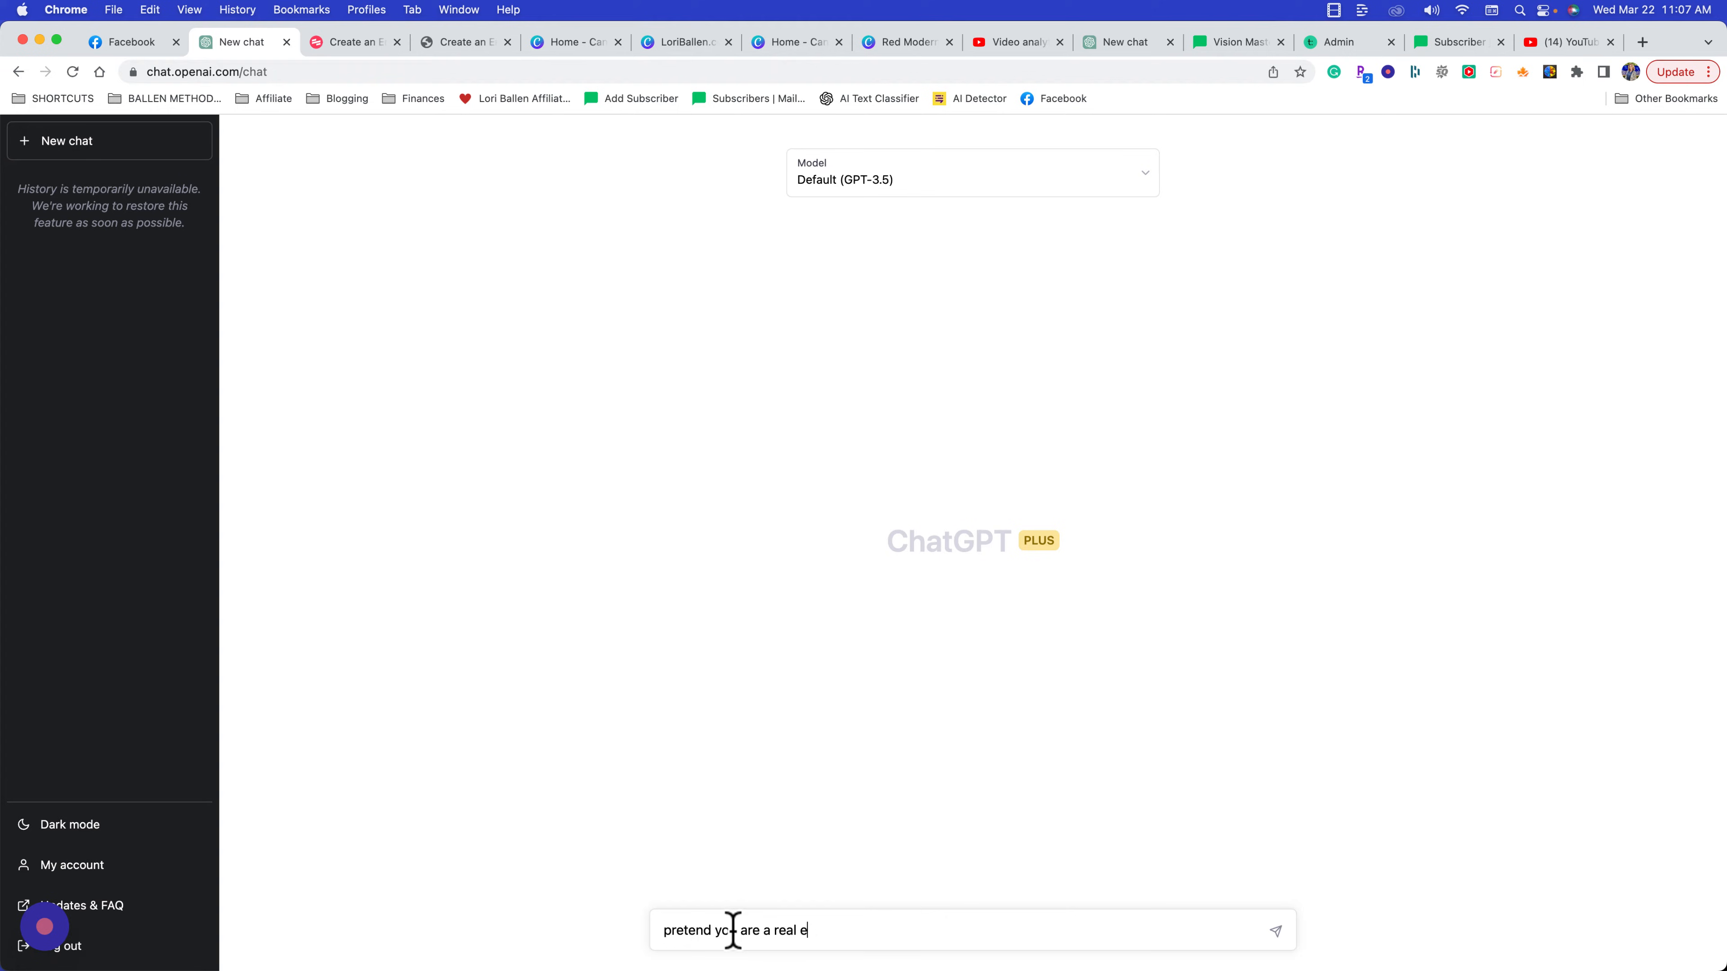
pyautogui.write('state agent.')
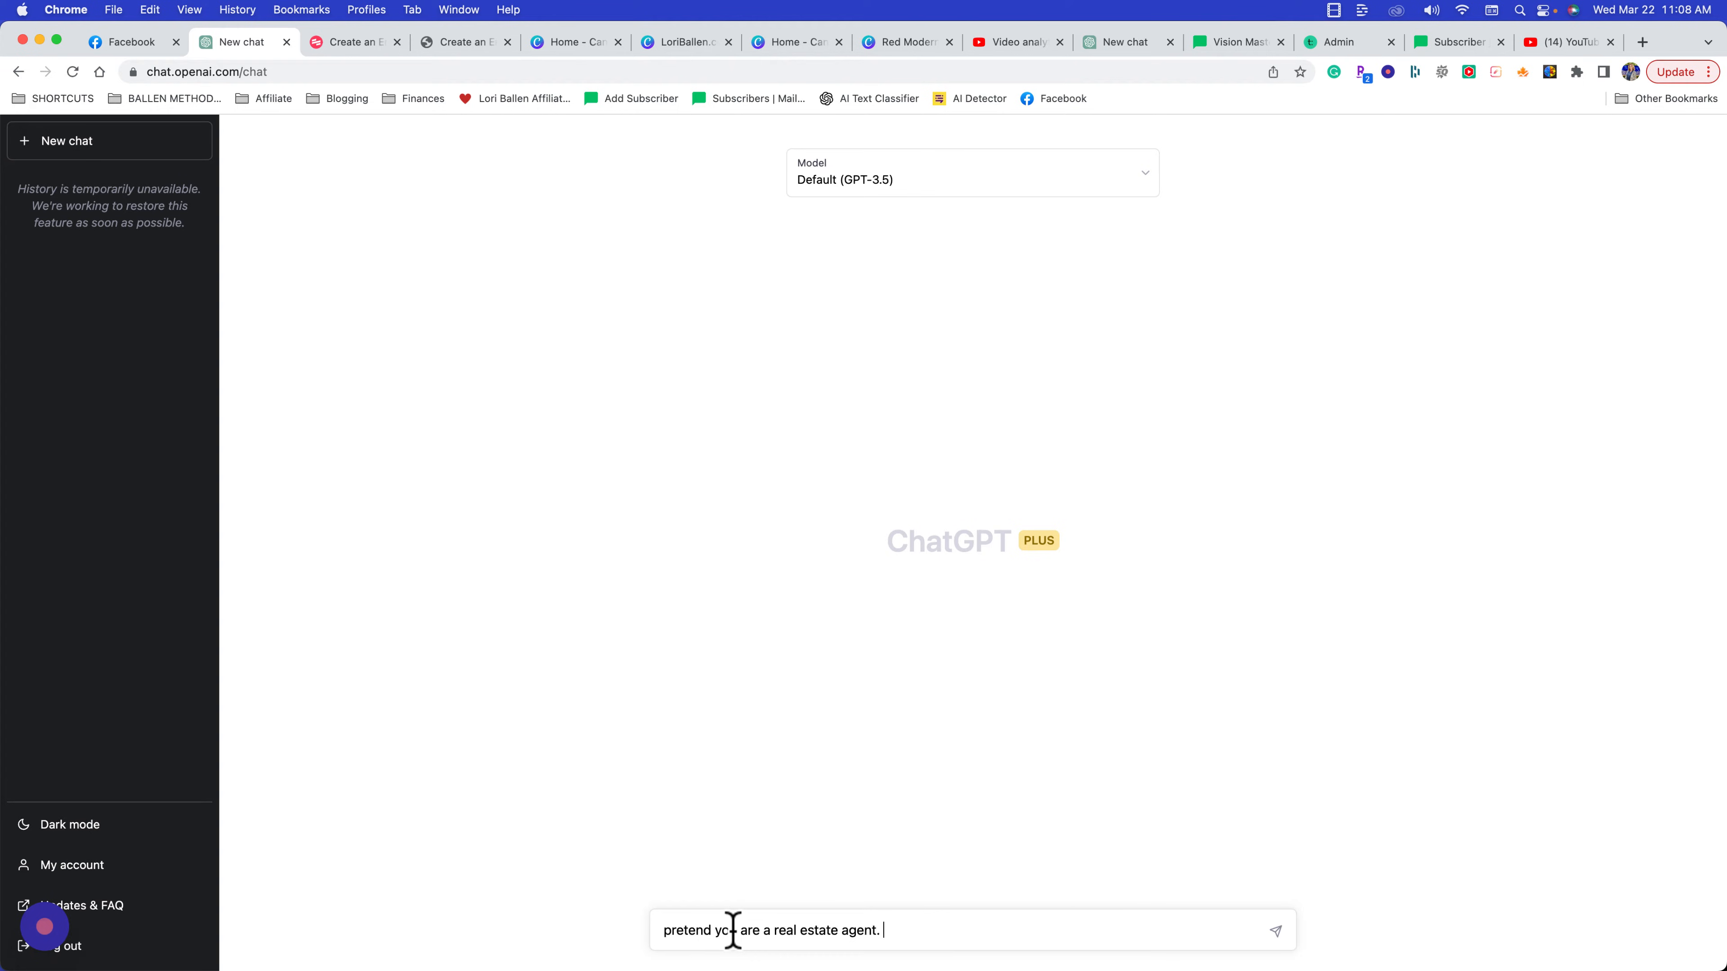
pyautogui.write('Create an eboo')
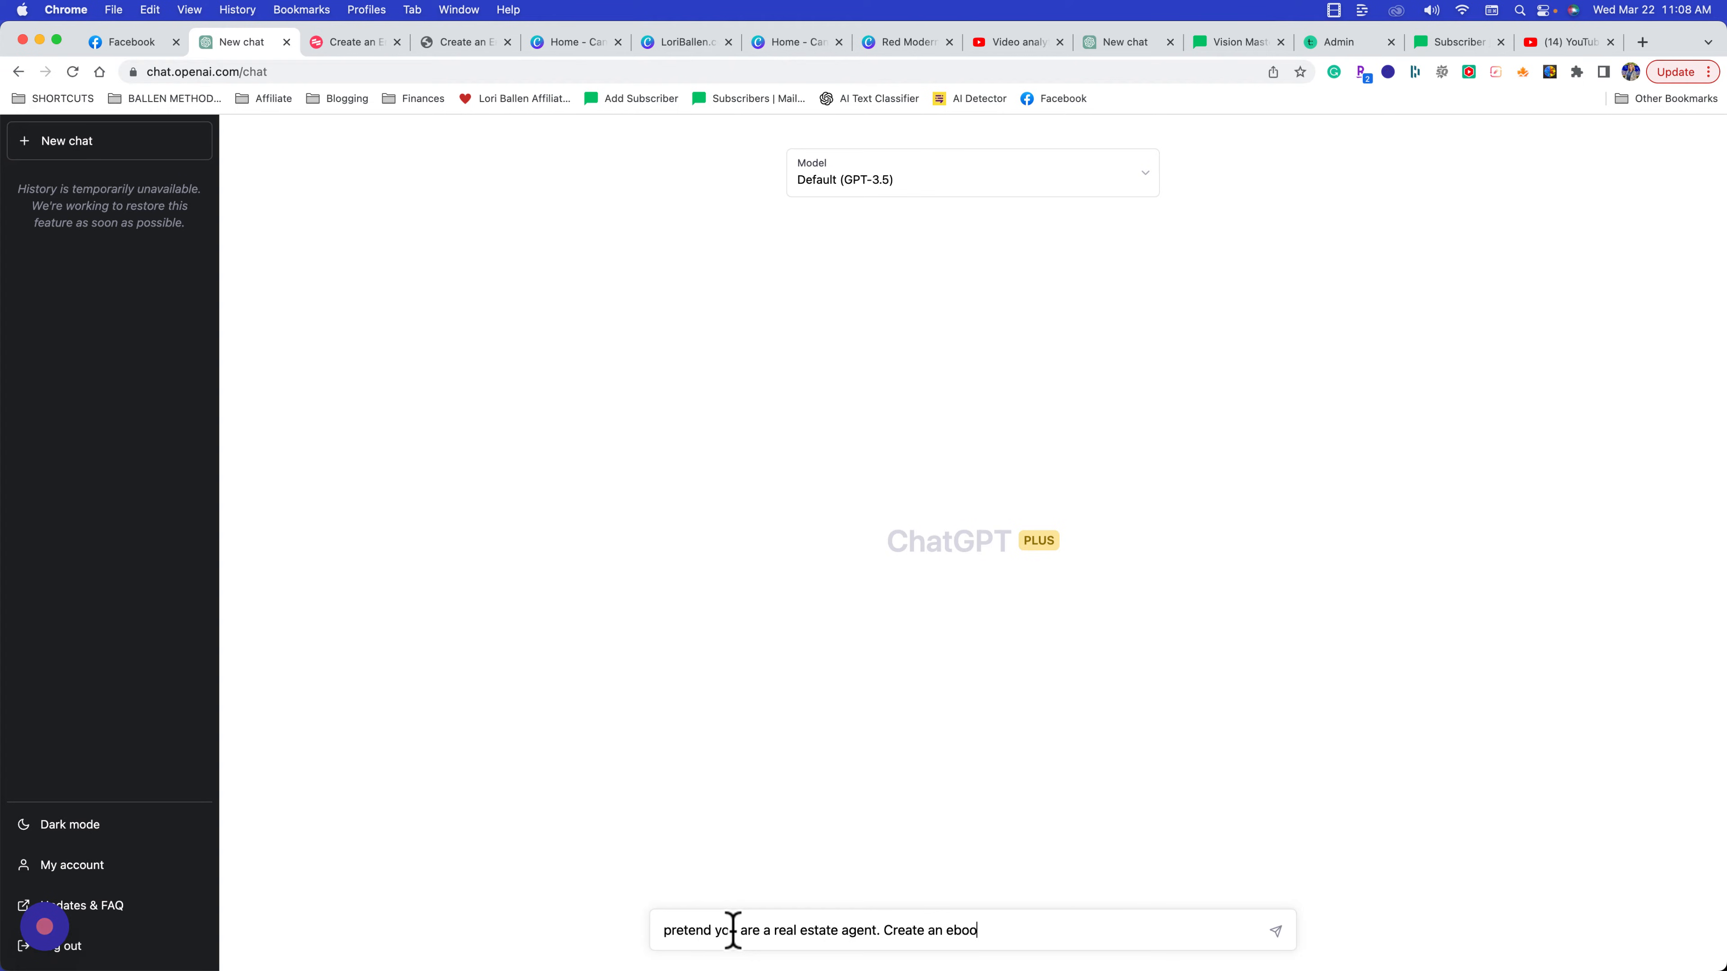
pyautogui.write('k thta')
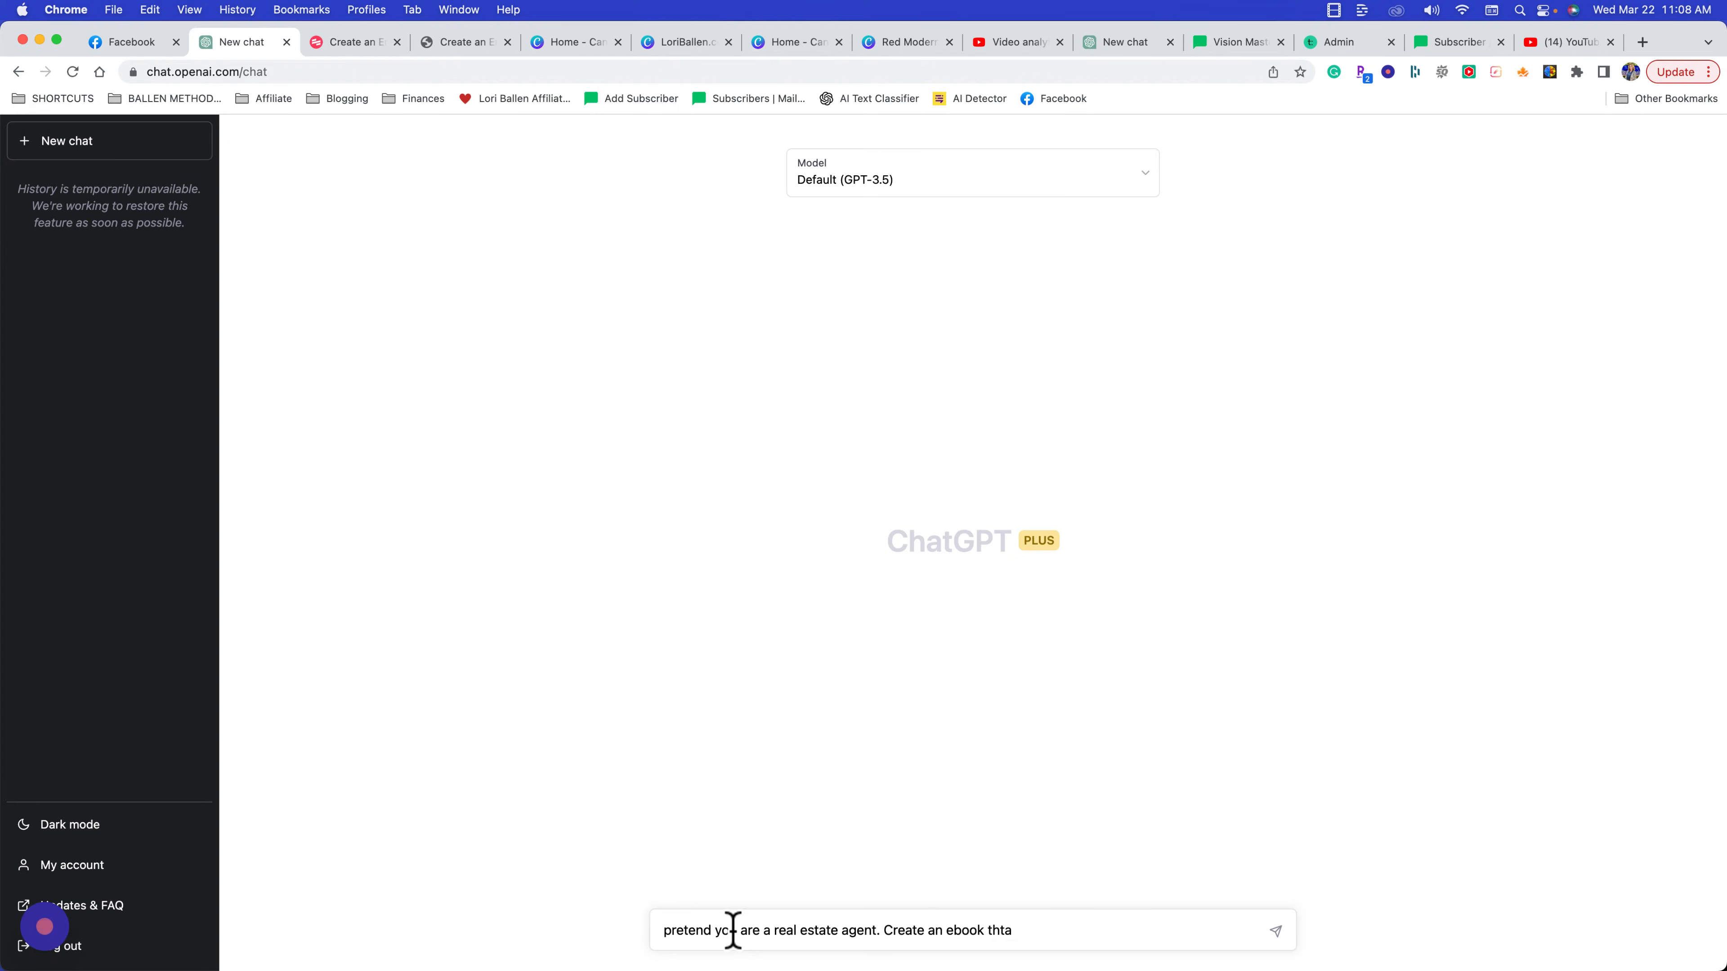
pyautogui.write('that tells')
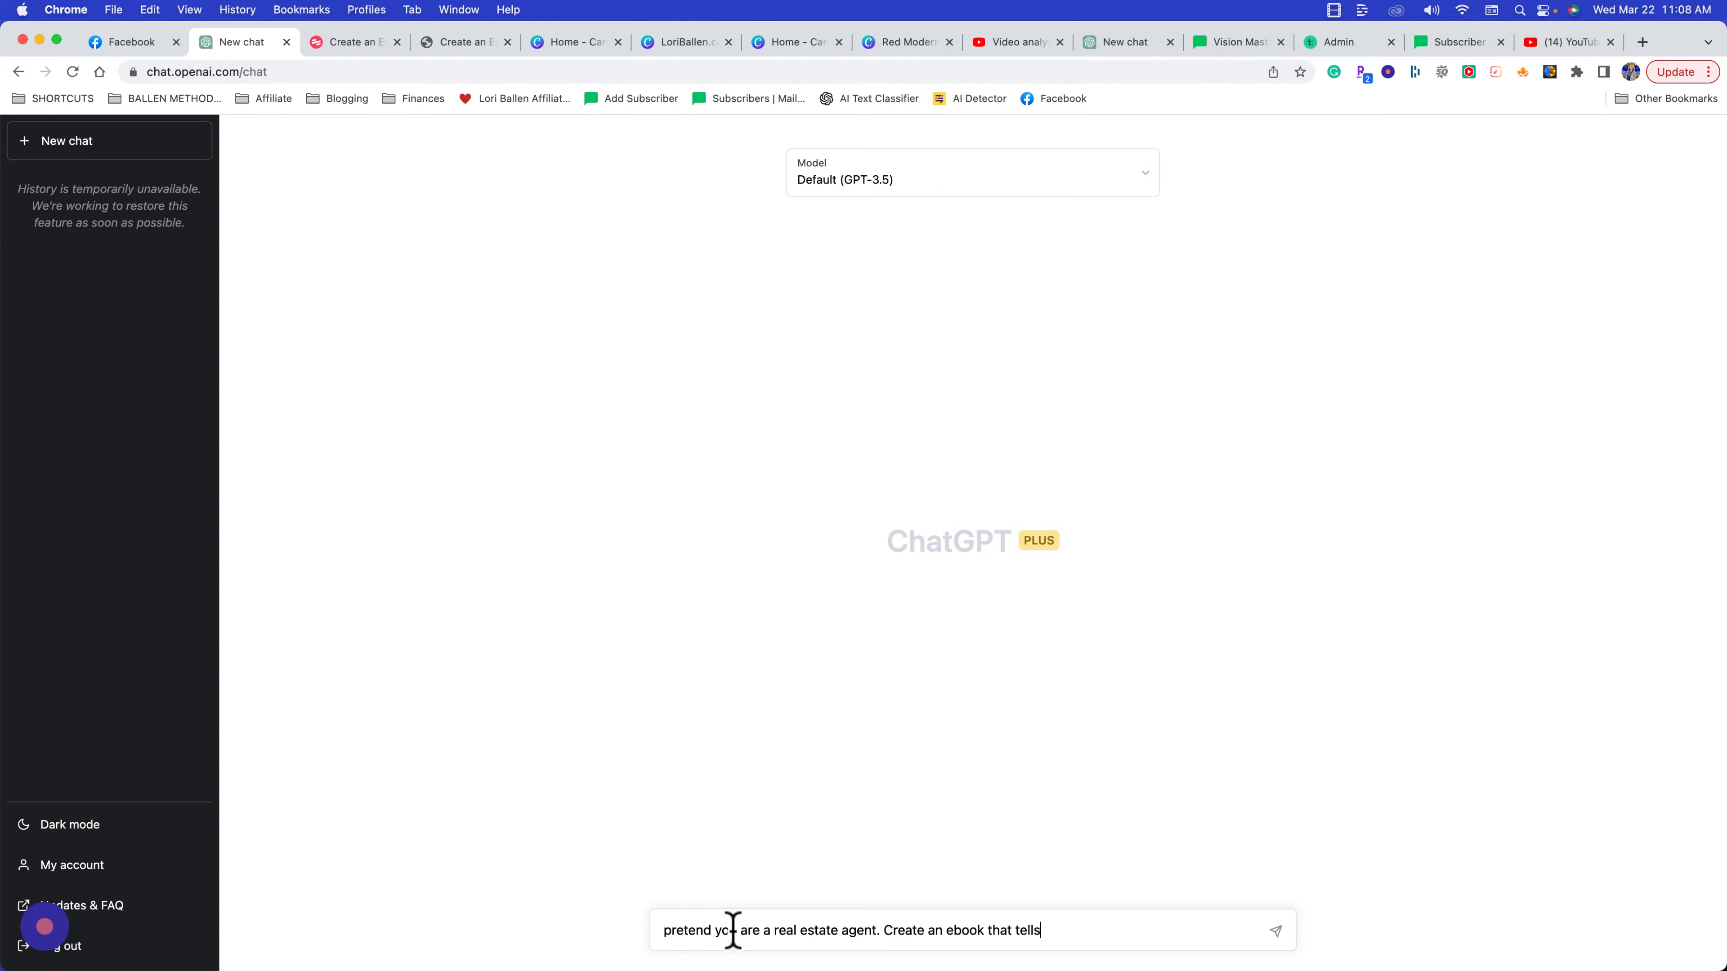
pyautogui.write('a home buyer exactly what to expect')
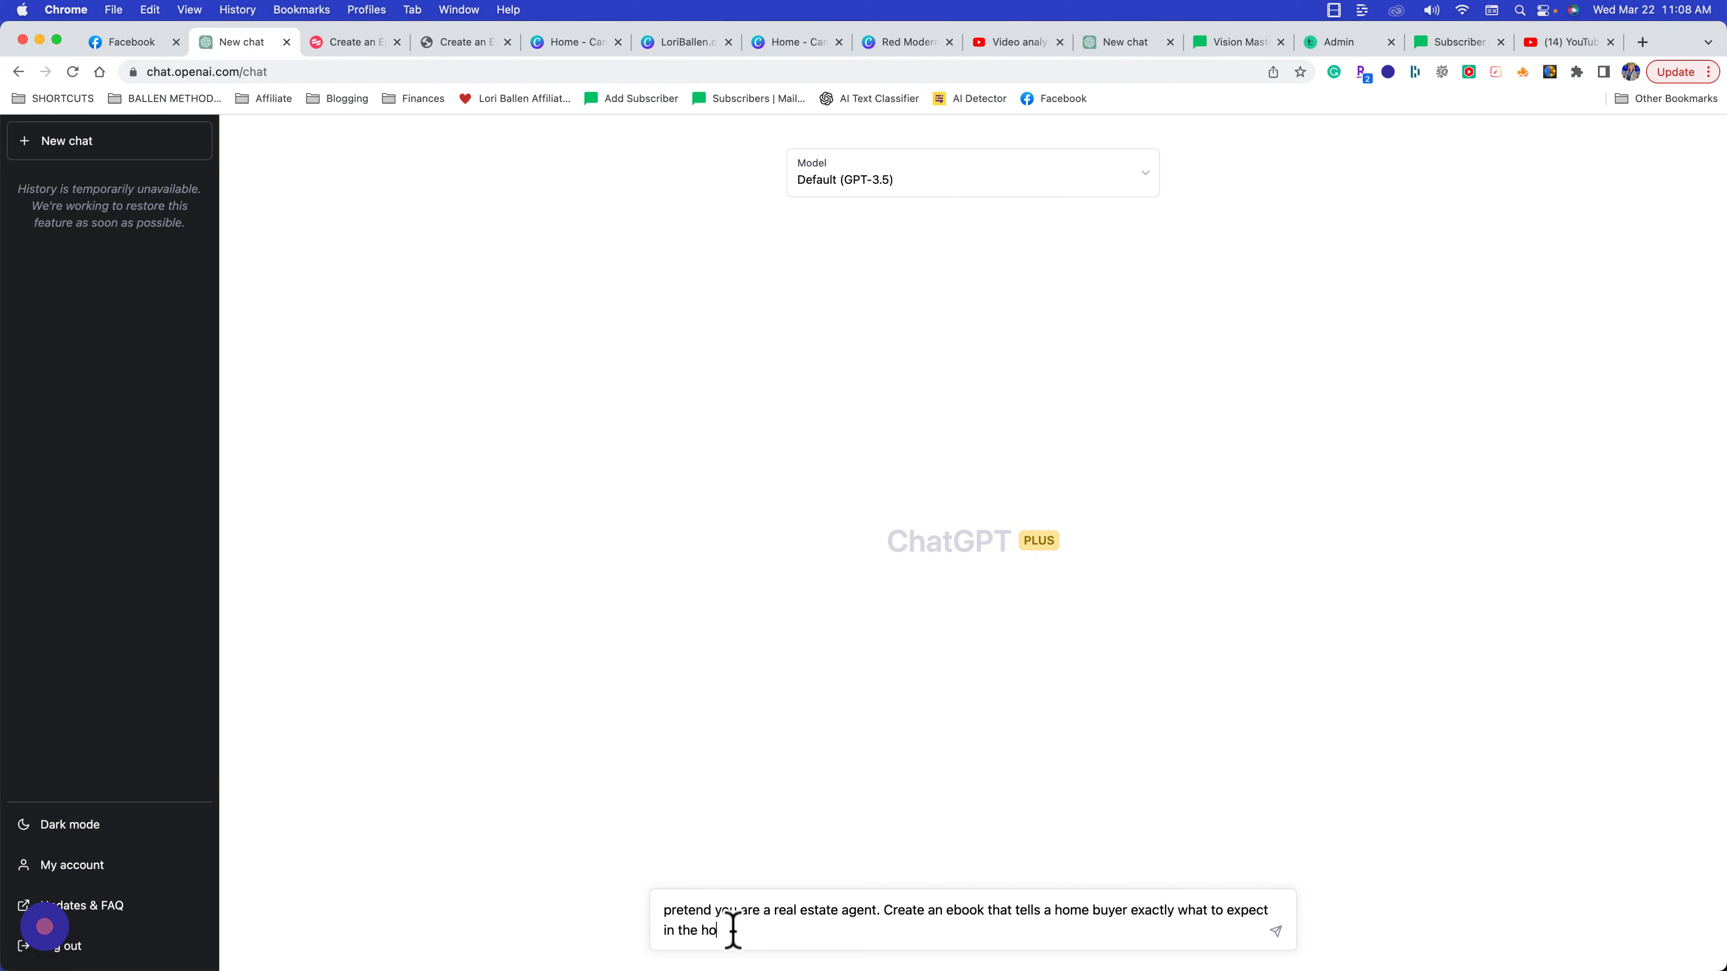
pyautogui.write('me buying proce')
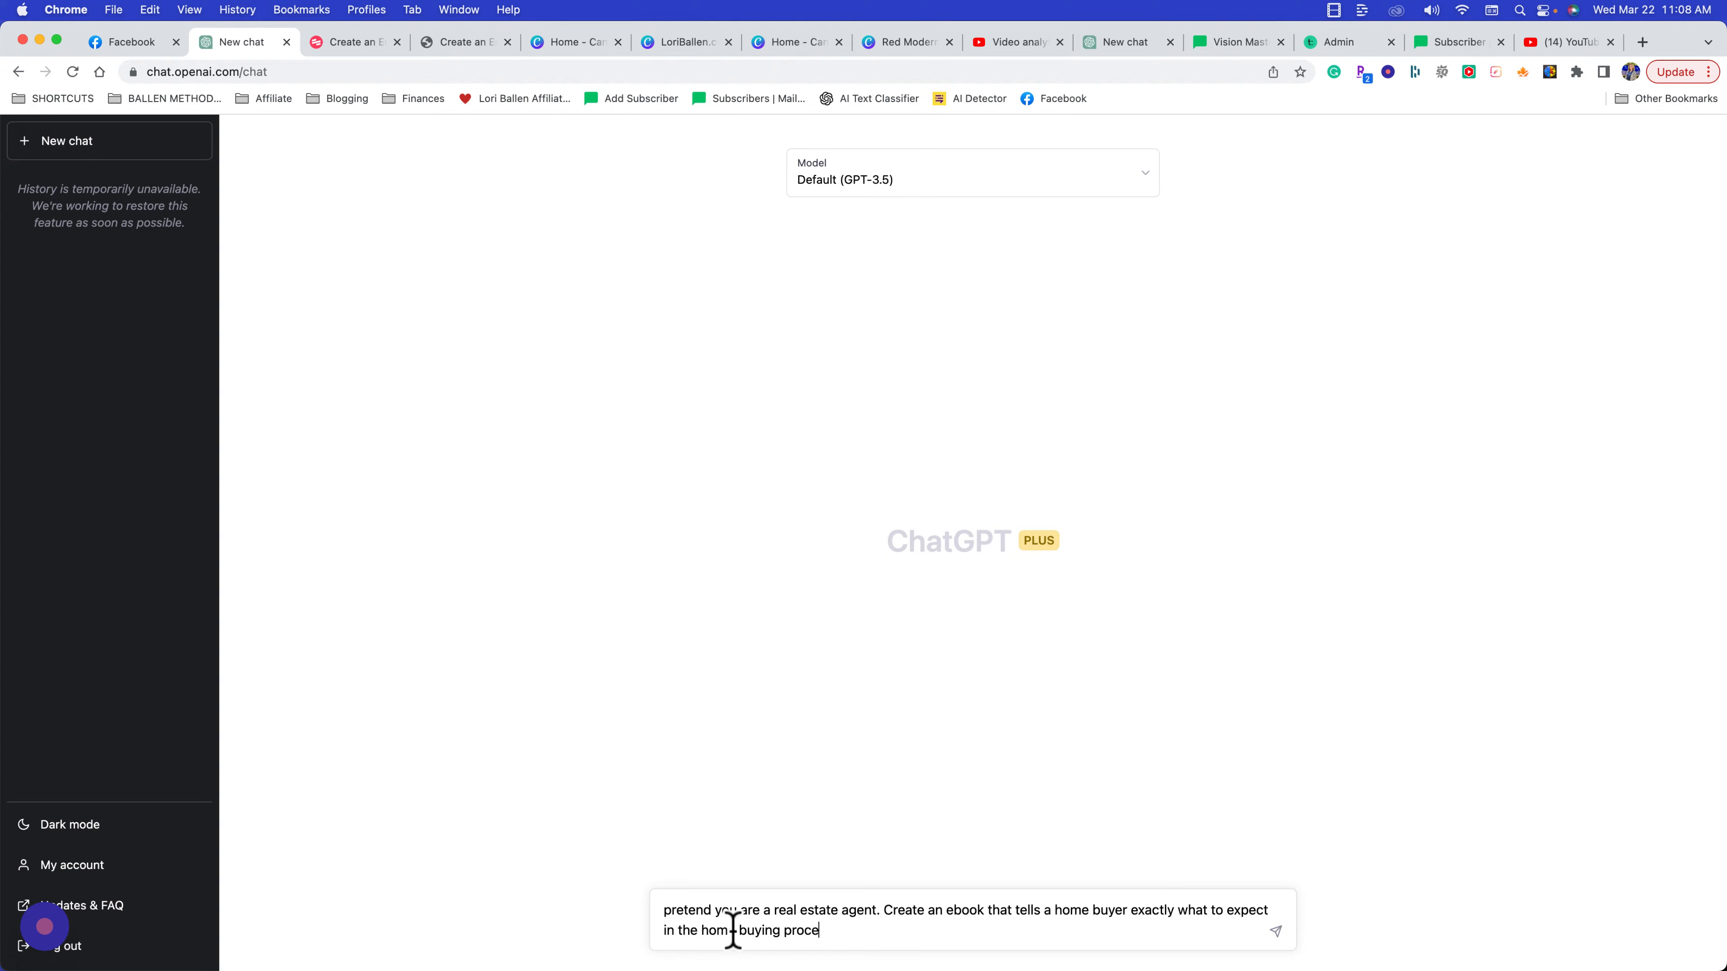
pyautogui.write('ss. You are in Neva')
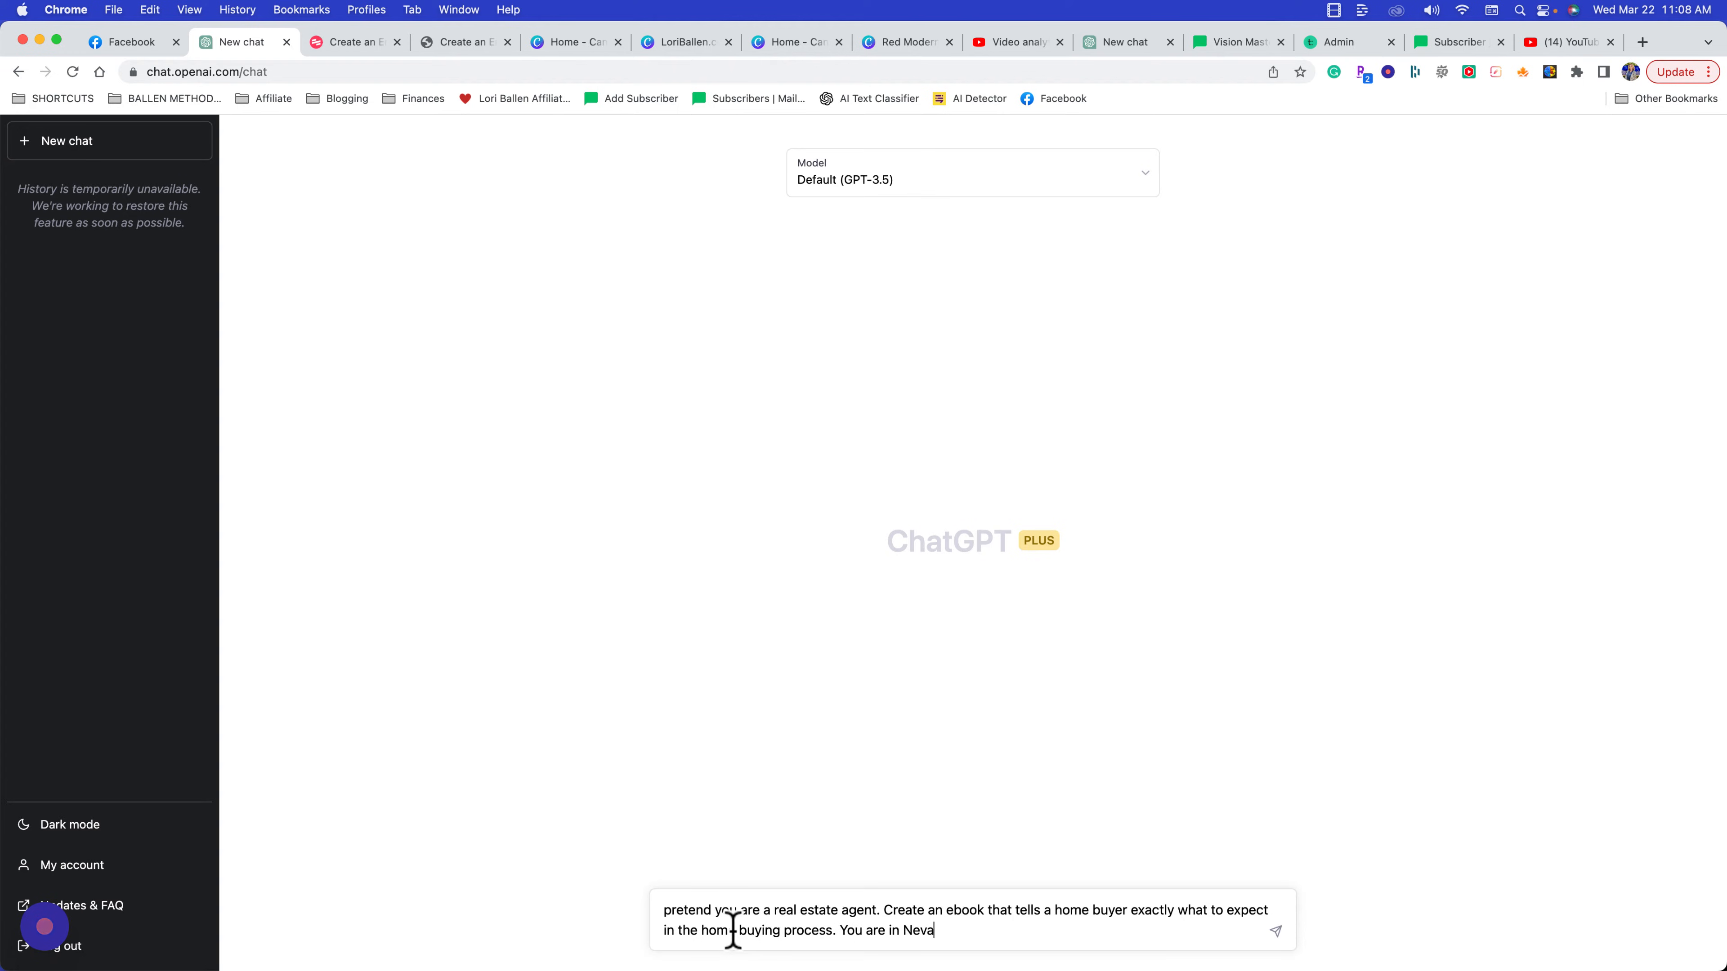
pyautogui.write('da which is an e')
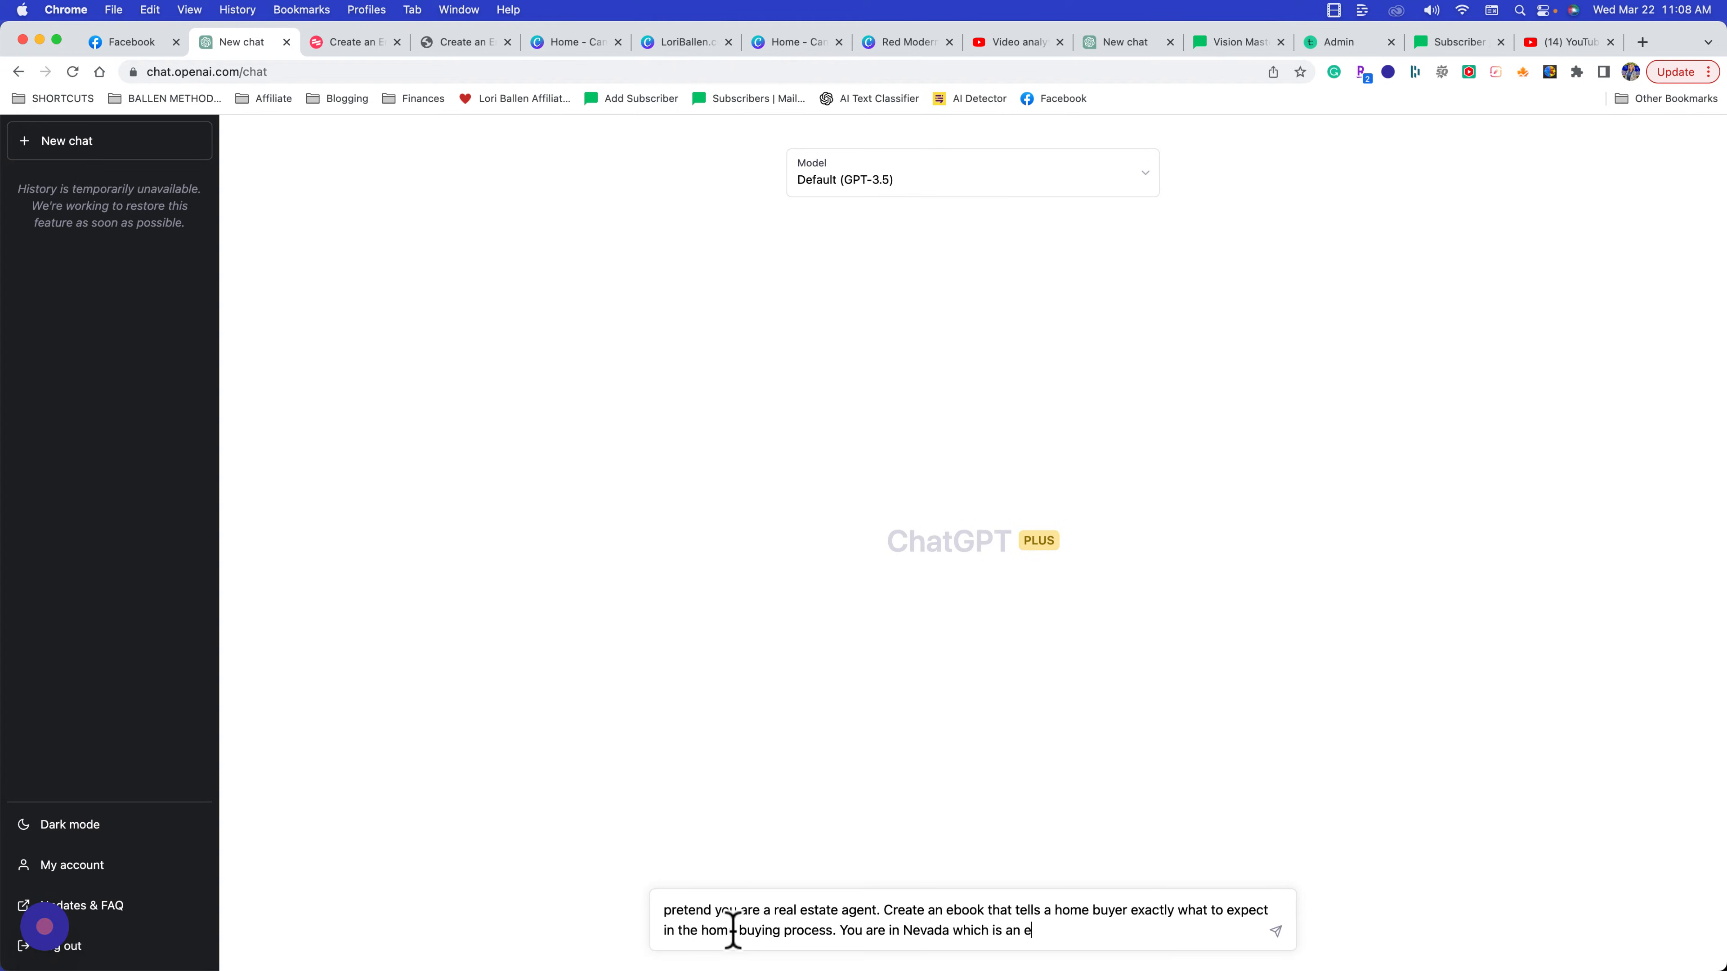
pyautogui.write('scrow state rather than an attorney.')
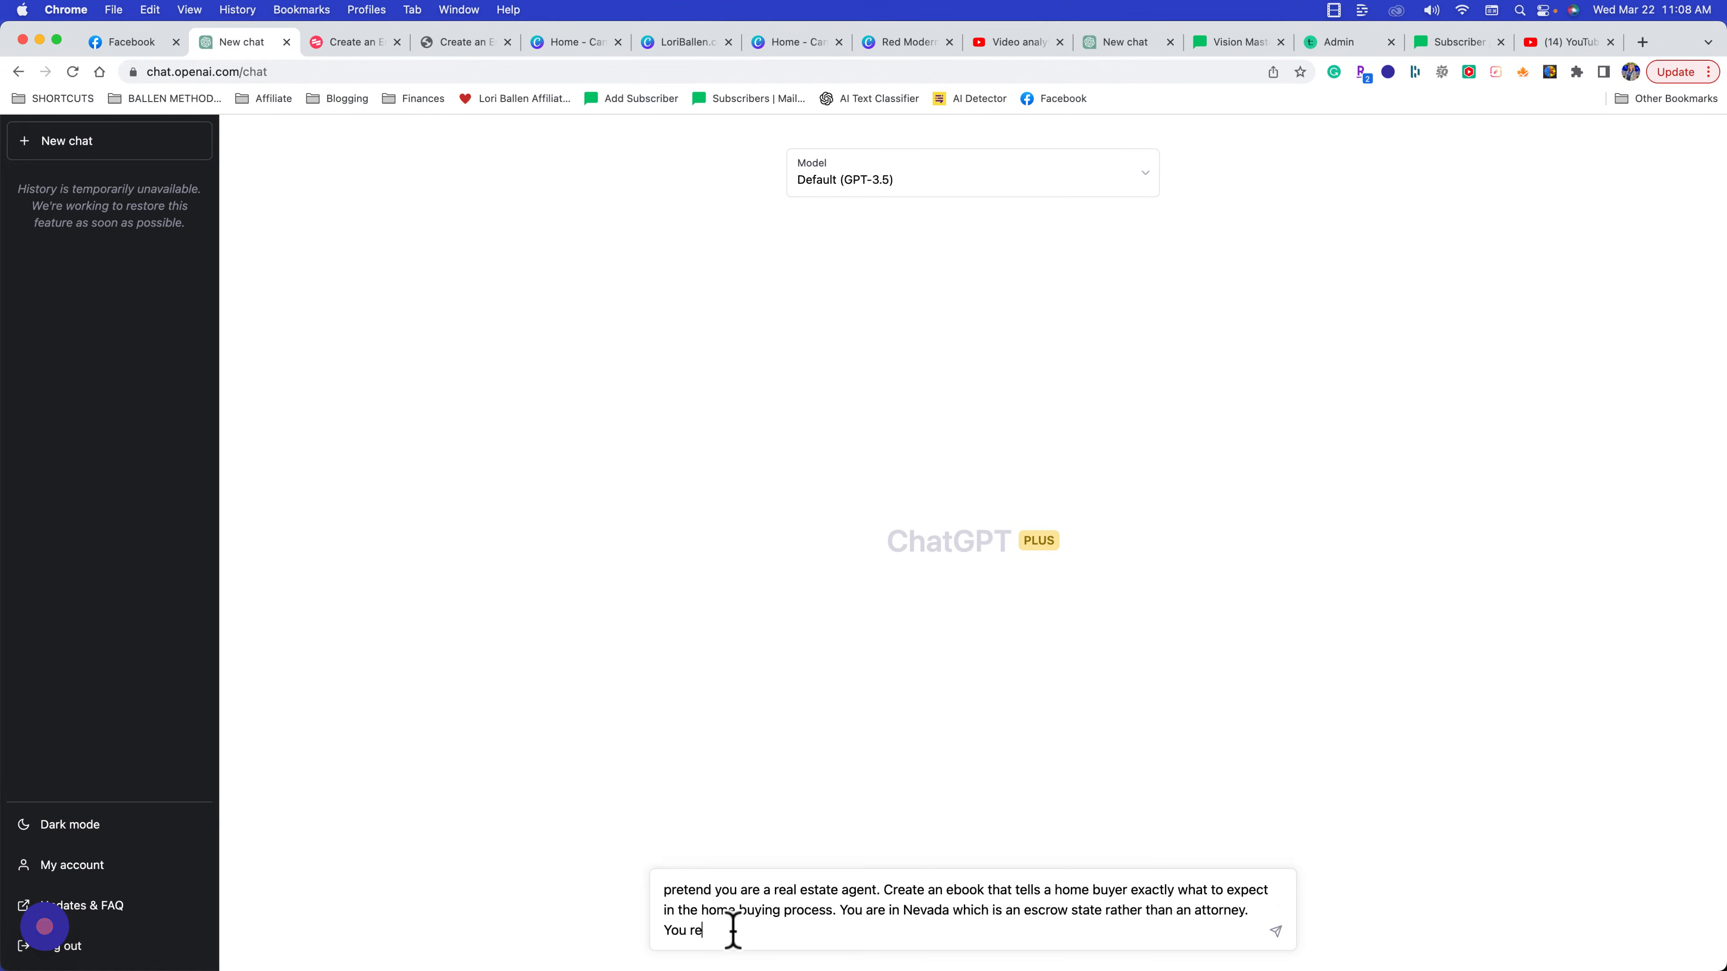
# Finish the prompt with 'represent the buyer', send it, and follow ChatGPT's Nevada ebook as it generates
pyautogui.write('present the buye')
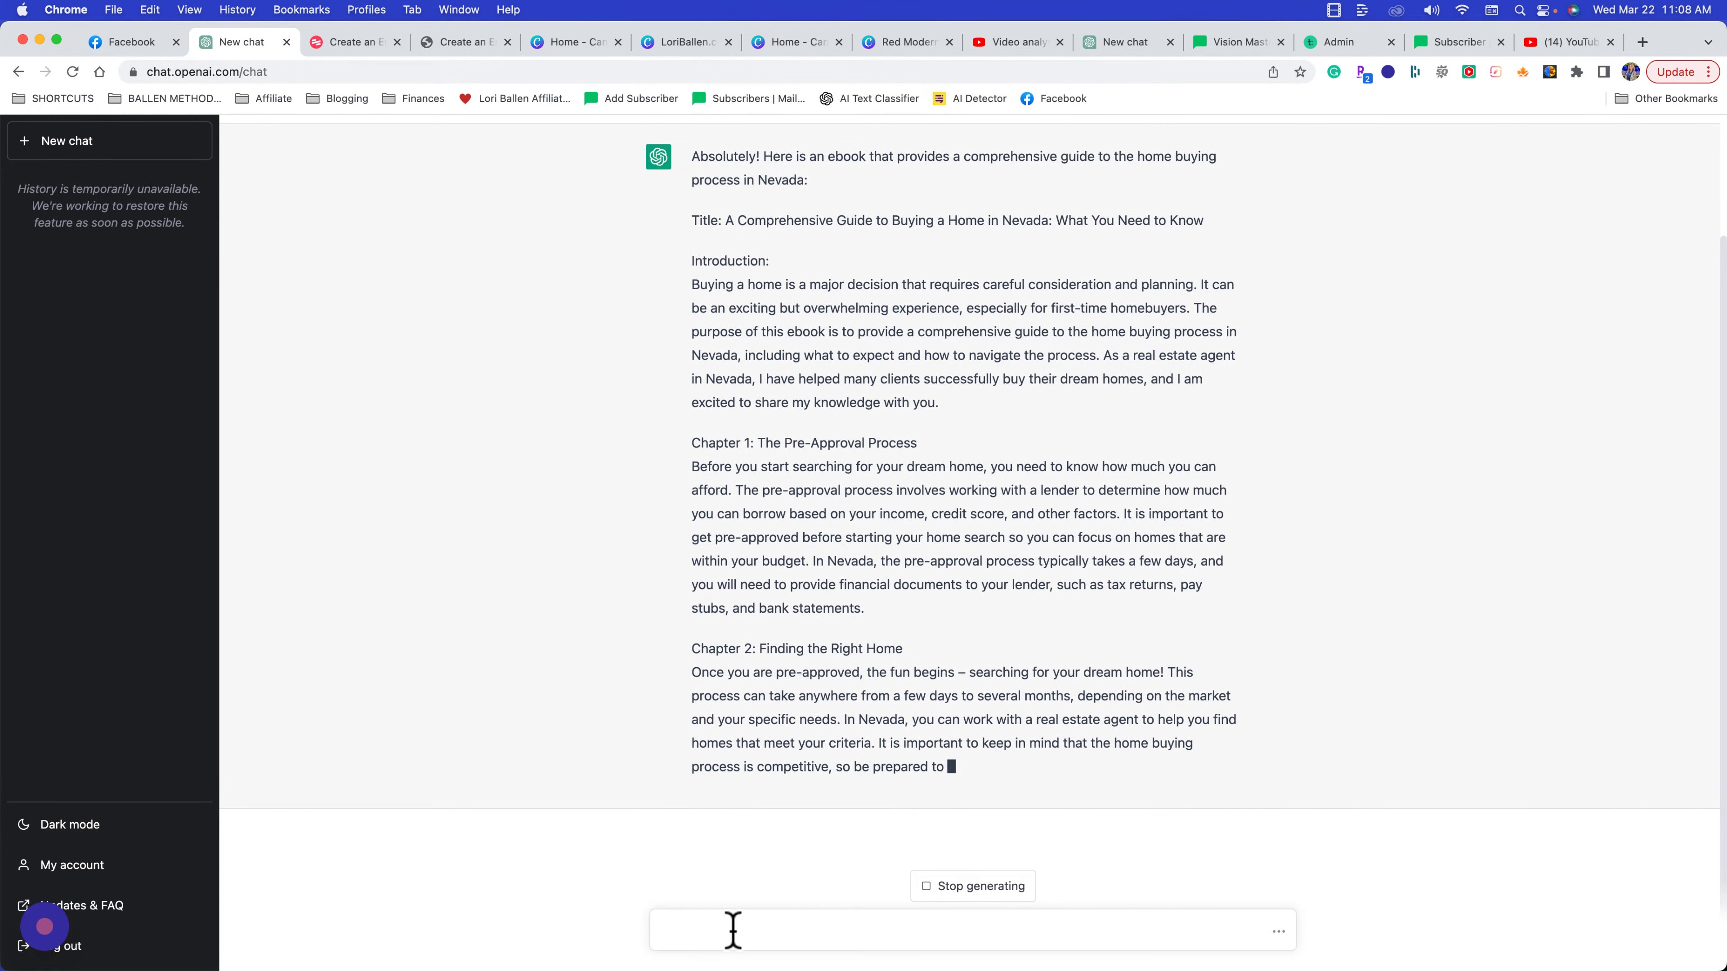
pyautogui.scroll(-3)
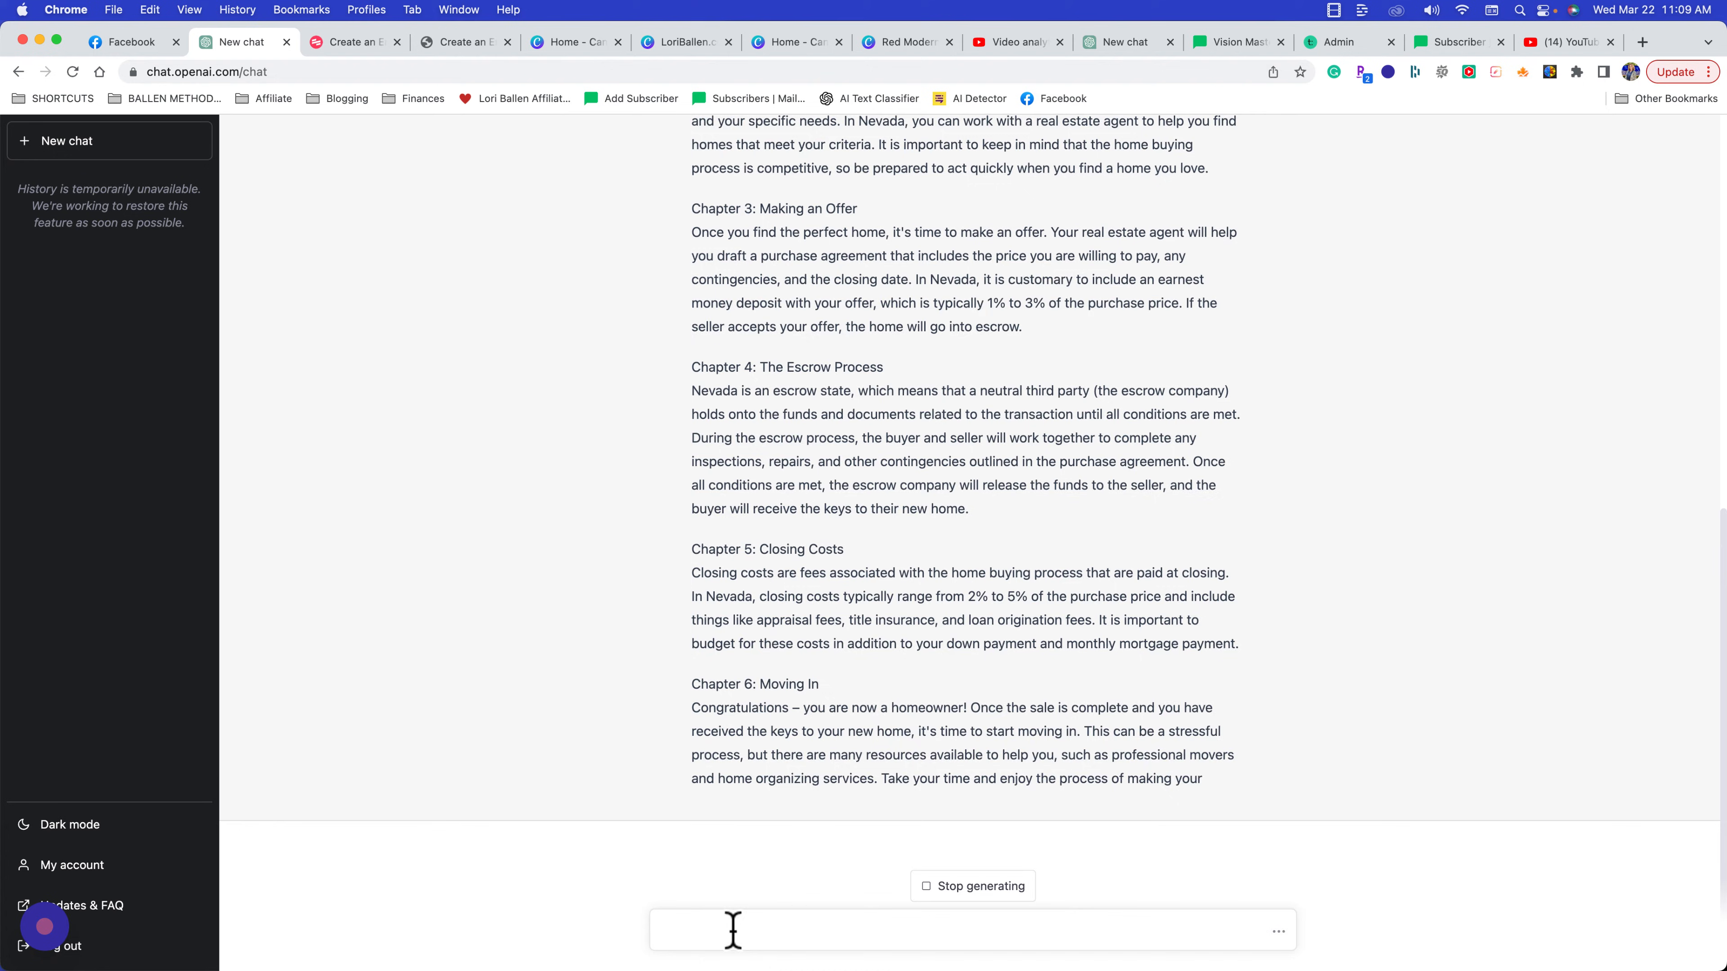
pyautogui.scroll(-3)
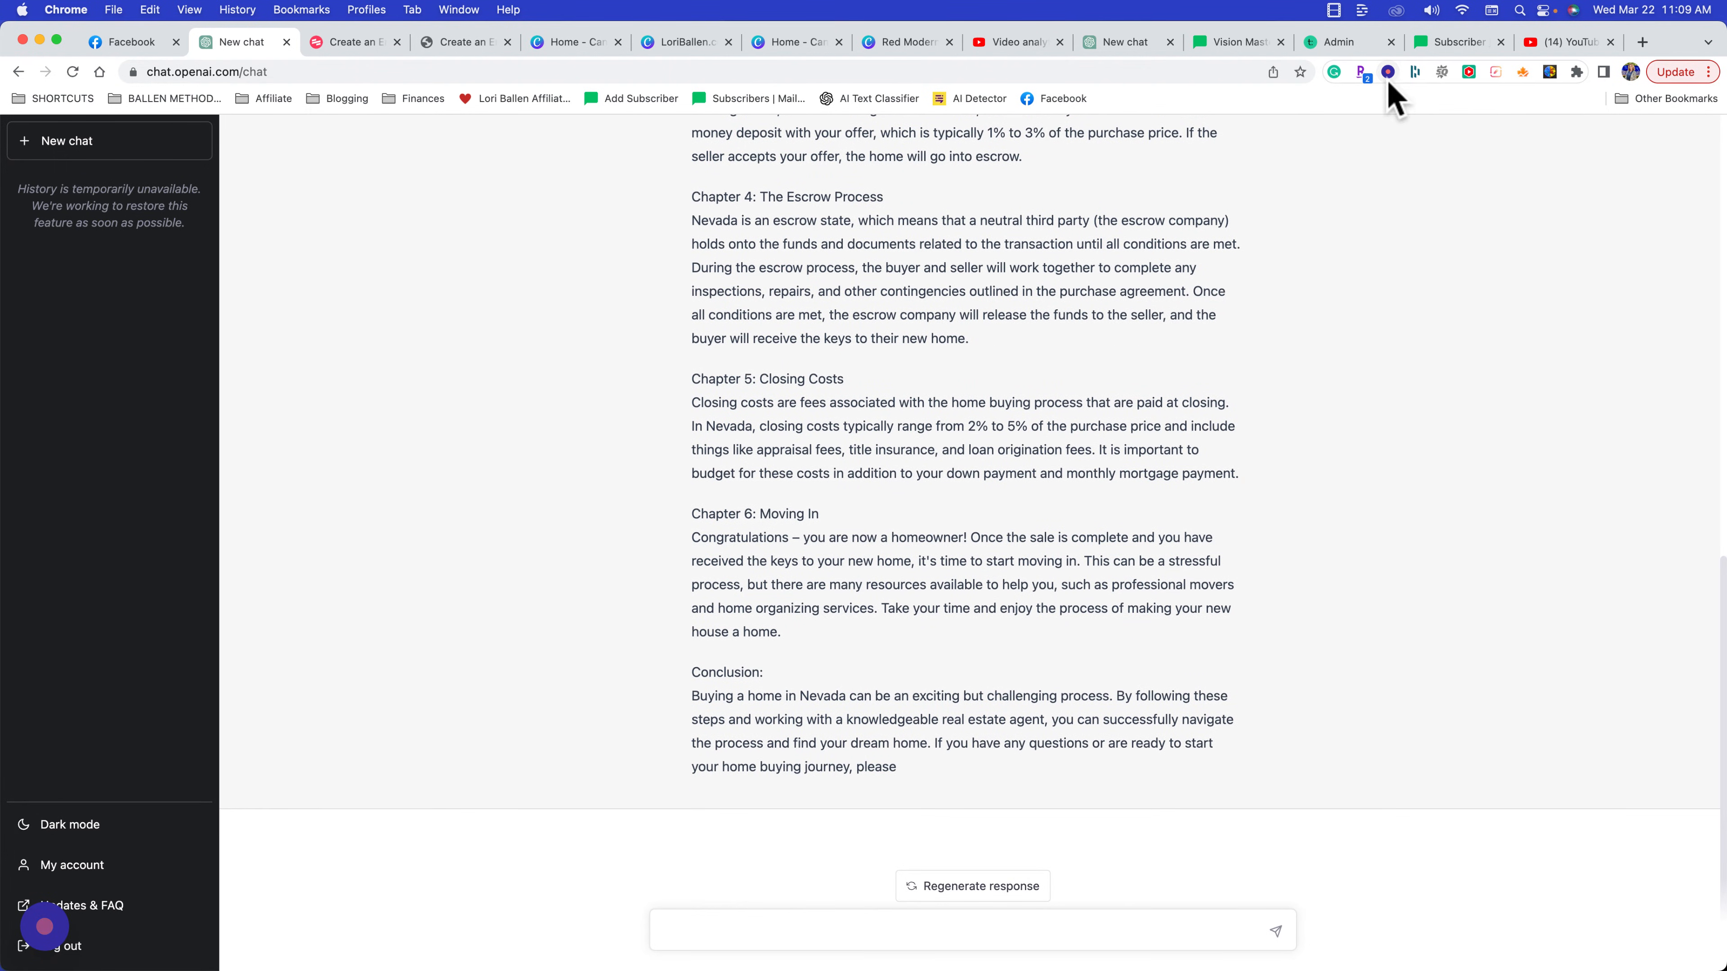
# Finish the recording and title the captured guide 'ChatGPT for Real Estate: Home Buyer Guide'
pyautogui.click(1388, 72)
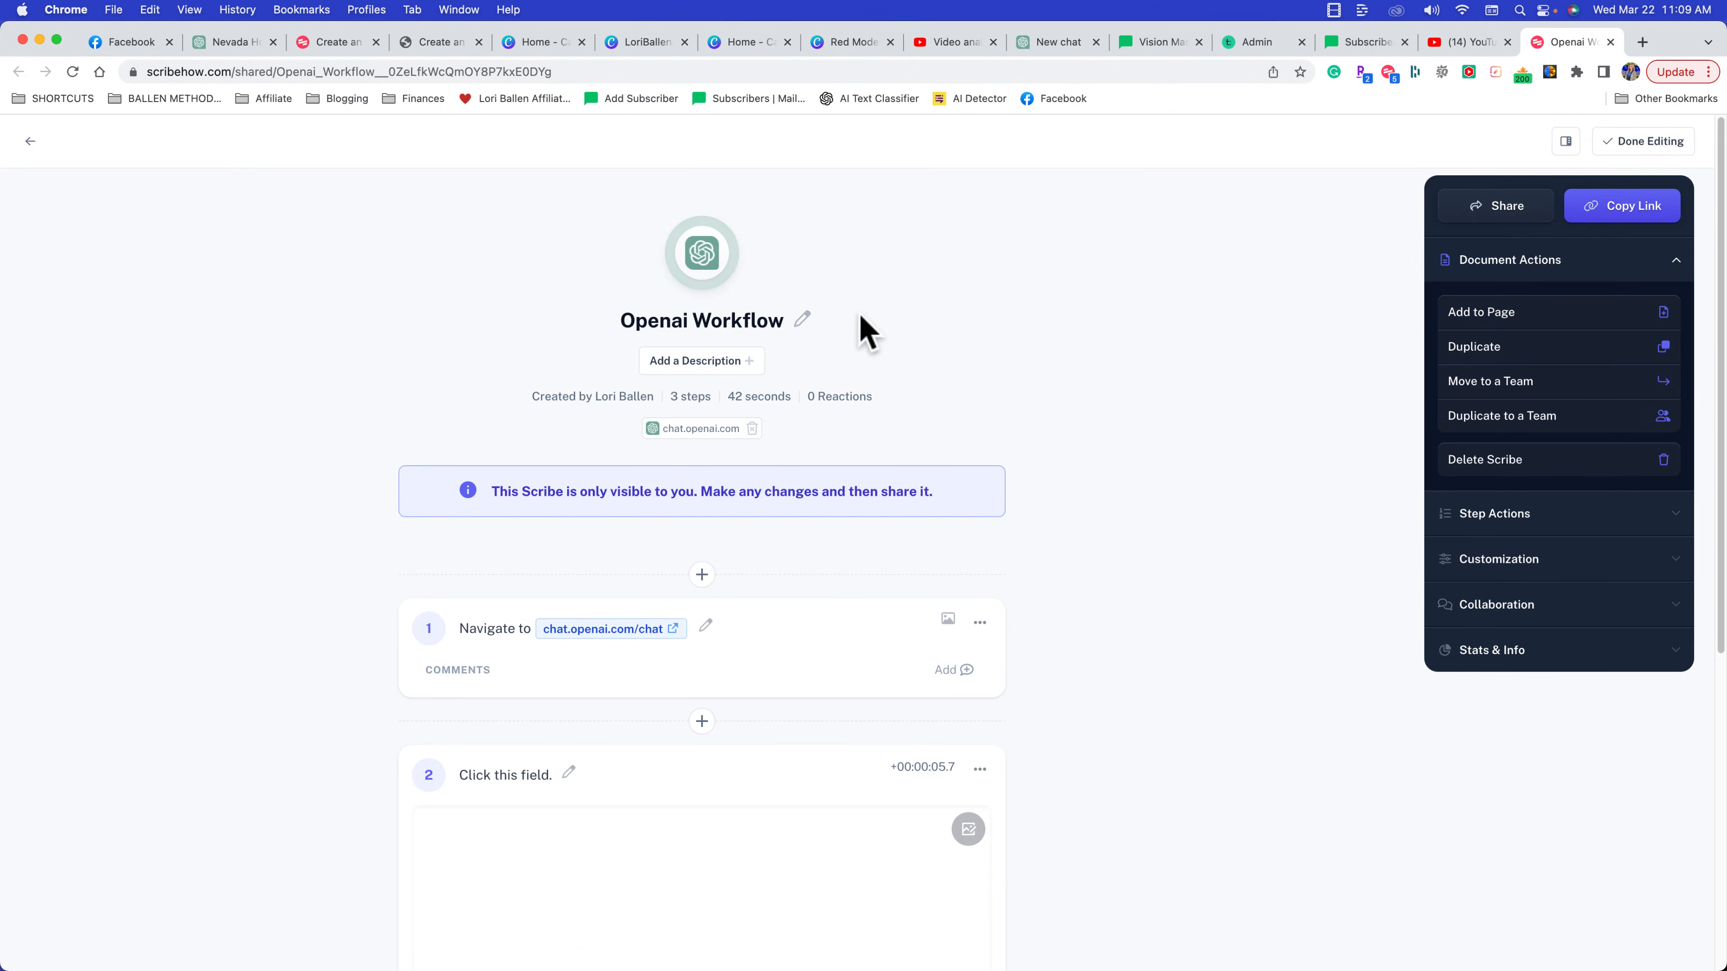
pyautogui.click(701, 321)
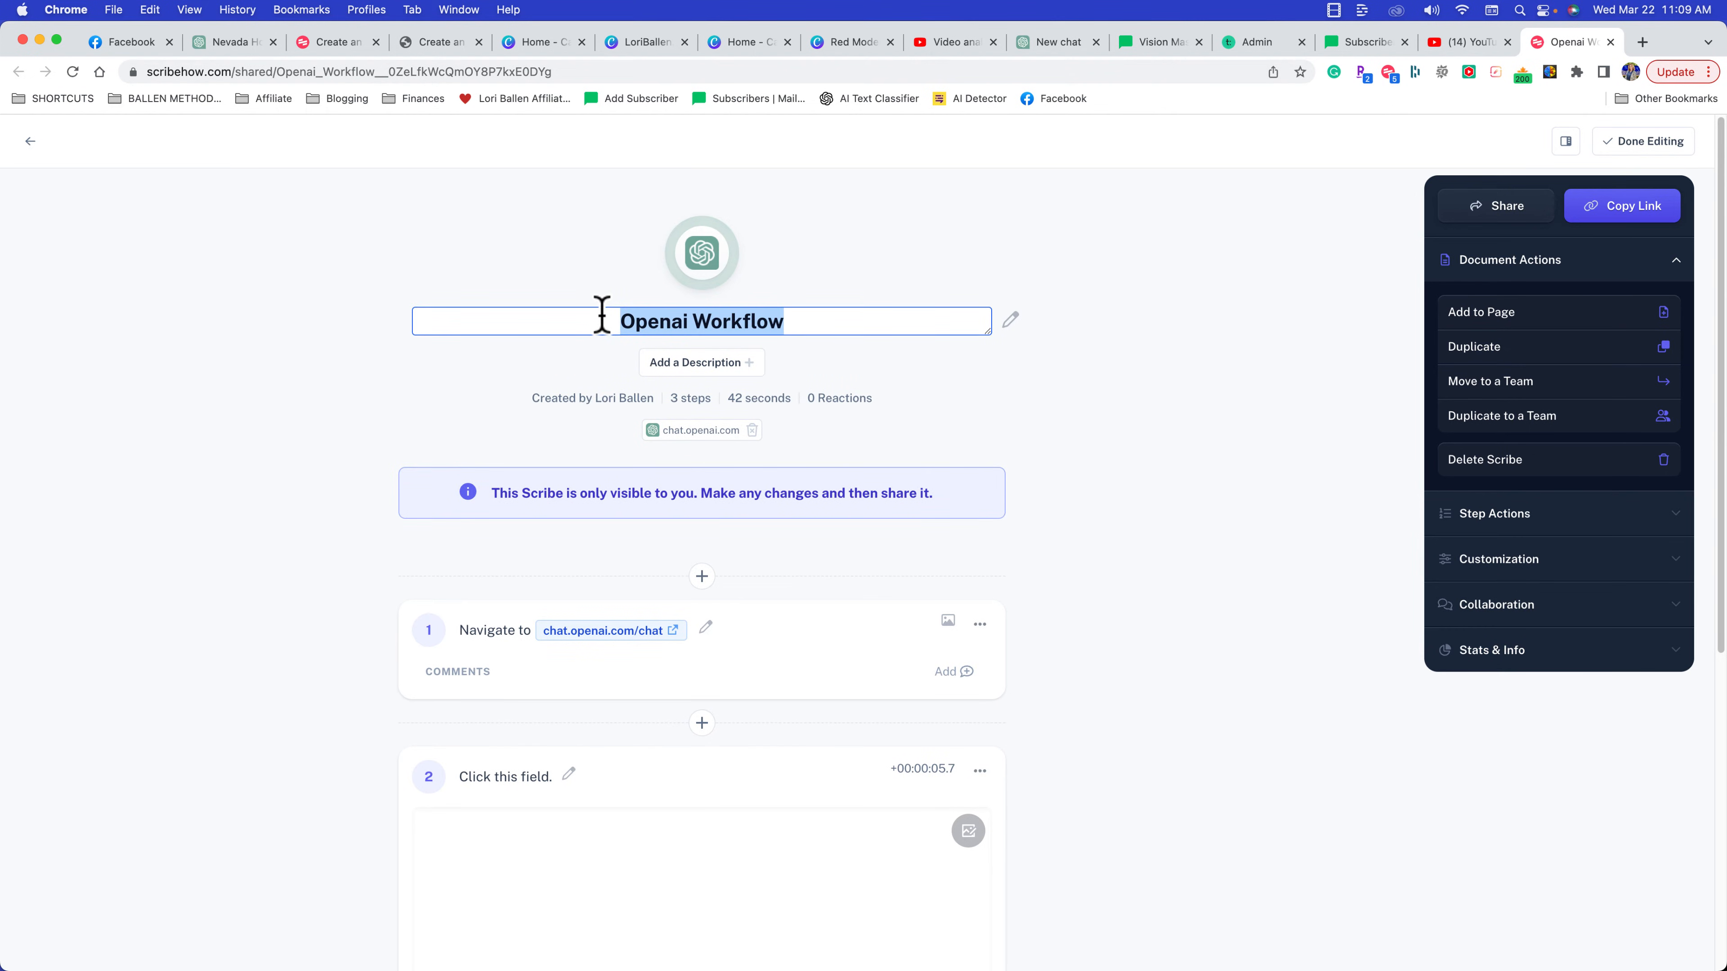
pyautogui.write('ChatG')
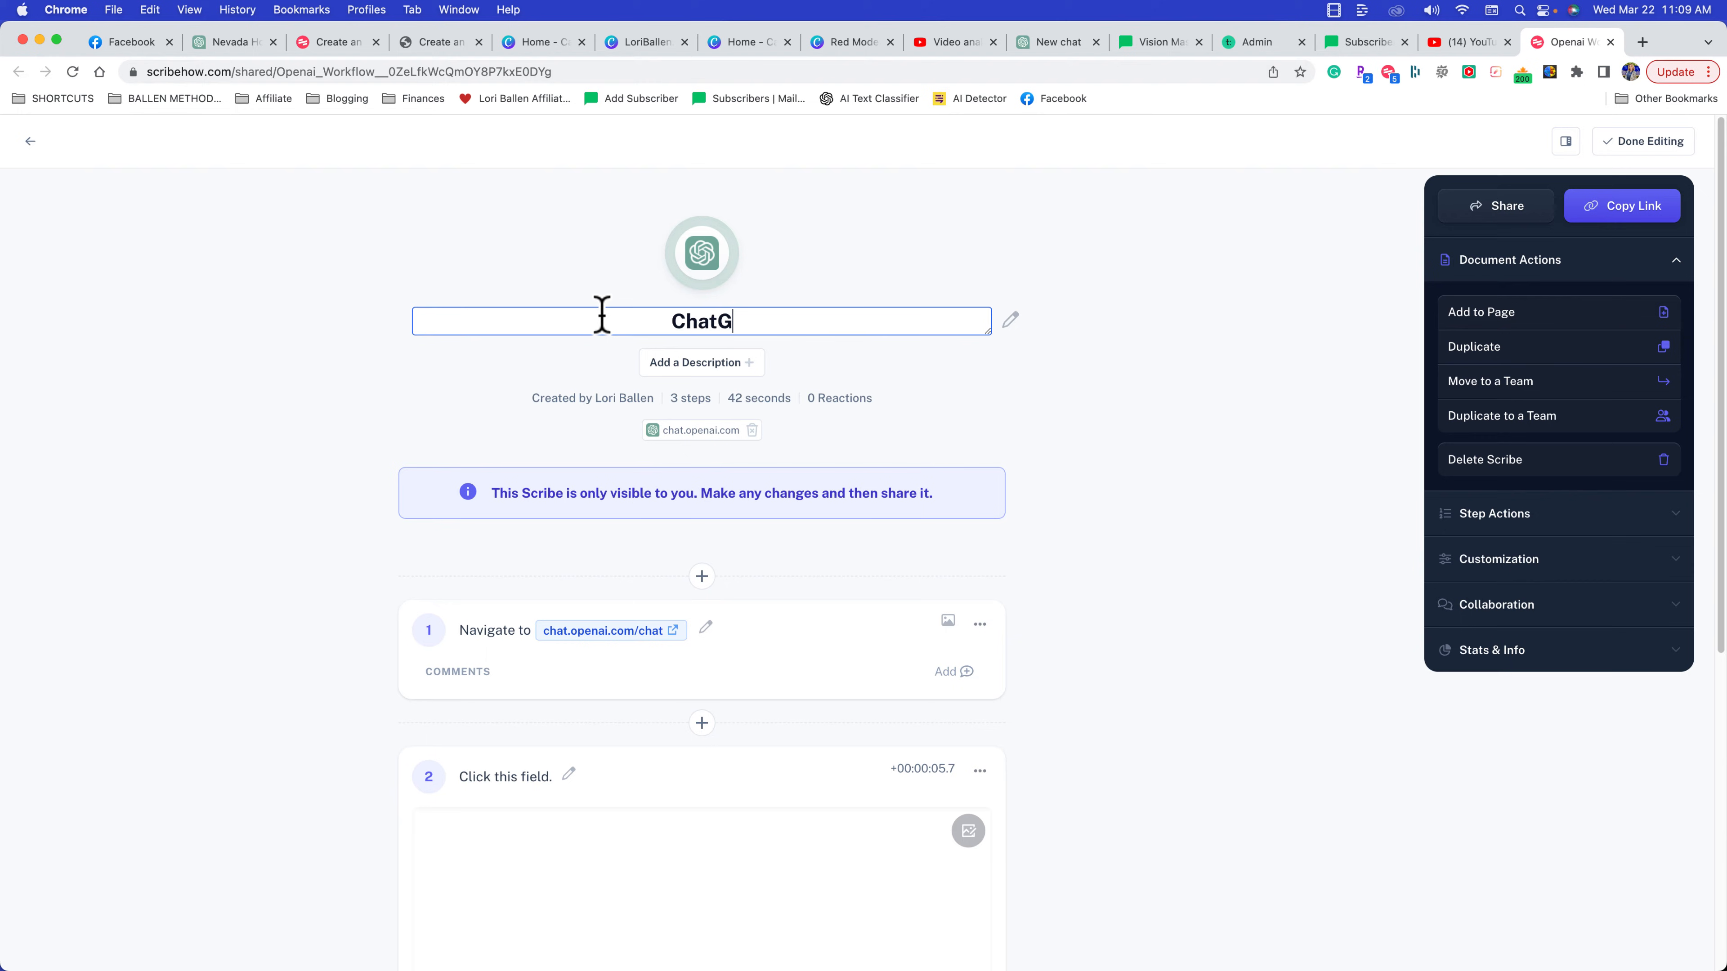
pyautogui.write('PT for Real Estat')
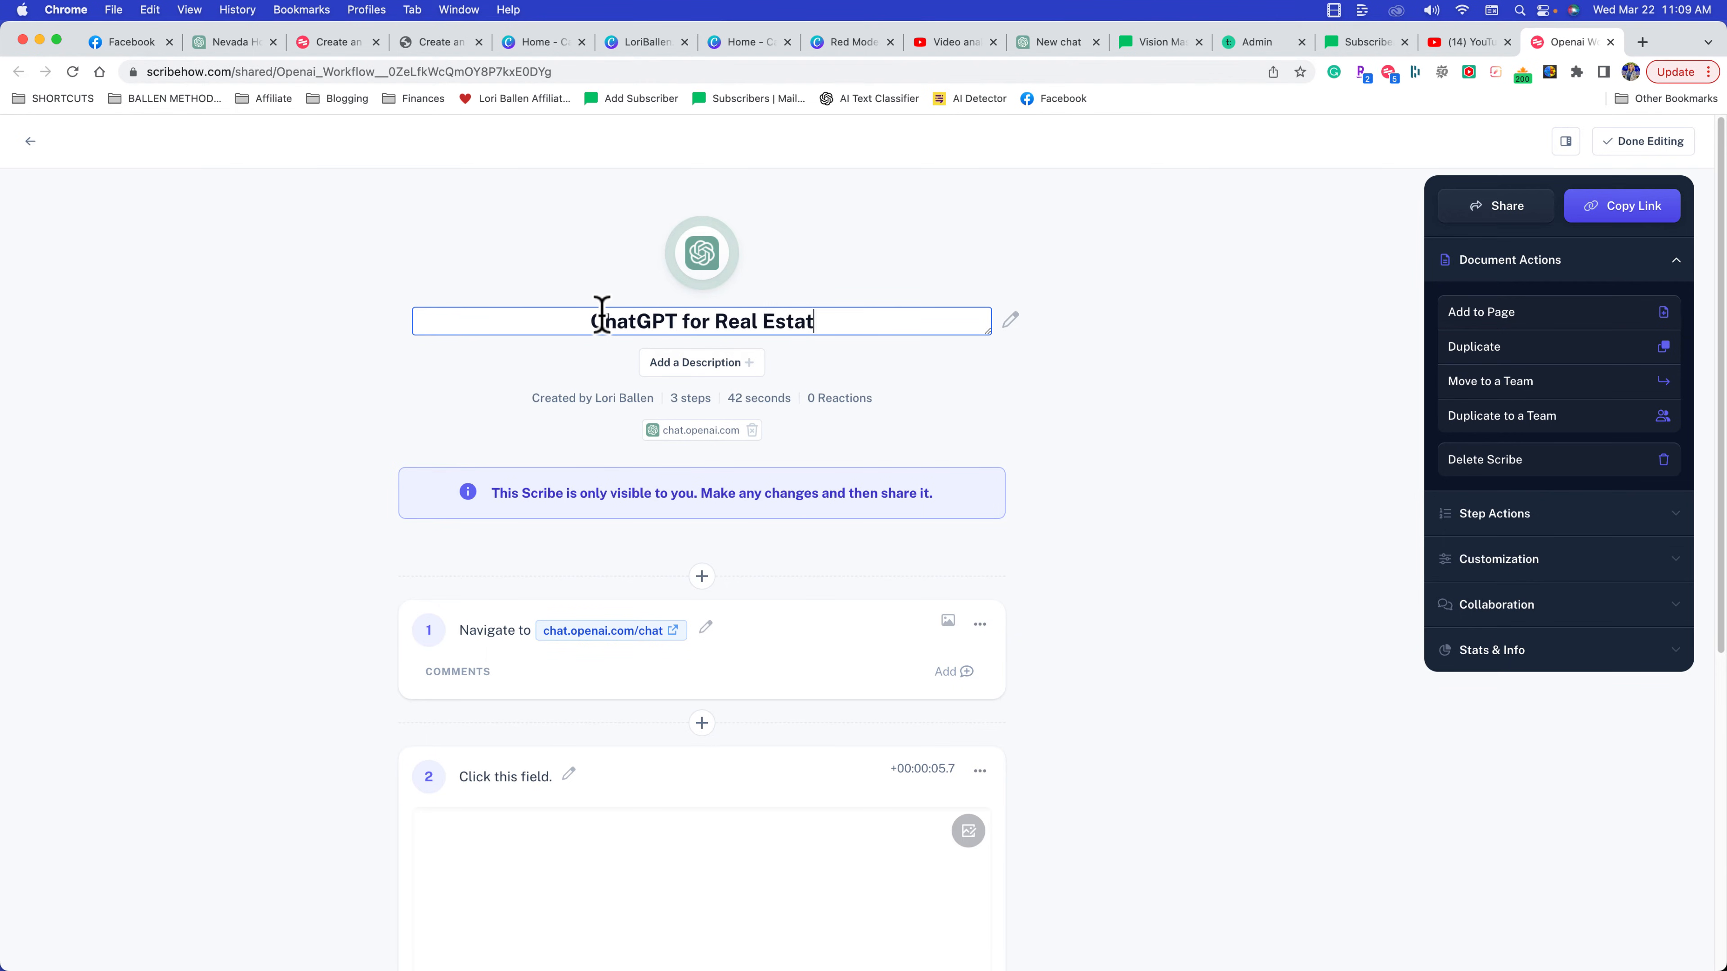
pyautogui.write('e: Home Buyer Giu')
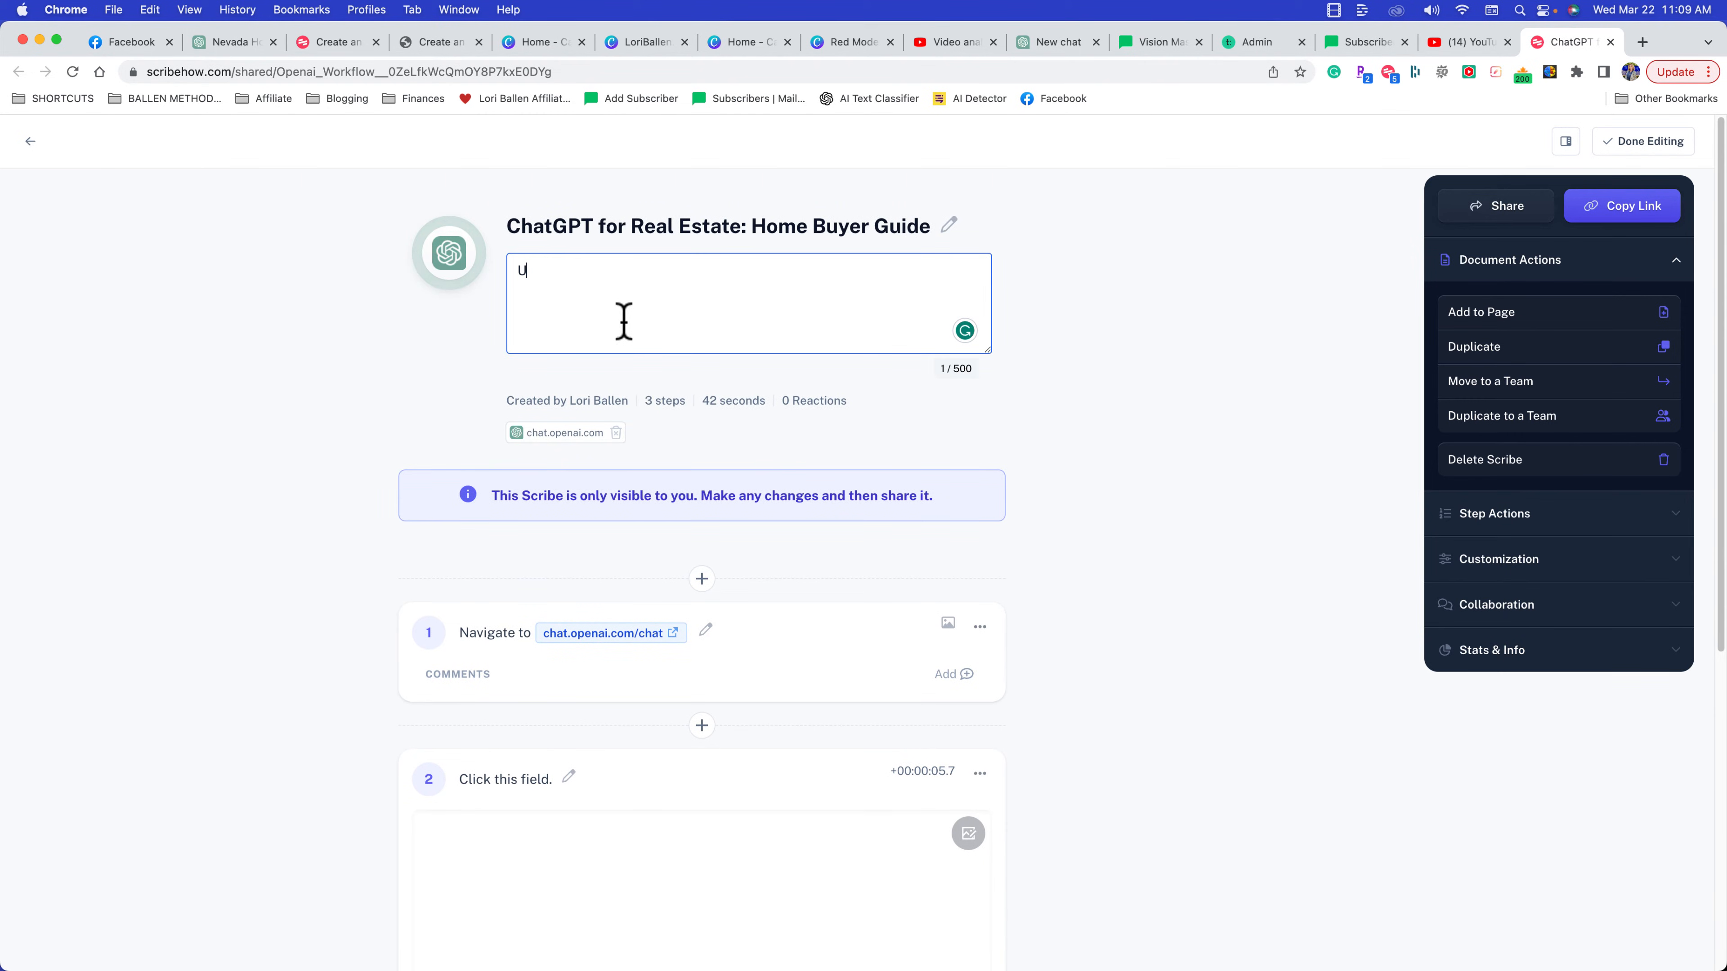
# Add the description 'Use ChatGPT to create lead magnets and home buyer guides.'
pyautogui.write('se ChatGPT')
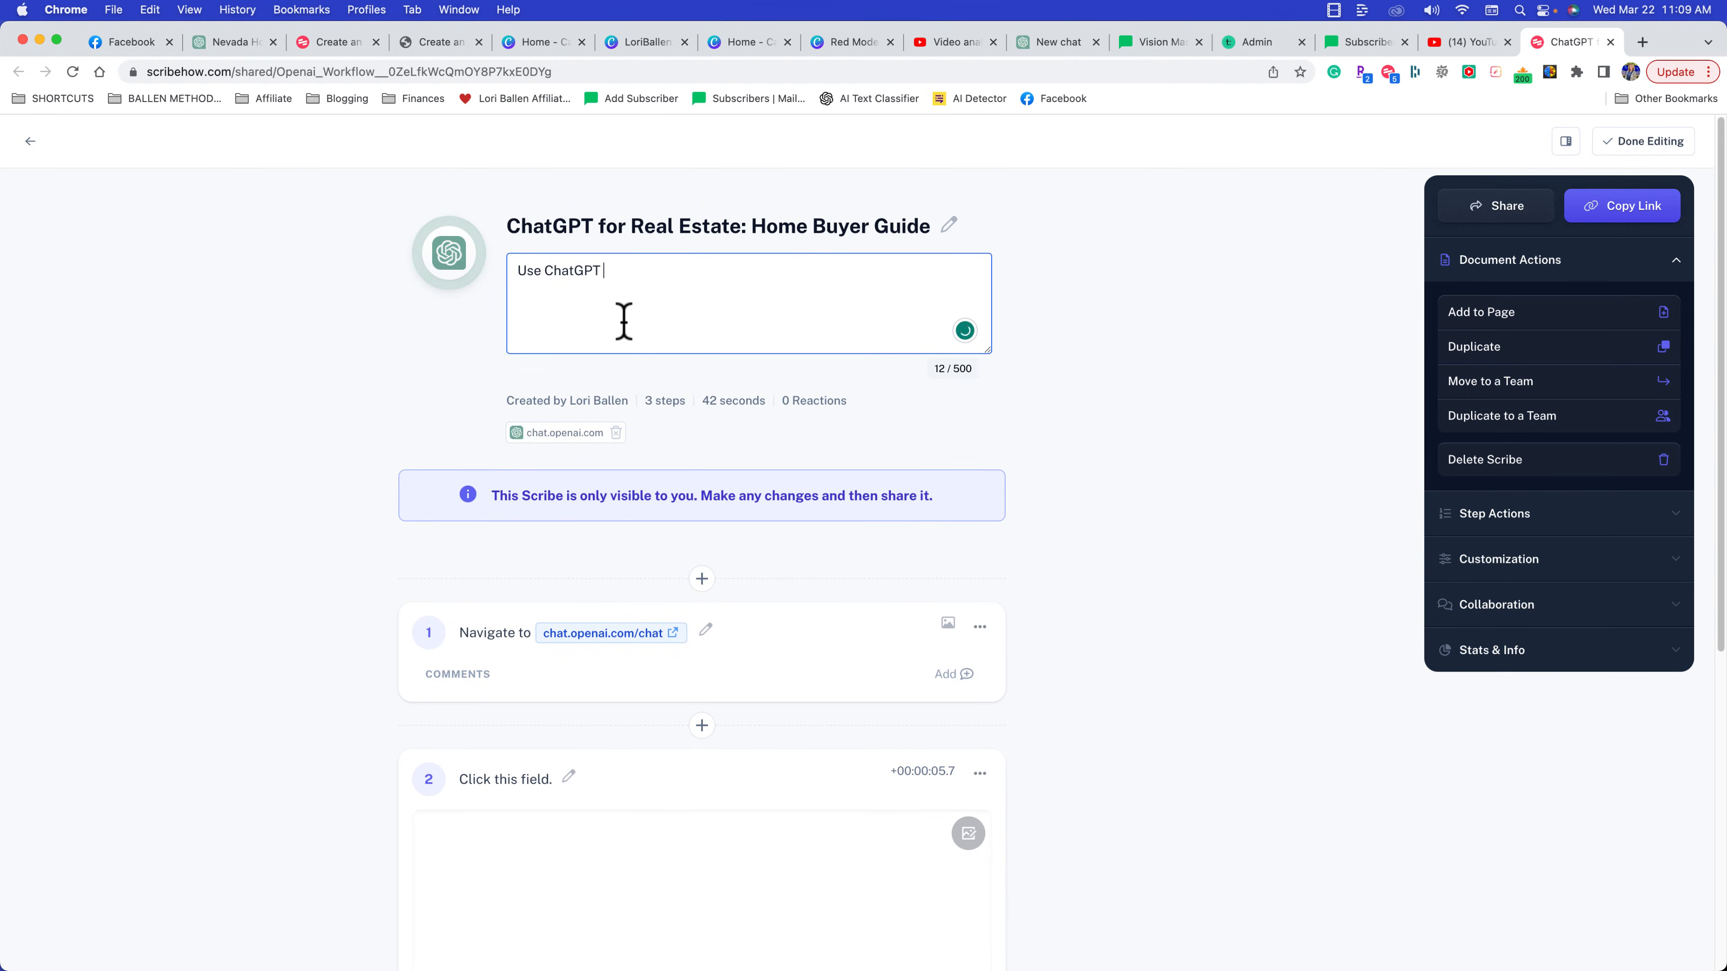
pyautogui.write('to create lead')
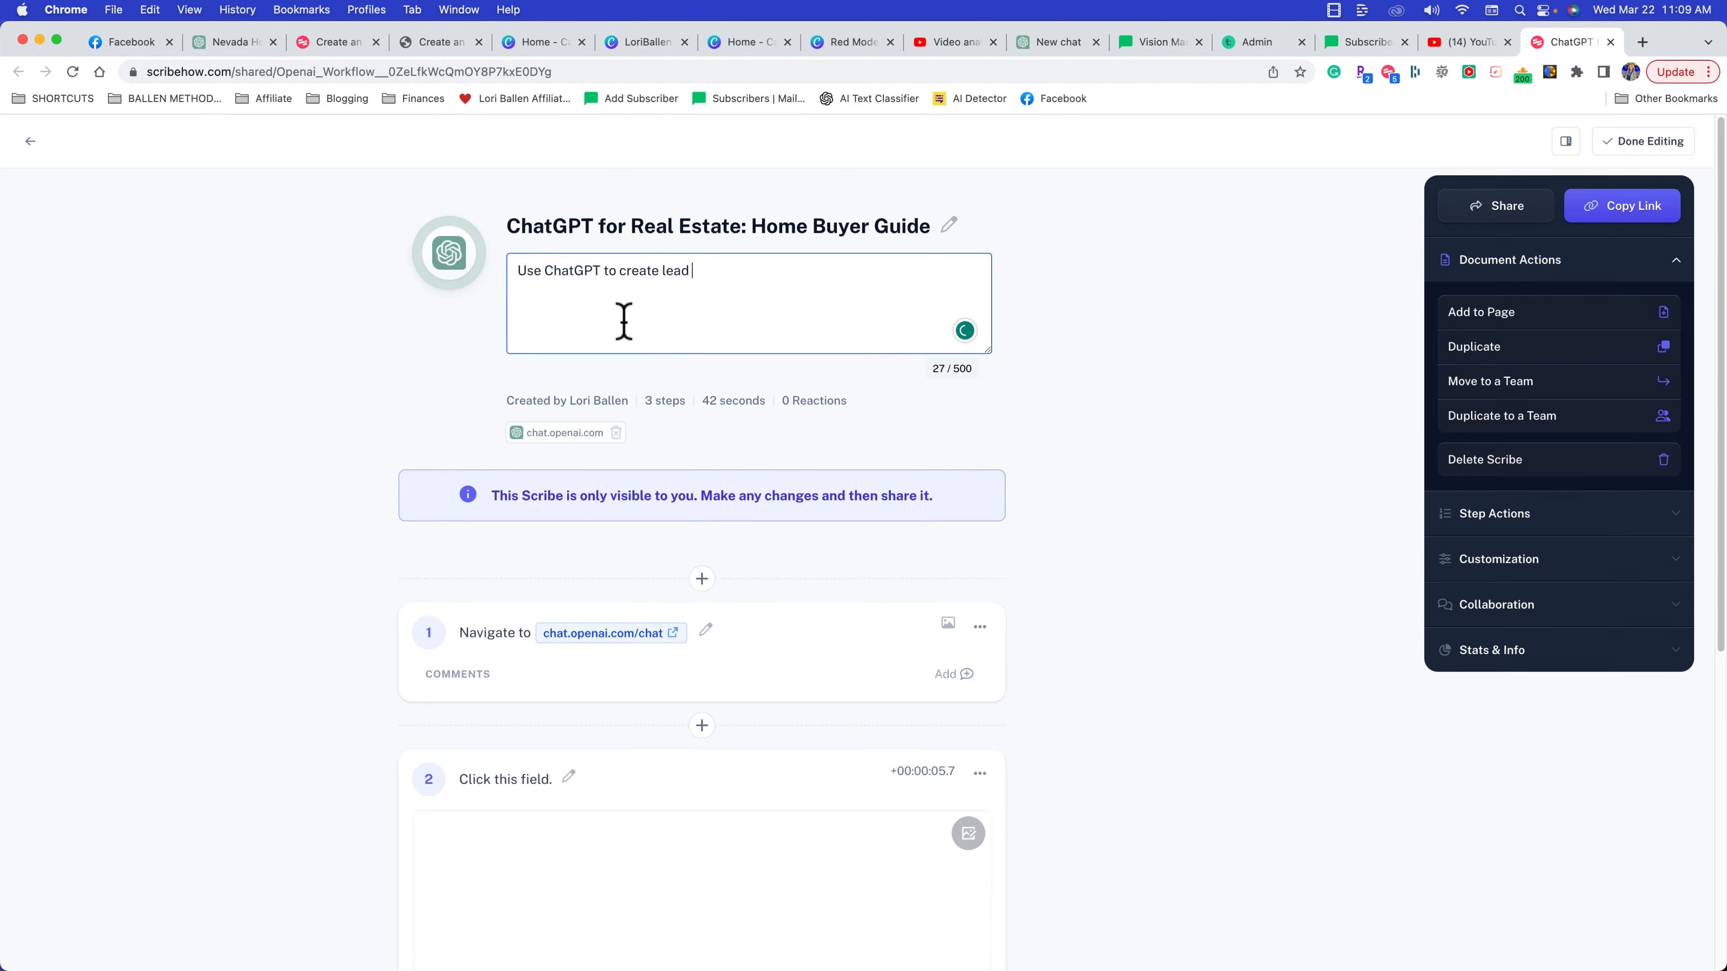
pyautogui.write('magnets and home b')
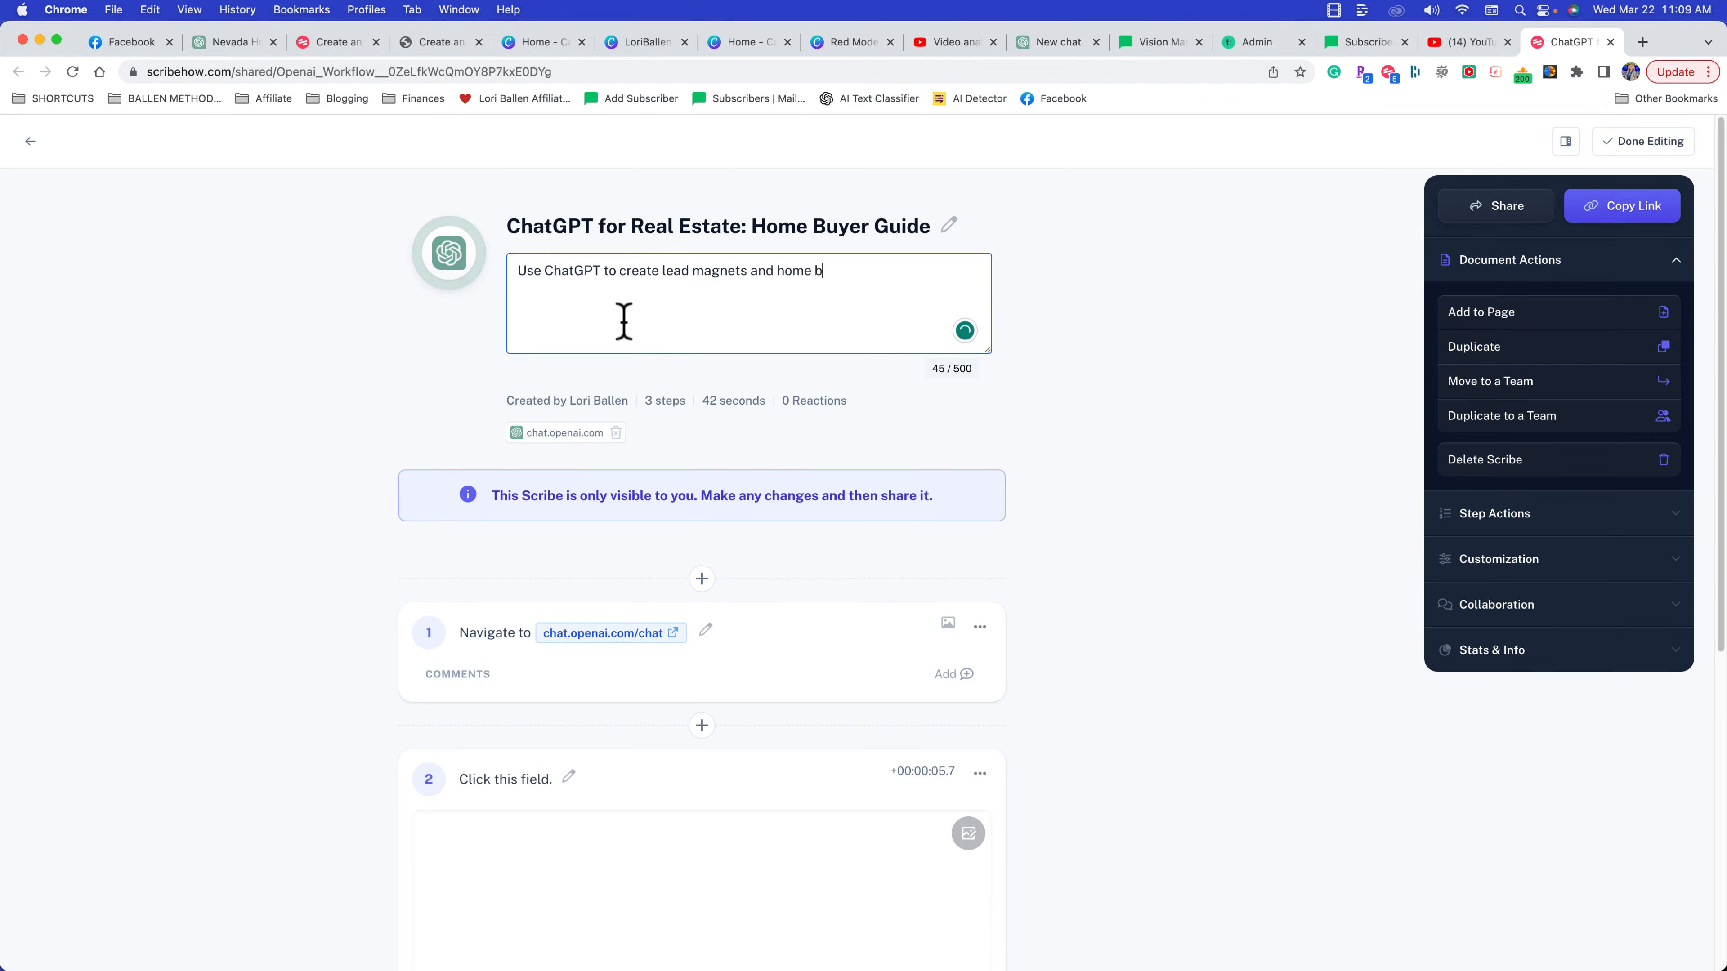
pyautogui.write('uyer guides.')
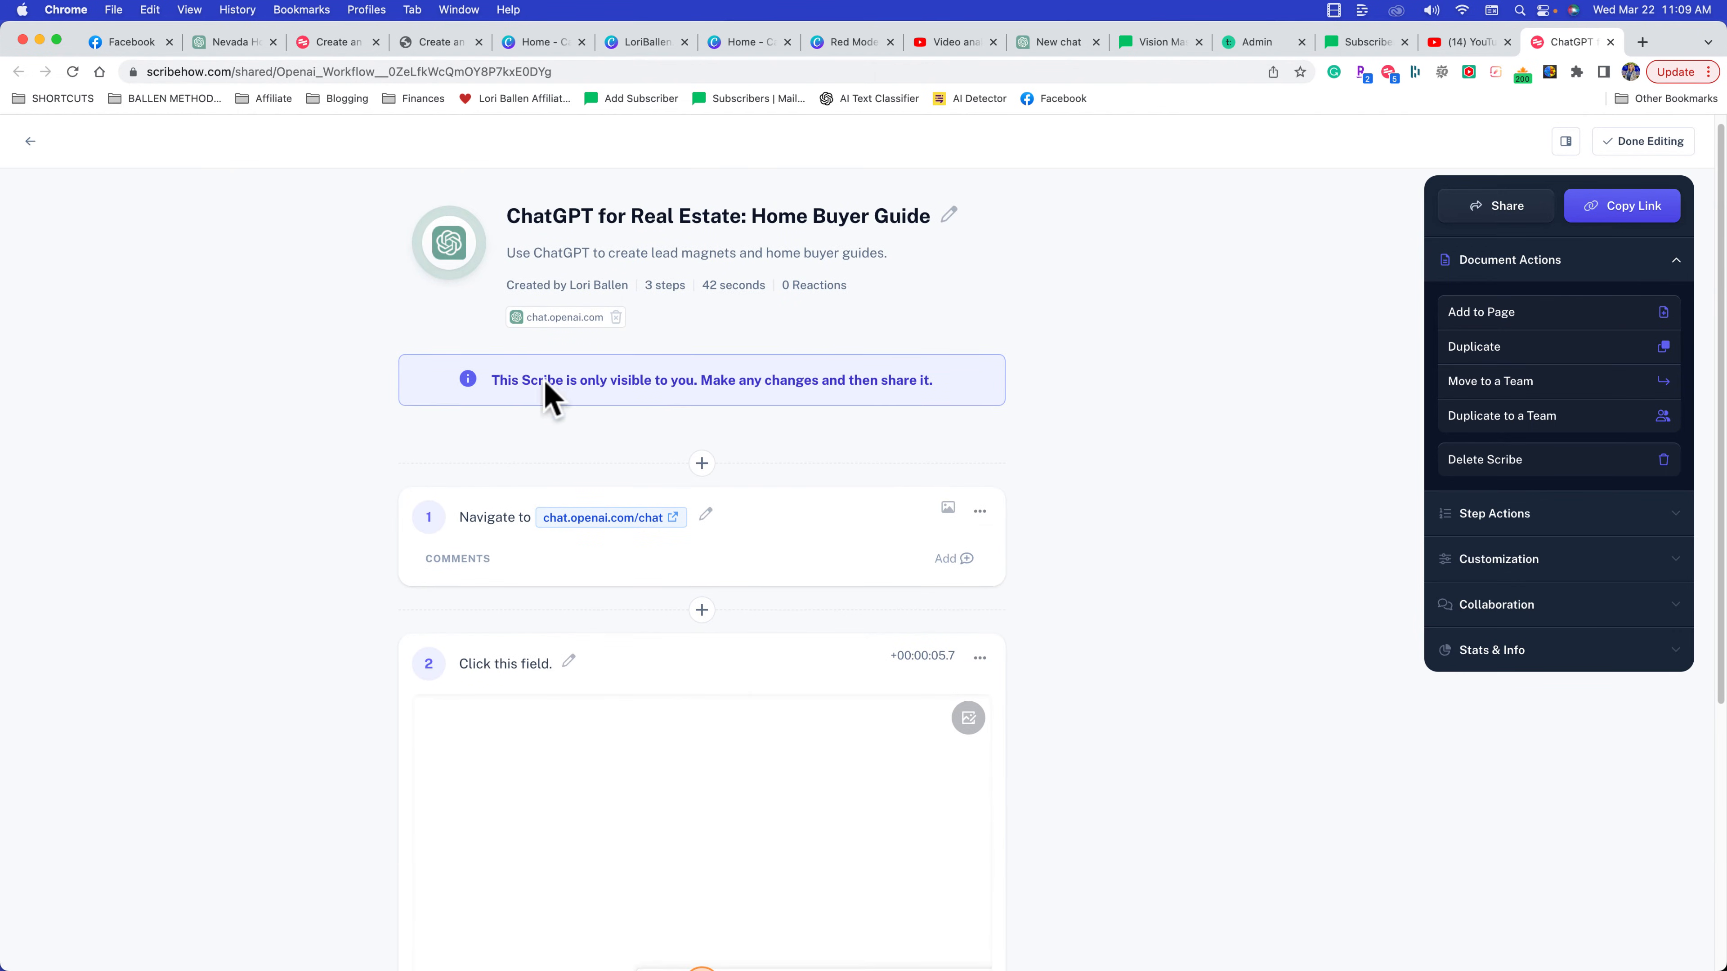
pyautogui.moveTo(593, 339)
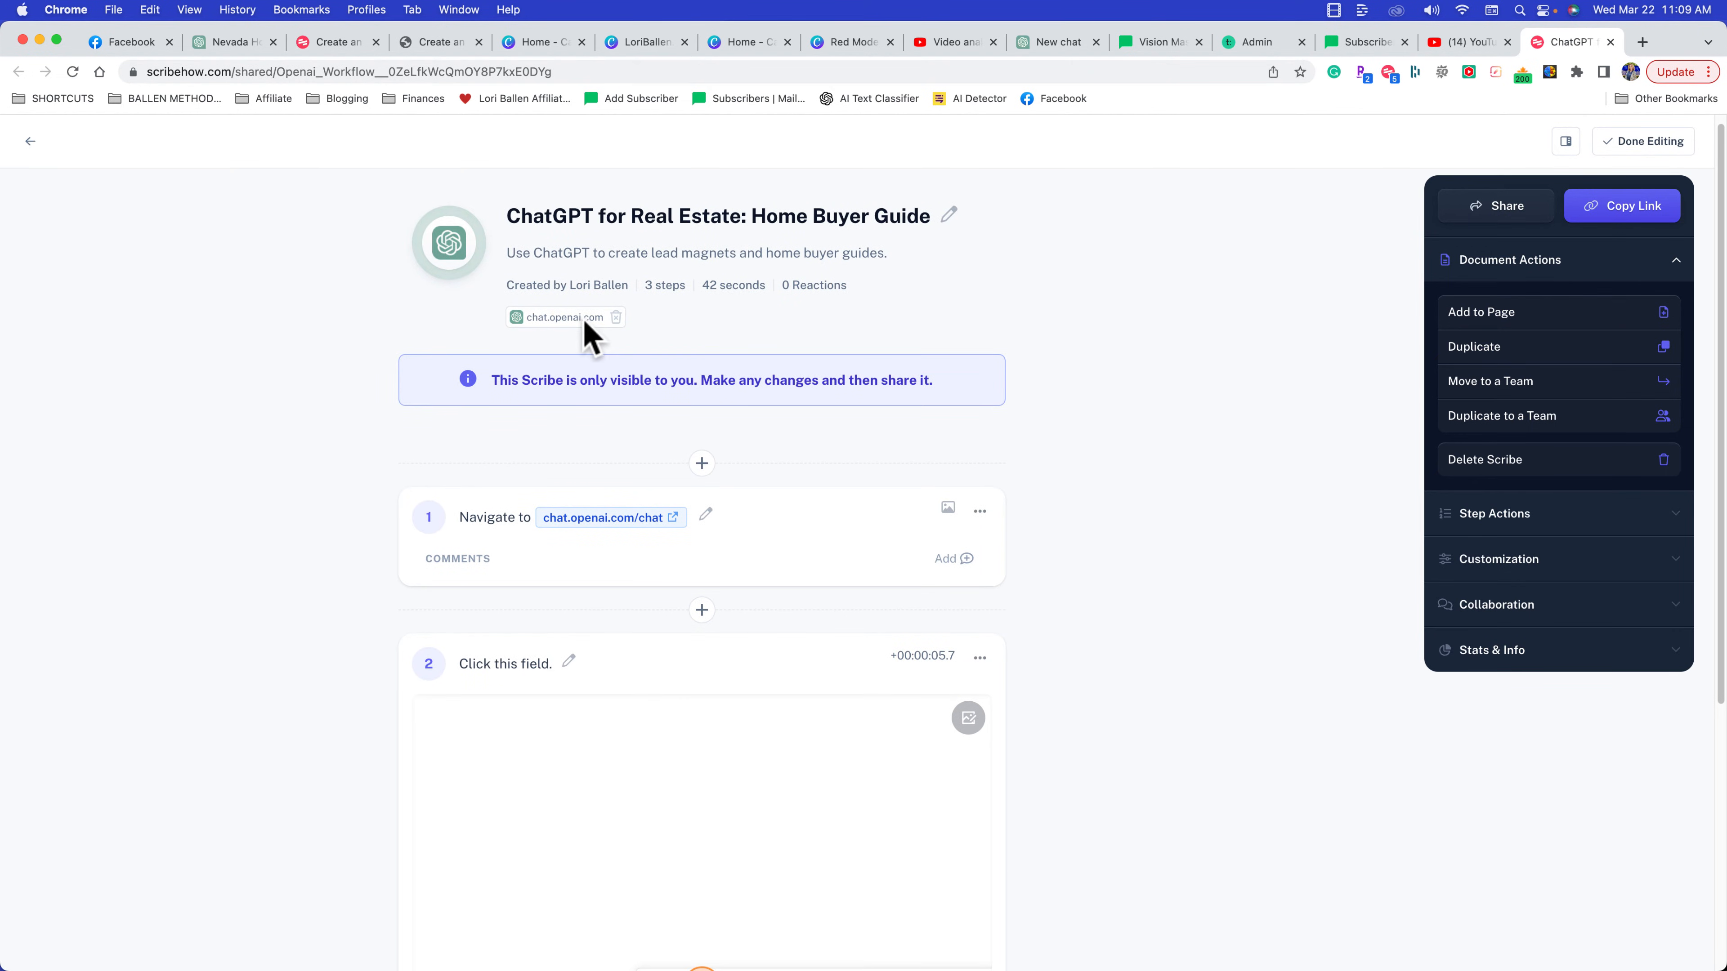
pyautogui.moveTo(482, 648)
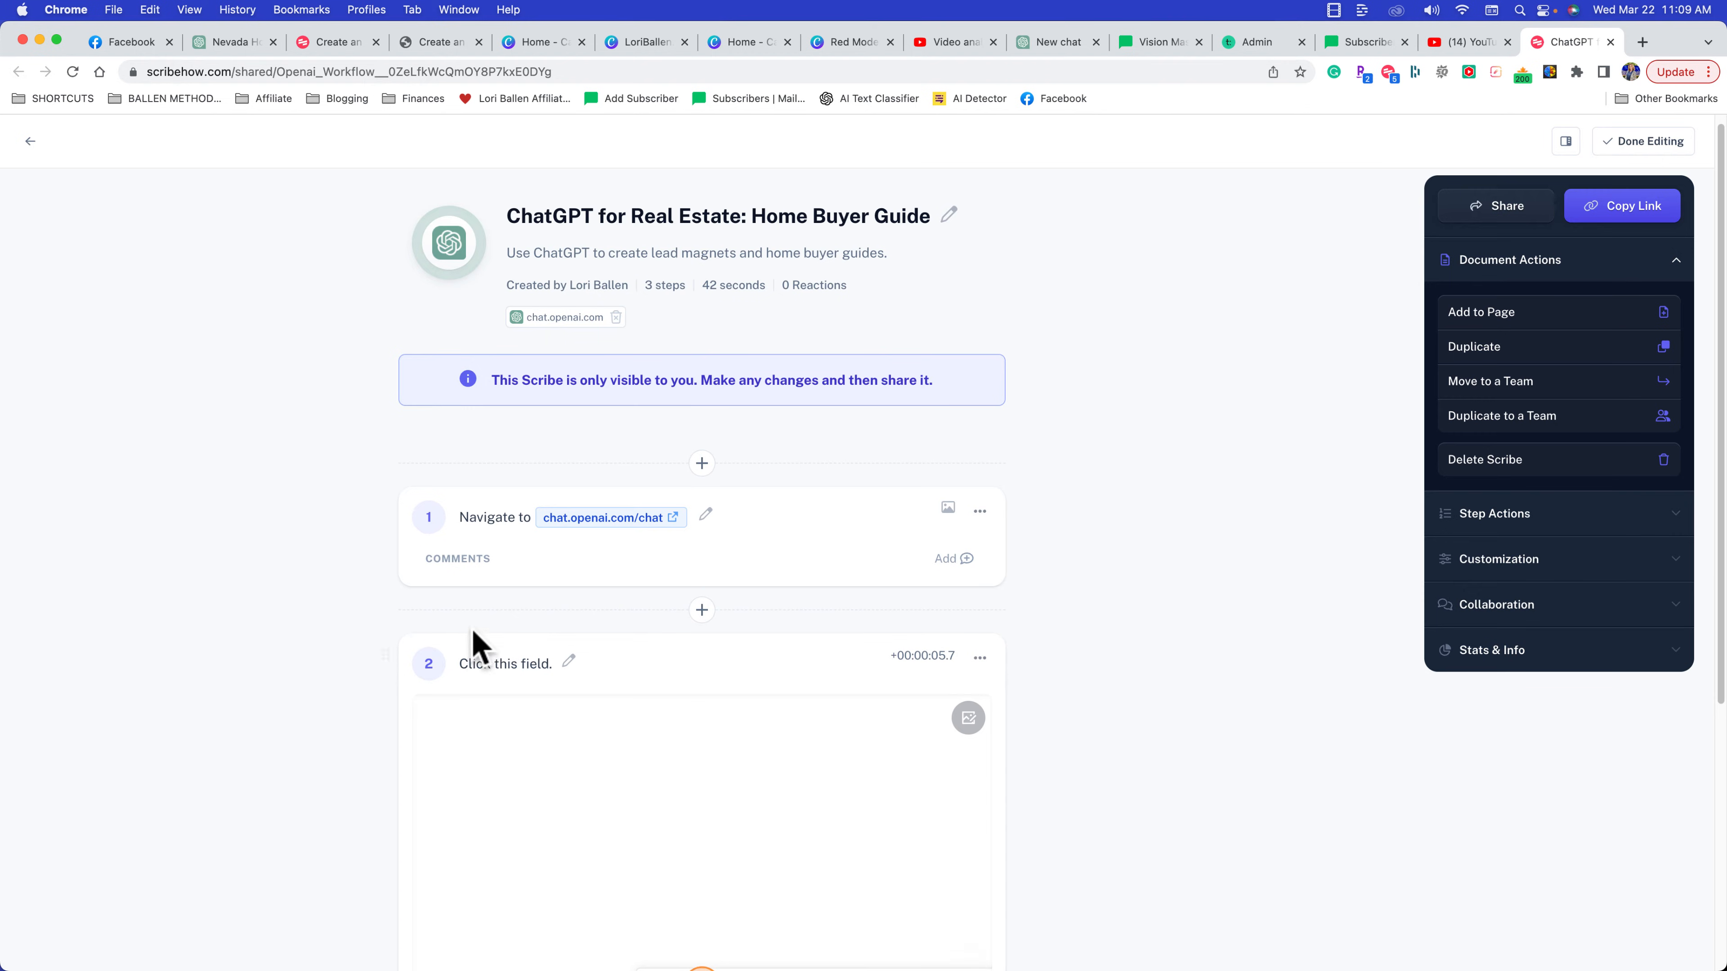
pyautogui.scroll(-3)
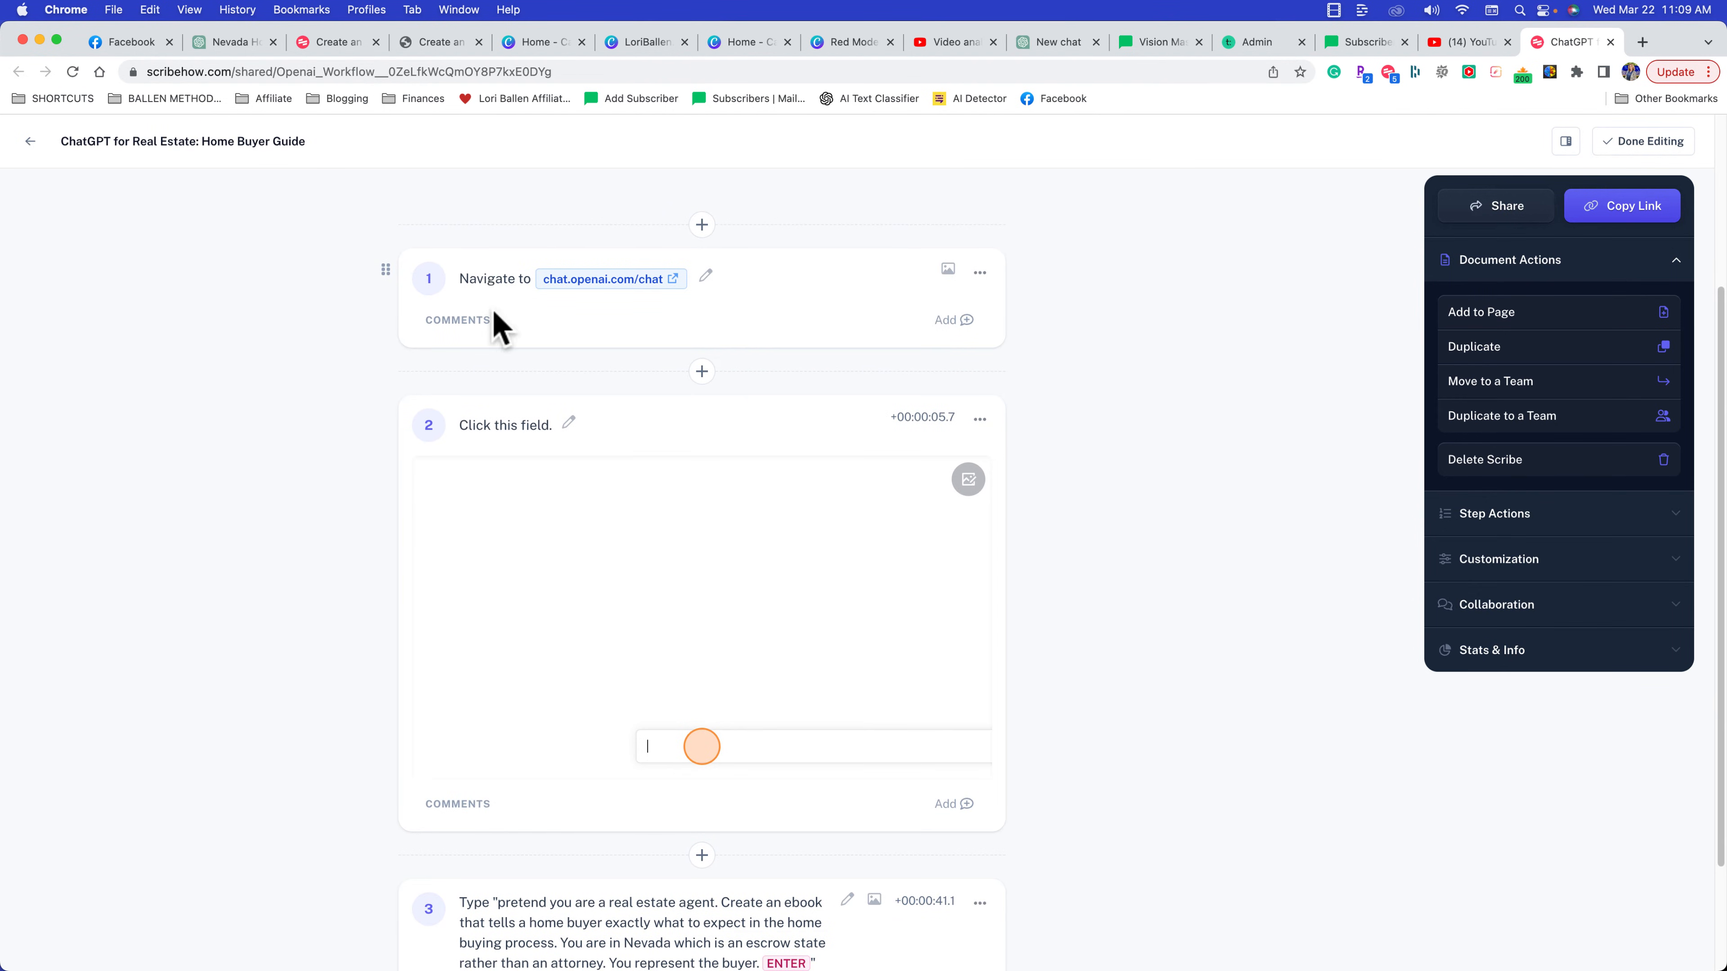
pyautogui.scroll(-3)
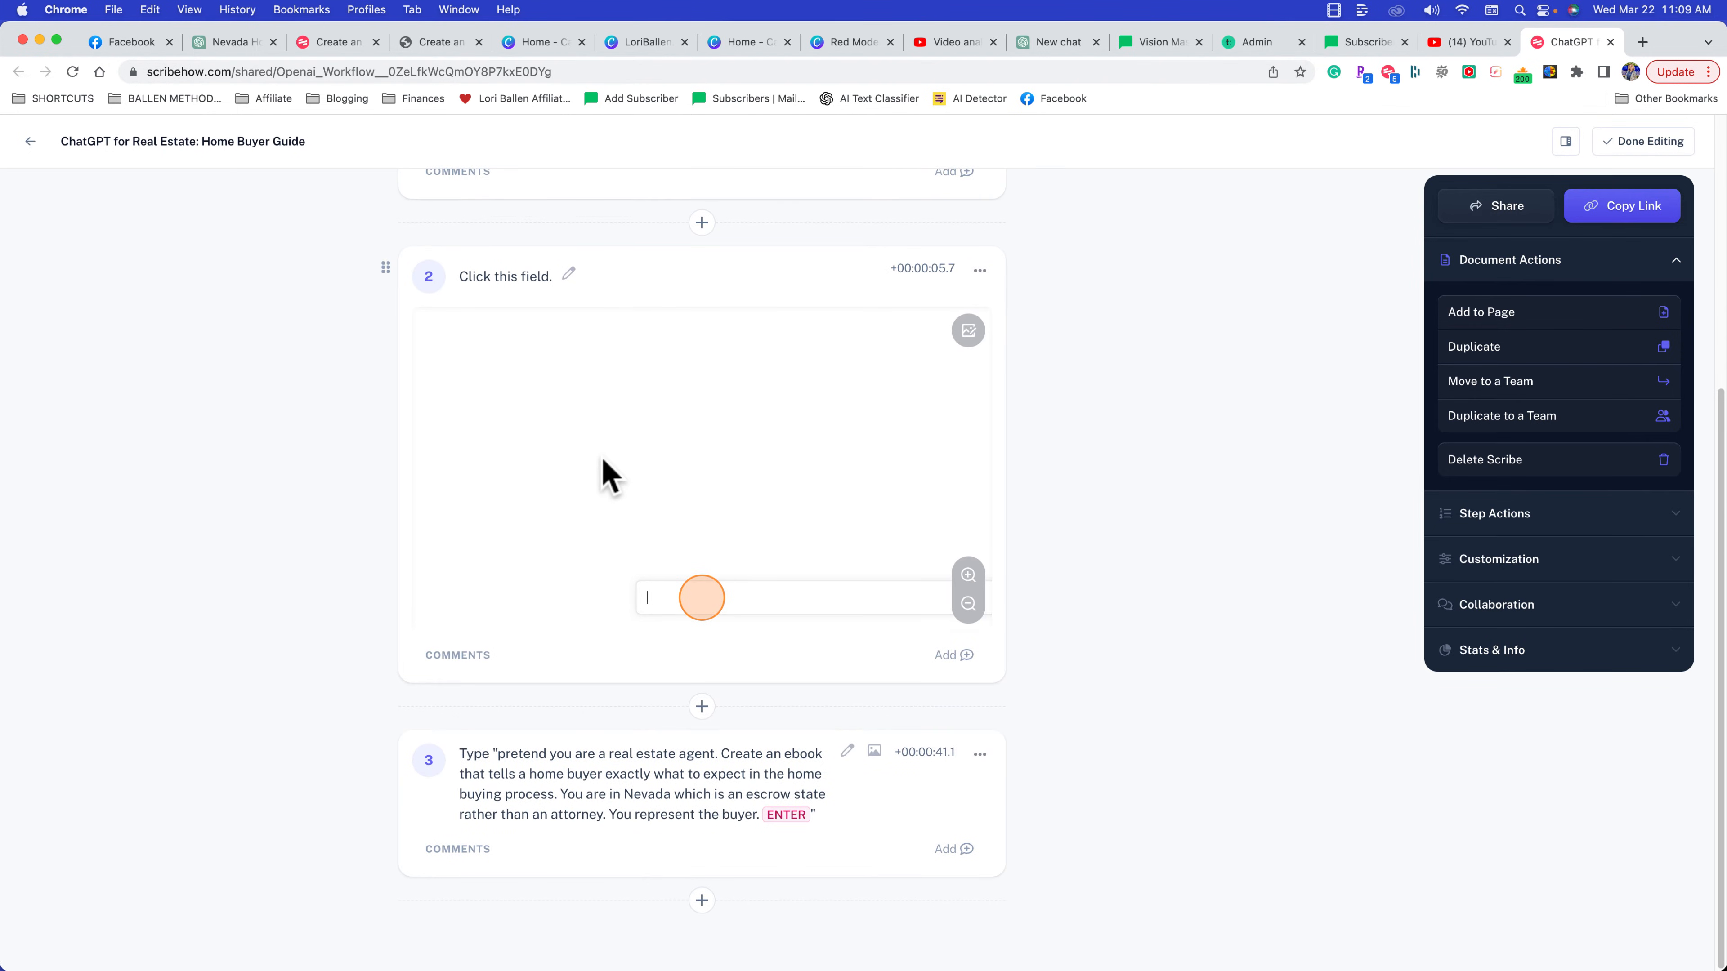
pyautogui.moveTo(659, 708)
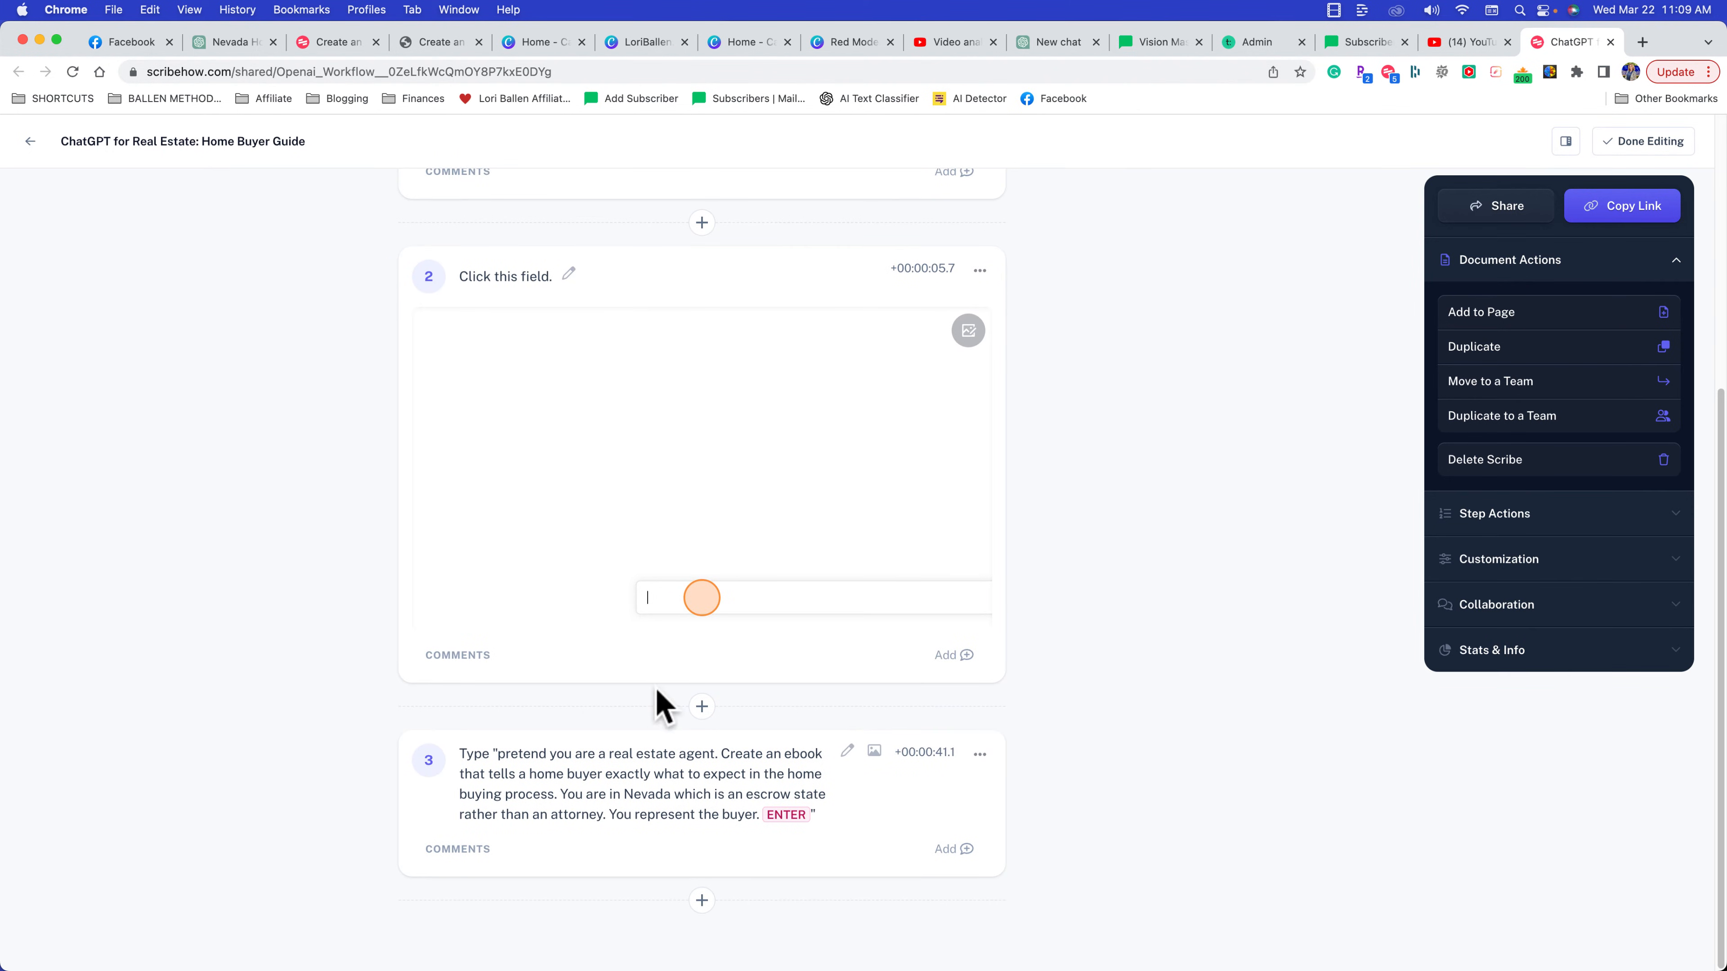
pyautogui.moveTo(726, 765)
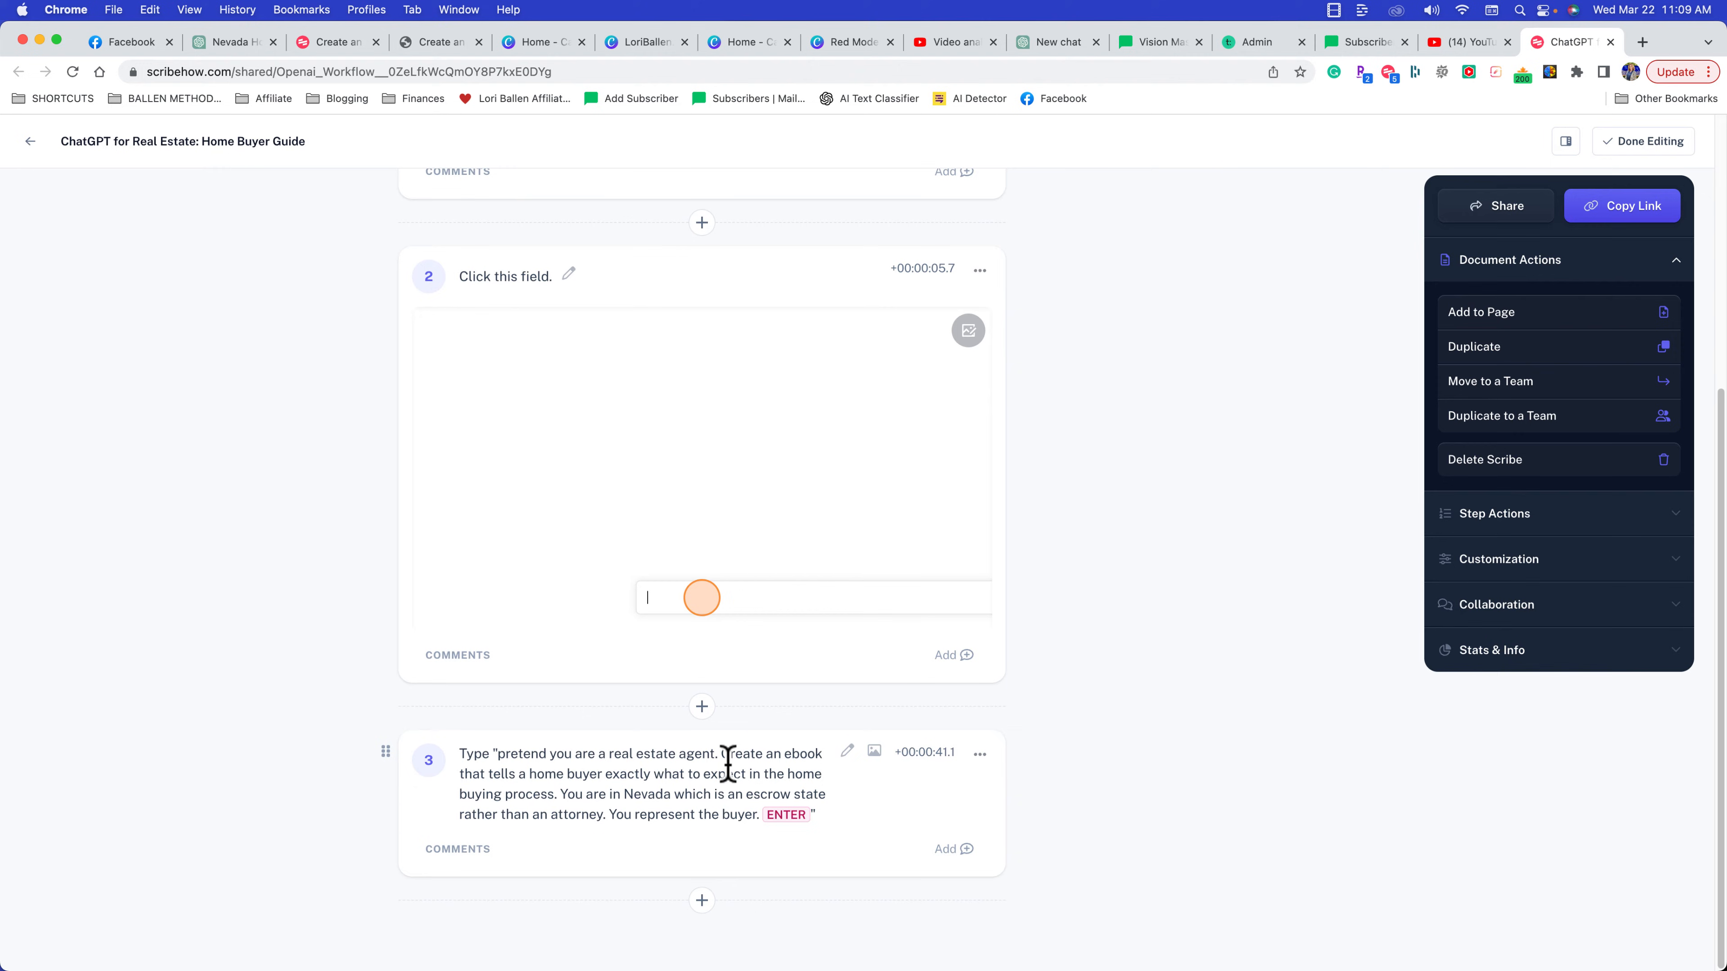
pyautogui.moveTo(644, 801)
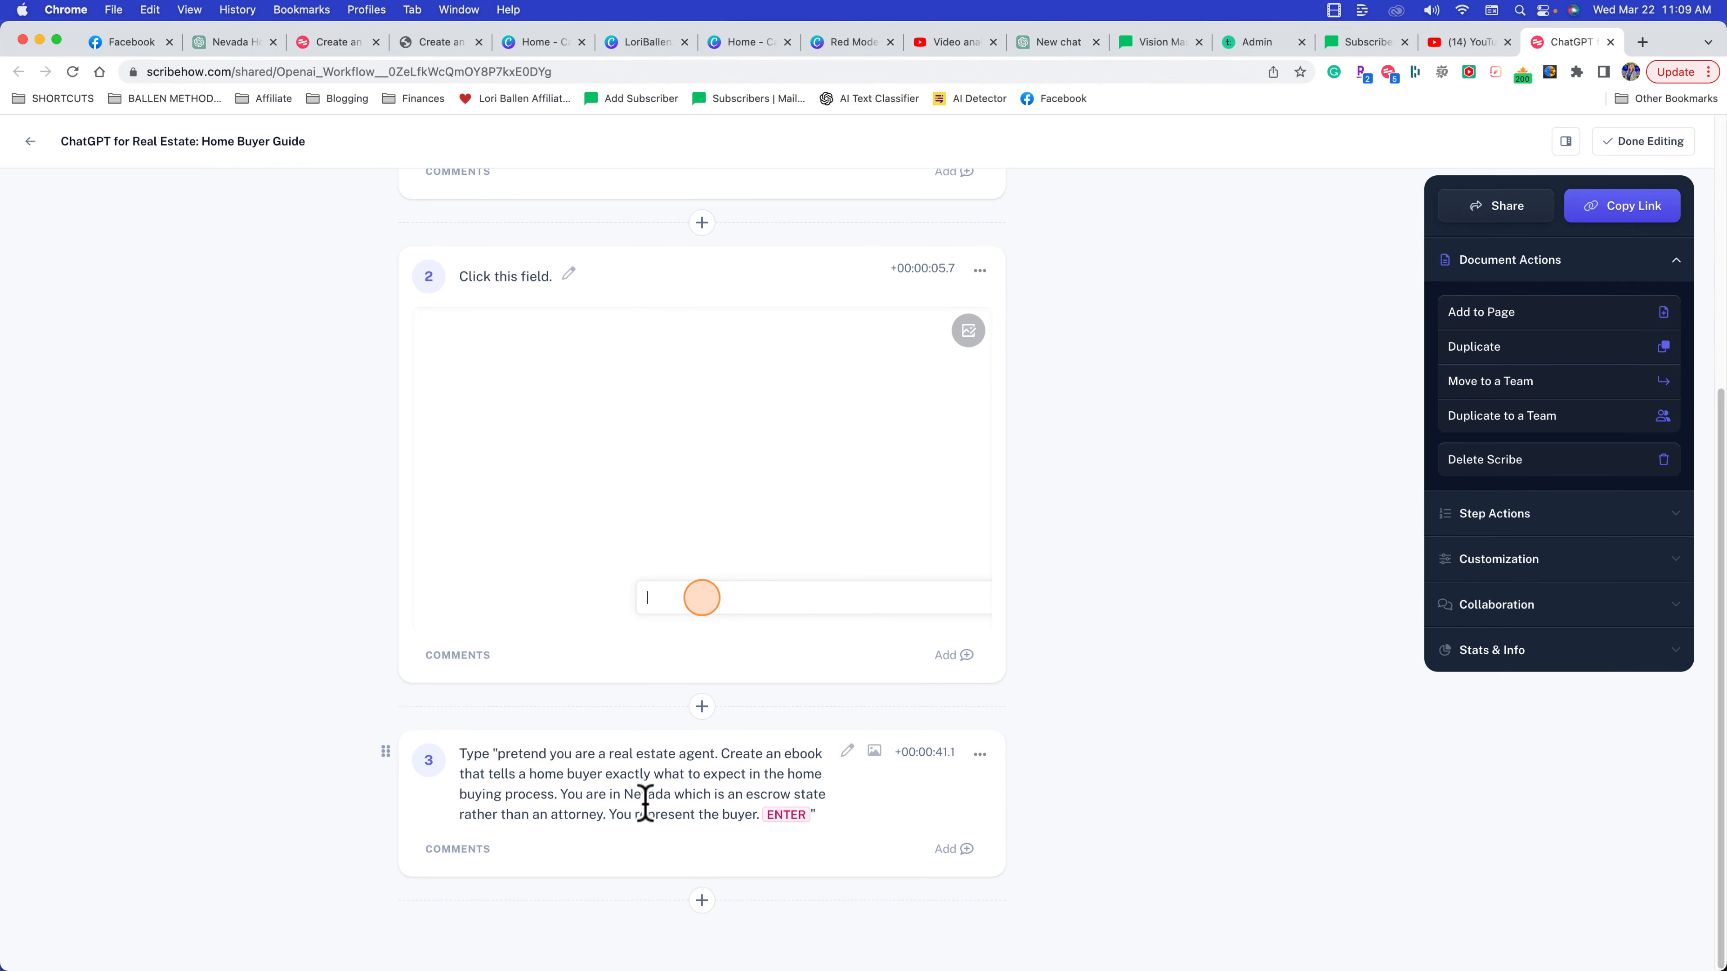
pyautogui.moveTo(698, 867)
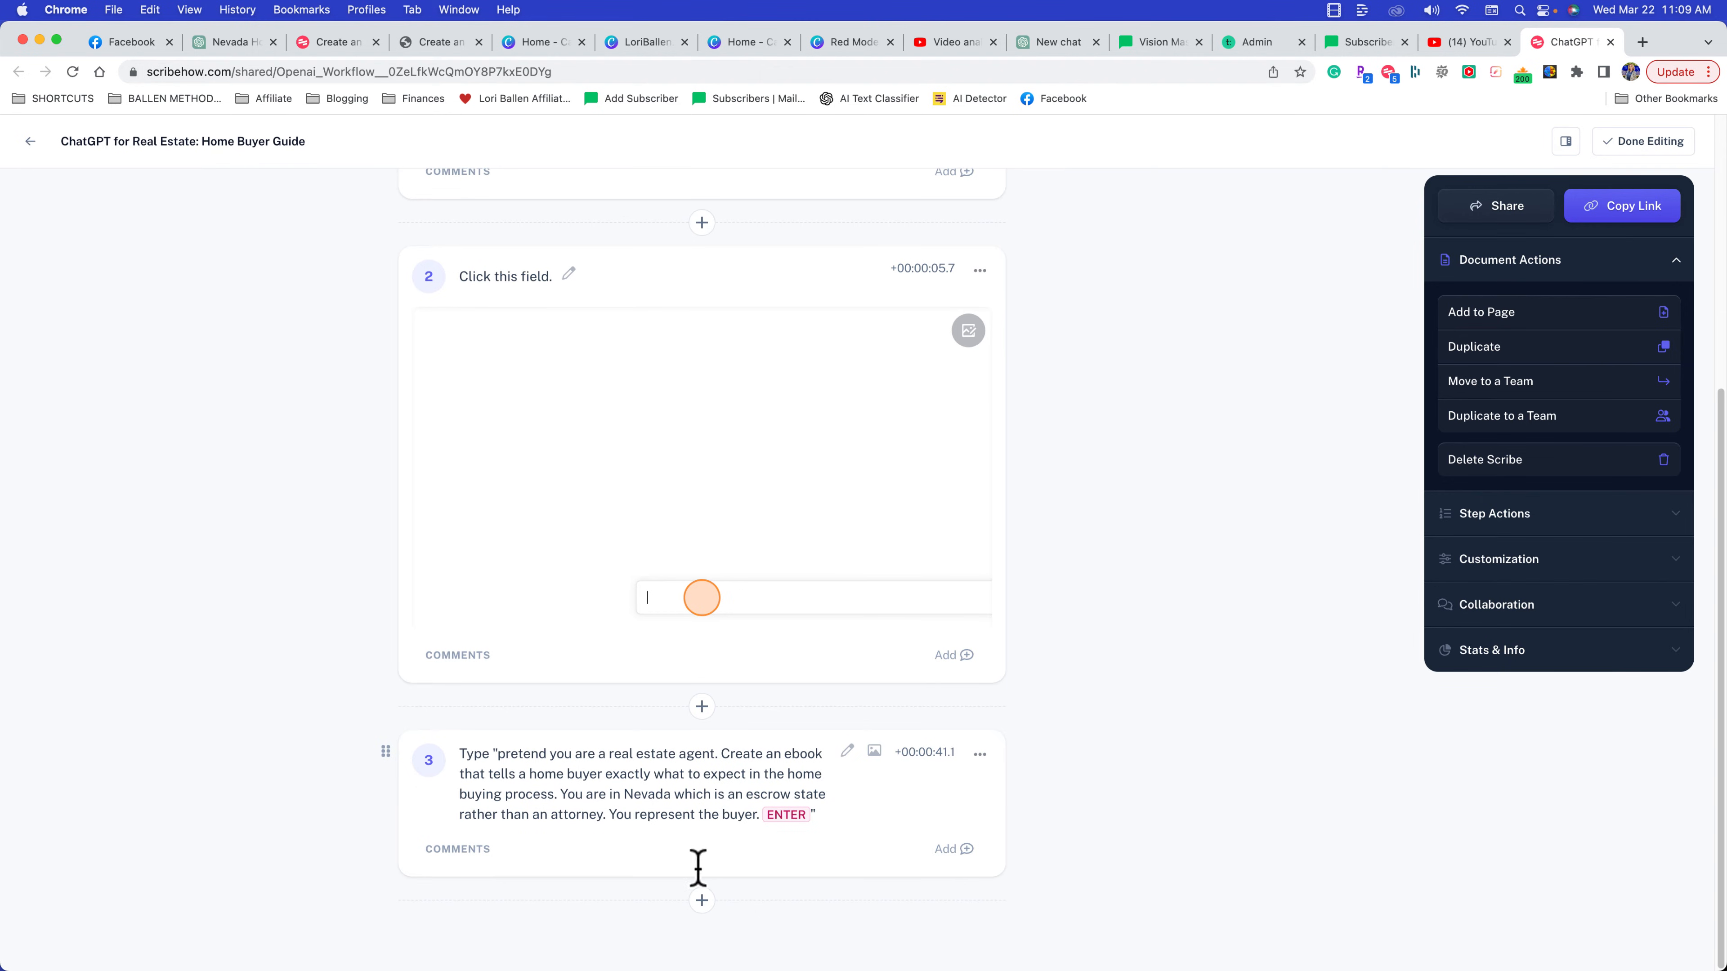
pyautogui.moveTo(746, 795)
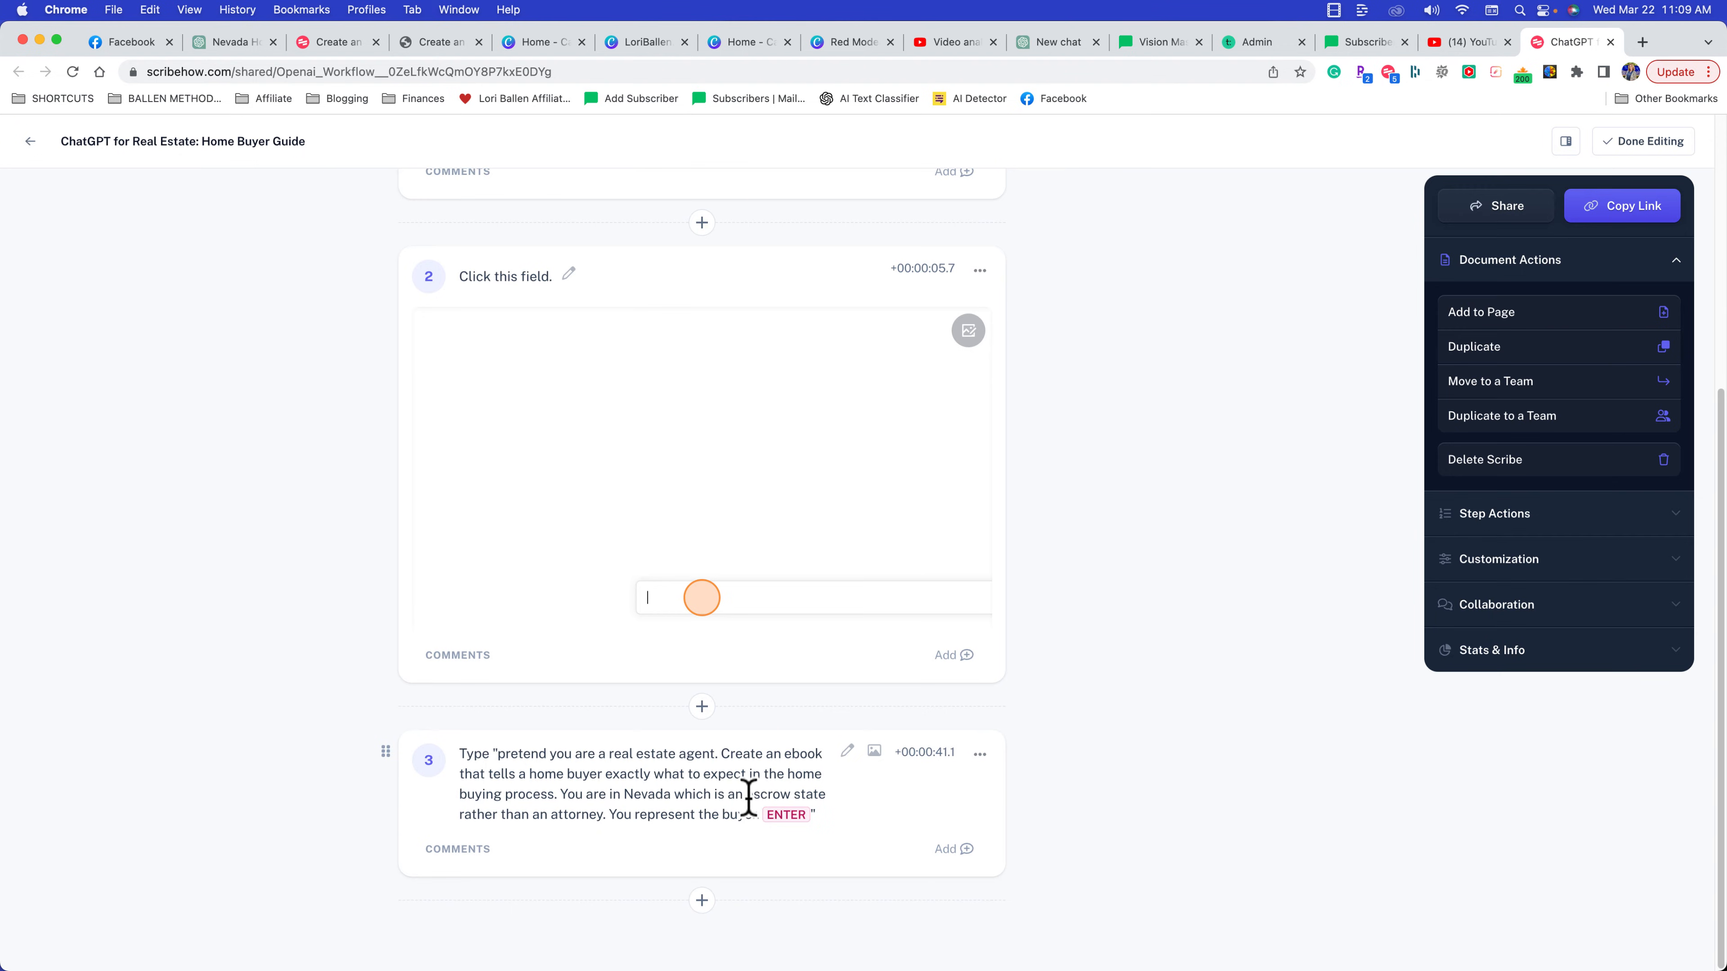
pyautogui.moveTo(782, 757)
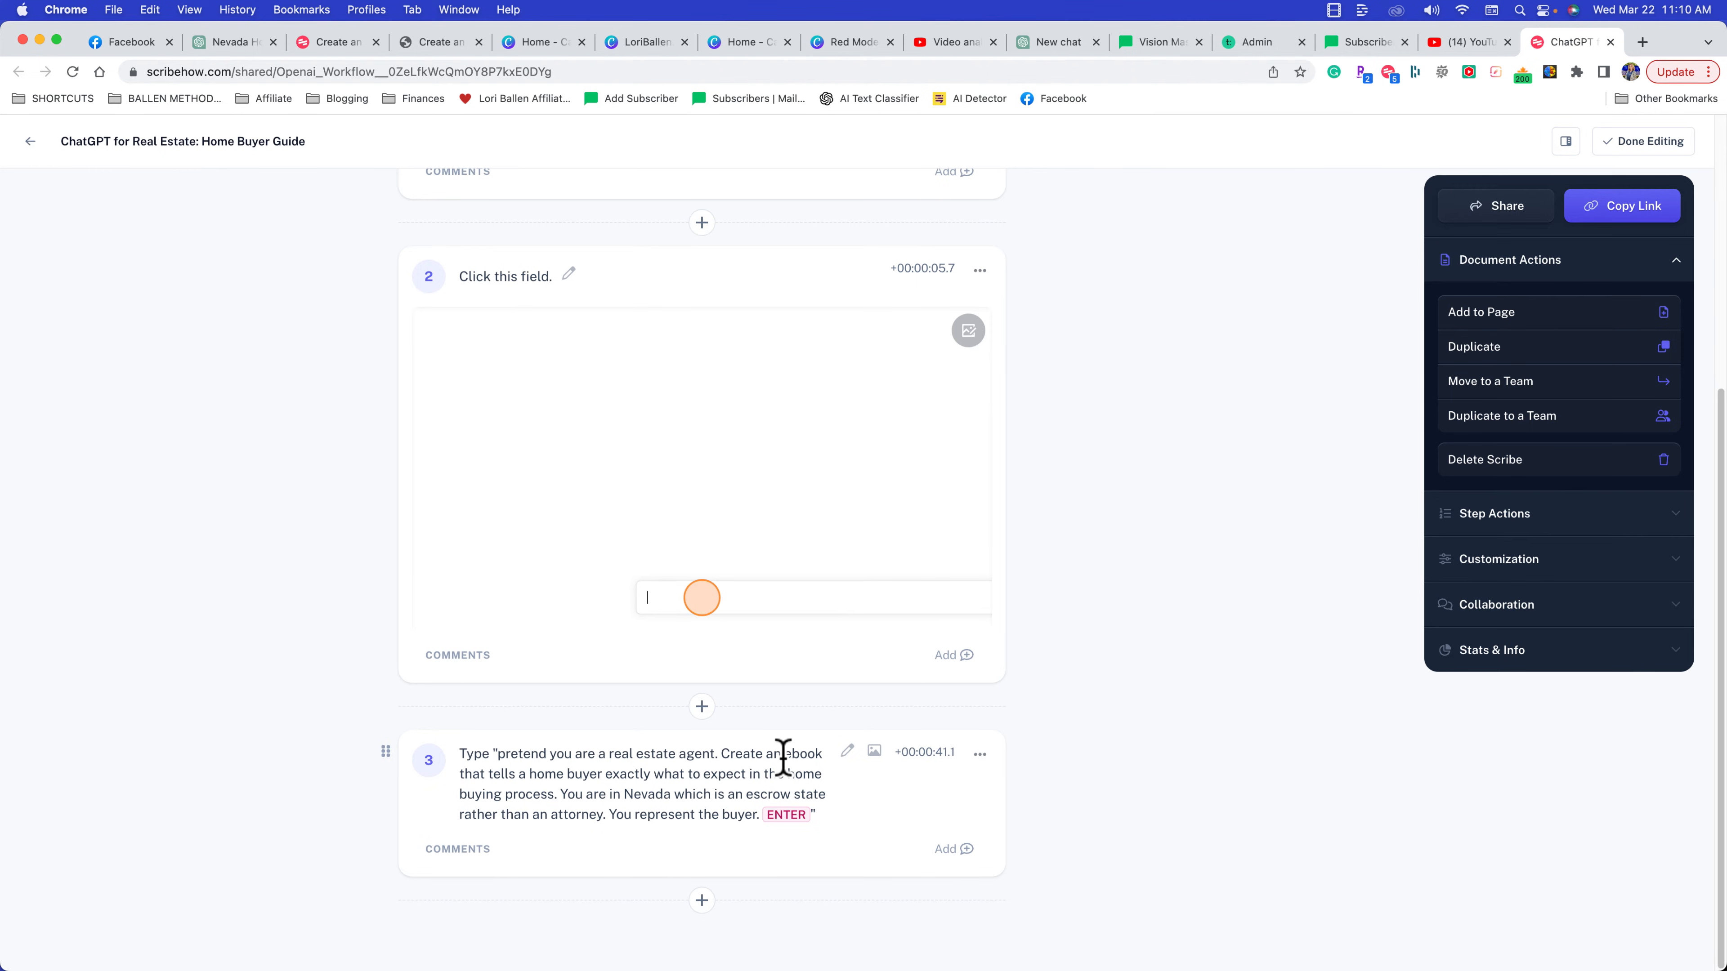
pyautogui.moveTo(1055, 57)
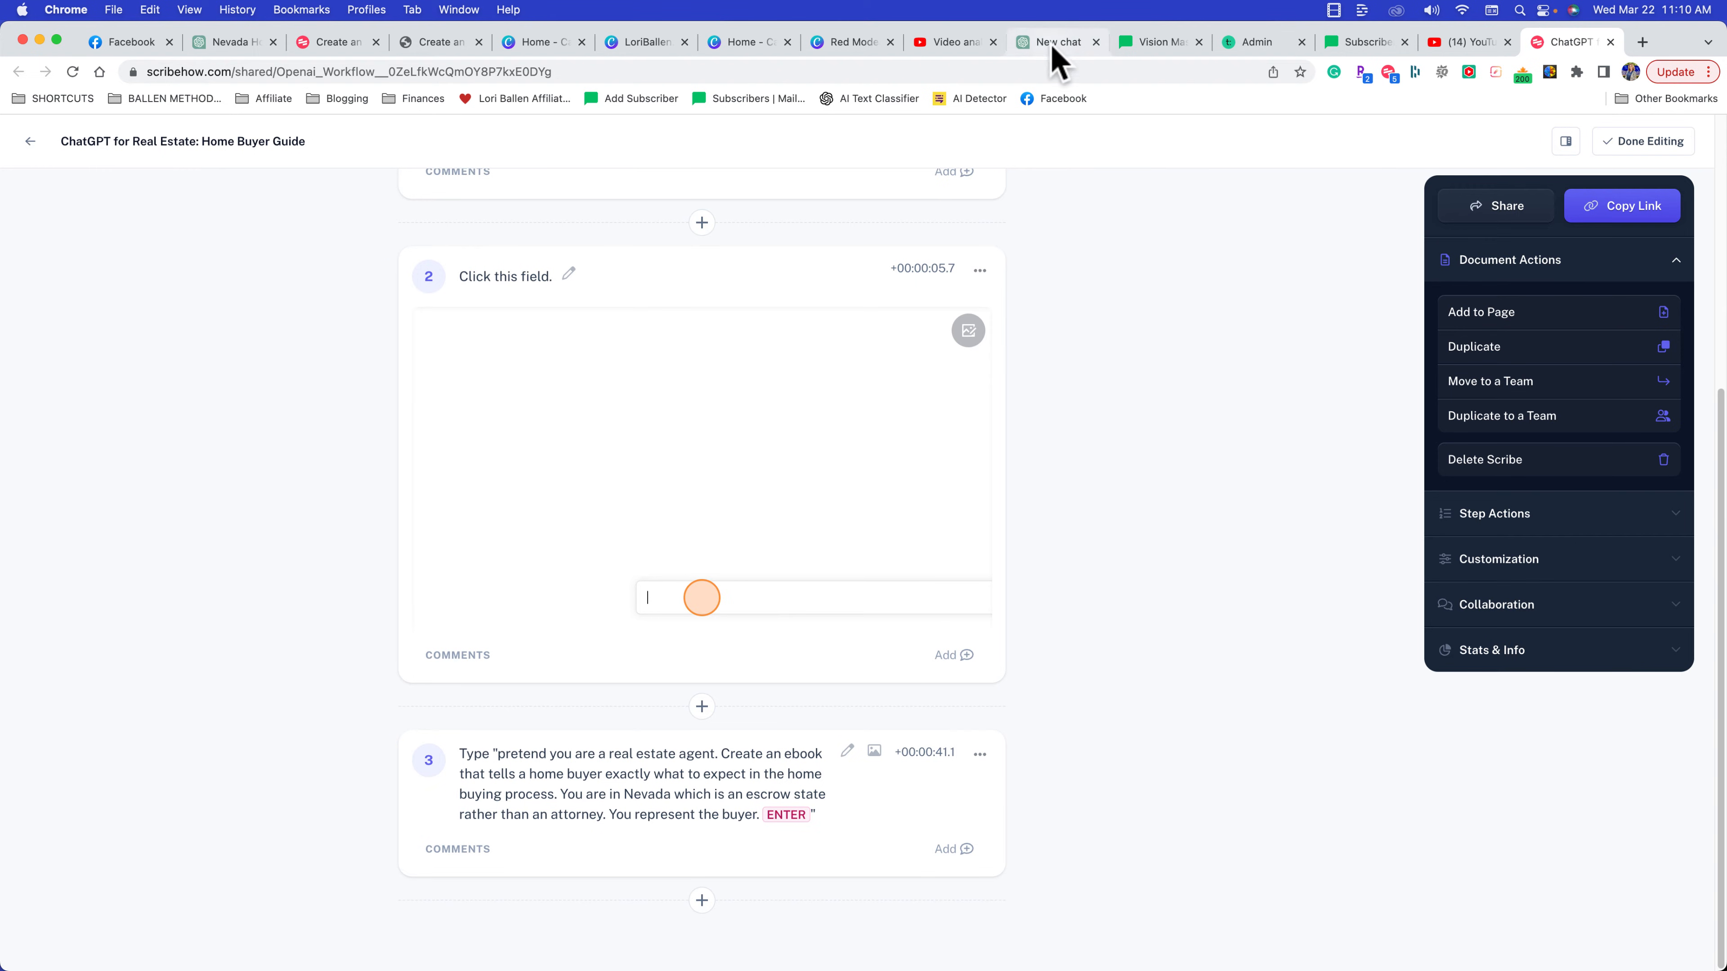
# Check the ChatGPT response and email funnel guide, then start adding a screenshot to step 3 of the Home Buyer Guide
pyautogui.click(1055, 42)
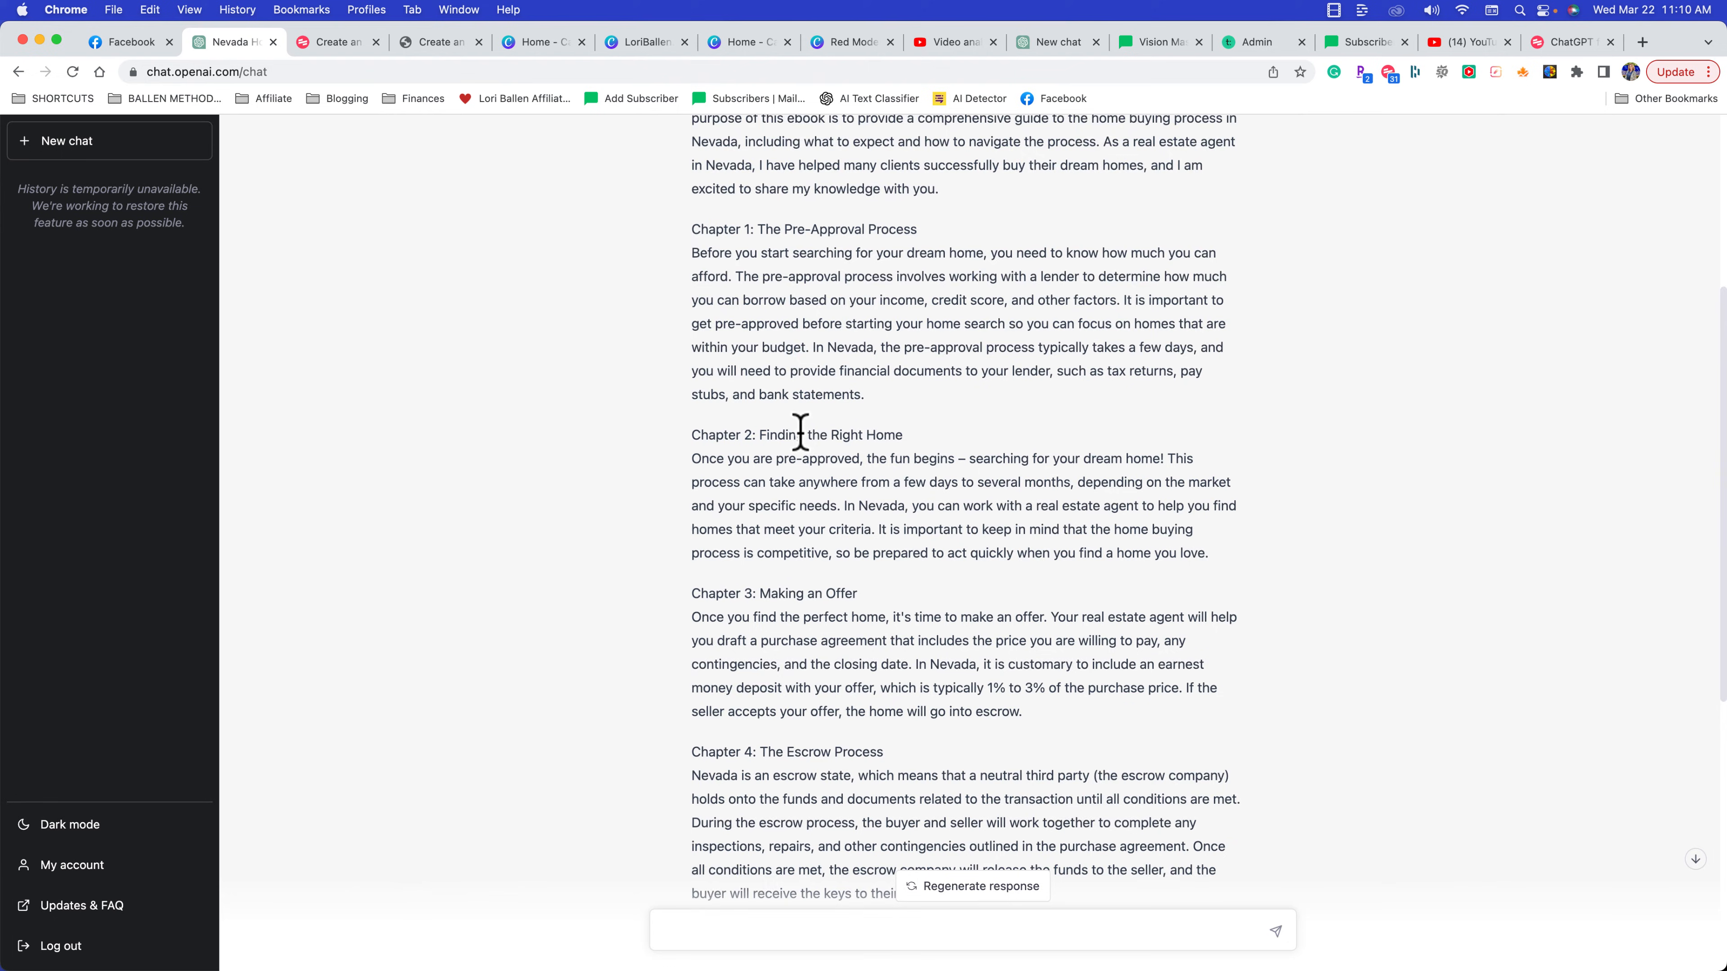
pyautogui.scroll(3)
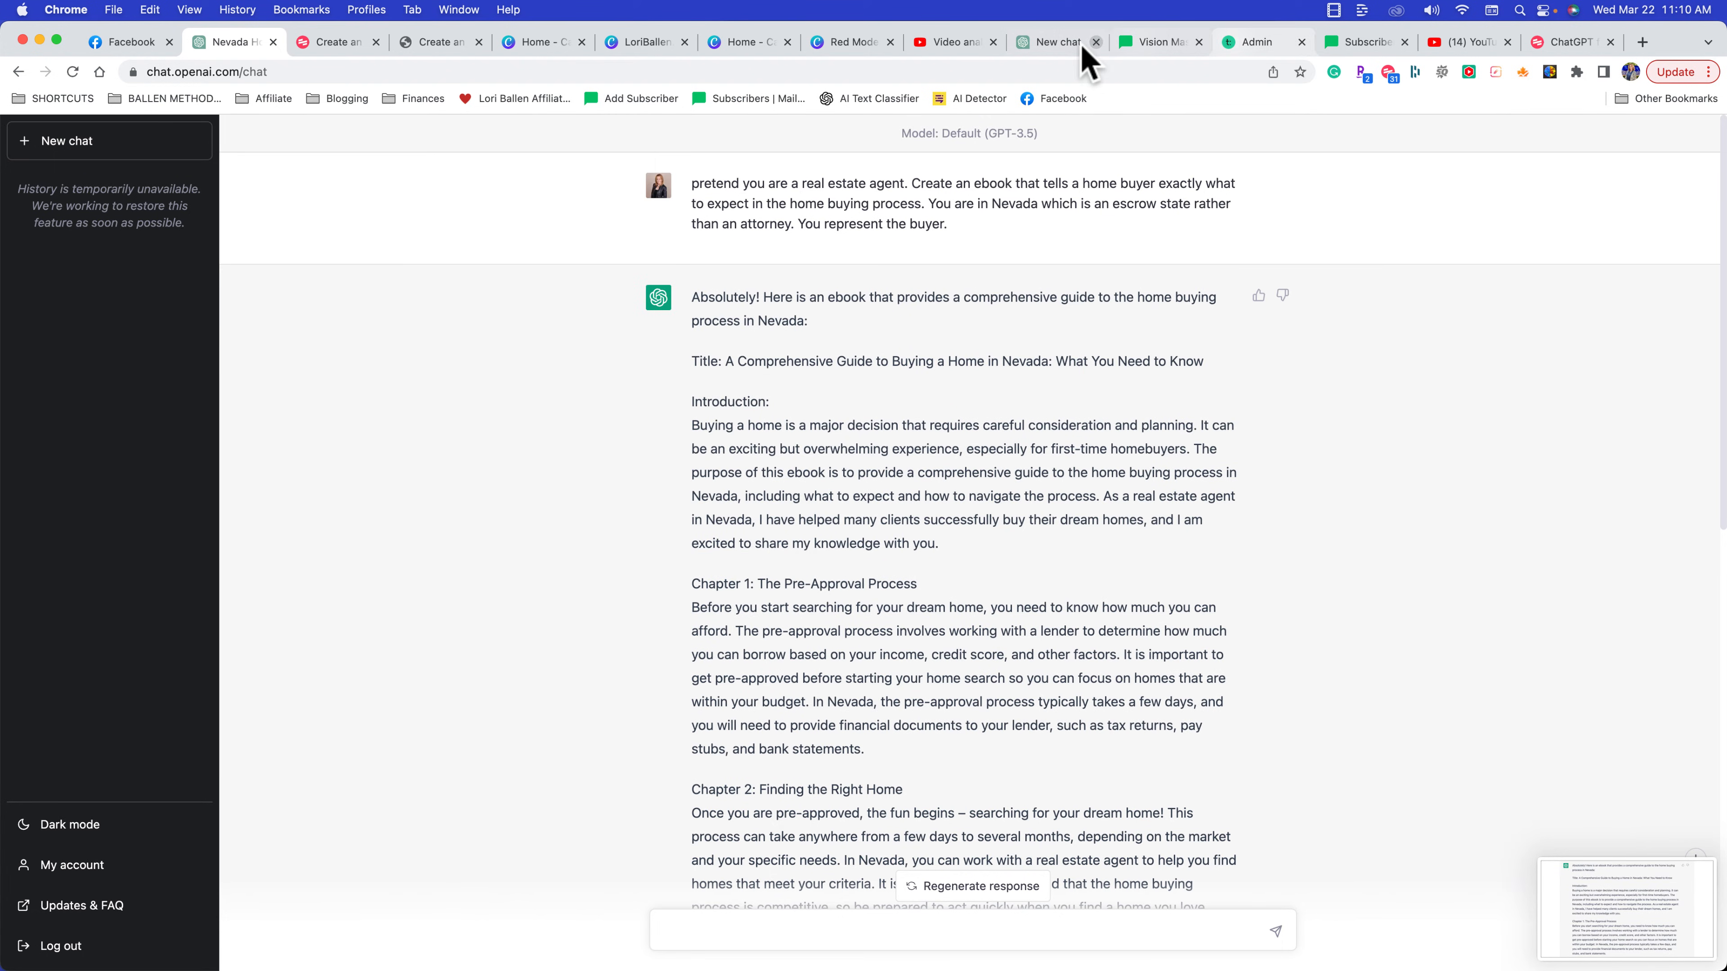
pyautogui.click(330, 42)
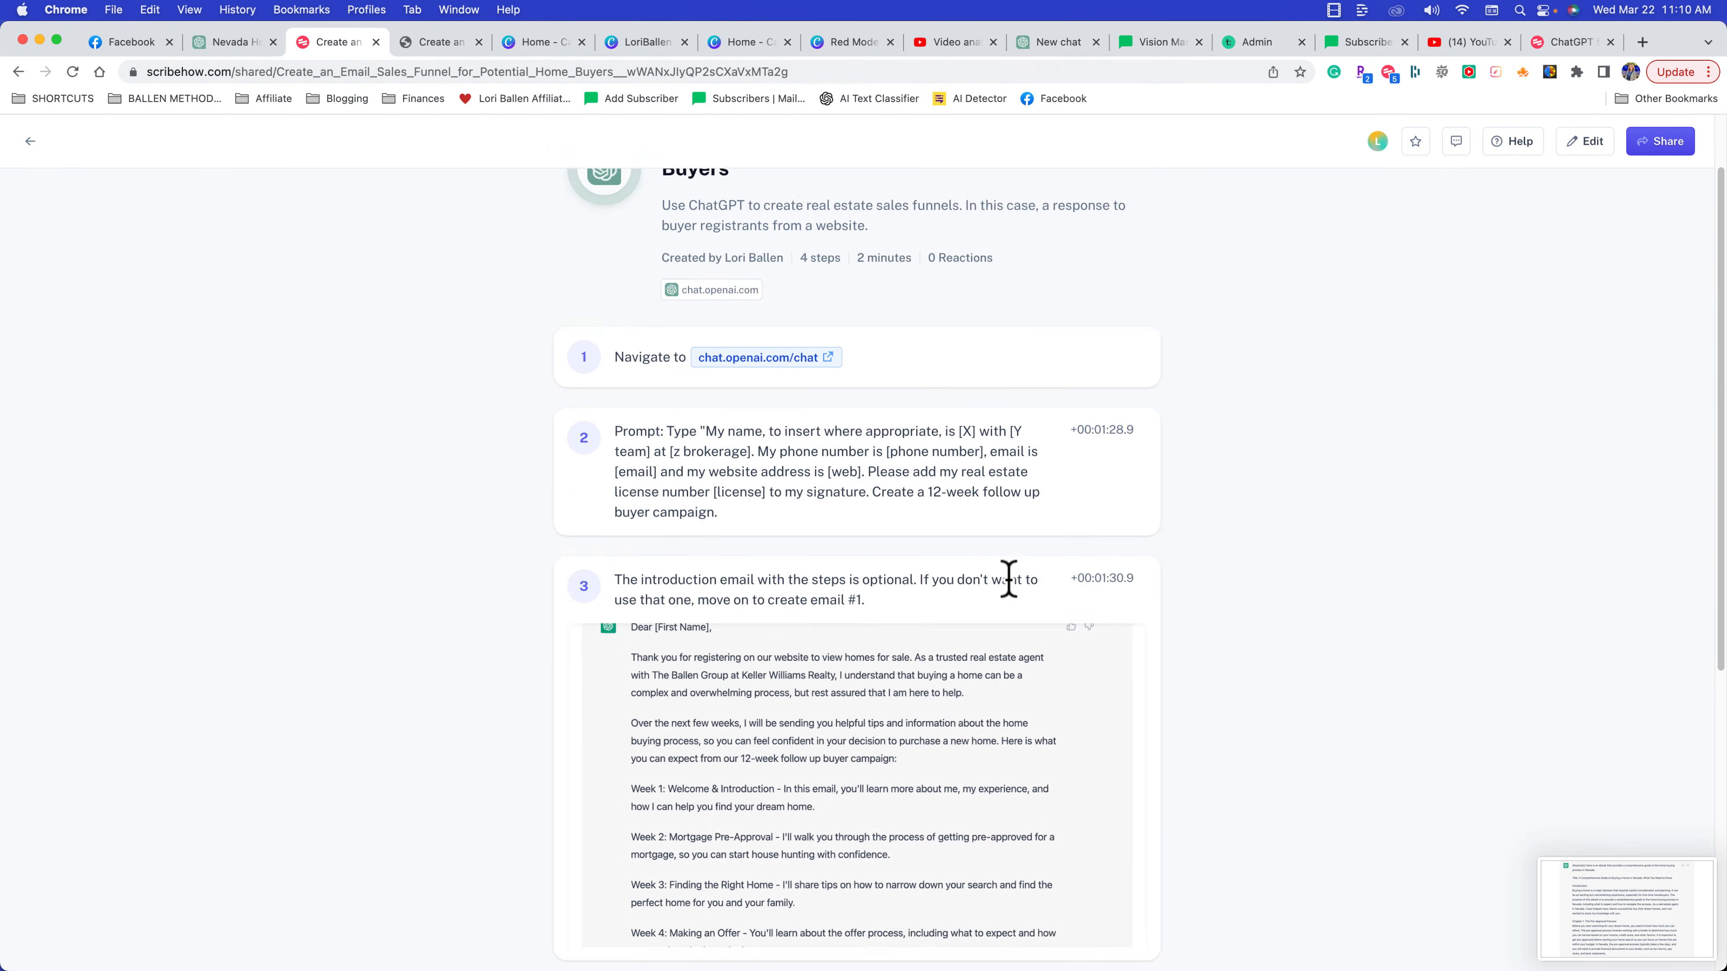
pyautogui.scroll(-3)
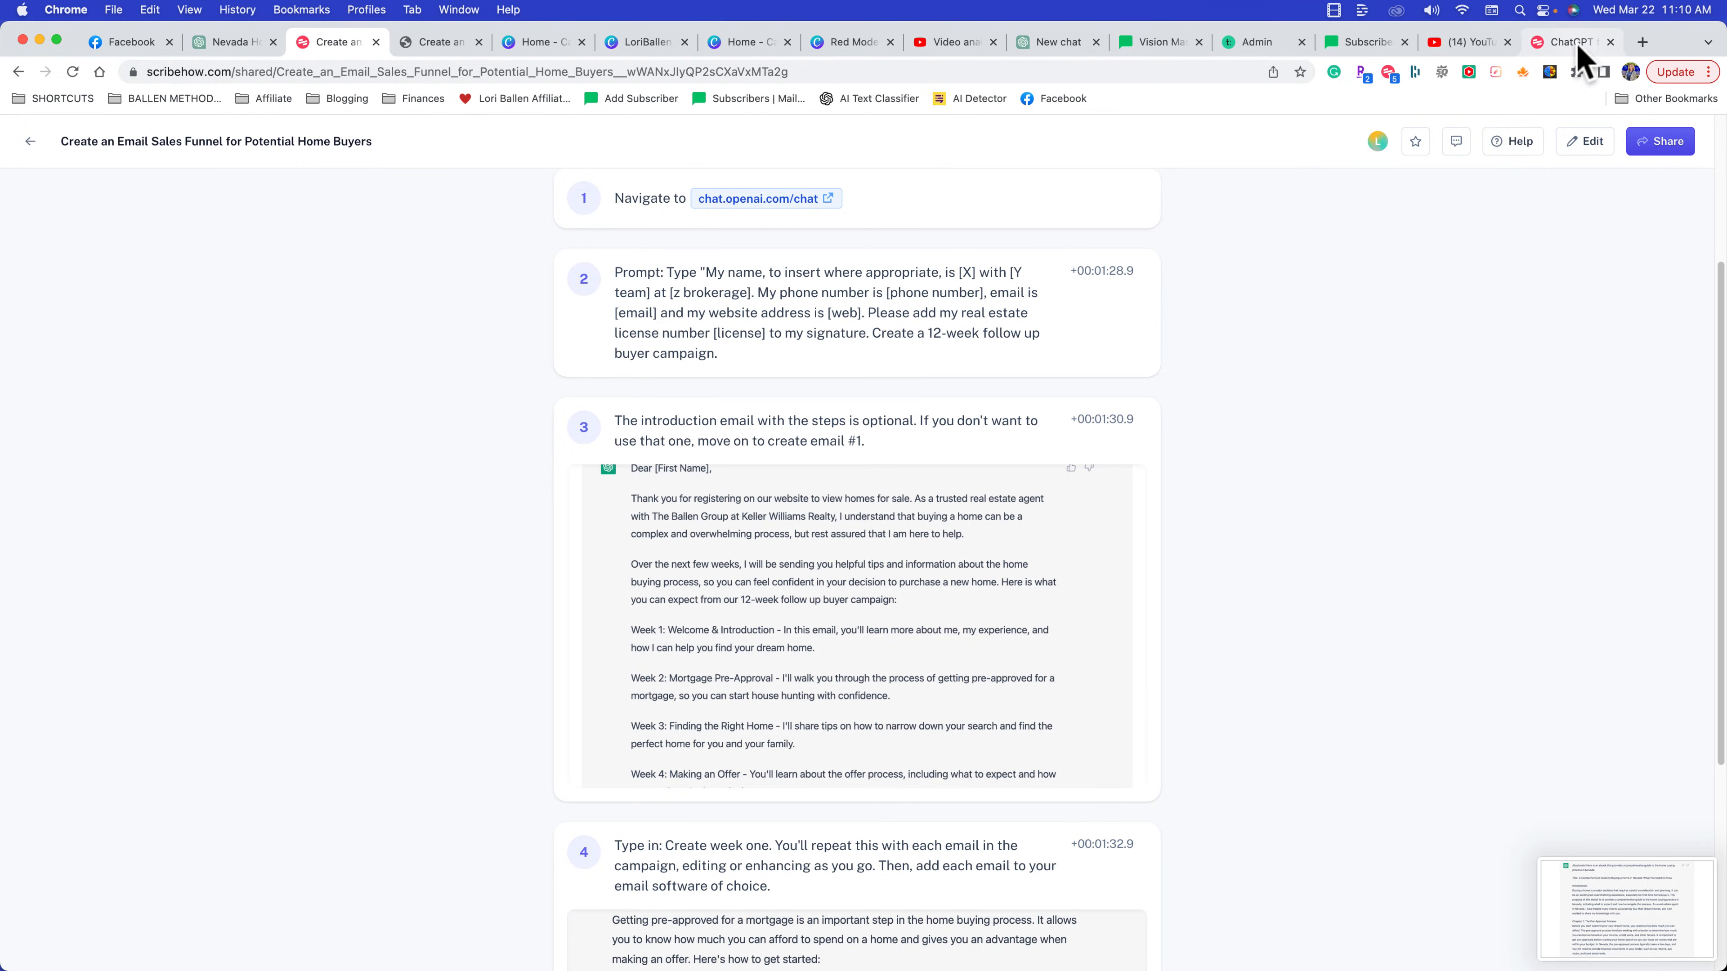
pyautogui.click(1564, 43)
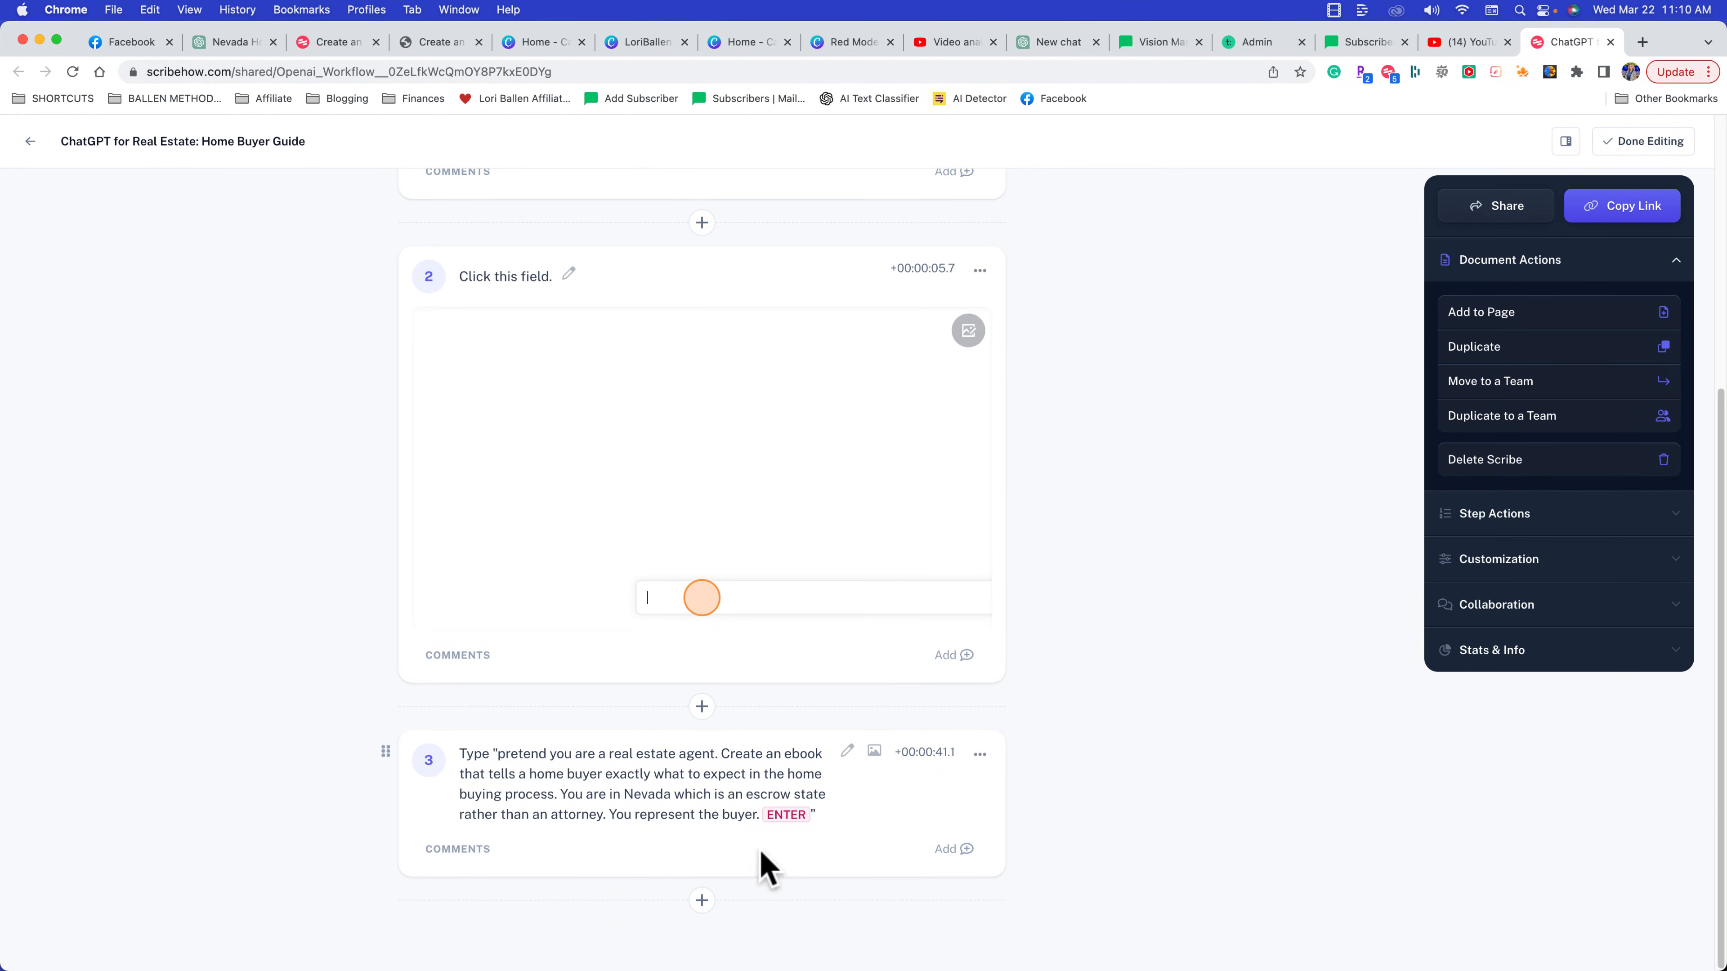
pyautogui.click(966, 330)
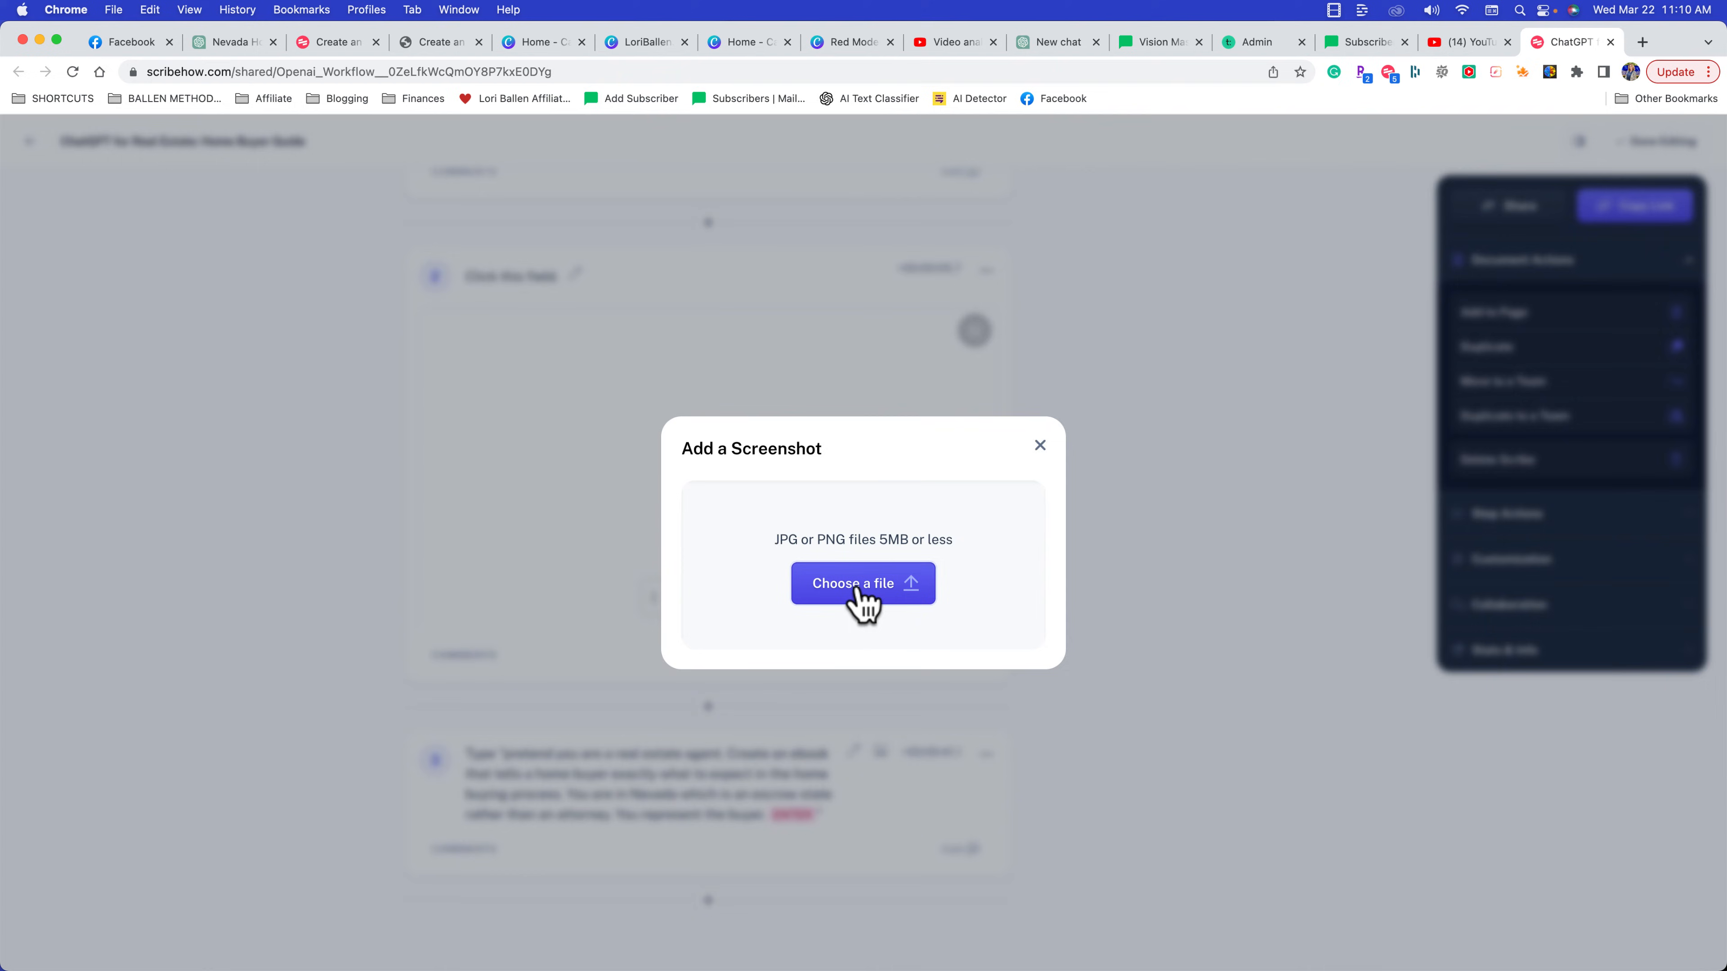
# Upload the latest Desktop screenshot of ChatGPT's ebook response to step 3 and zoom it to fit
pyautogui.click(862, 583)
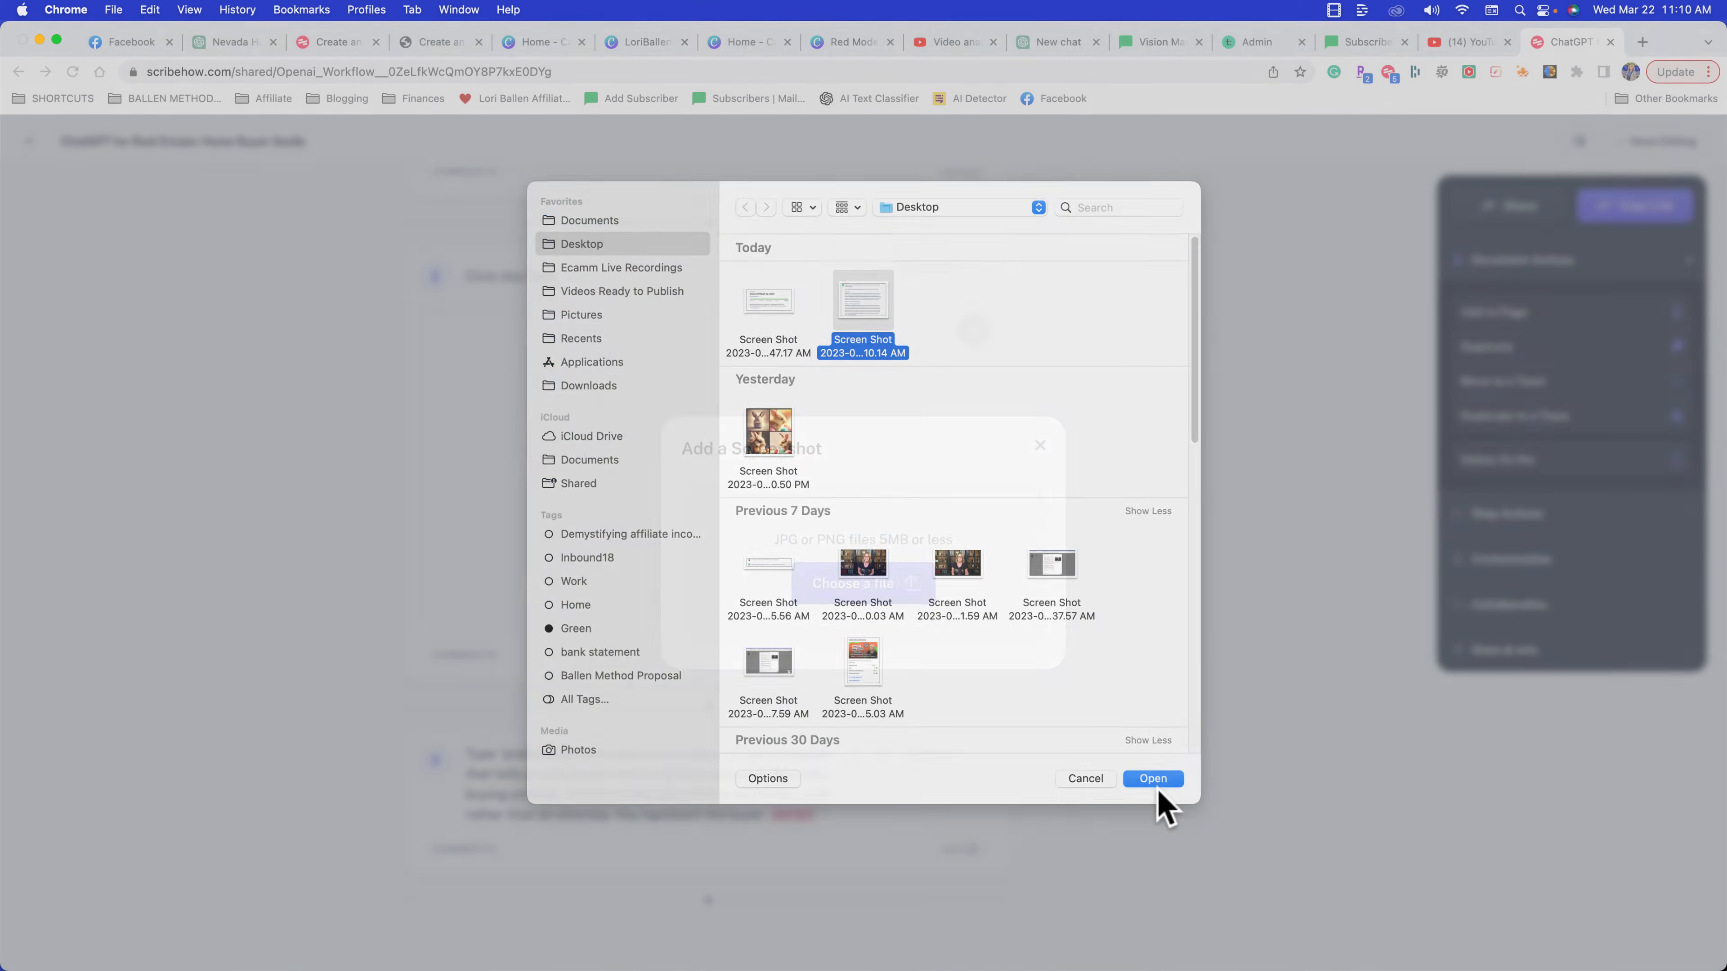
pyautogui.click(1152, 778)
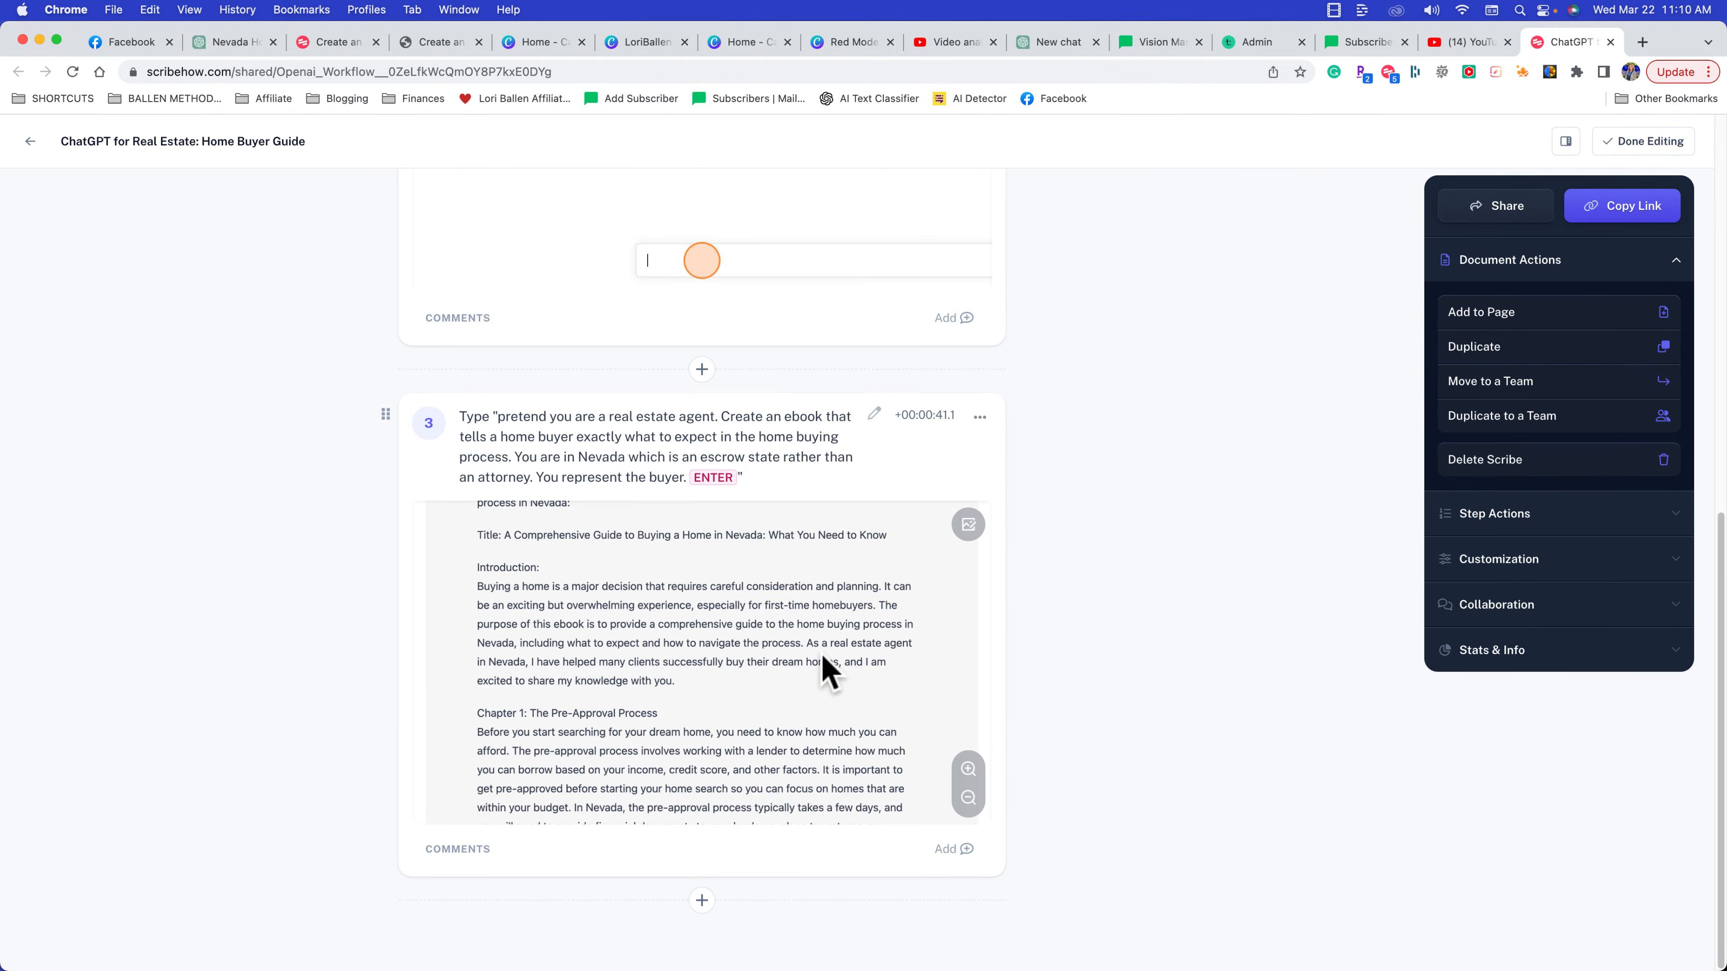
pyautogui.click(968, 798)
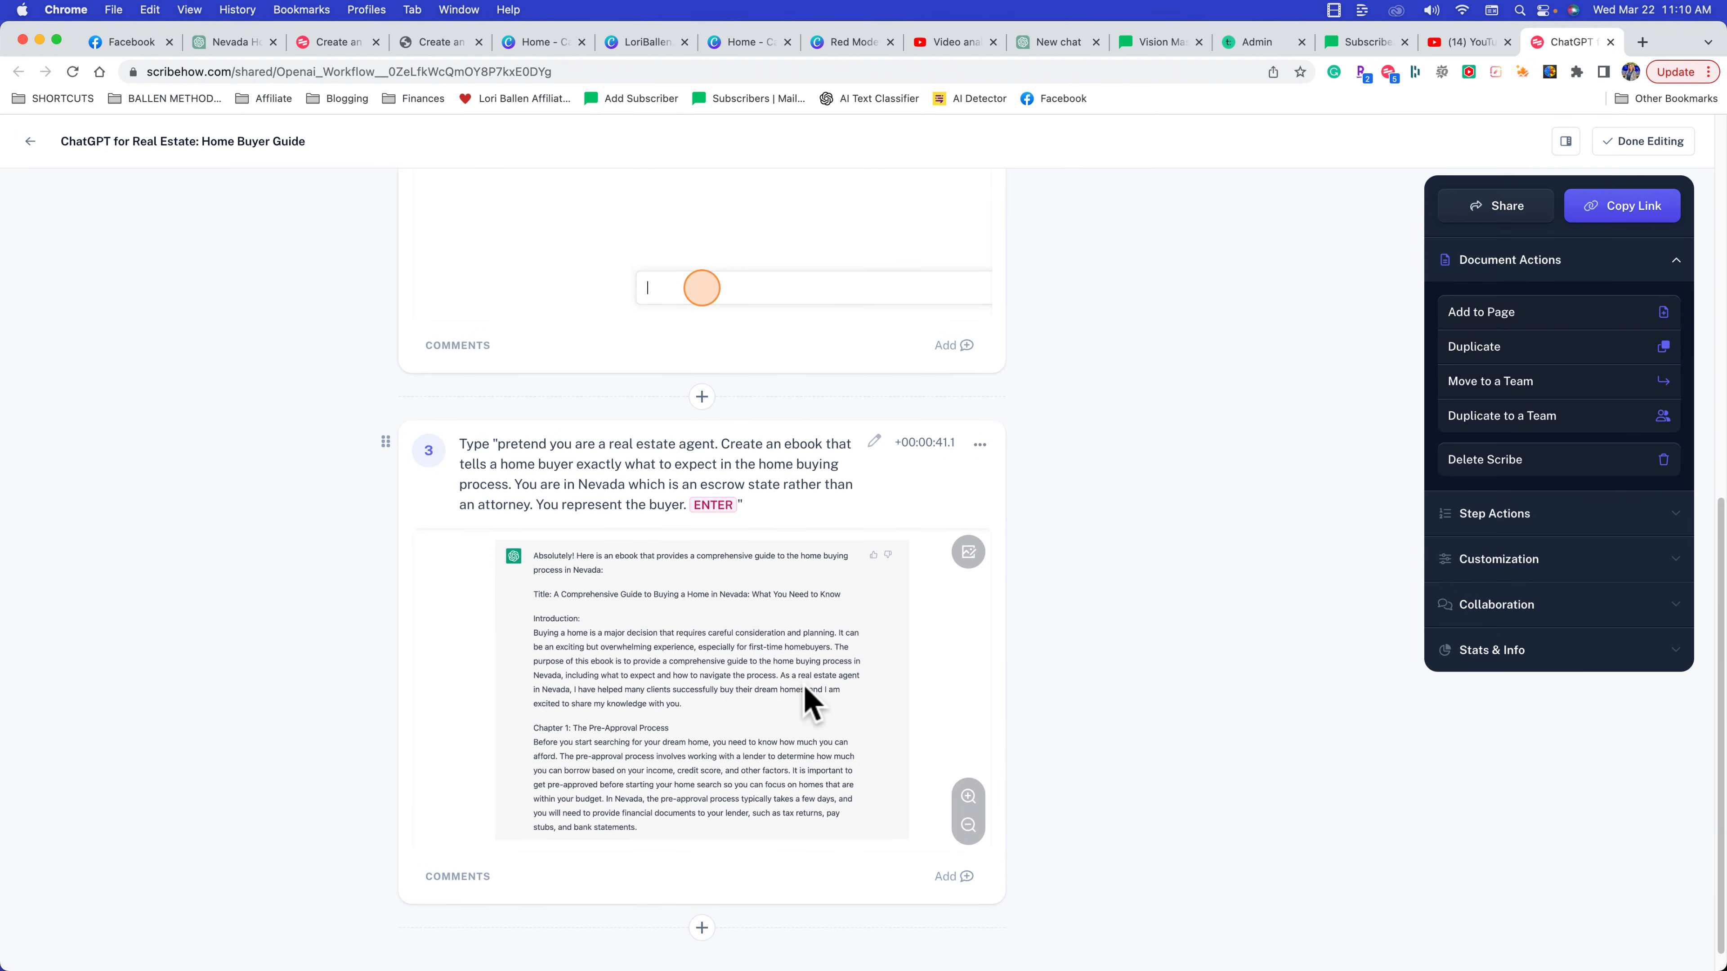
pyautogui.scroll(3)
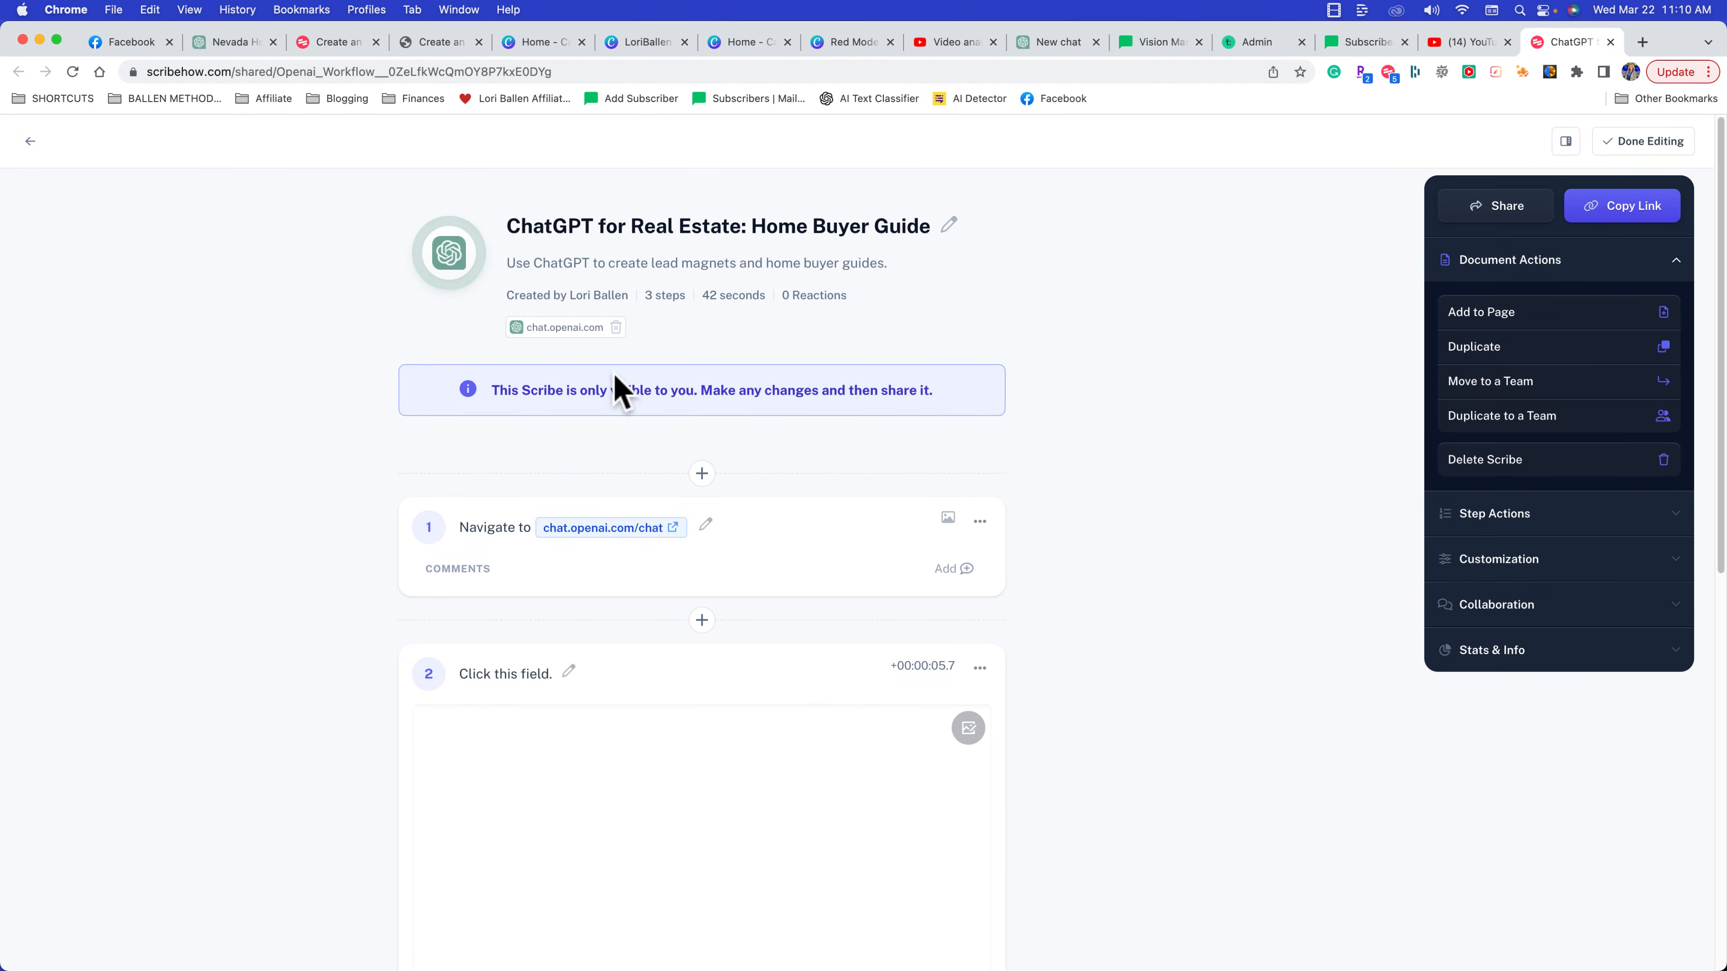
pyautogui.scroll(-3)
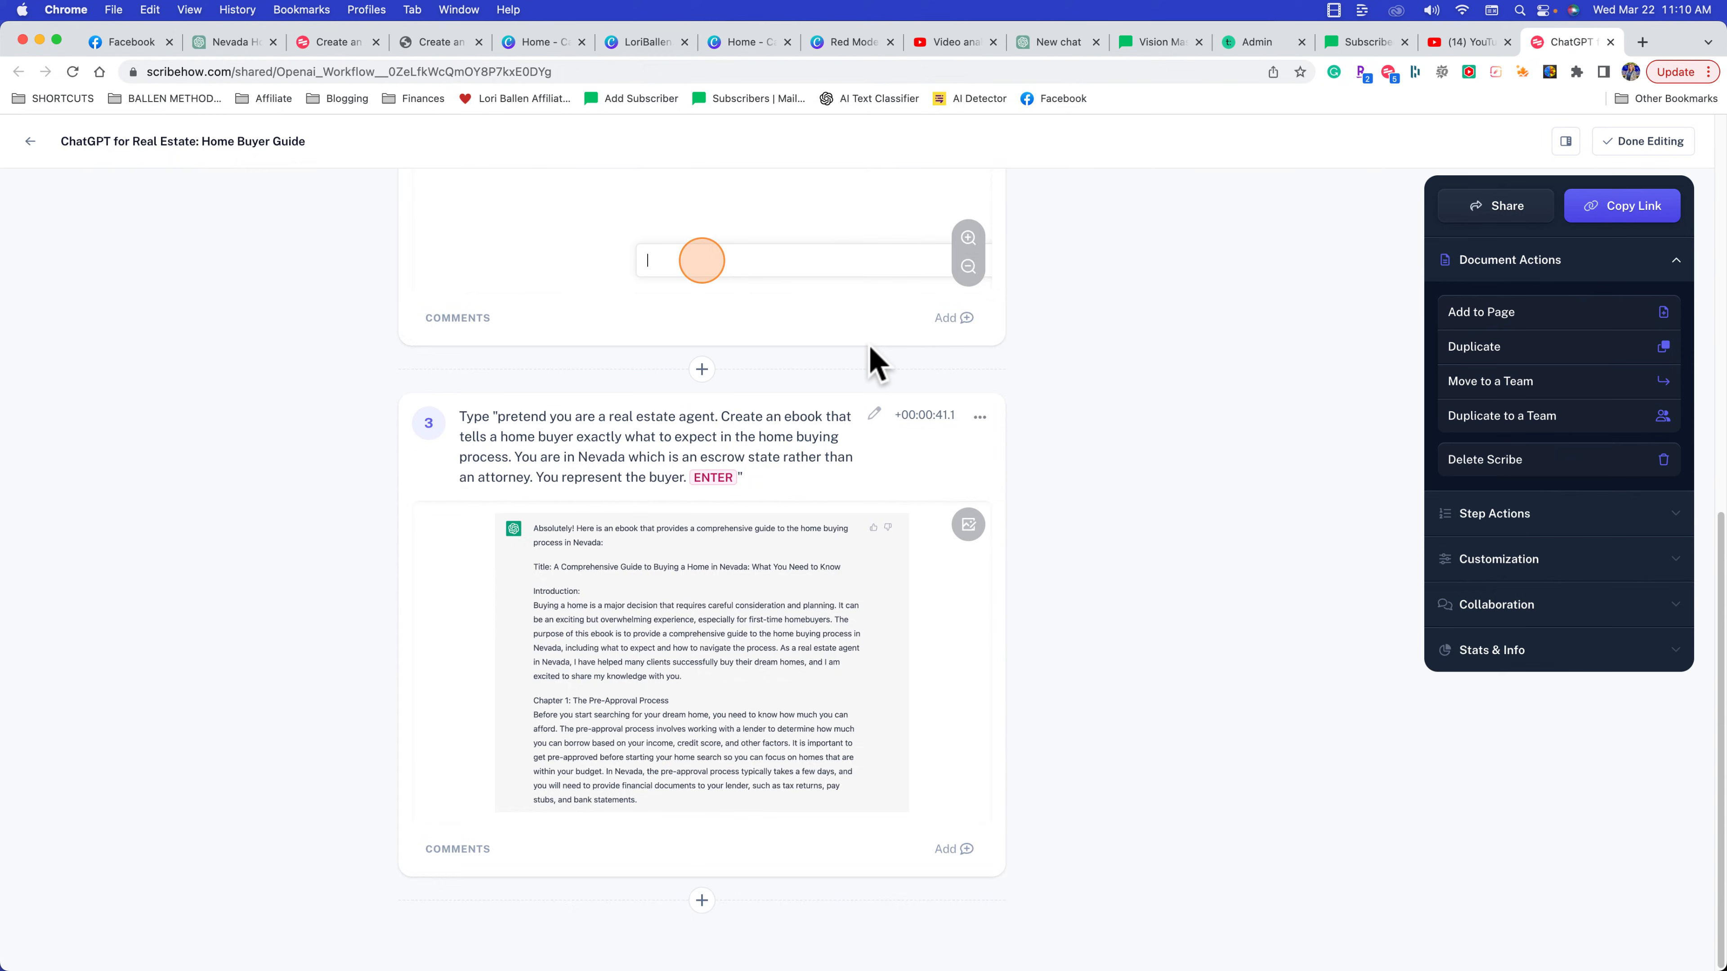
pyautogui.scroll(3)
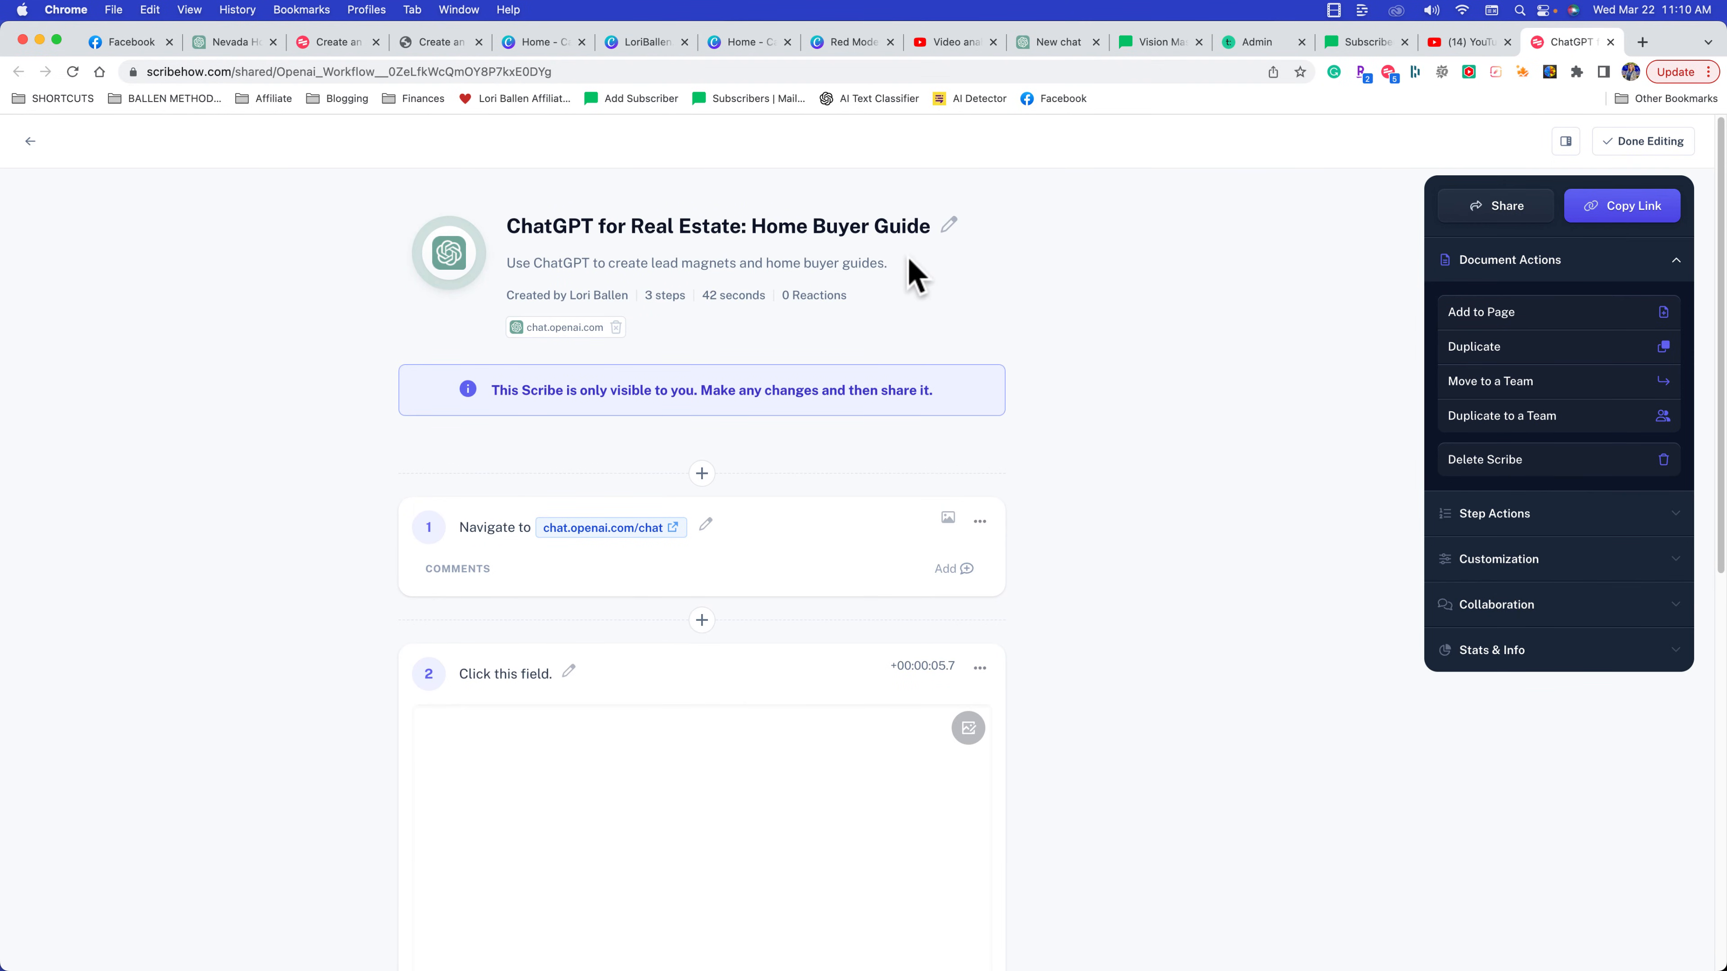
pyautogui.moveTo(1446, 300)
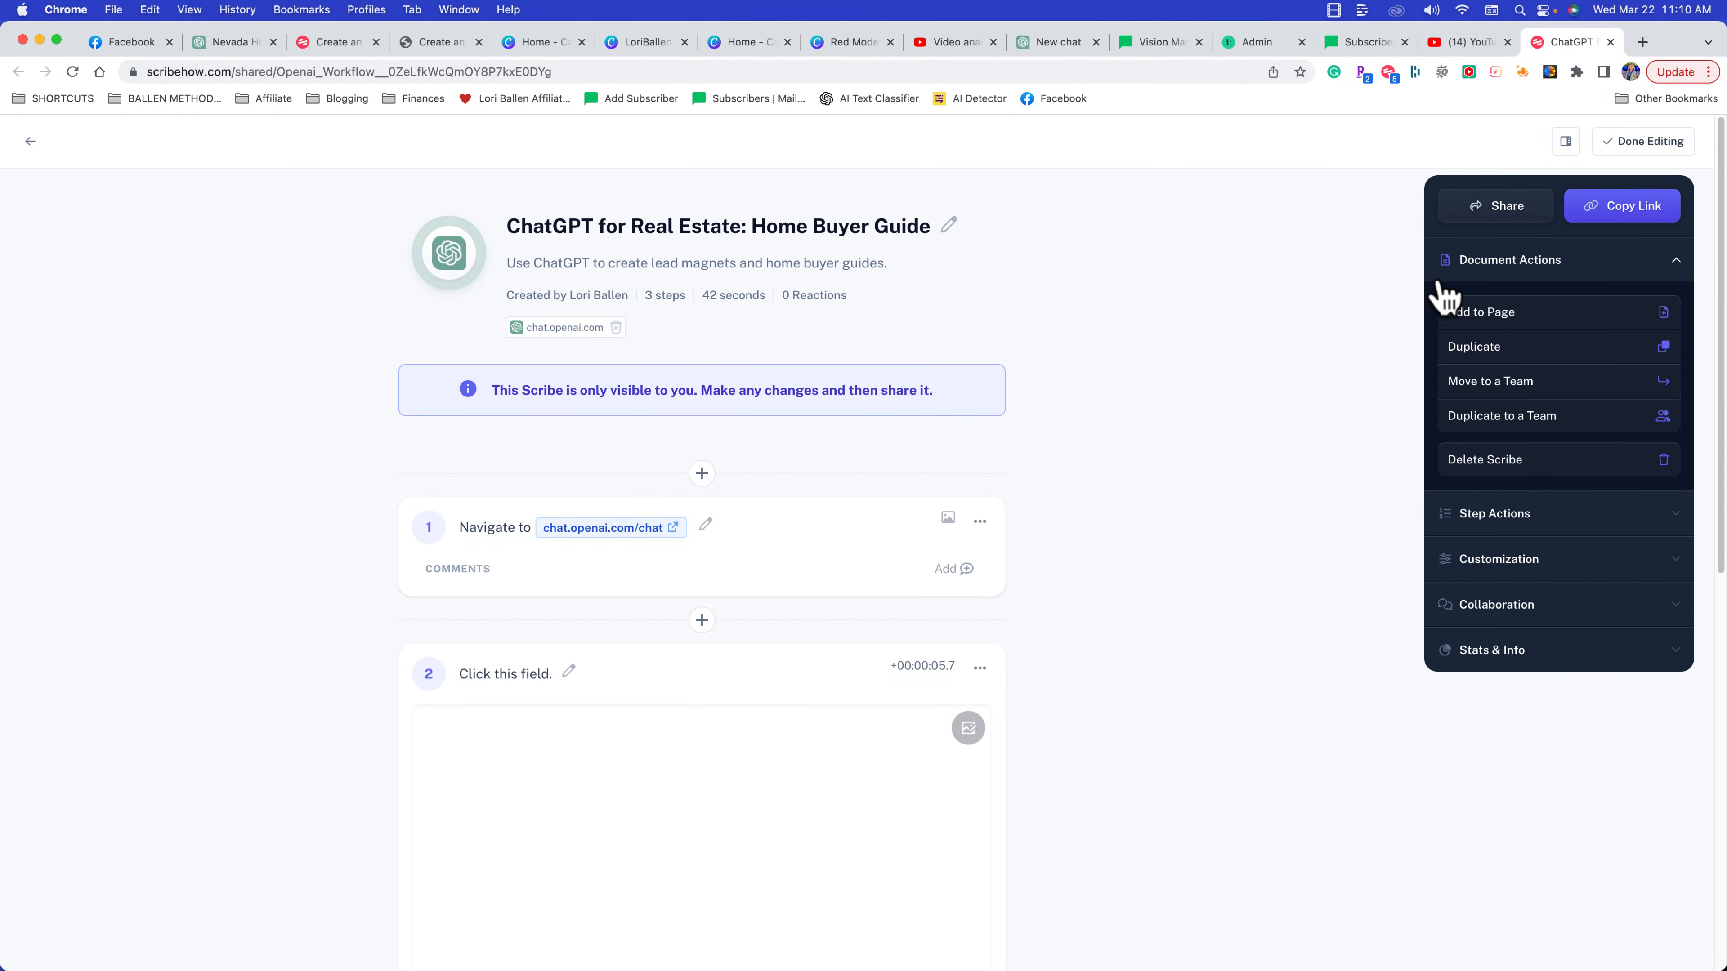
pyautogui.moveTo(1505, 333)
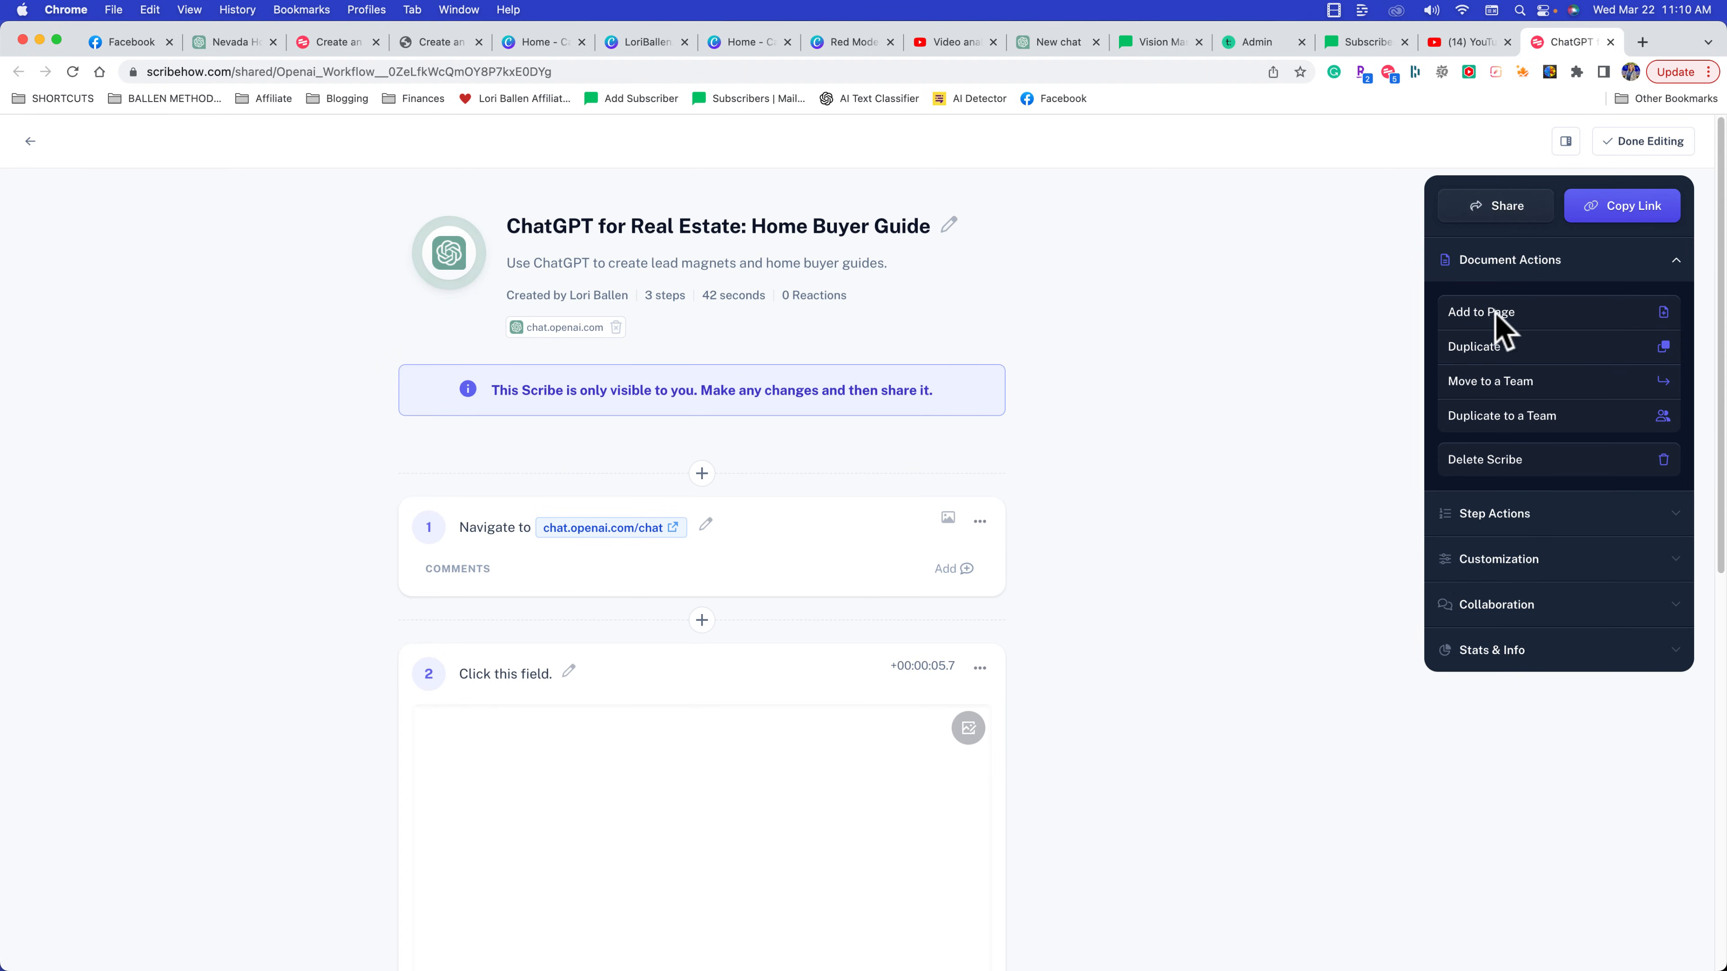
pyautogui.moveTo(1500, 343)
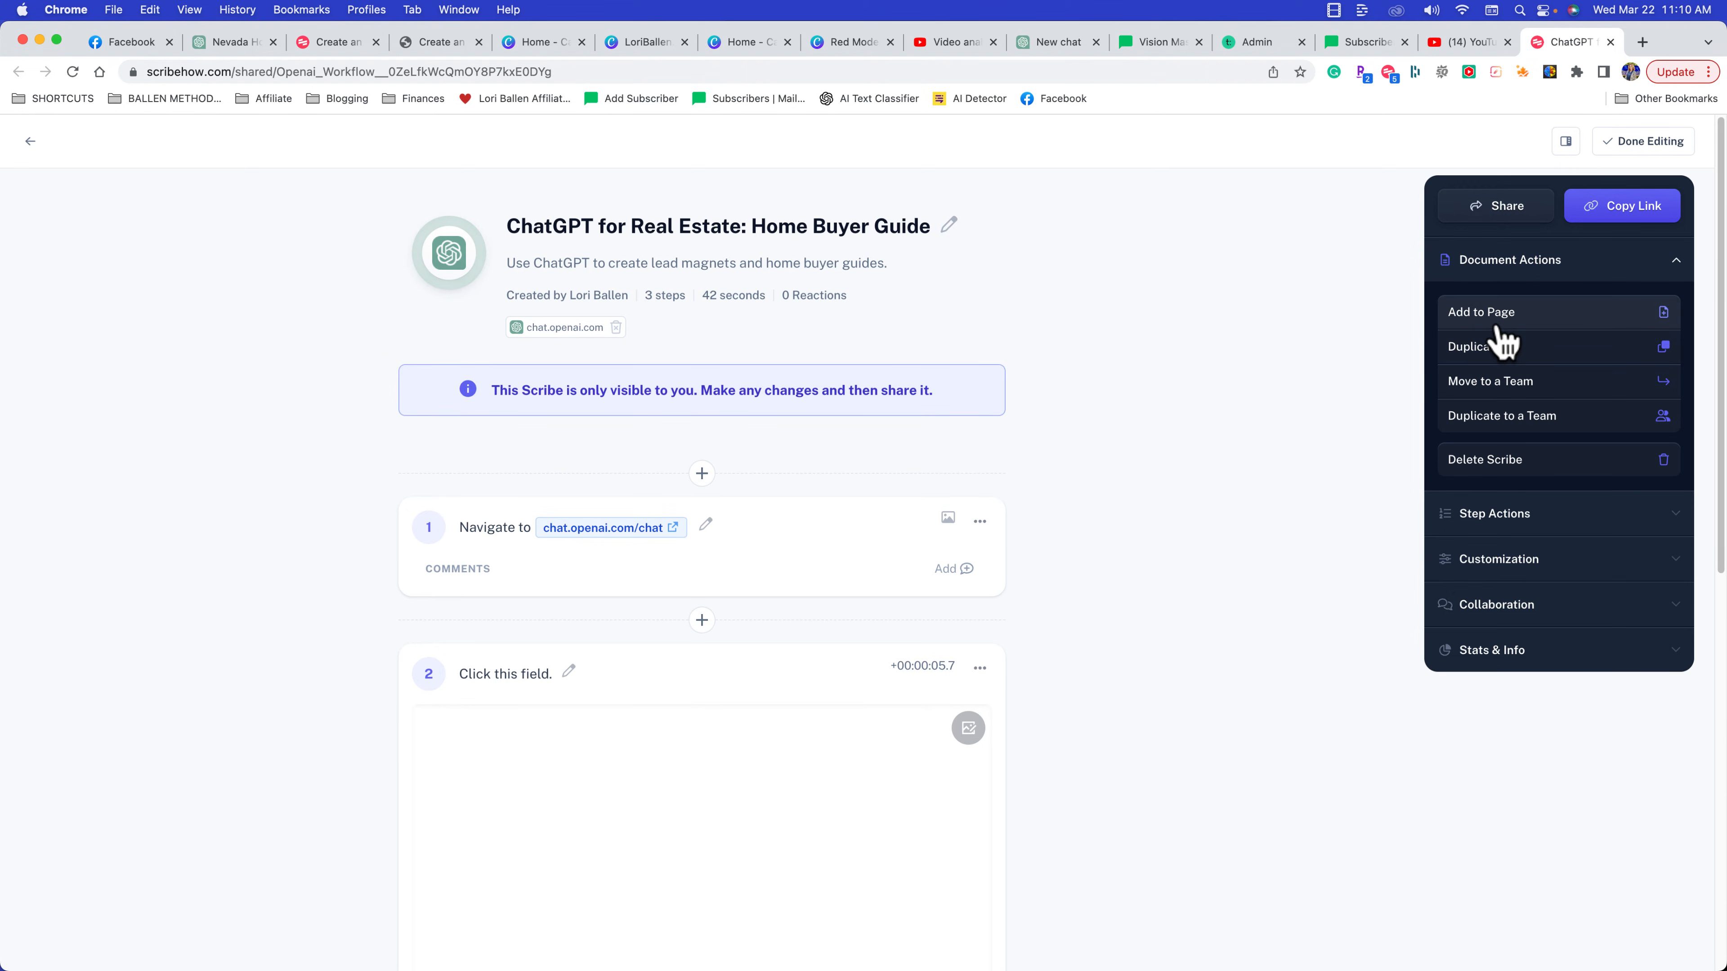
pyautogui.moveTo(1496, 362)
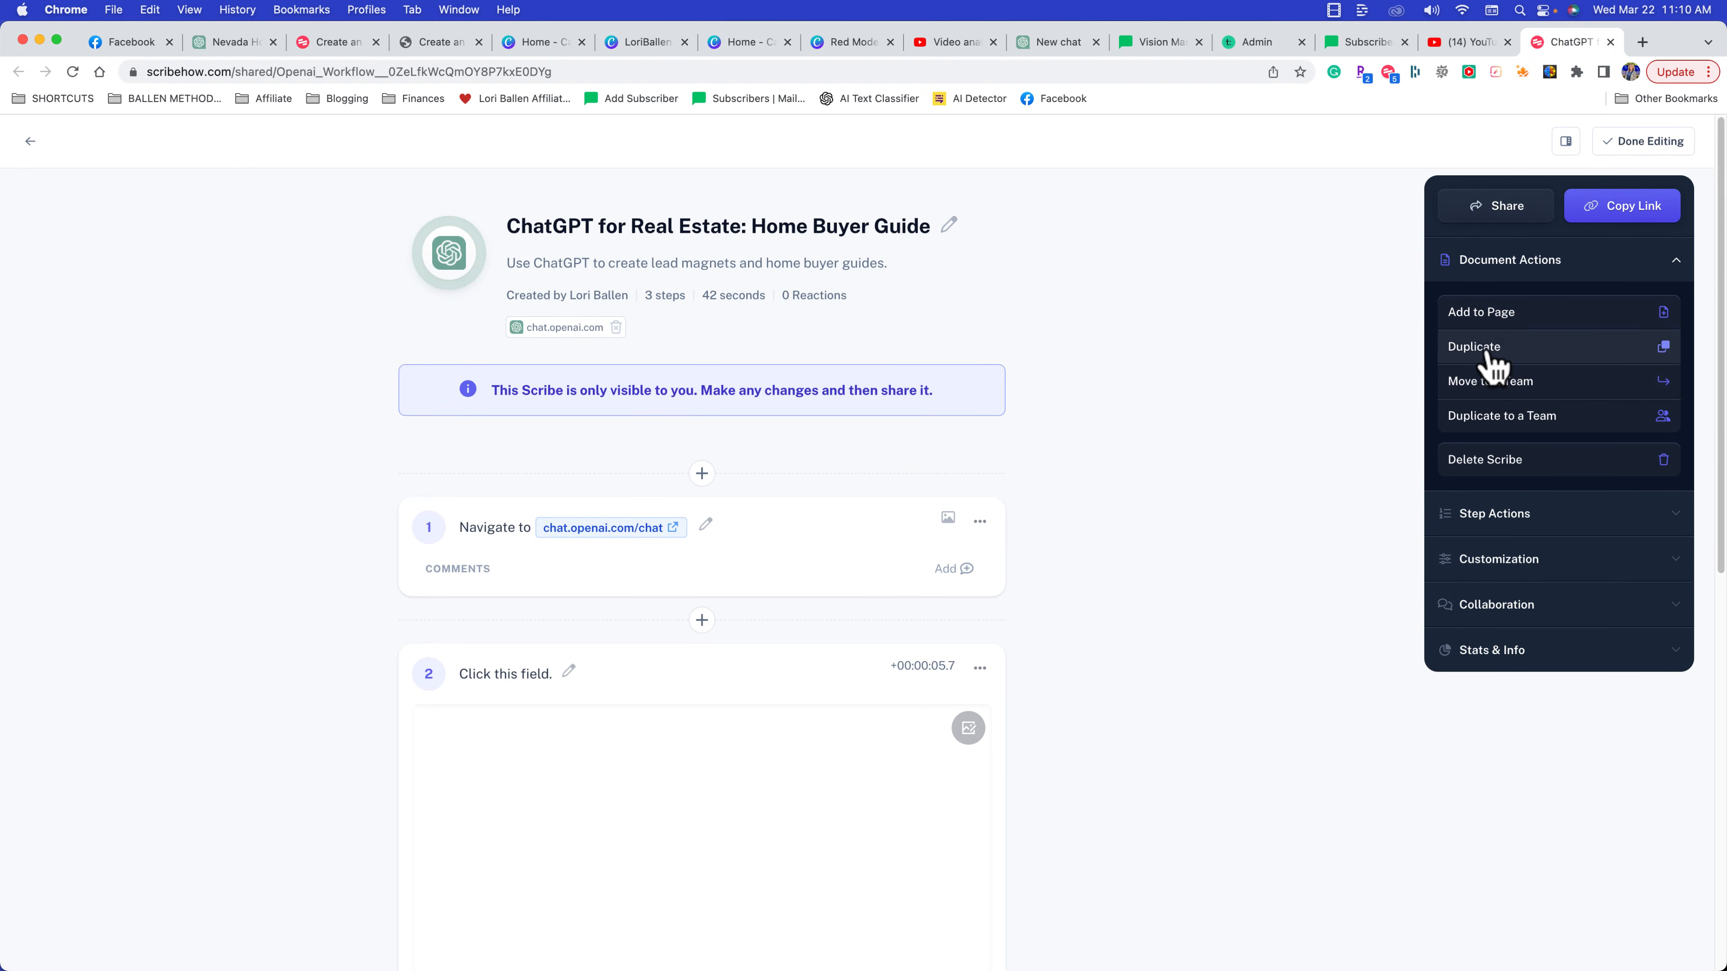
pyautogui.moveTo(1522, 532)
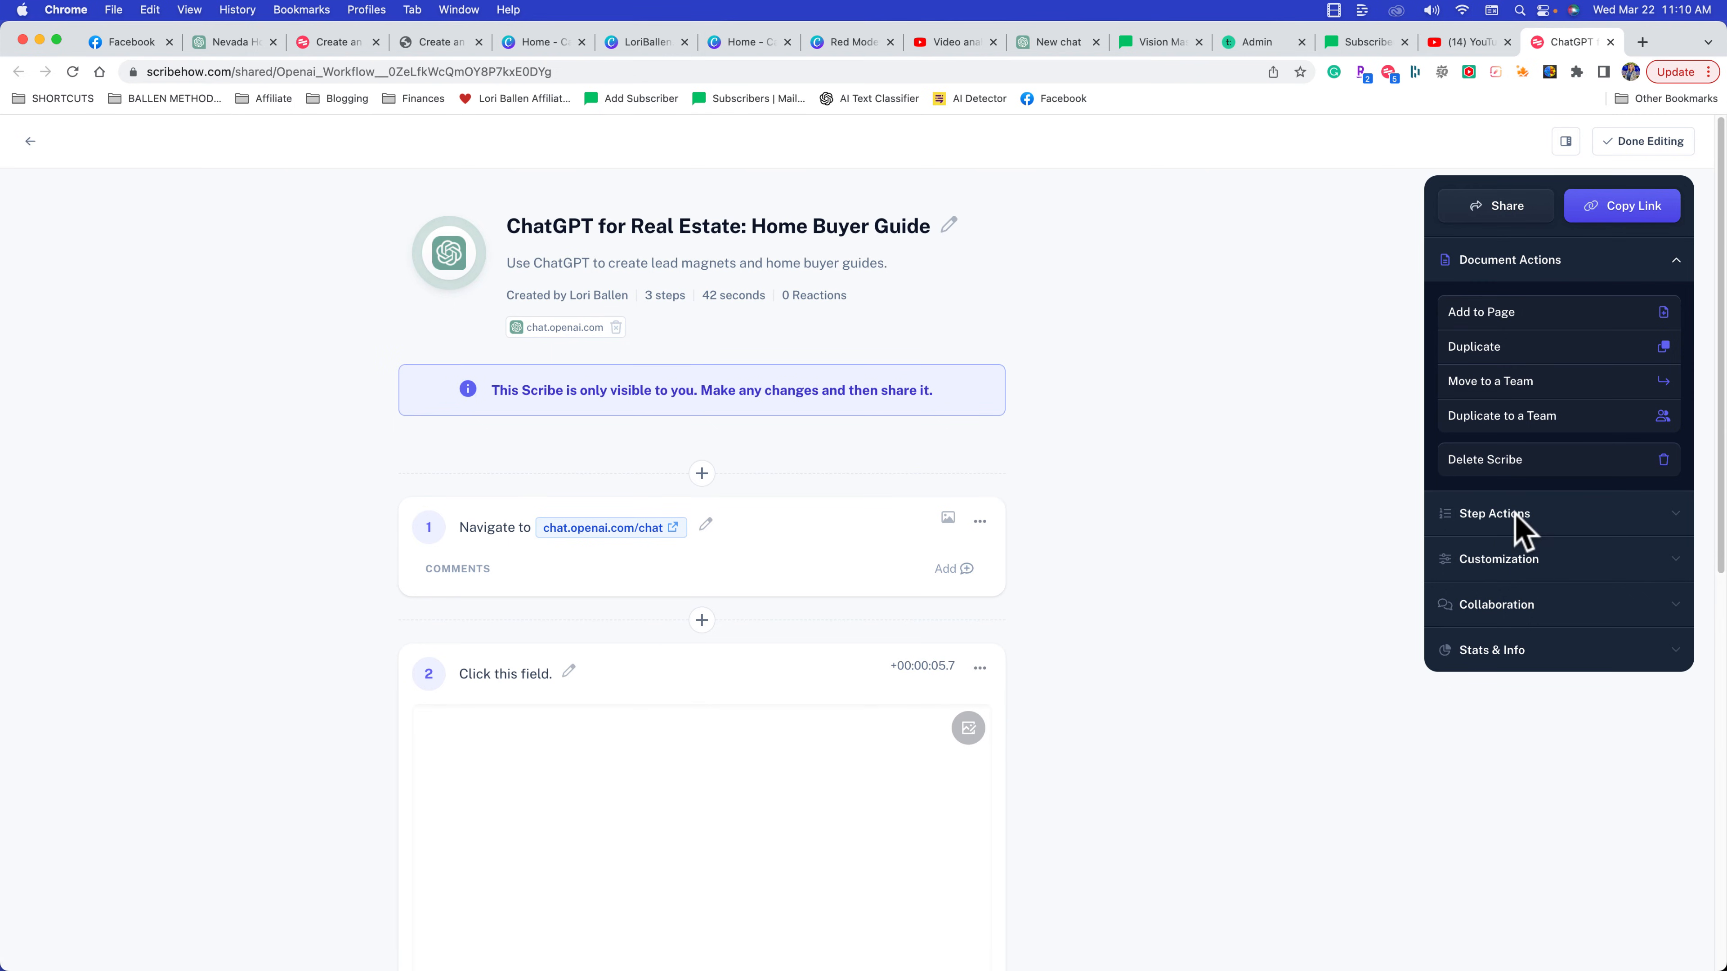
pyautogui.moveTo(1525, 589)
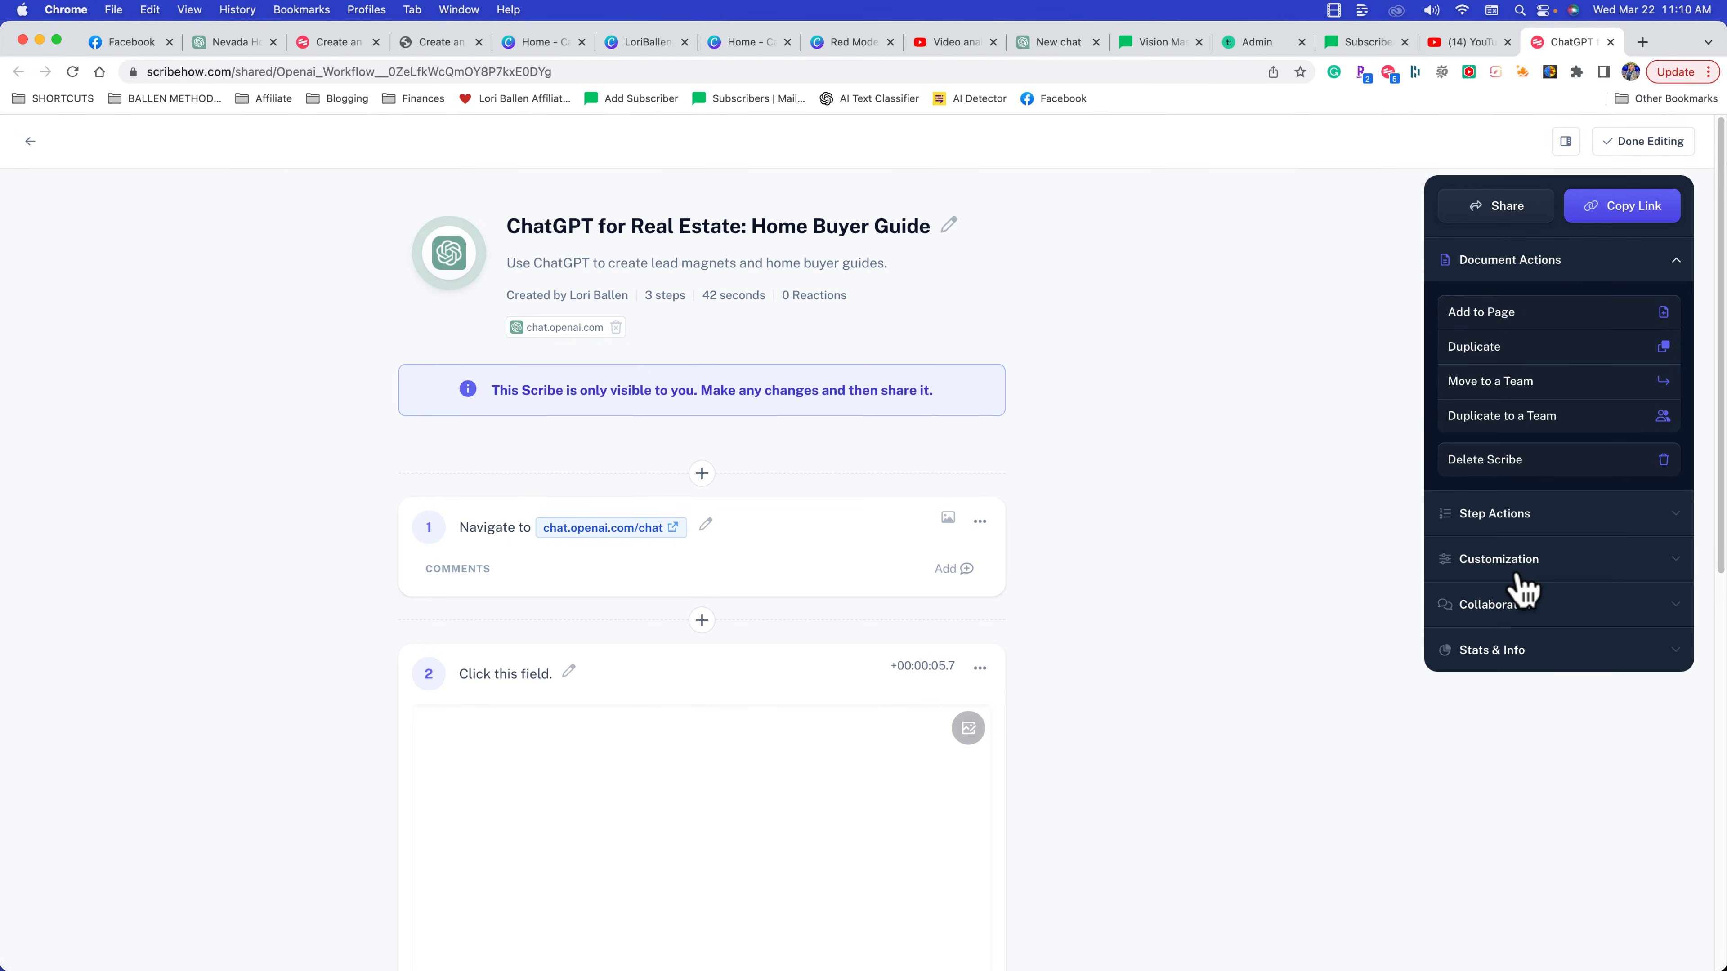
pyautogui.moveTo(1542, 633)
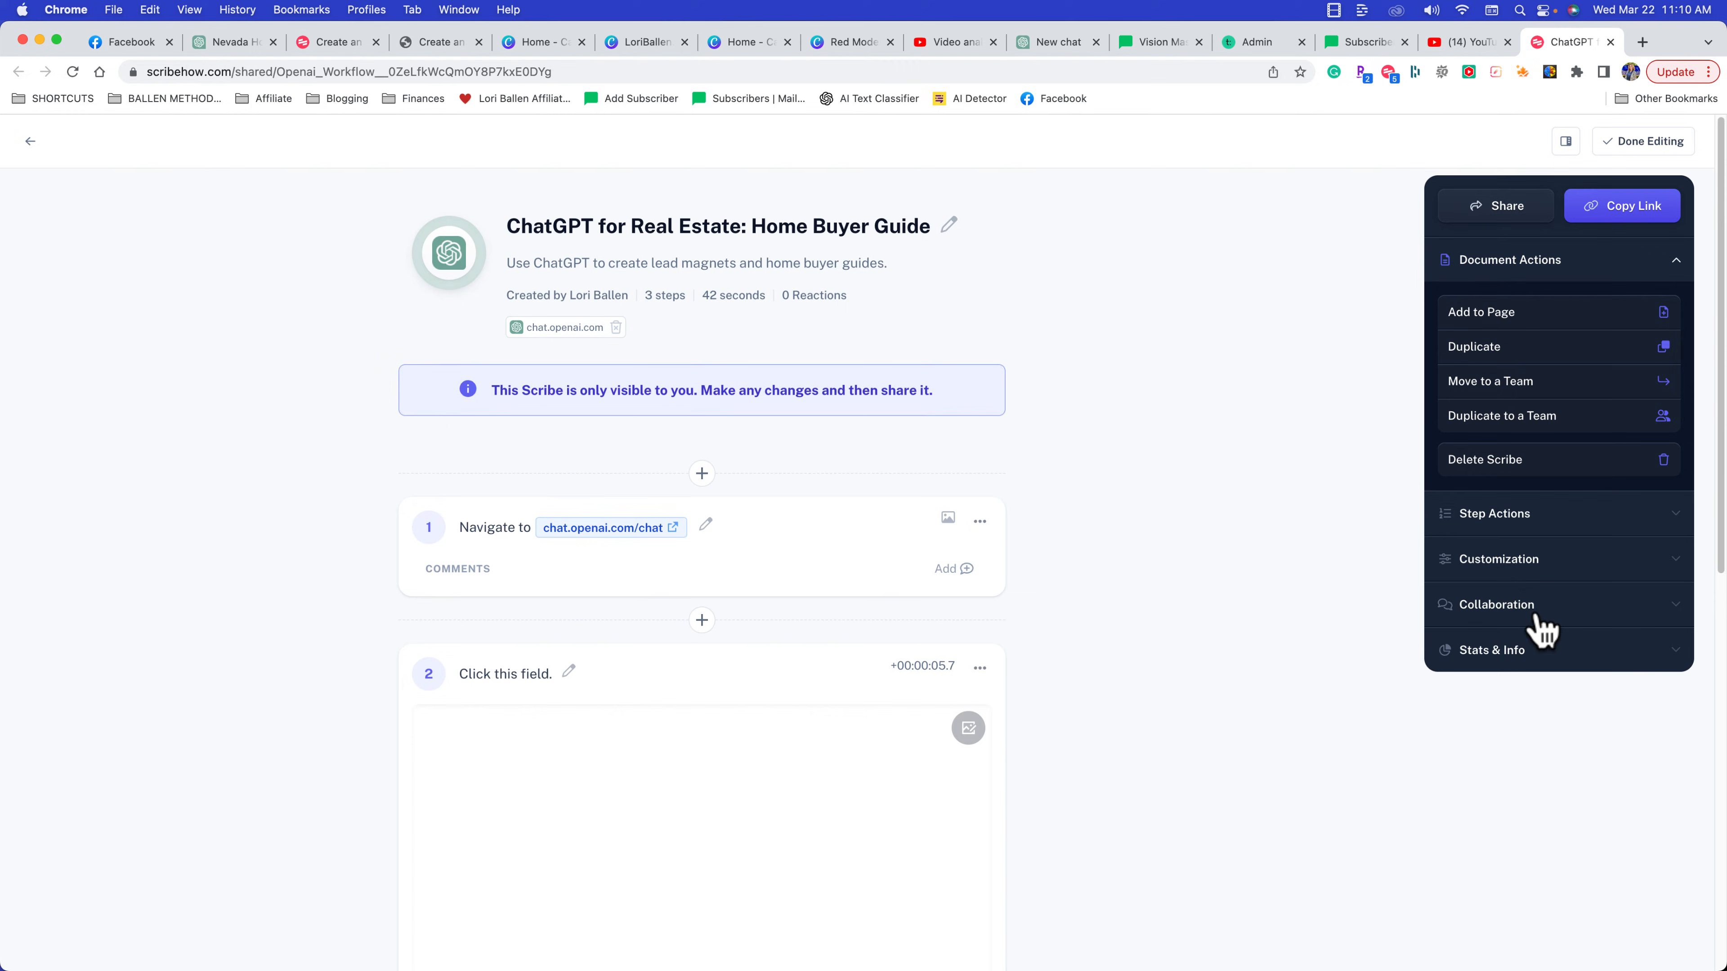
pyautogui.moveTo(1505, 205)
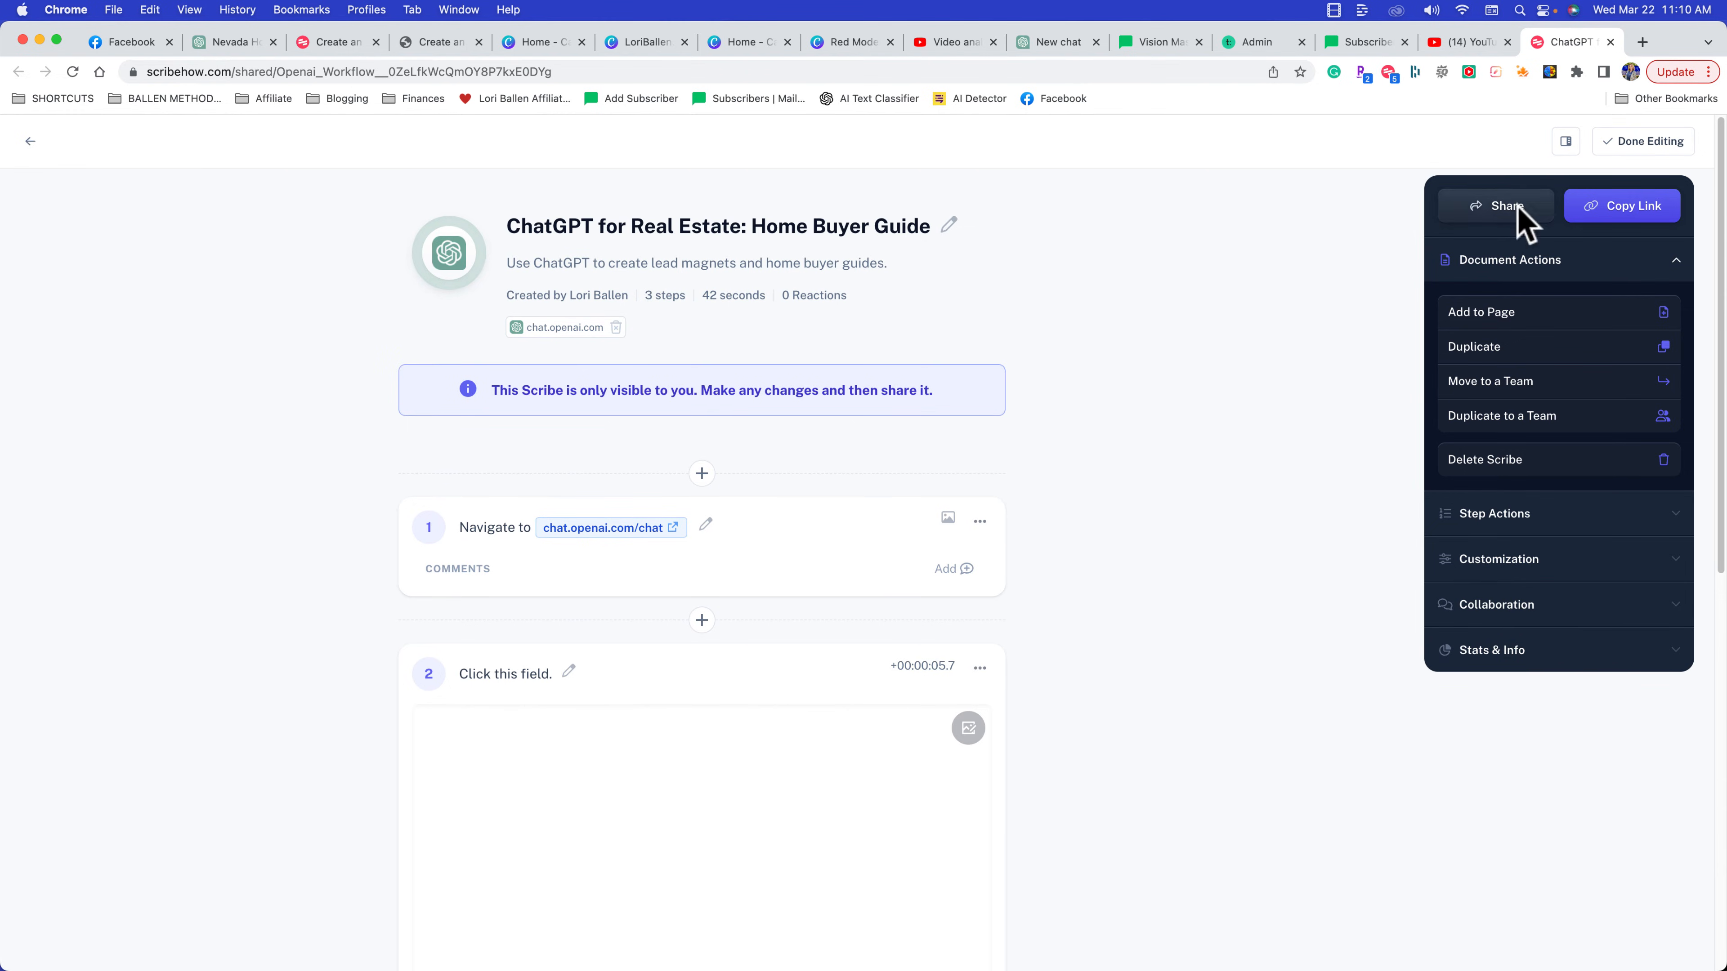
# Set sharing to Shareable with Link and preview the guide's Smart Embed version
pyautogui.click(1495, 206)
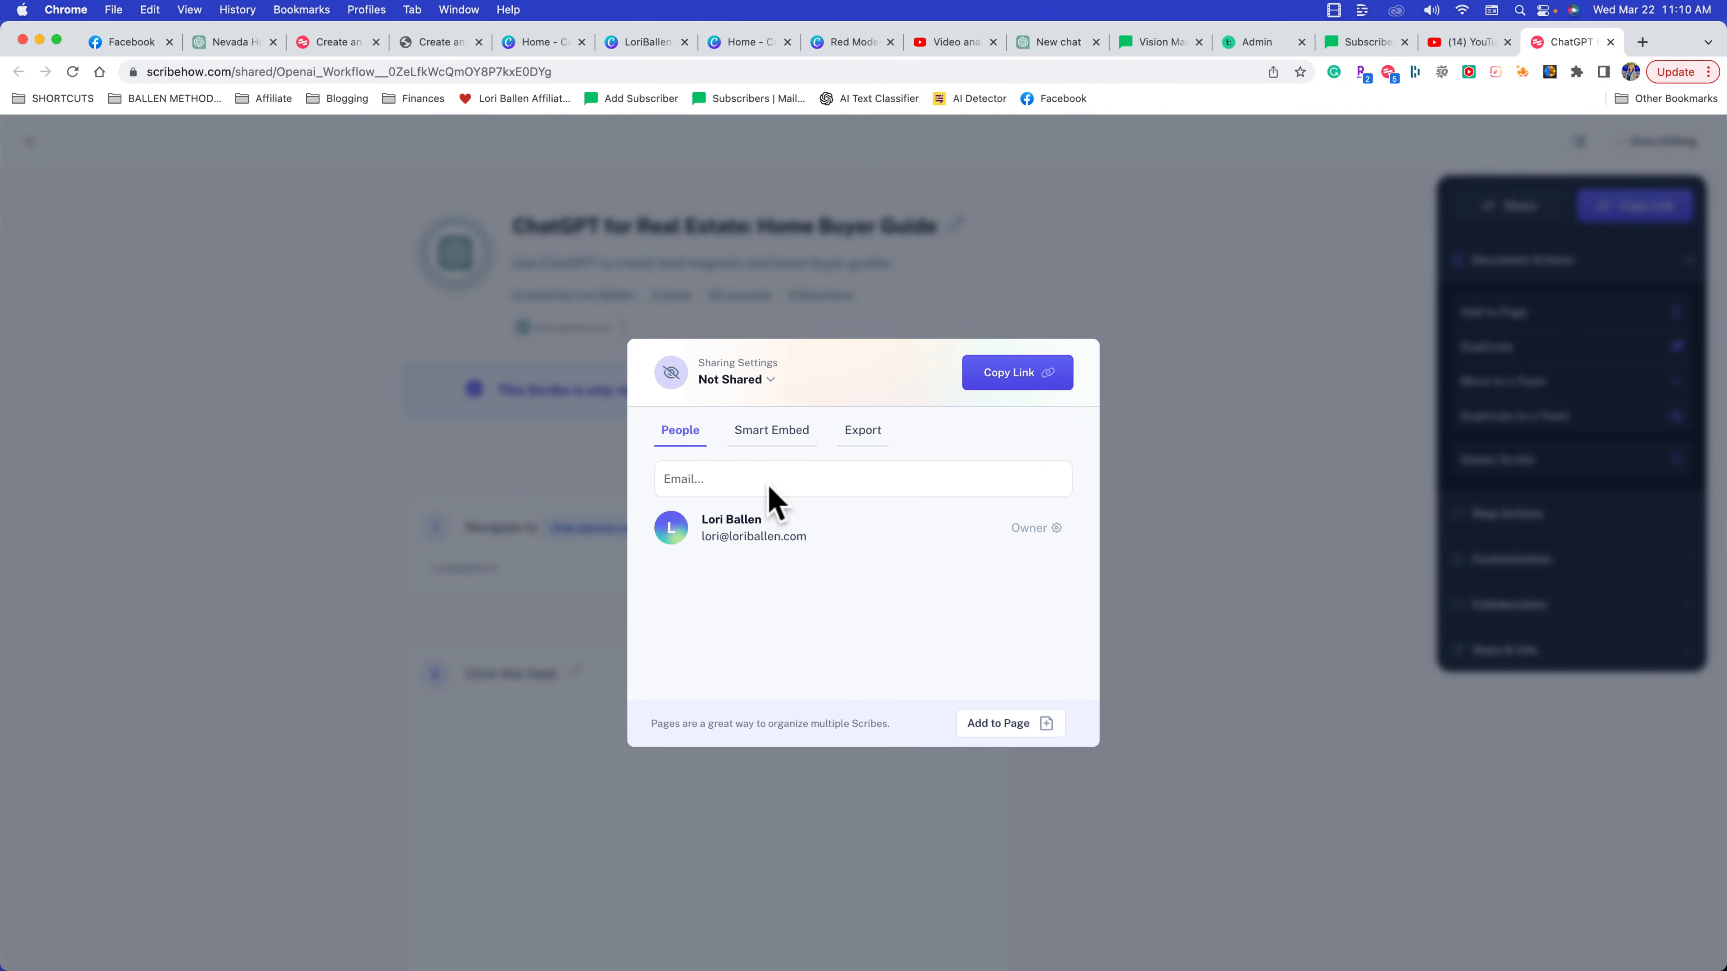
pyautogui.click(735, 378)
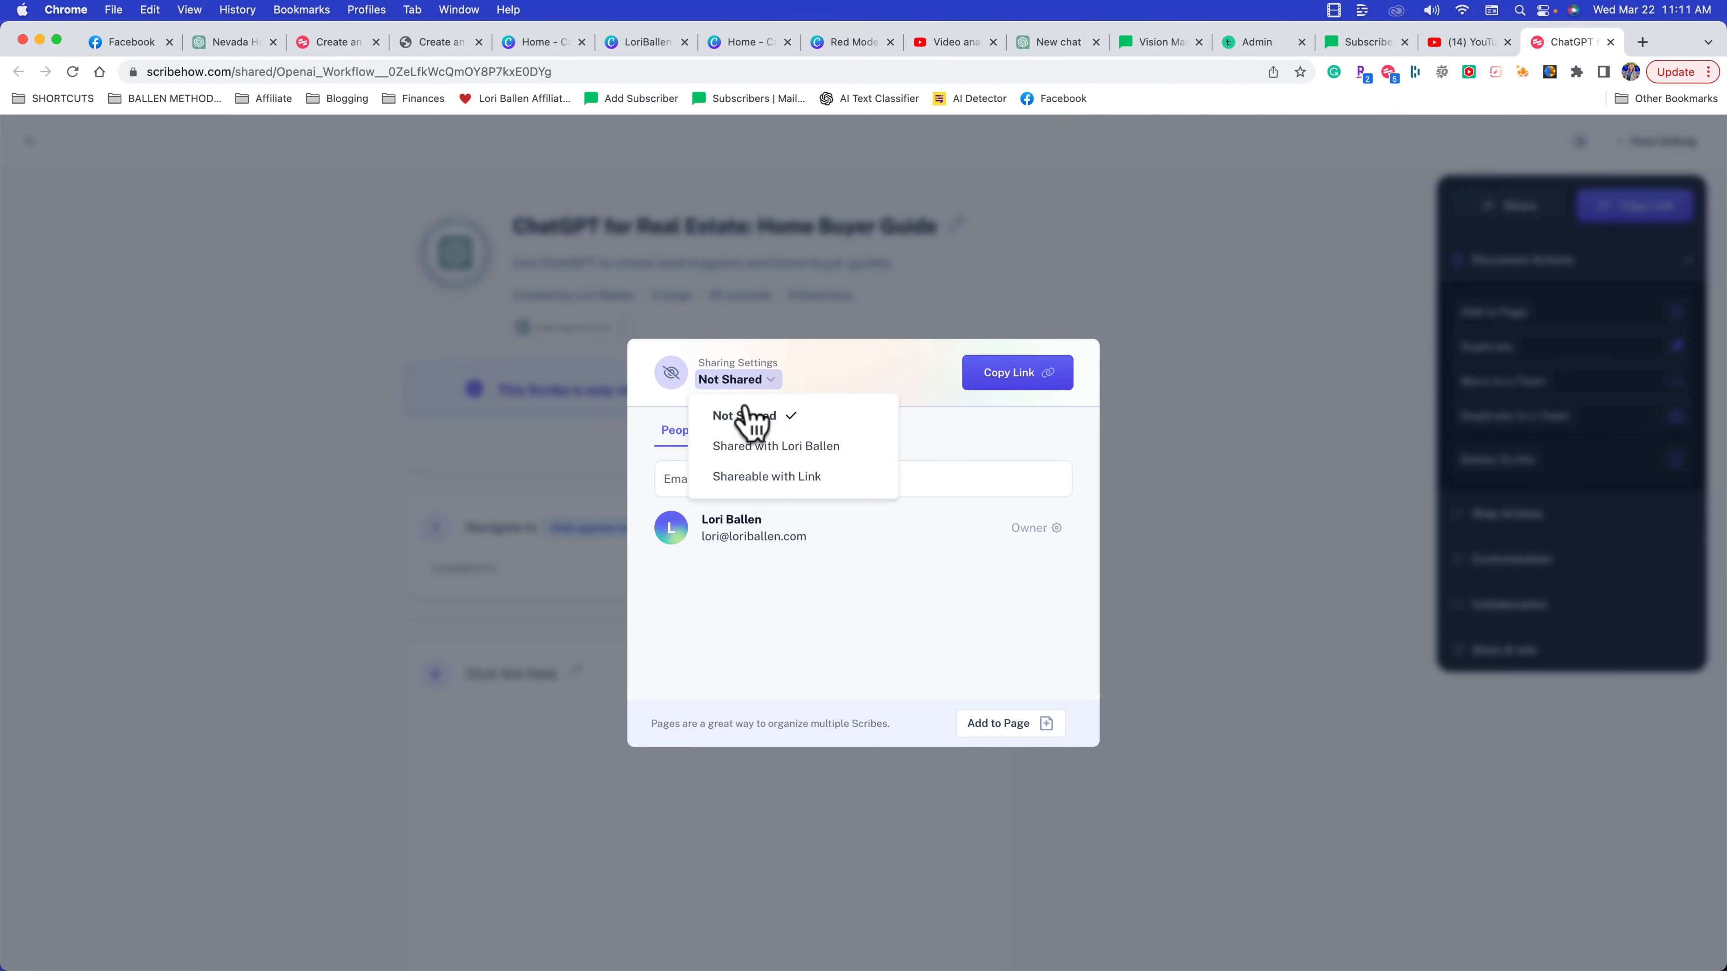
pyautogui.click(766, 476)
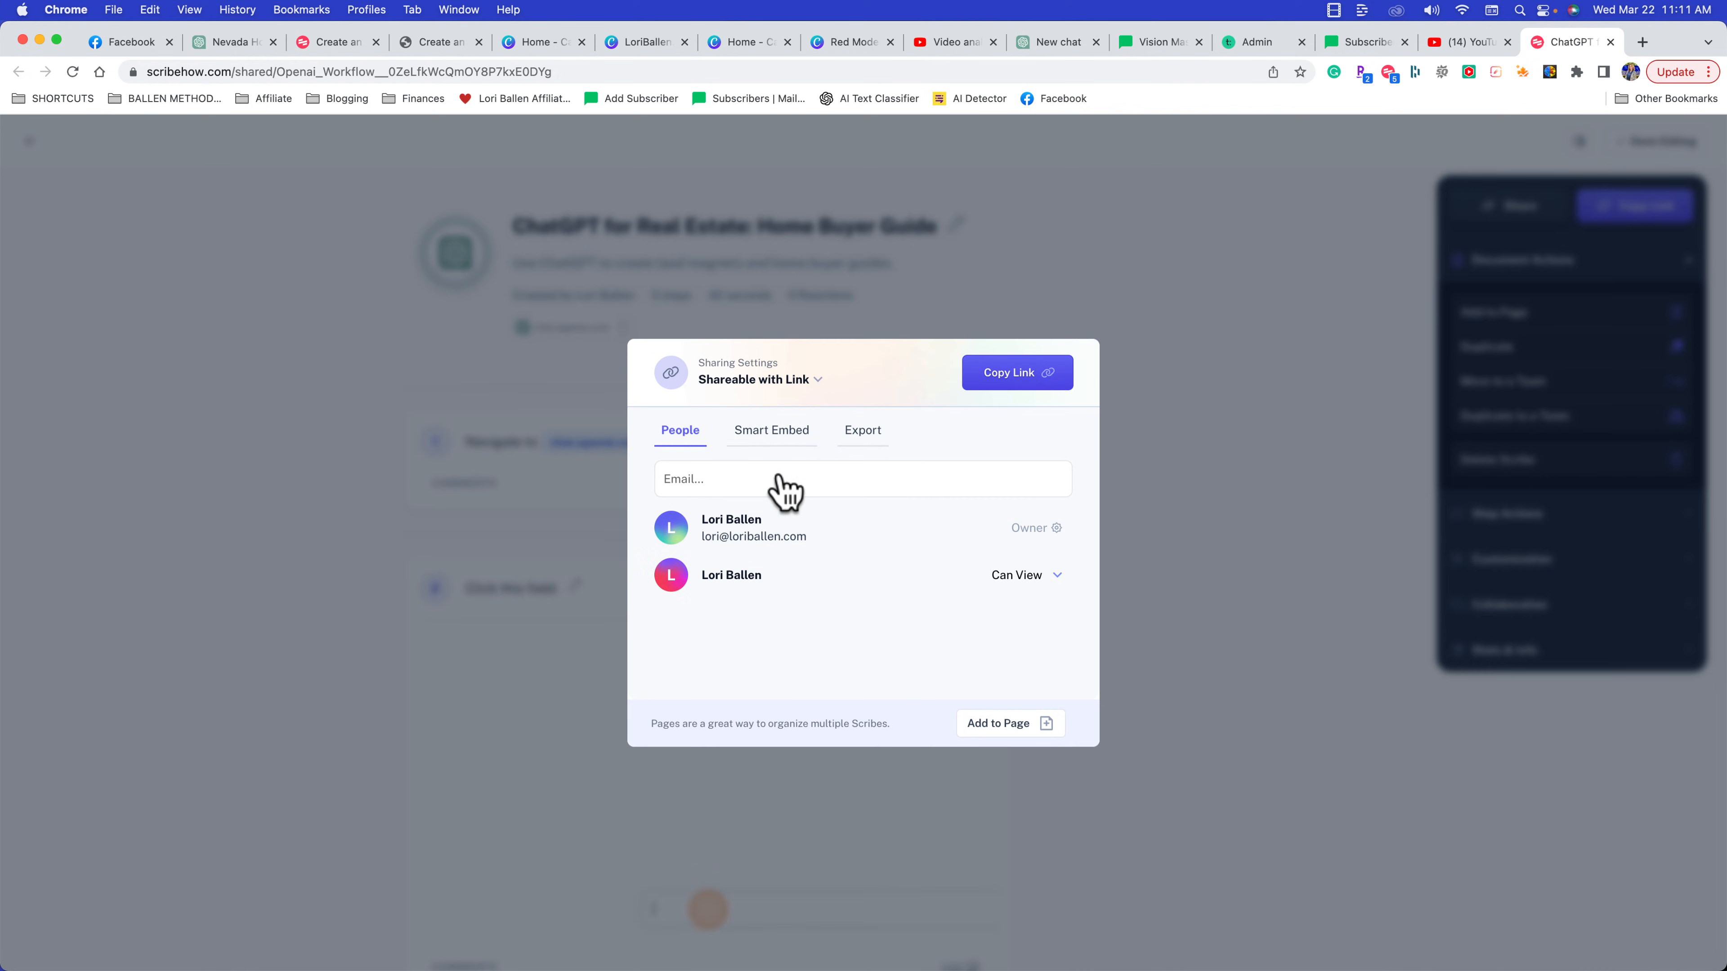
pyautogui.click(770, 430)
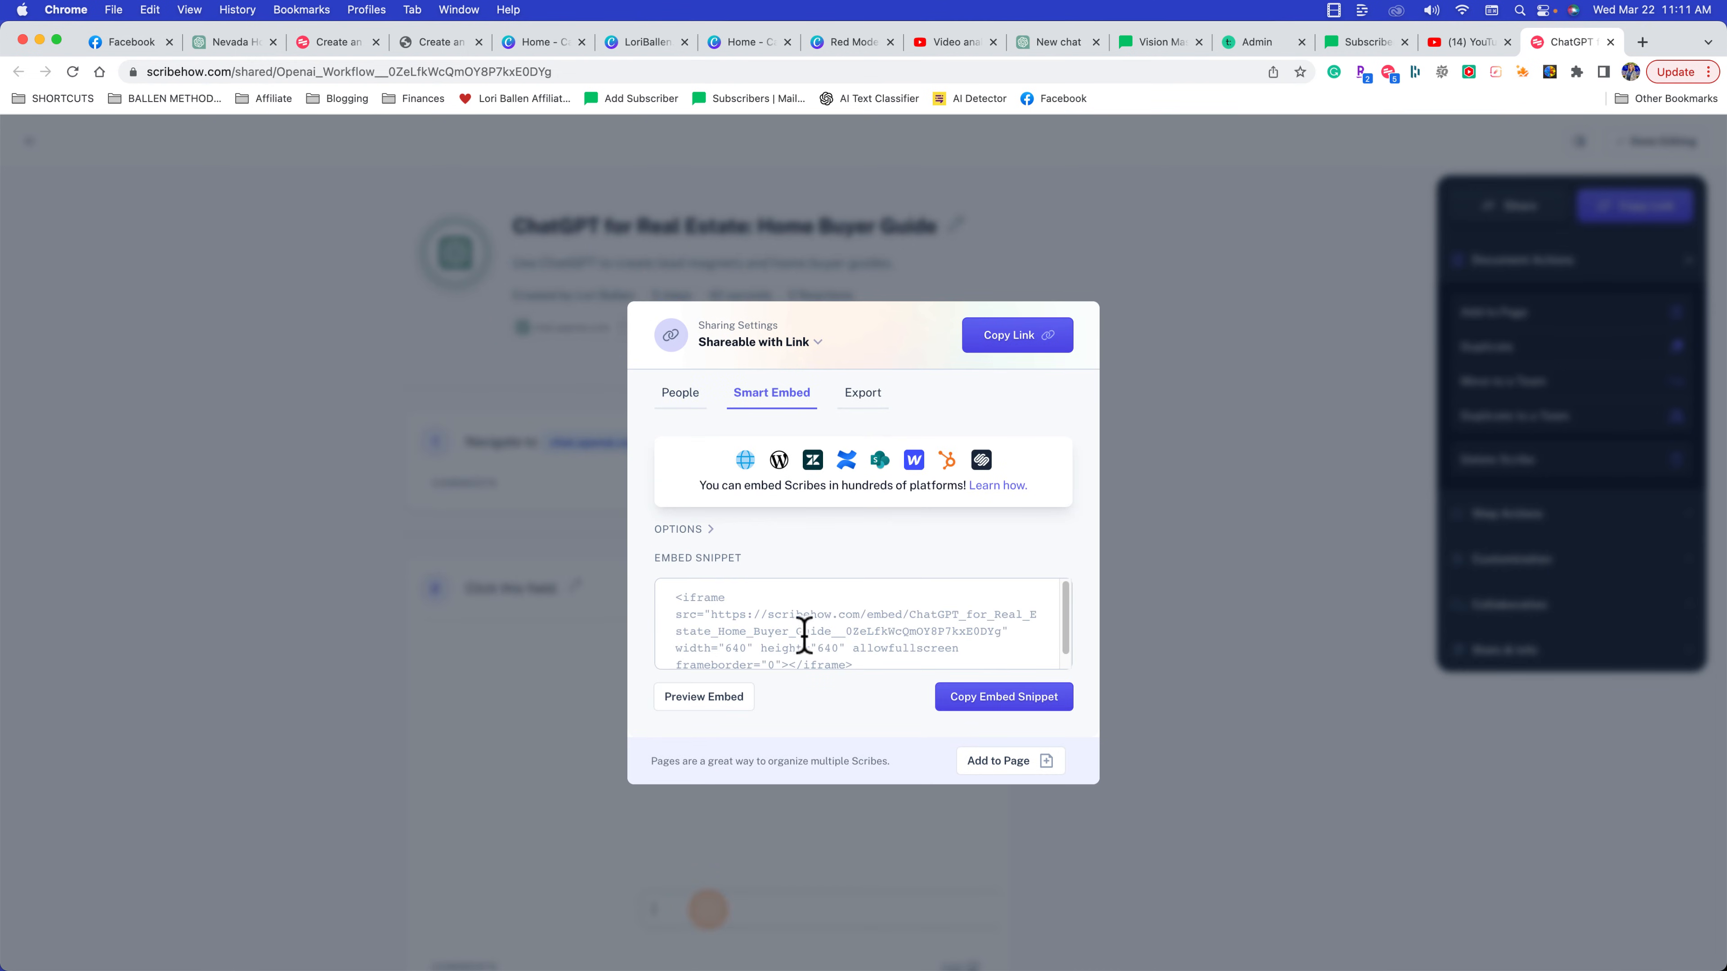
pyautogui.click(703, 696)
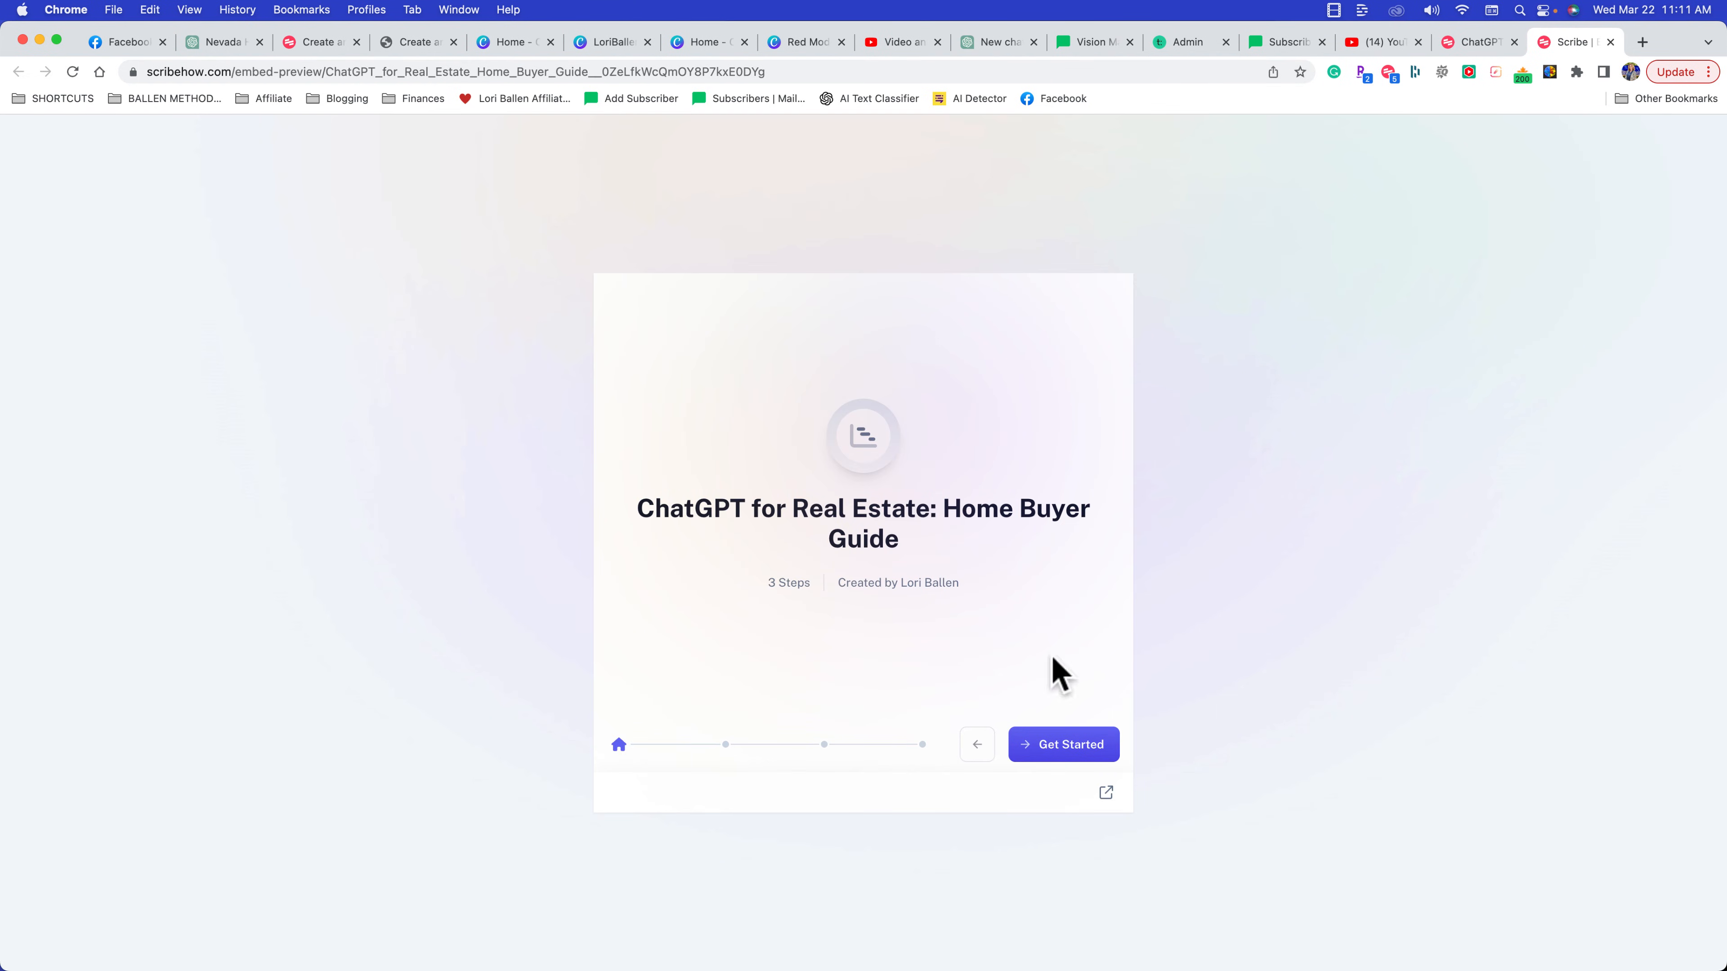
pyautogui.moveTo(1063, 744)
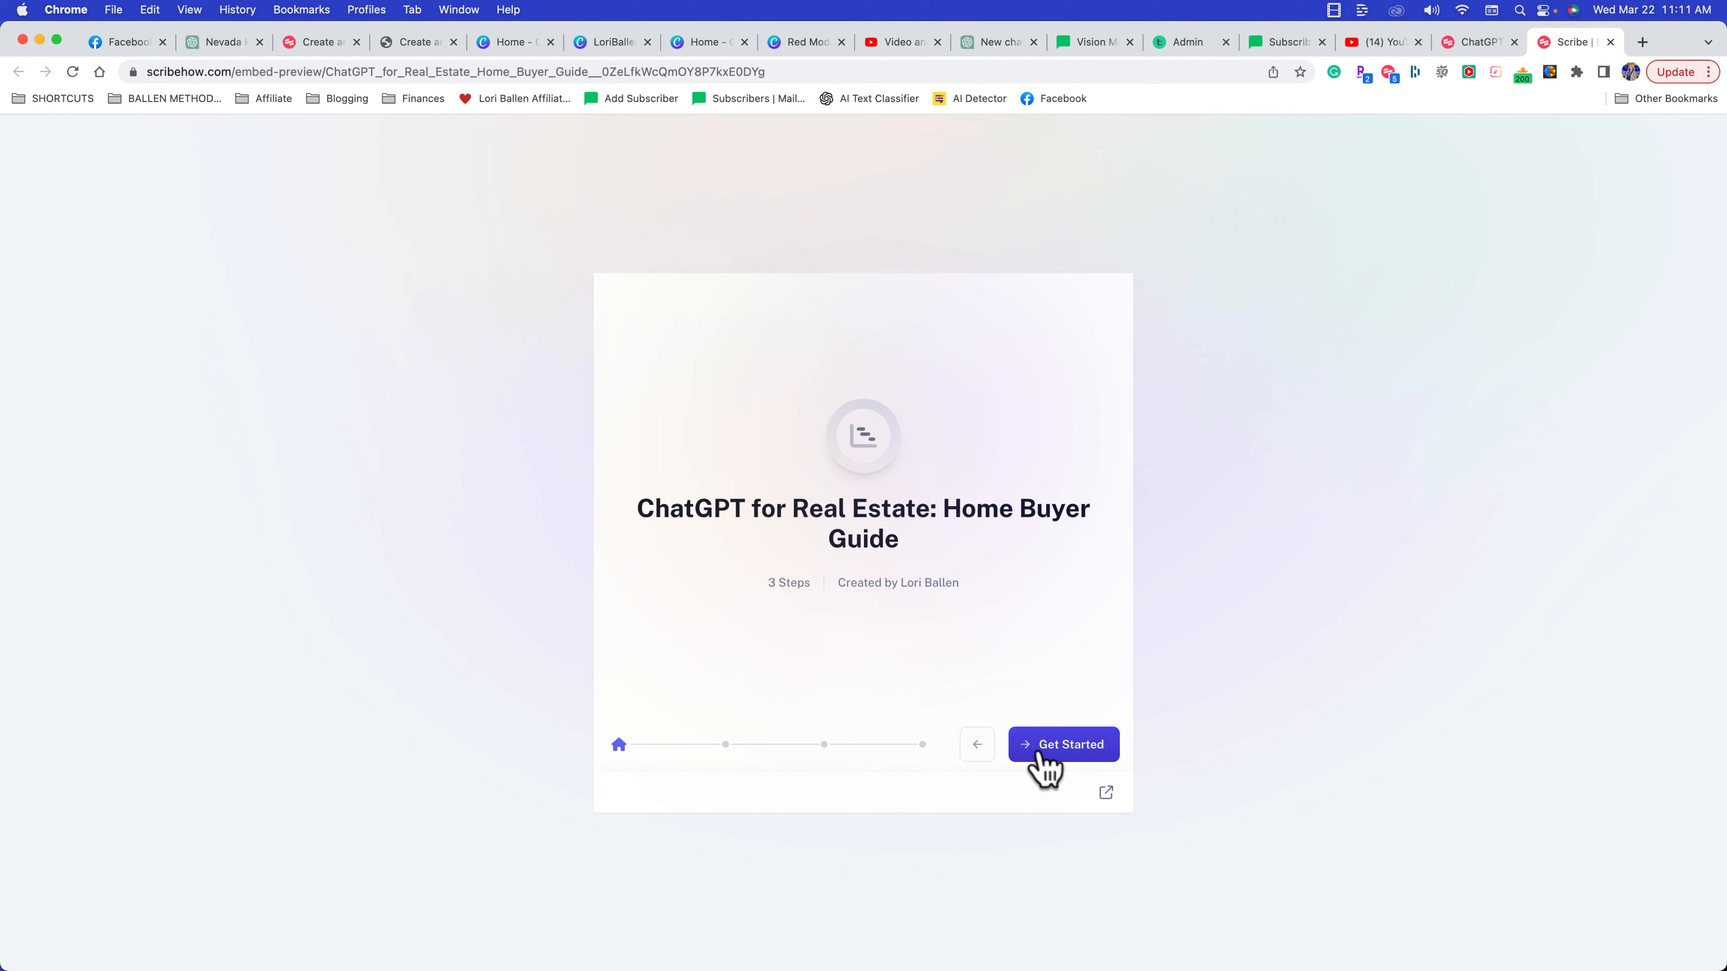
# Step through the embed preview from Get Started to Finish, then return to the Scribe editor
pyautogui.click(1061, 745)
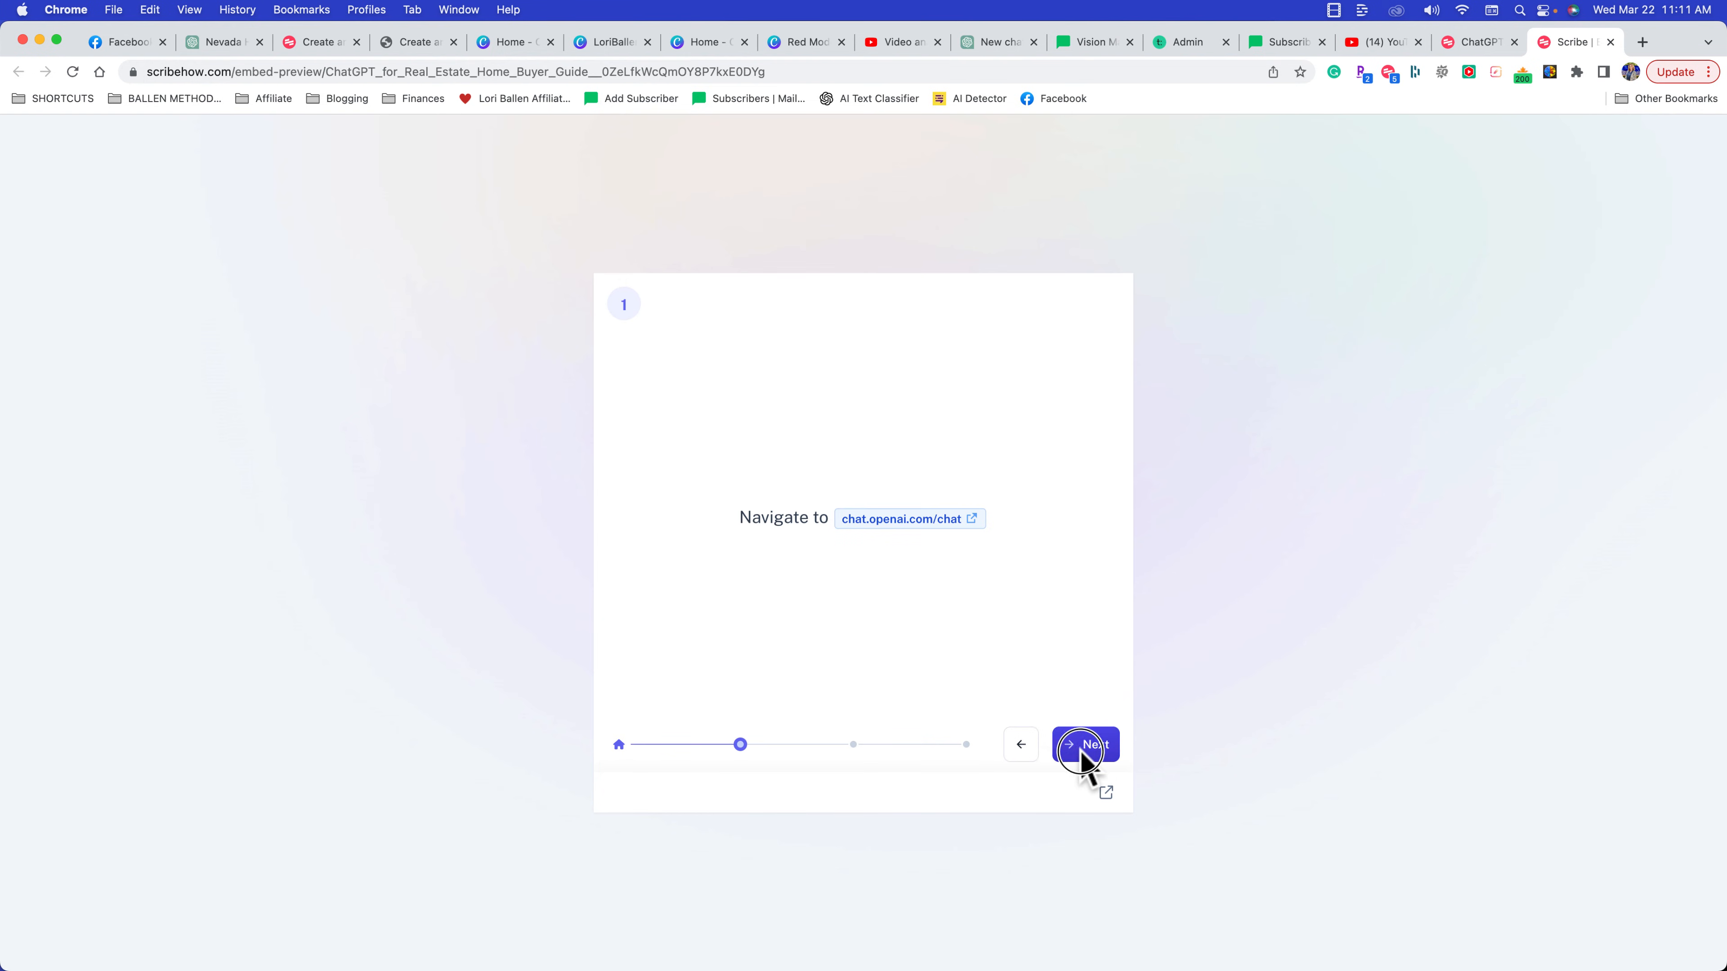
pyautogui.click(1084, 746)
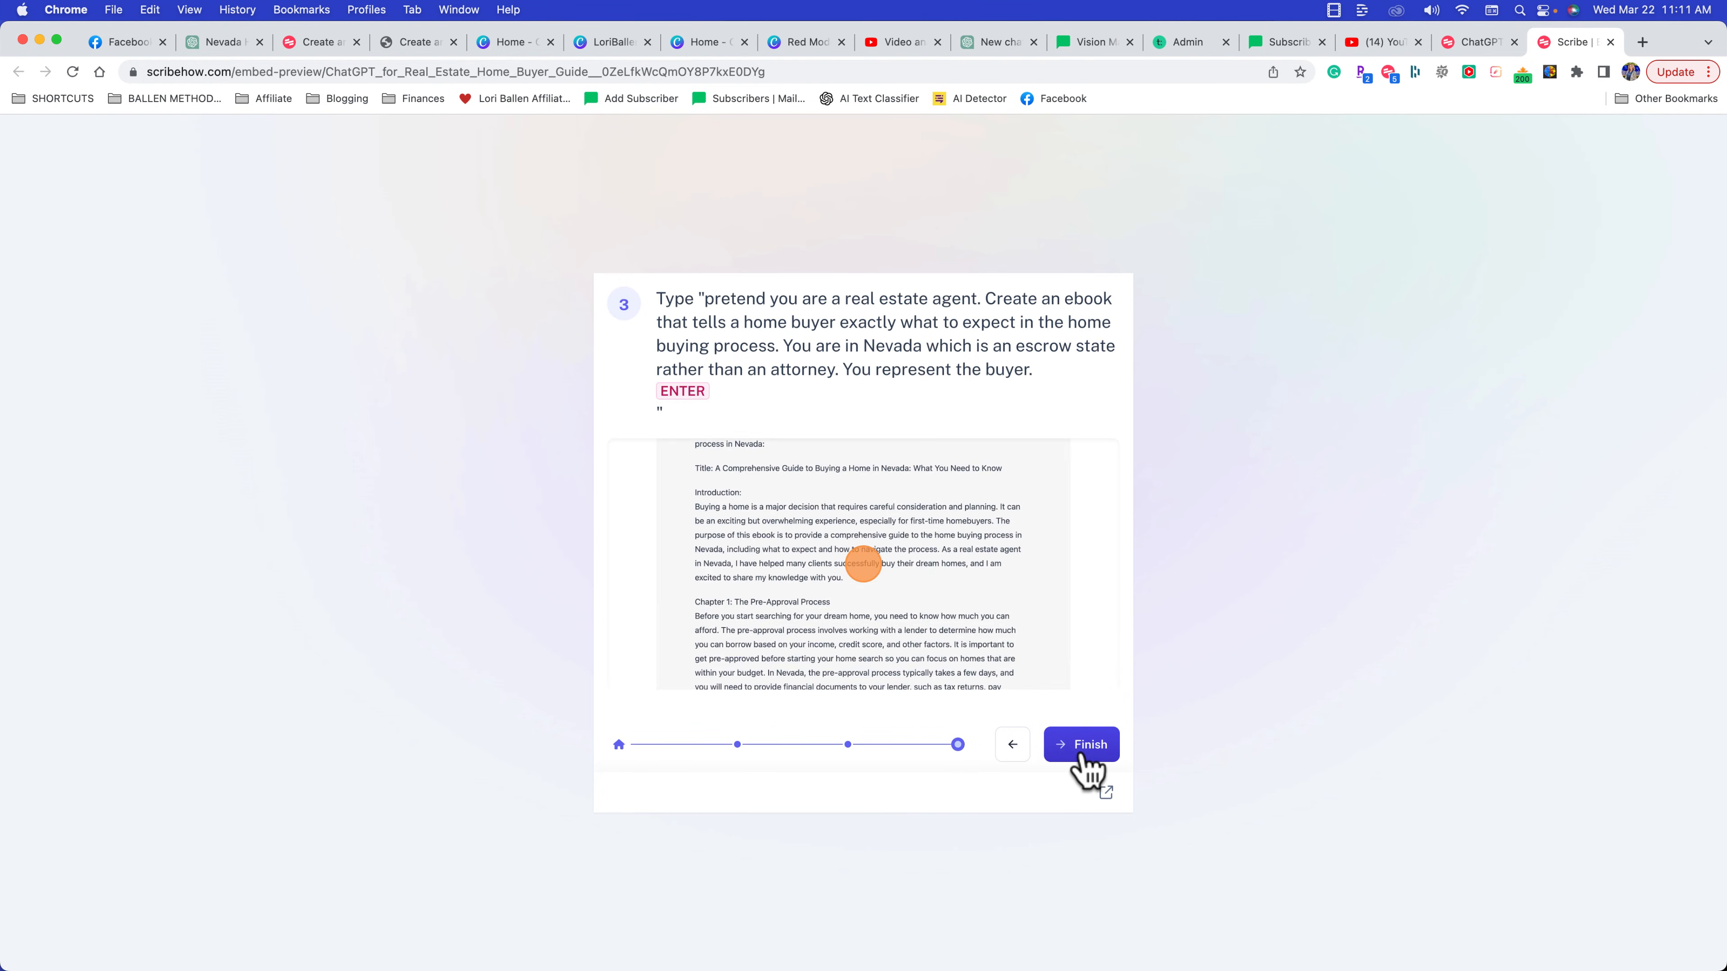
pyautogui.click(1080, 745)
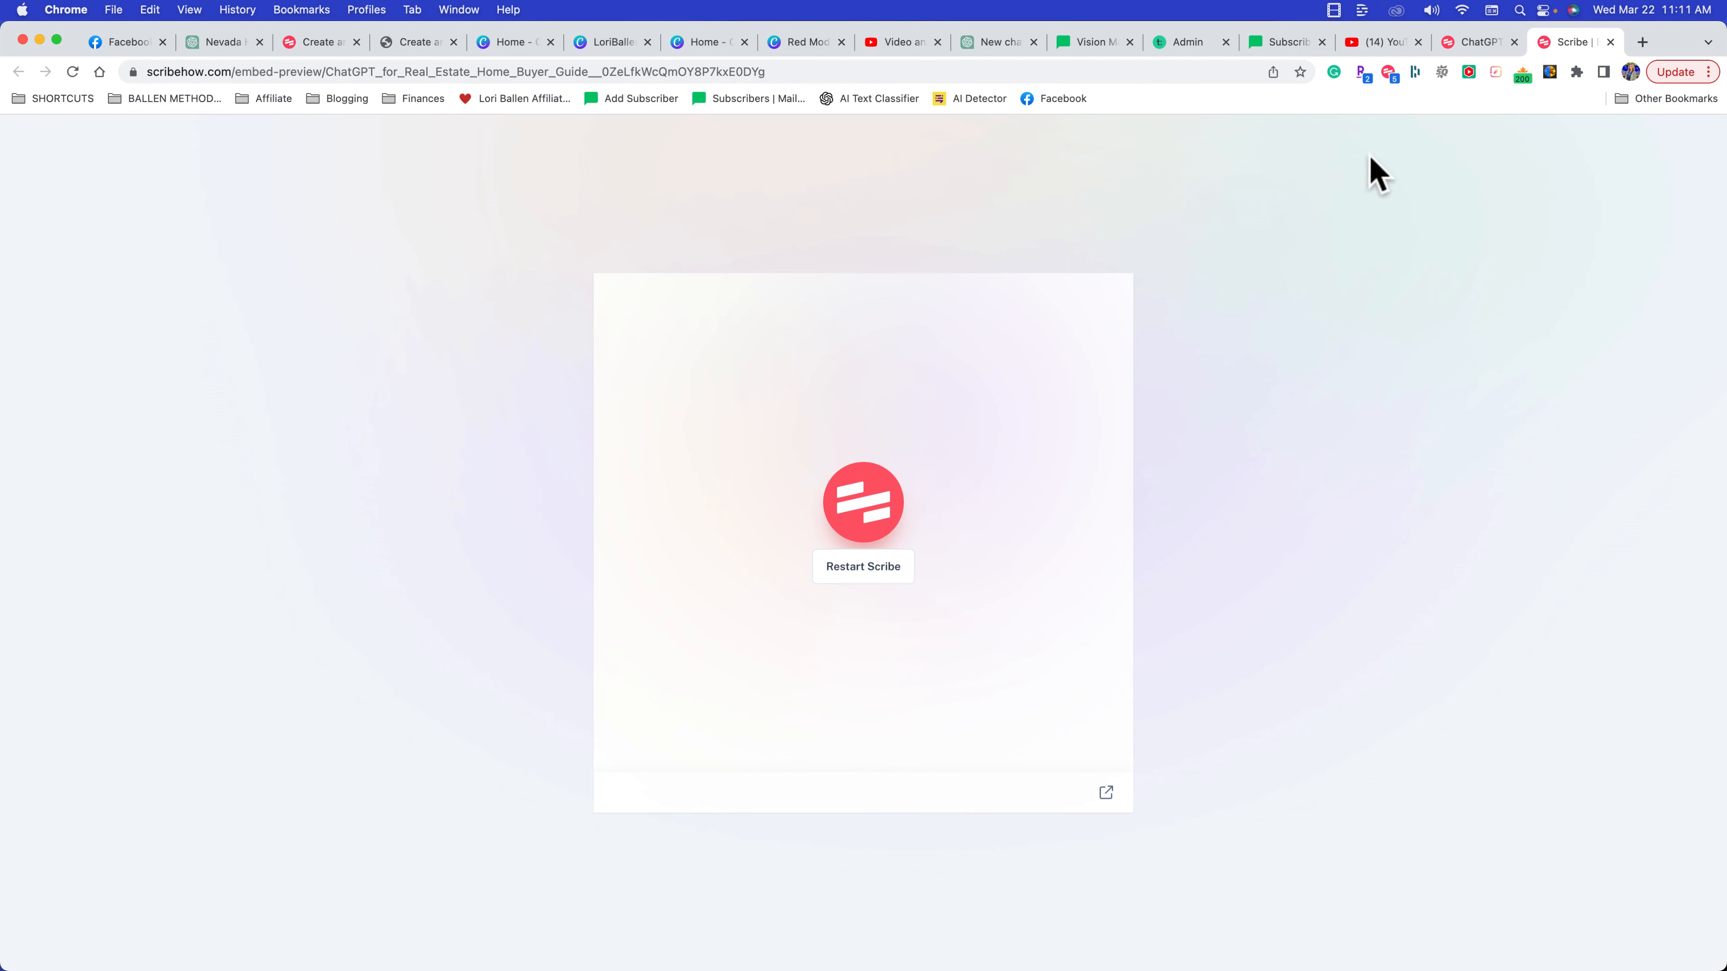
pyautogui.click(1475, 42)
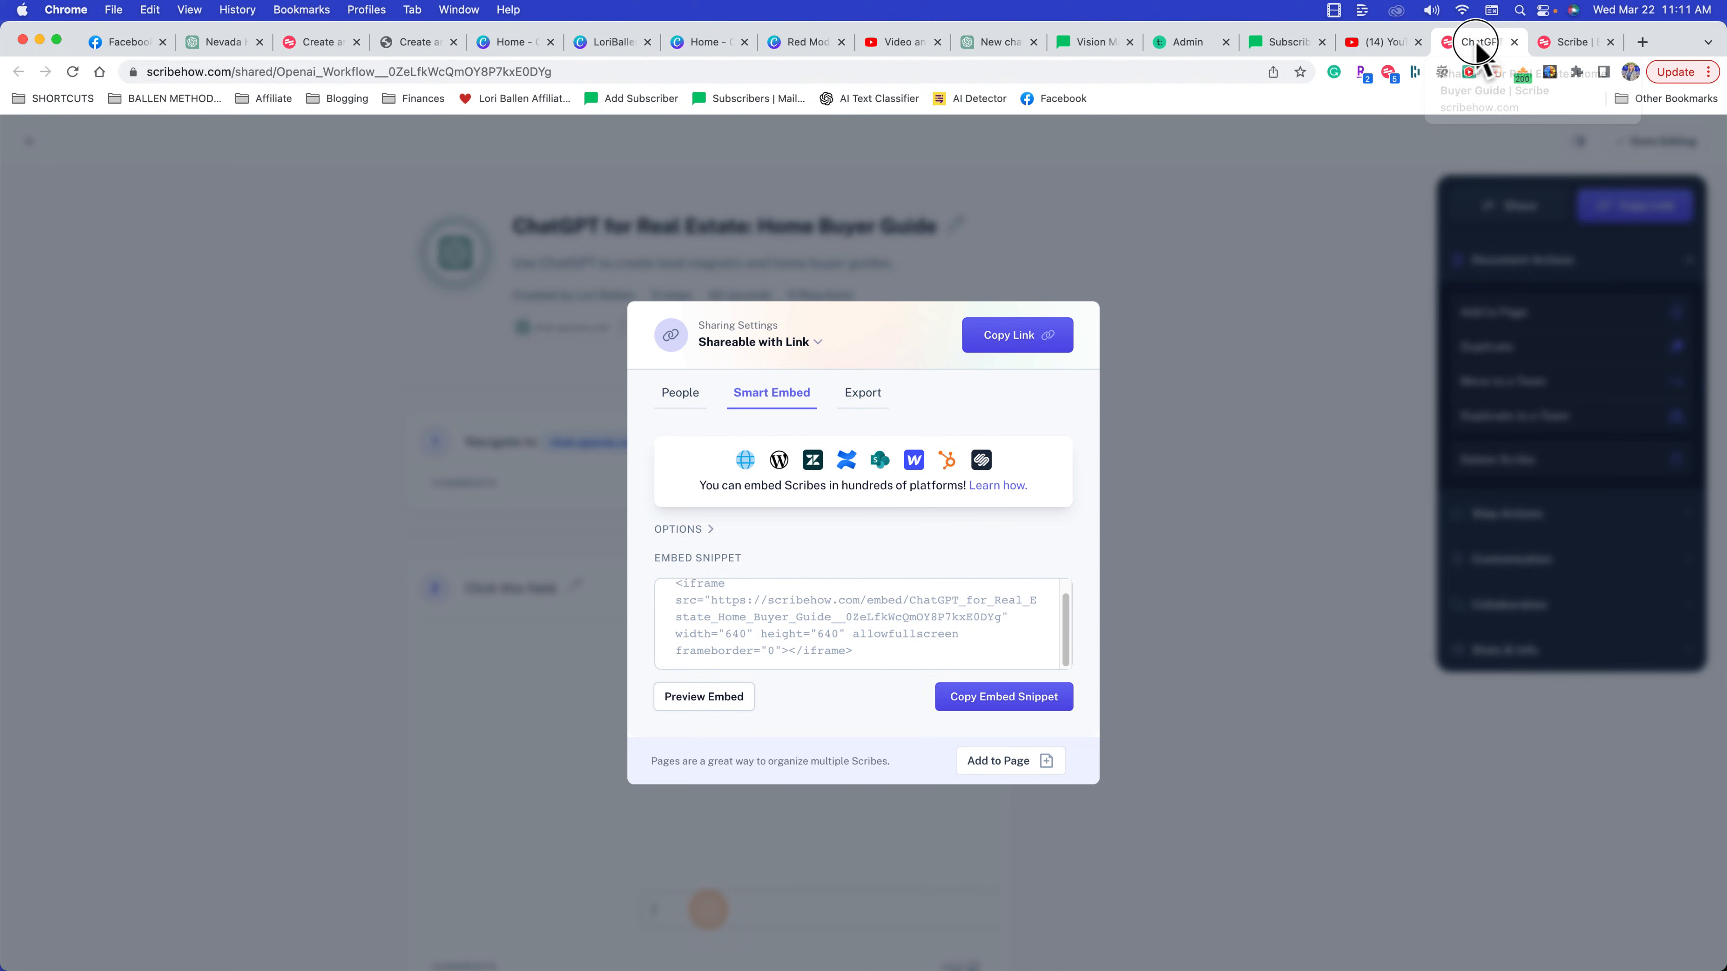
pyautogui.moveTo(844, 639)
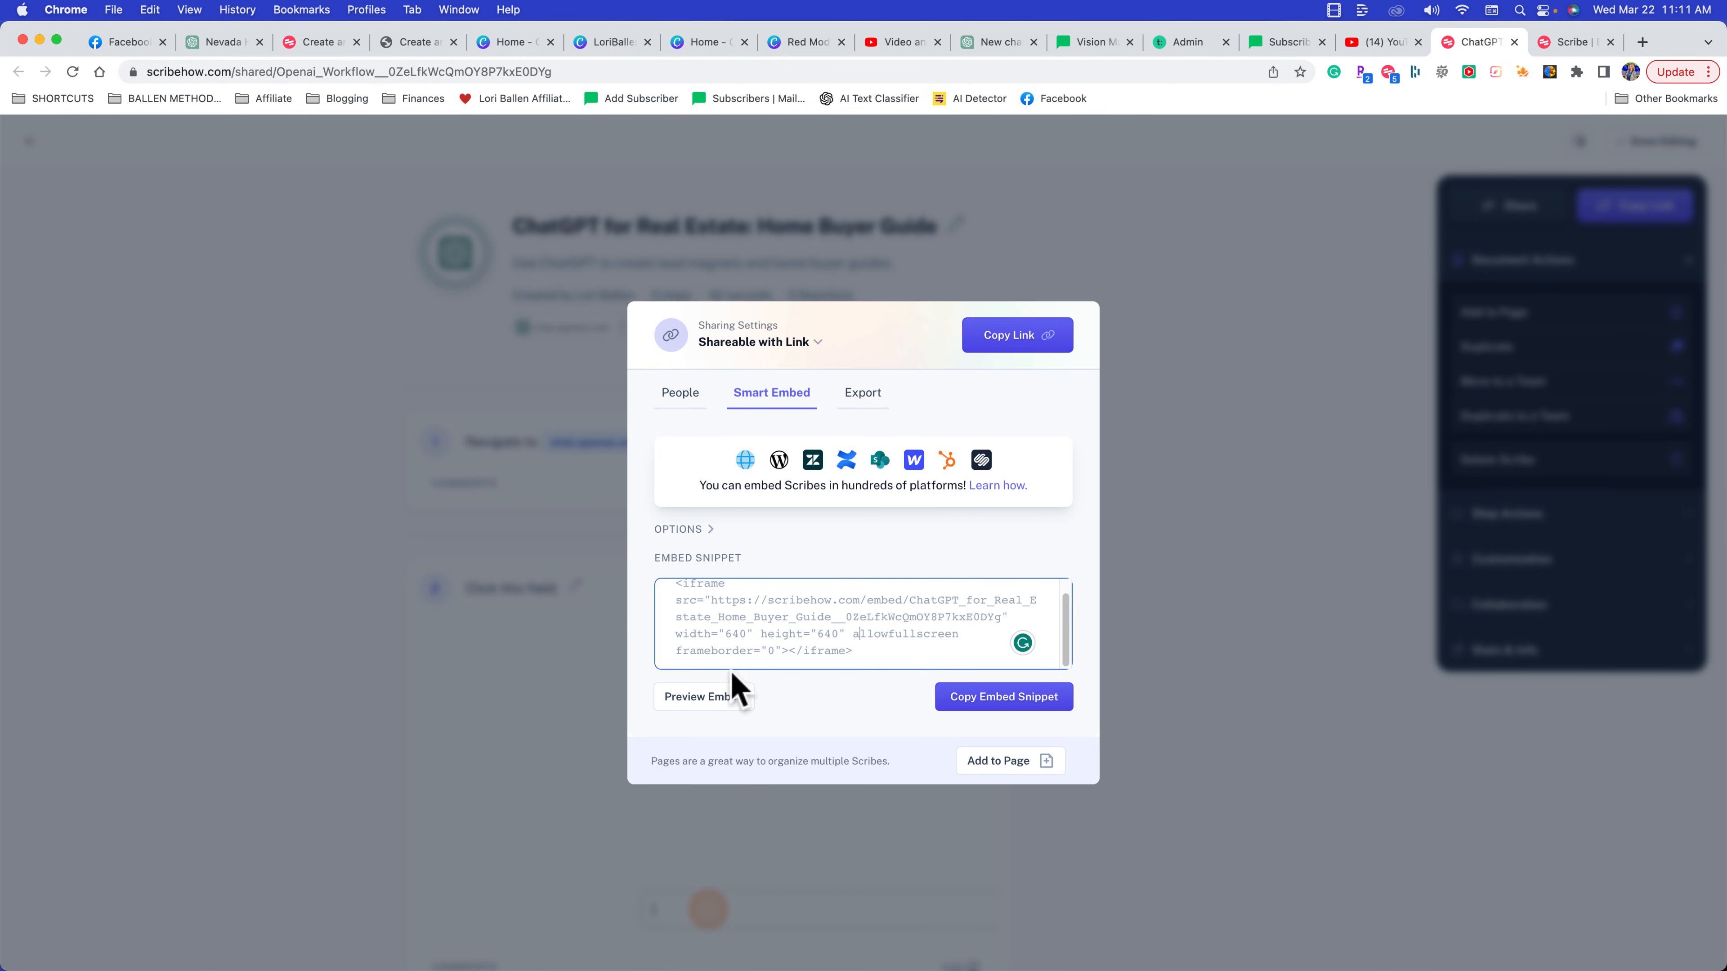
pyautogui.moveTo(836, 429)
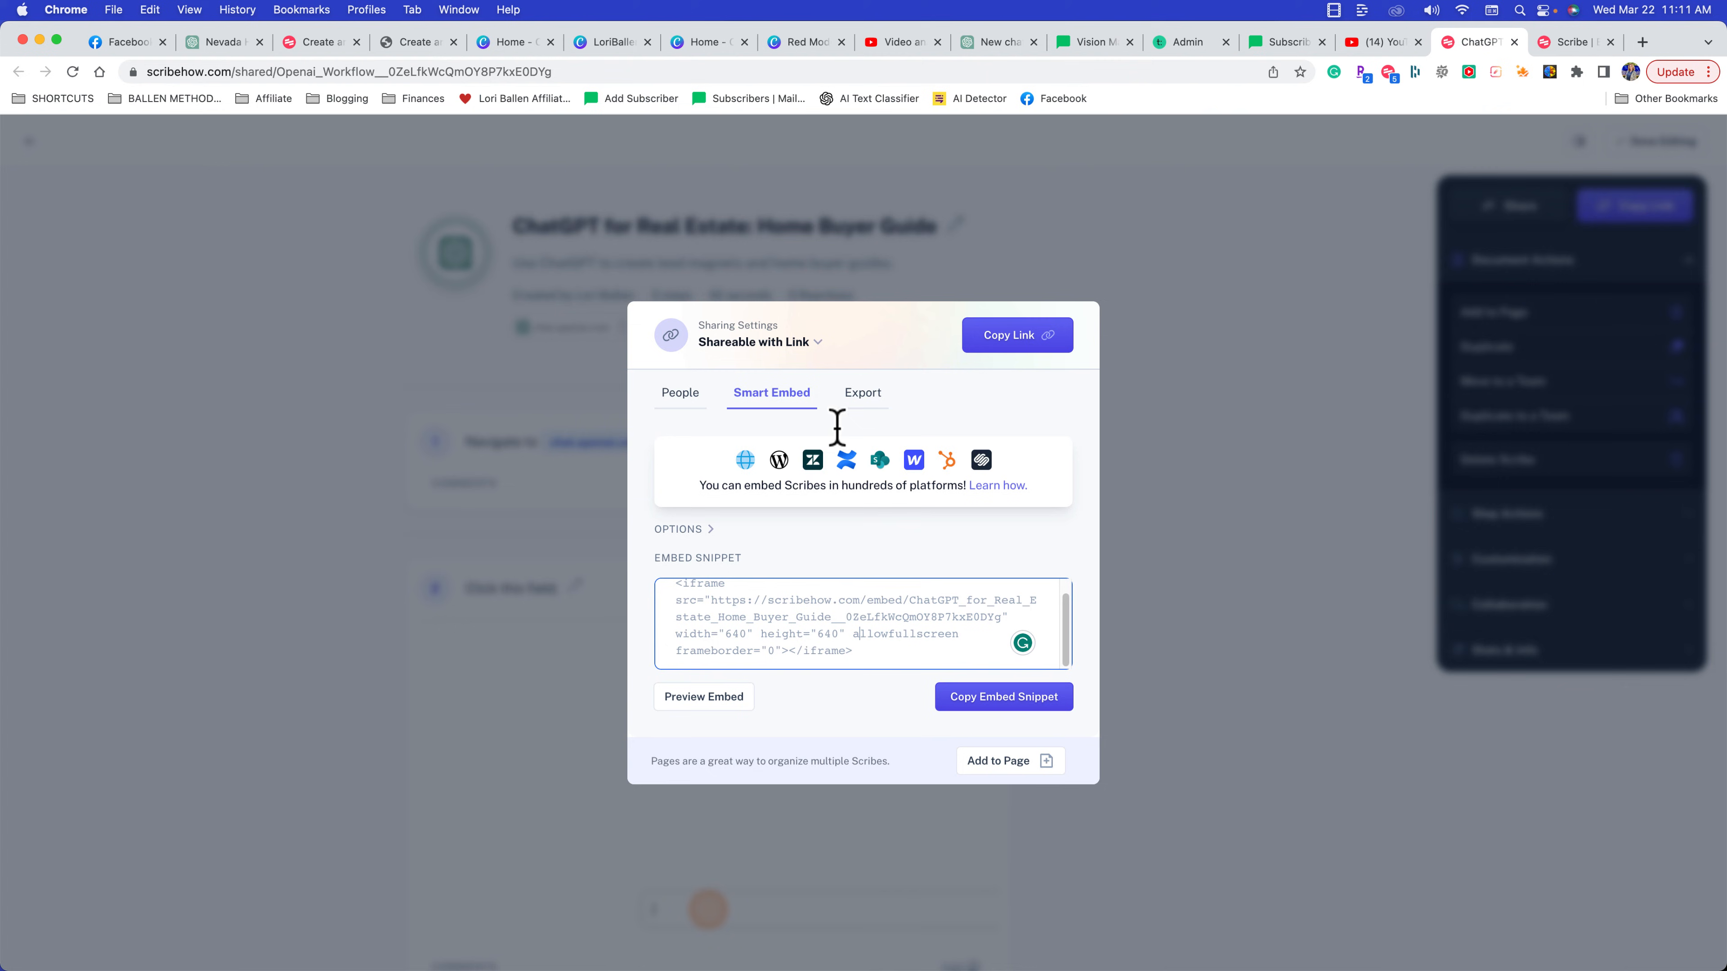
# Switch the sharing dialog to Export, listing PDF, HTML, Markdown and Confluence
pyautogui.click(862, 393)
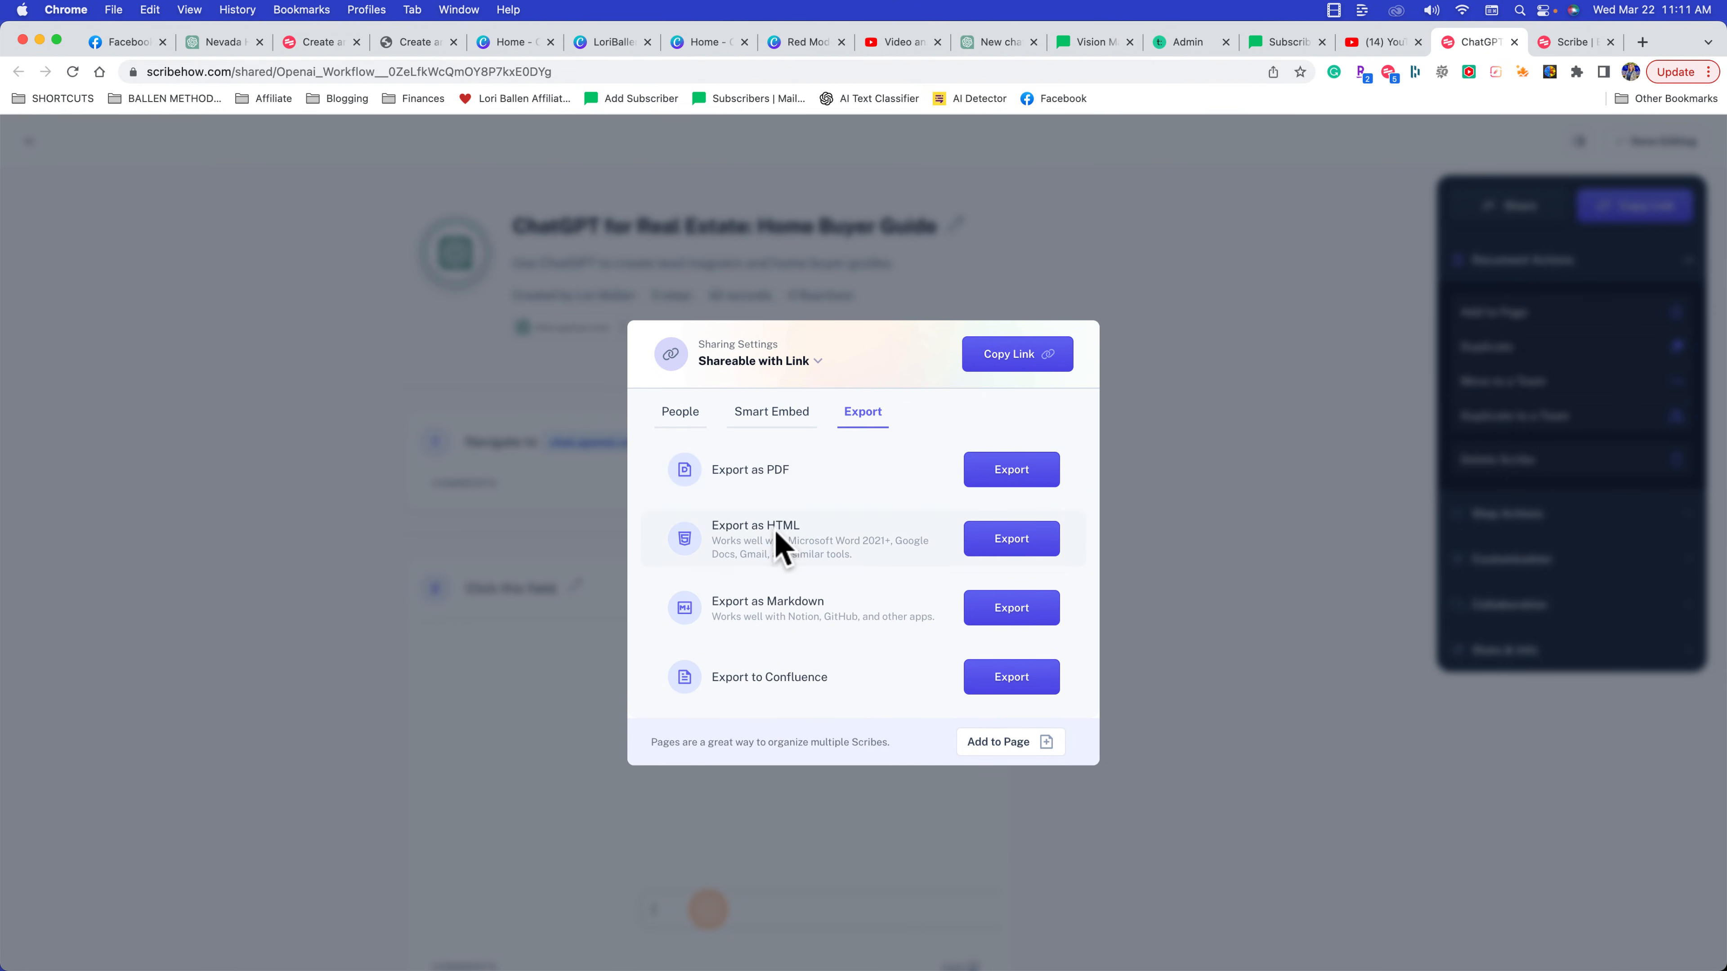
pyautogui.moveTo(815, 647)
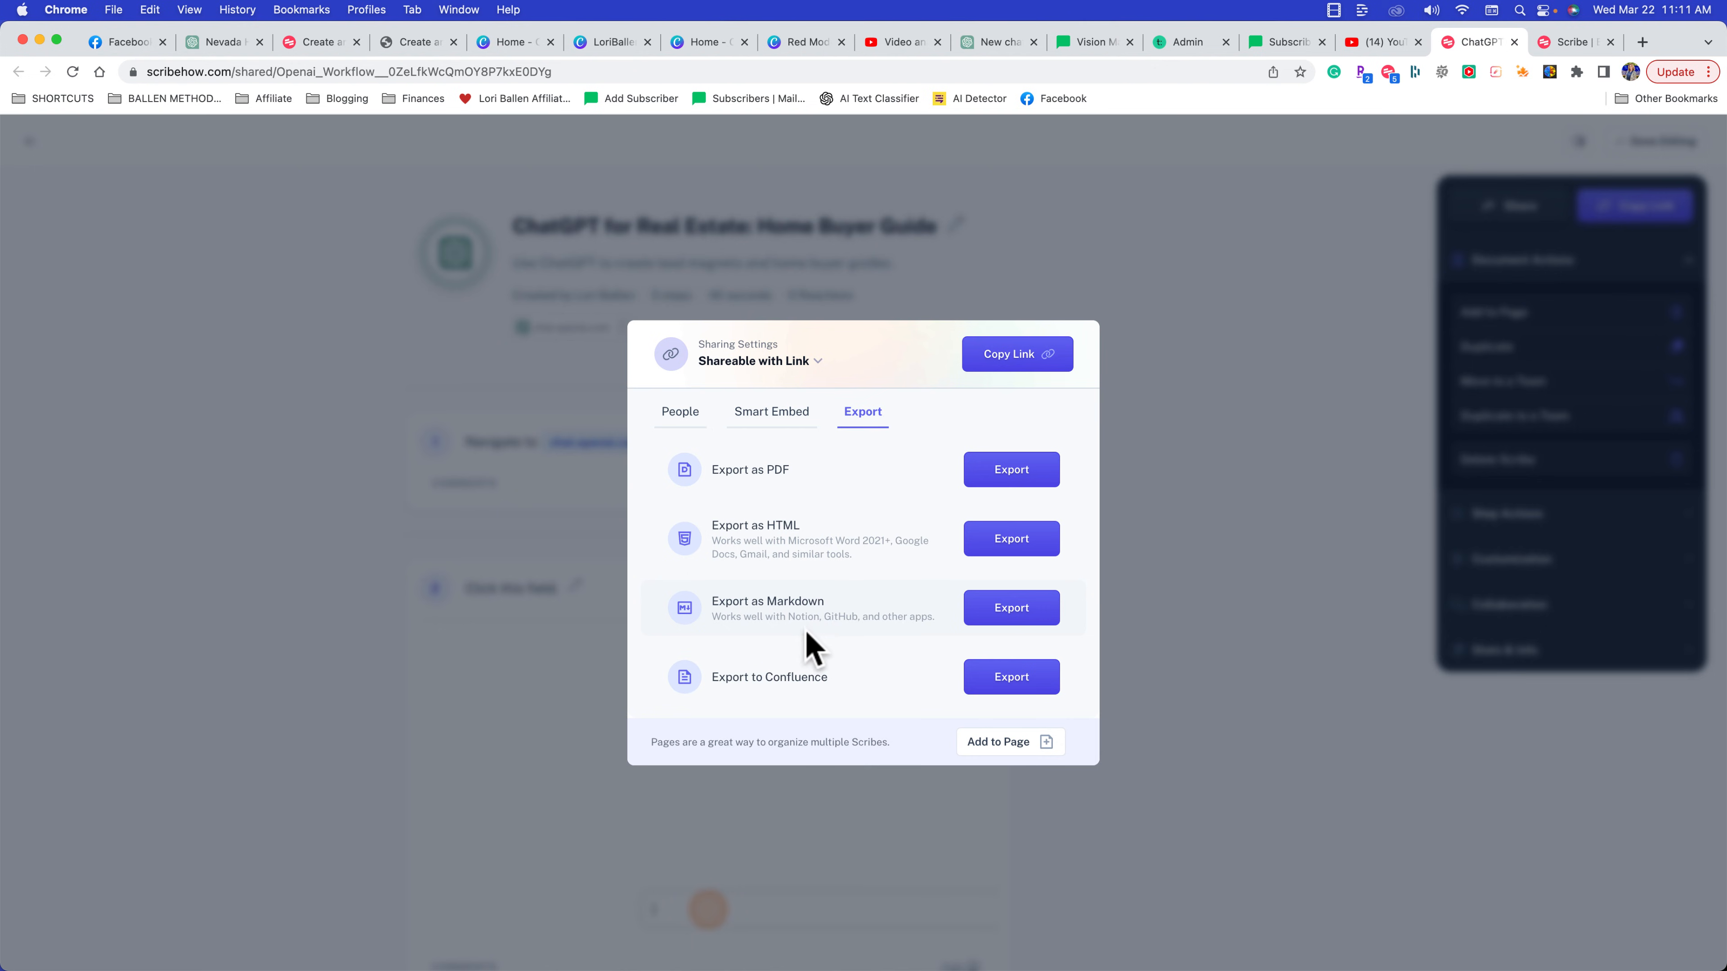
pyautogui.moveTo(780, 700)
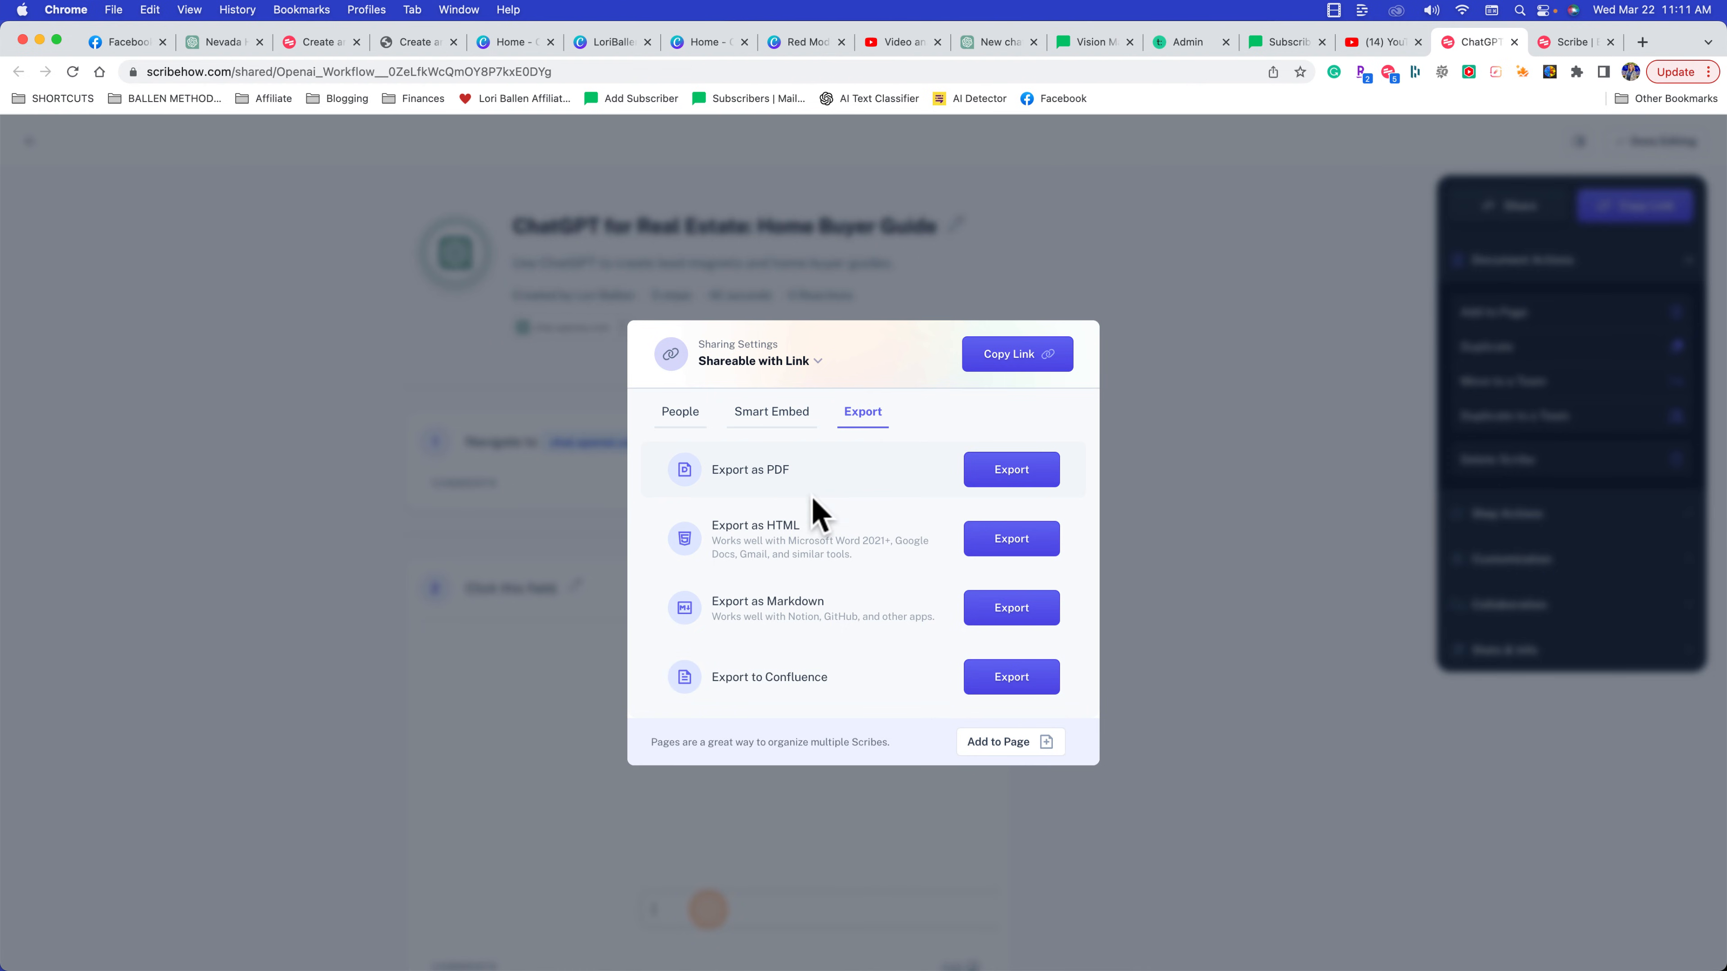
# Generate the guide as a PDF and view the finished two-page file in Chrome
pyautogui.click(1009, 470)
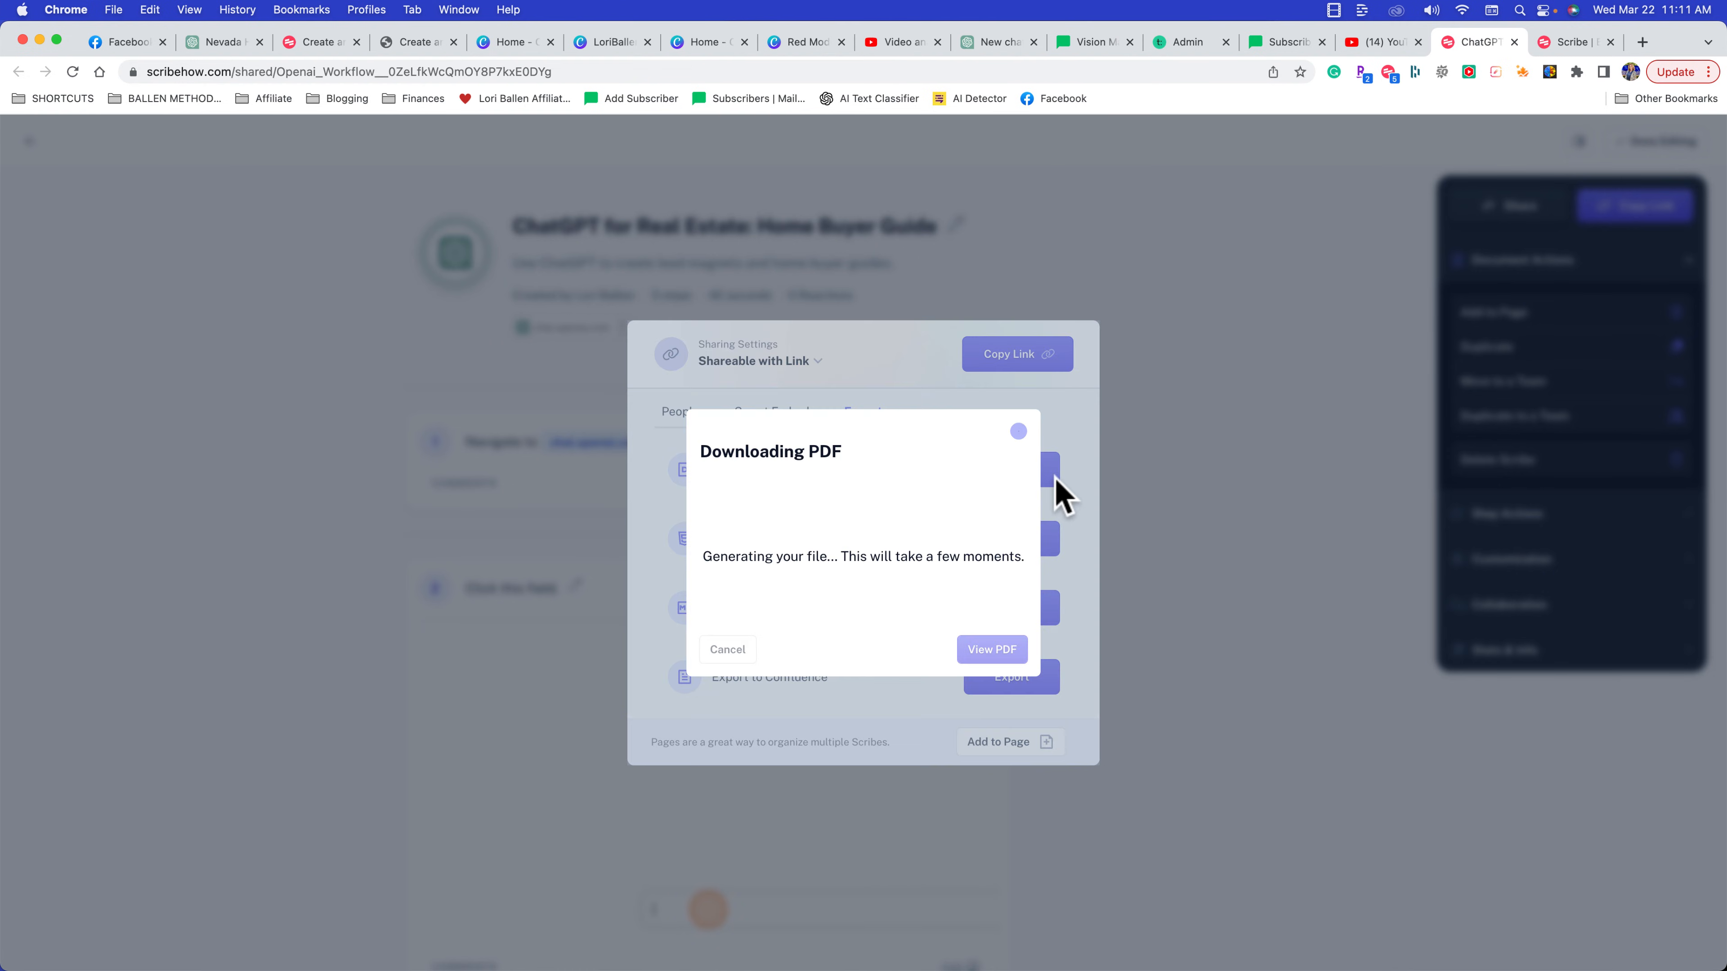
pyautogui.moveTo(1034, 672)
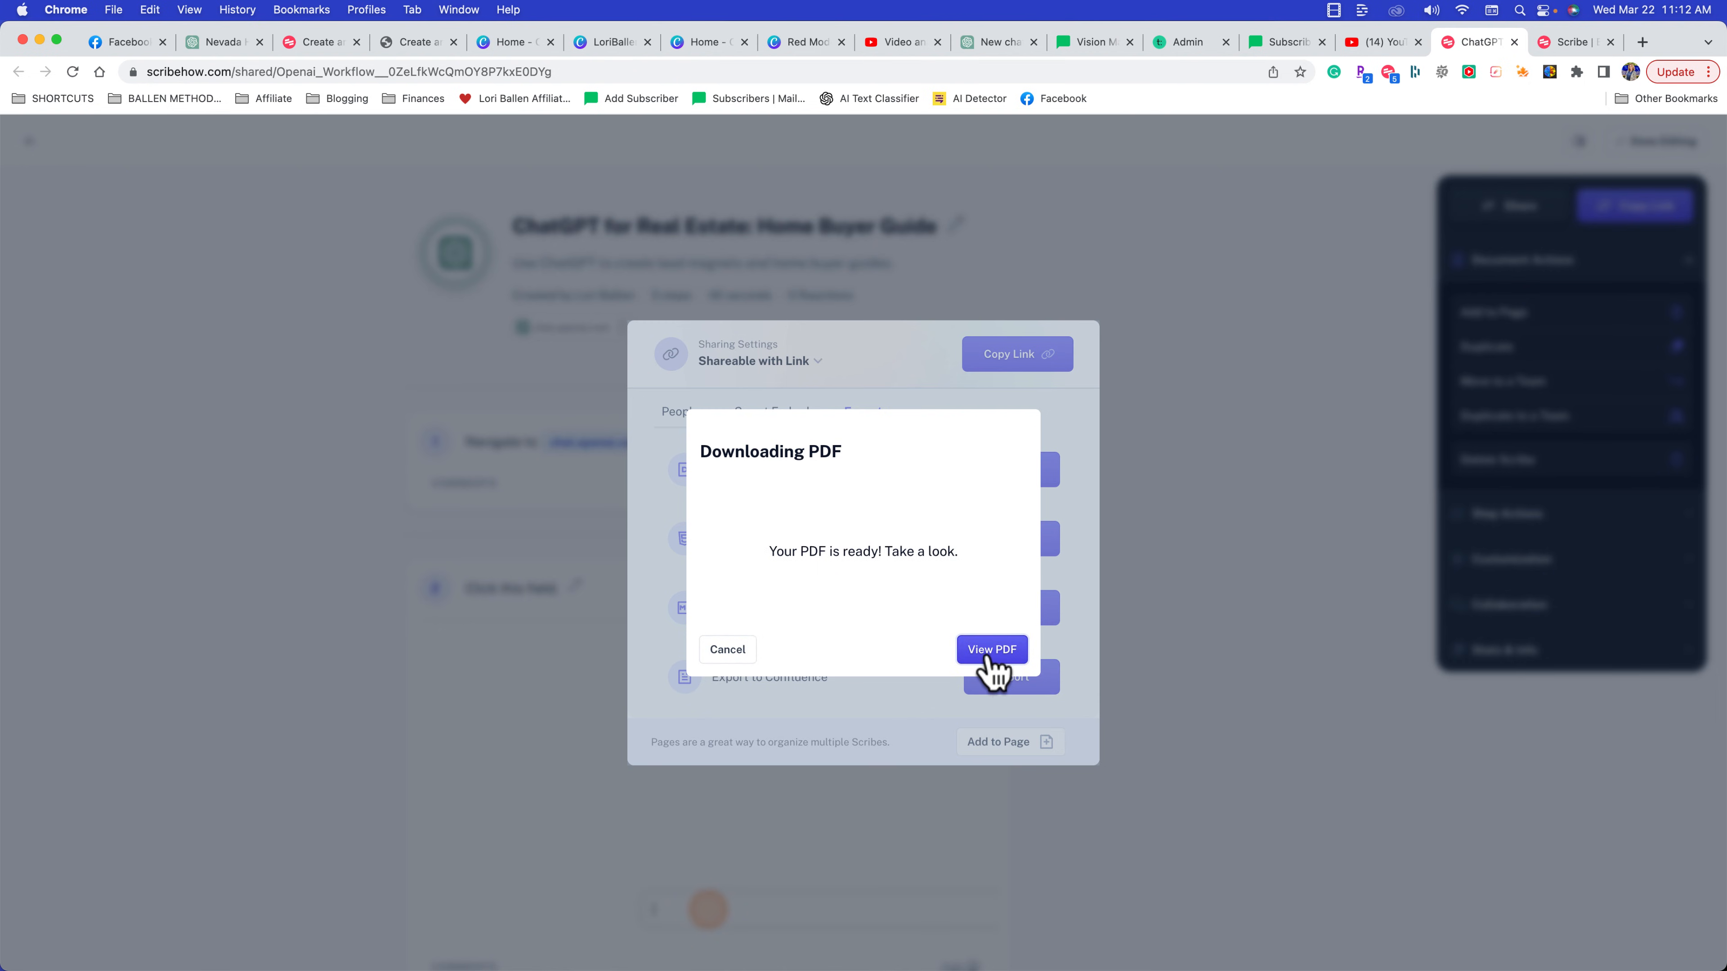
pyautogui.click(990, 648)
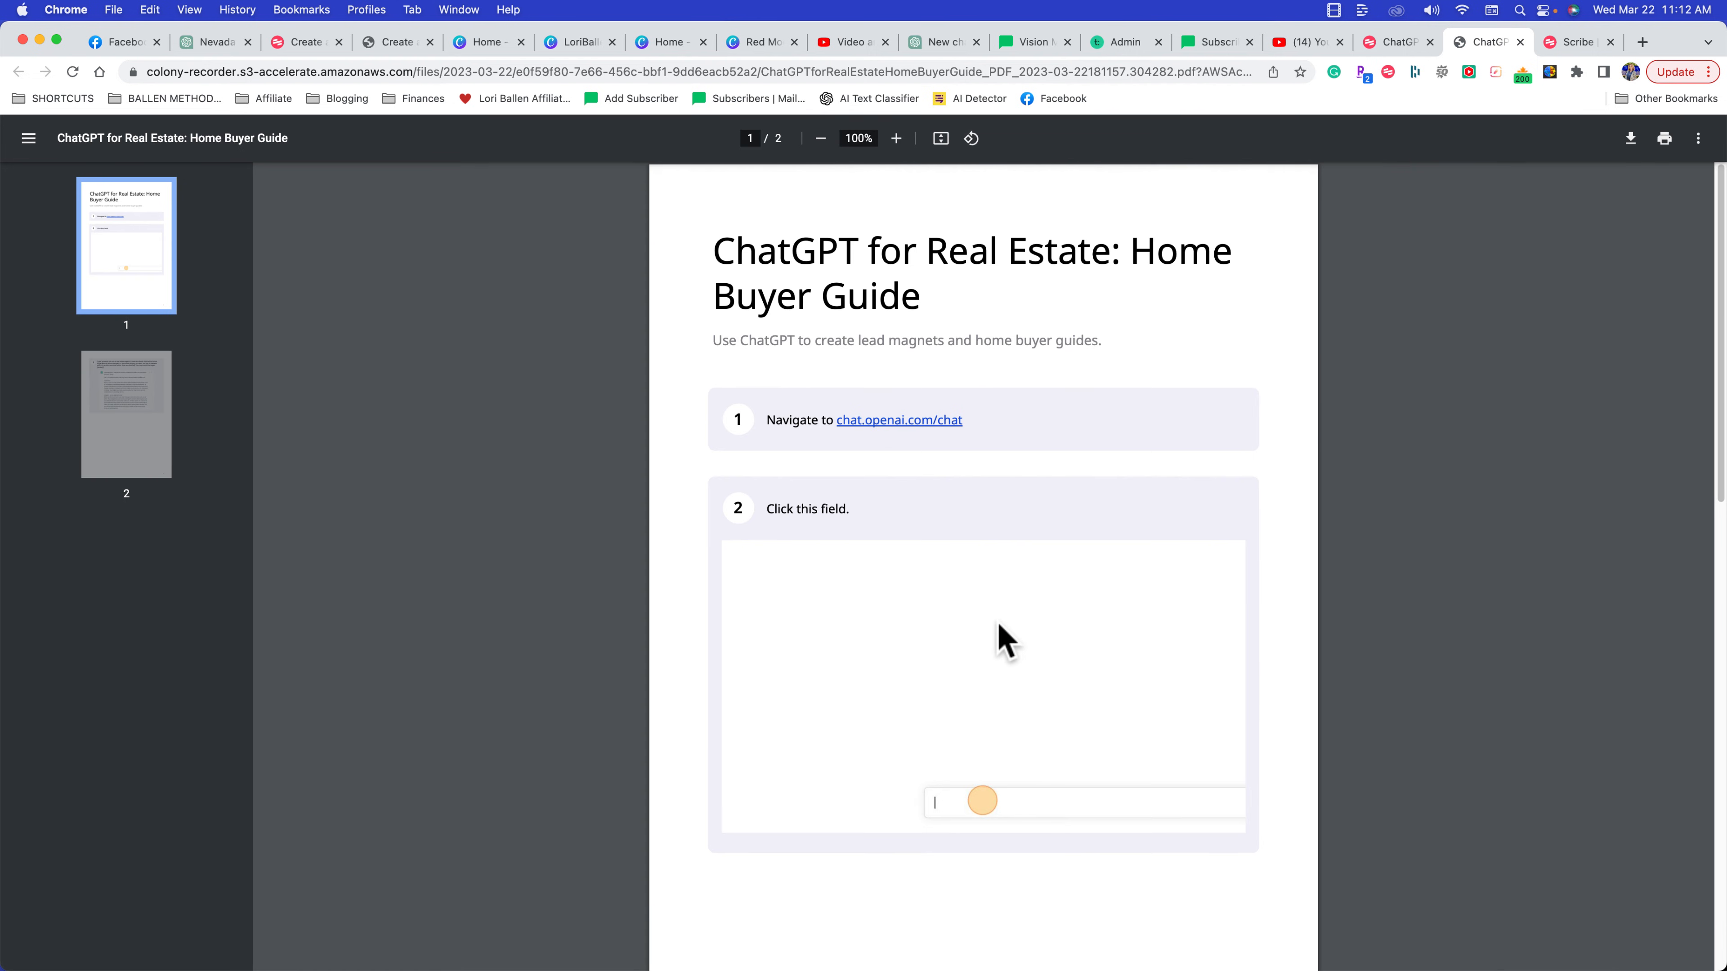
pyautogui.scroll(-3)
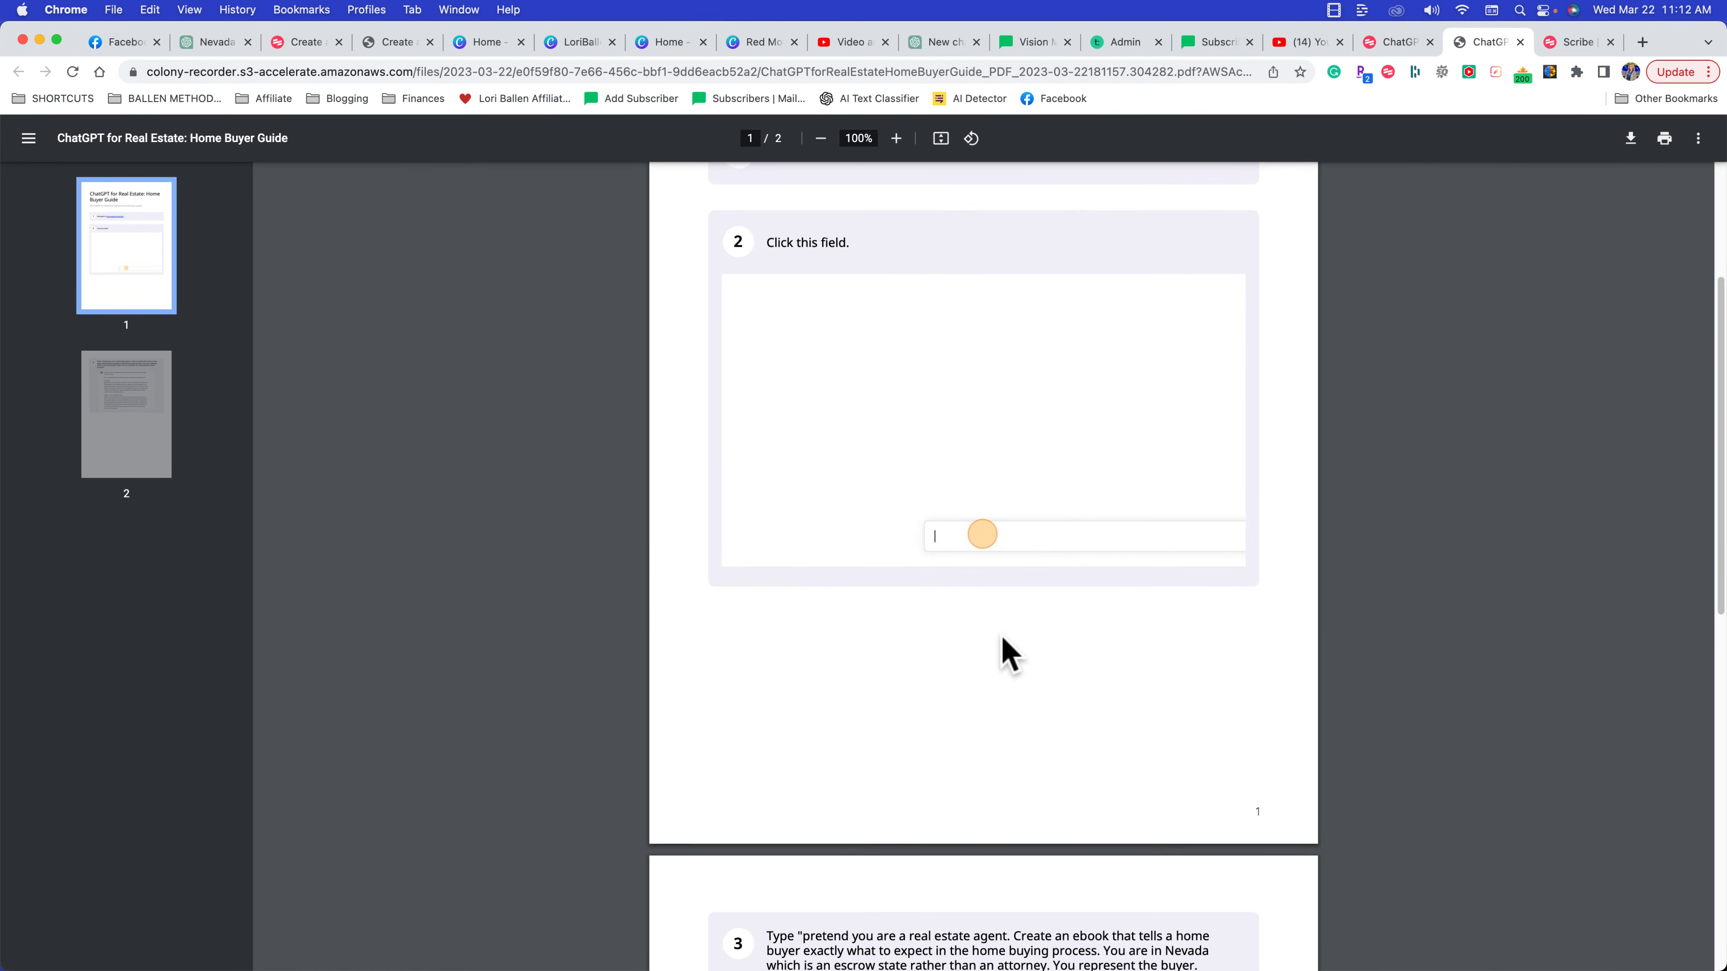
pyautogui.scroll(3)
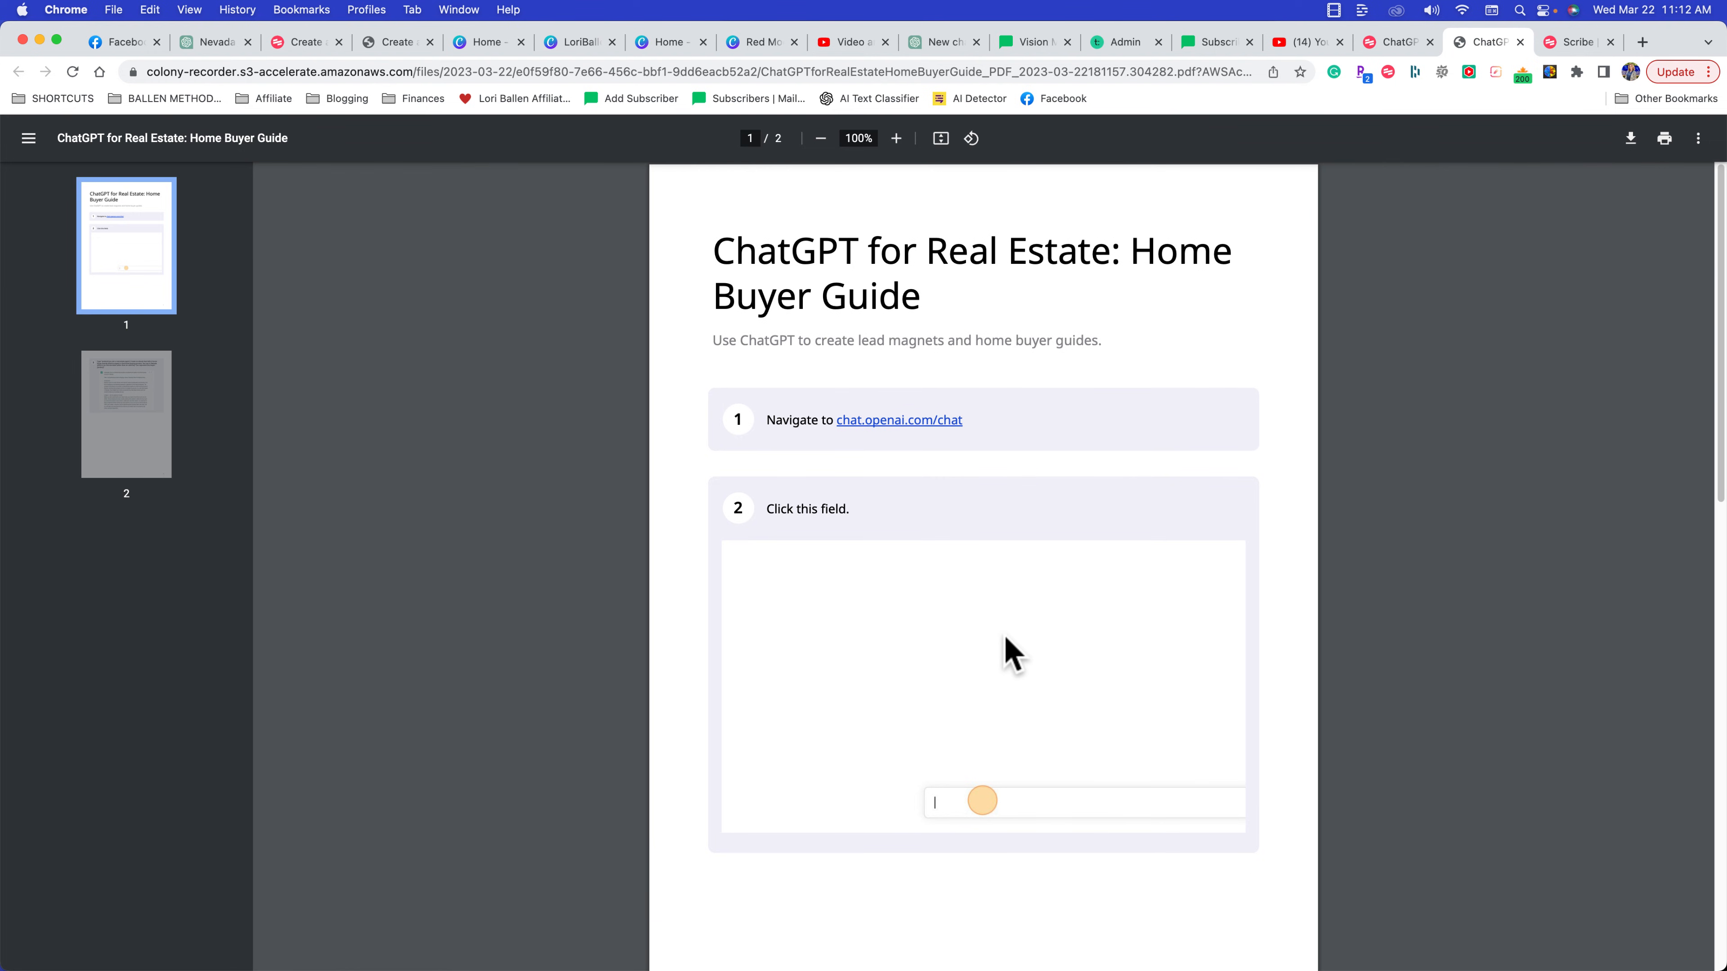
pyautogui.scroll(-3)
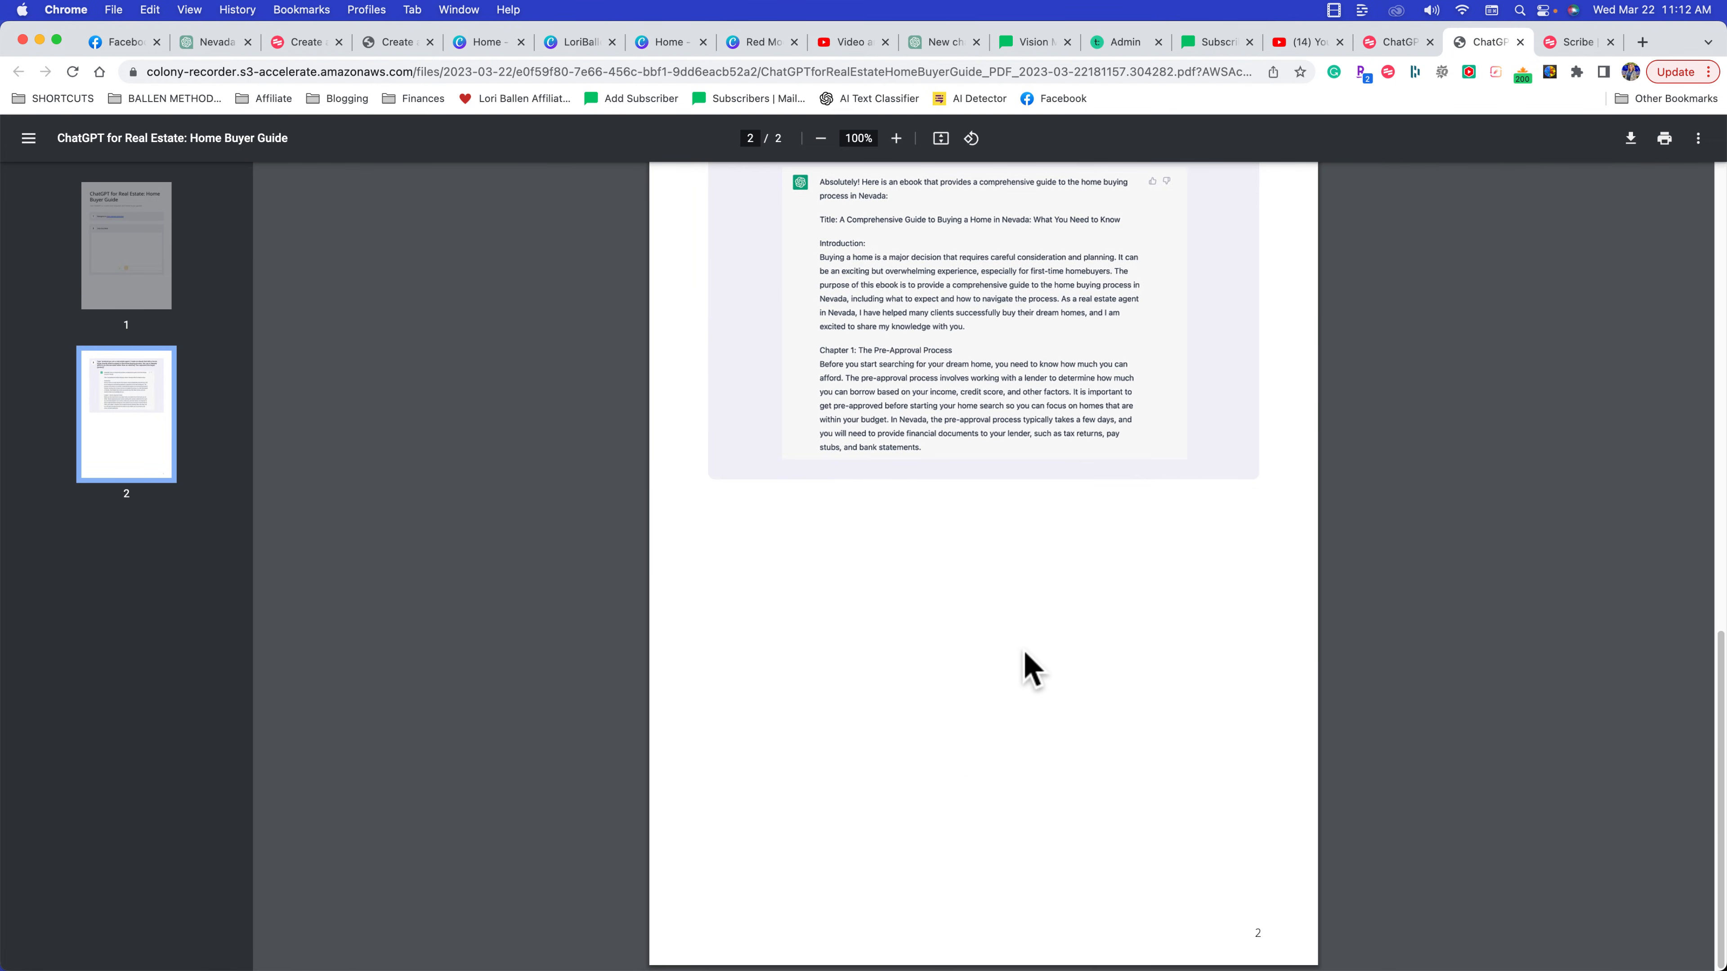
pyautogui.moveTo(1470, 397)
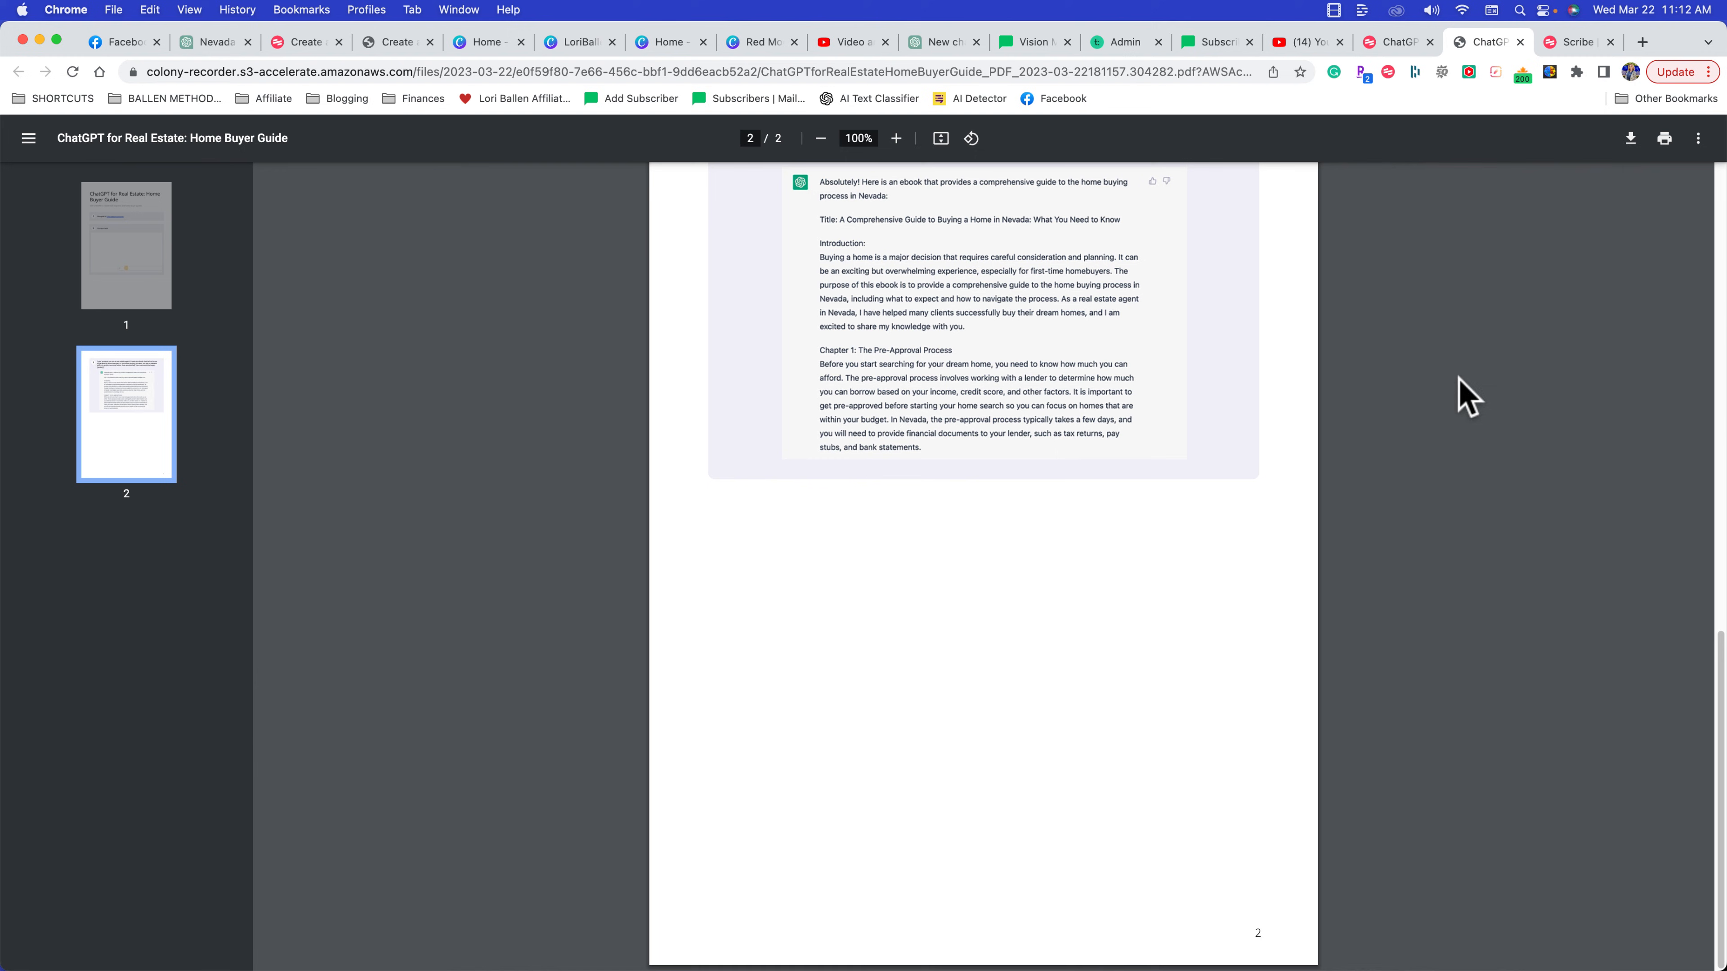
pyautogui.moveTo(1418, 817)
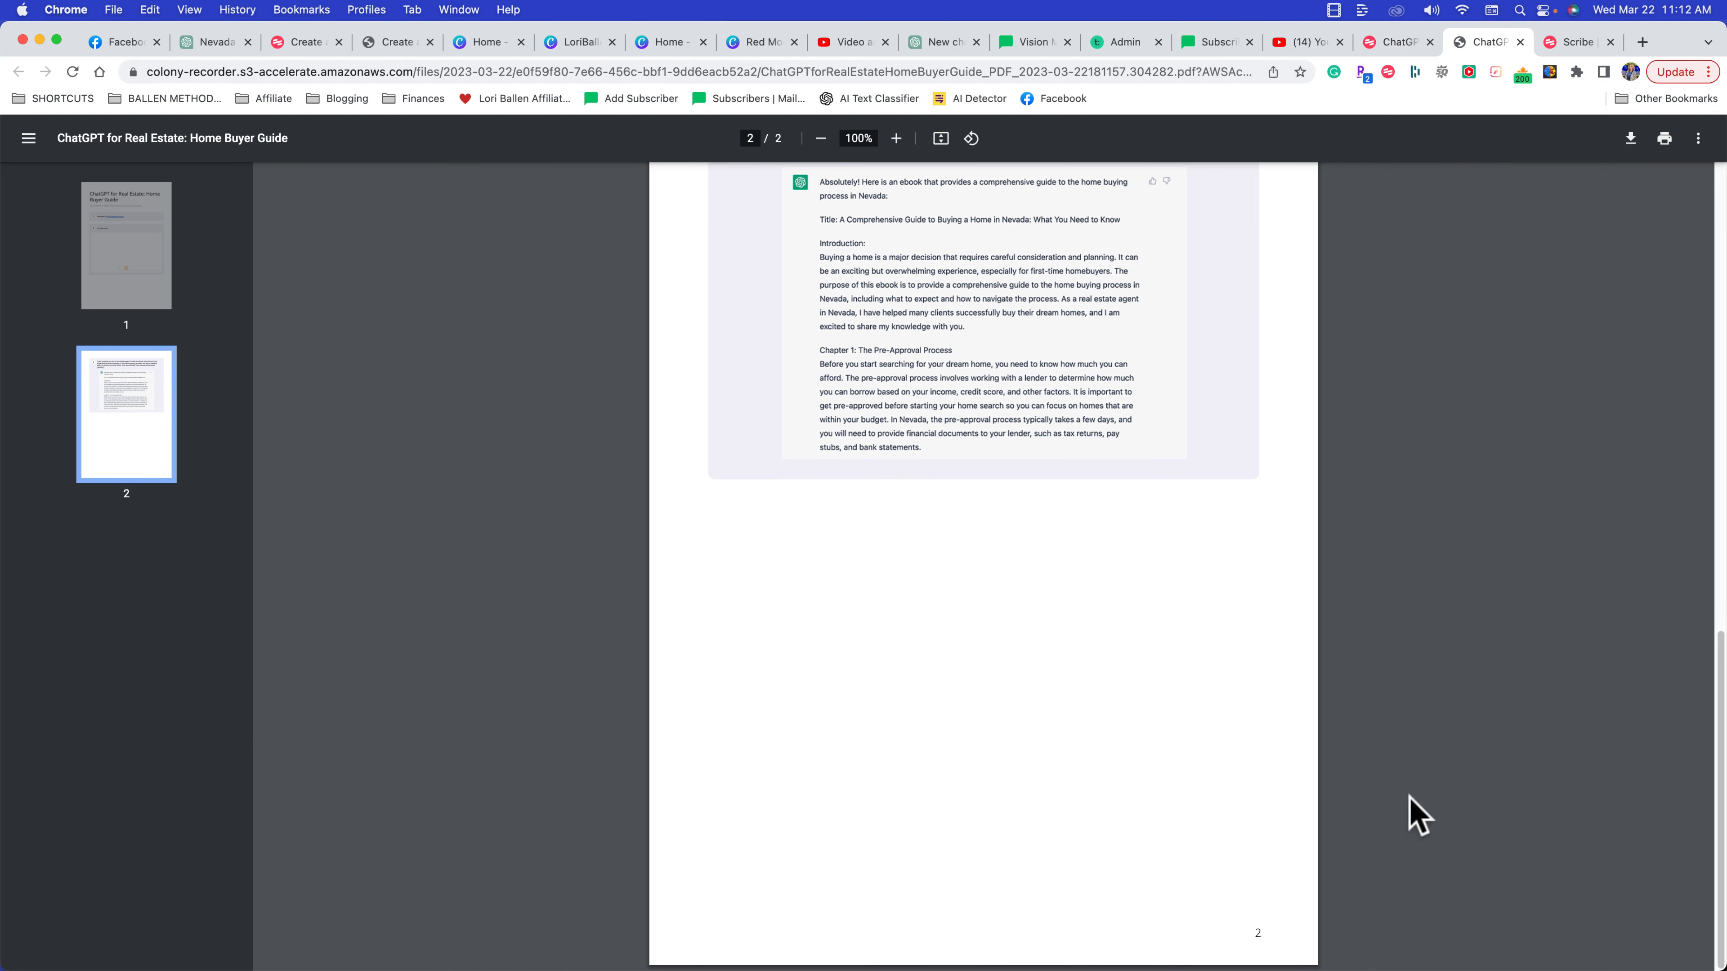